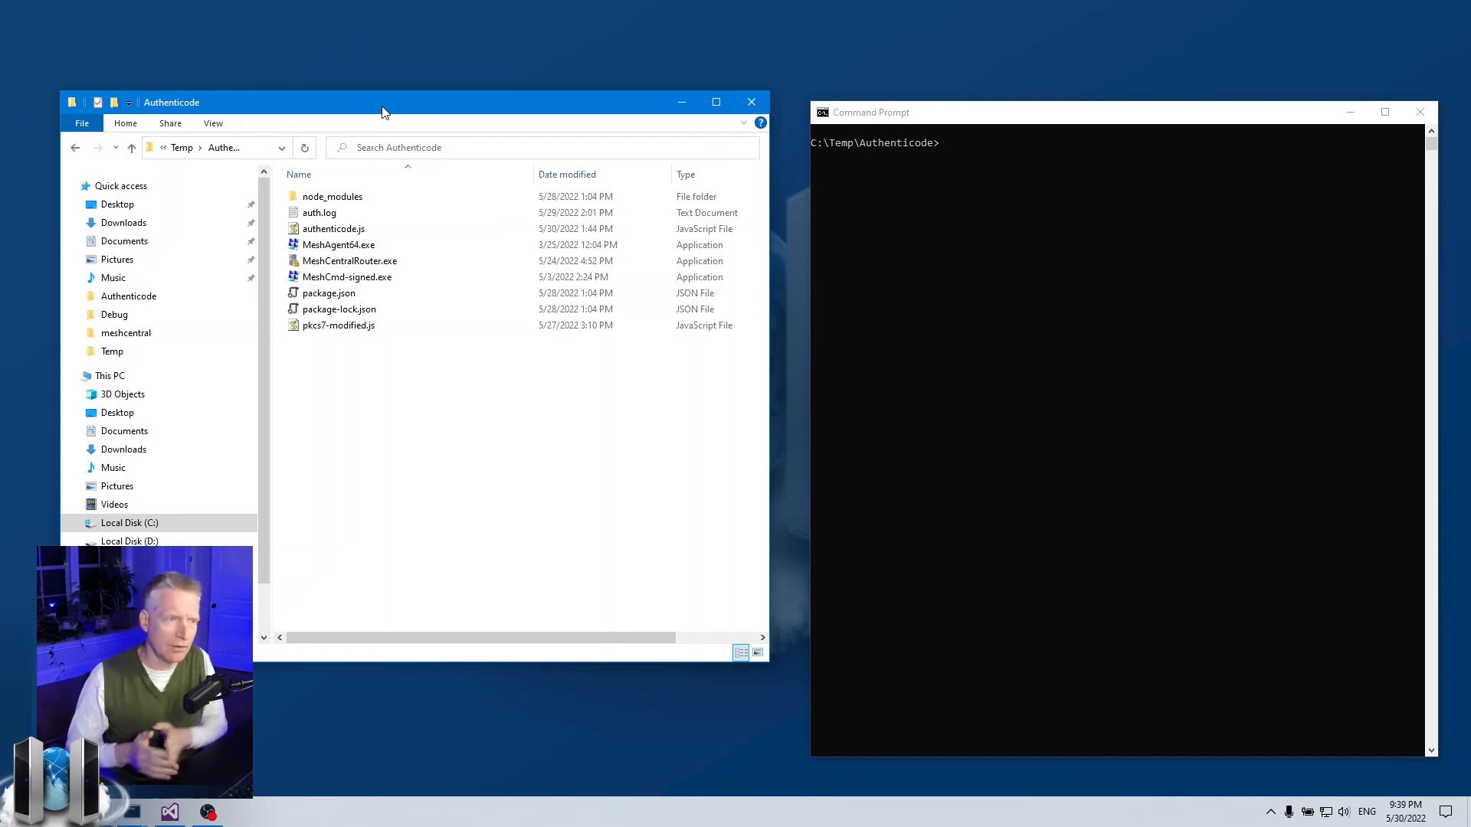
Launch Firefox from the taskbar, landing on the DuckDuckGo start page
left_click(334, 228)
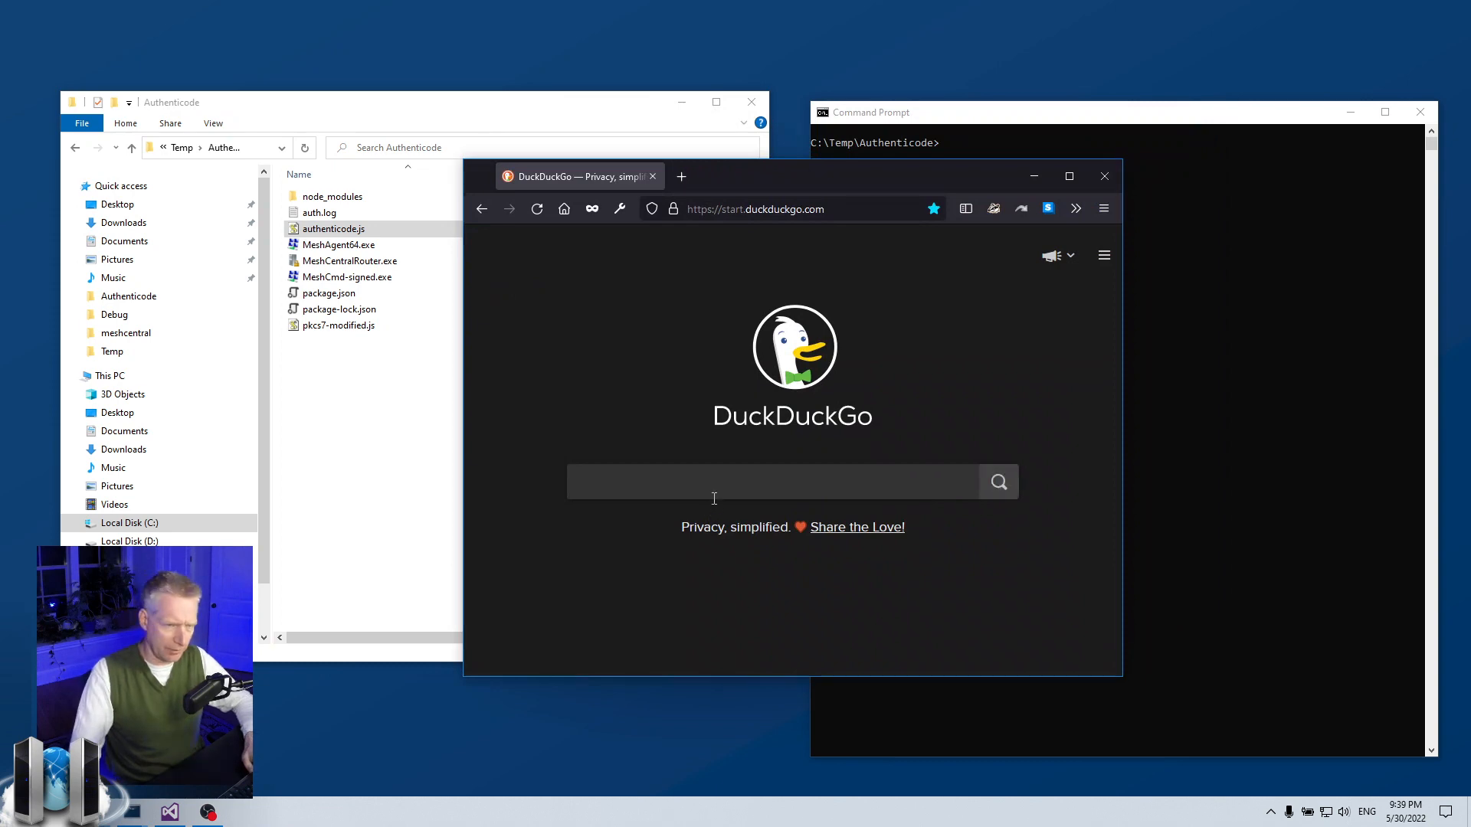
Search DuckDuckGo for npm, reach npmjs.com and find the authenticode-js package page
type("npm")
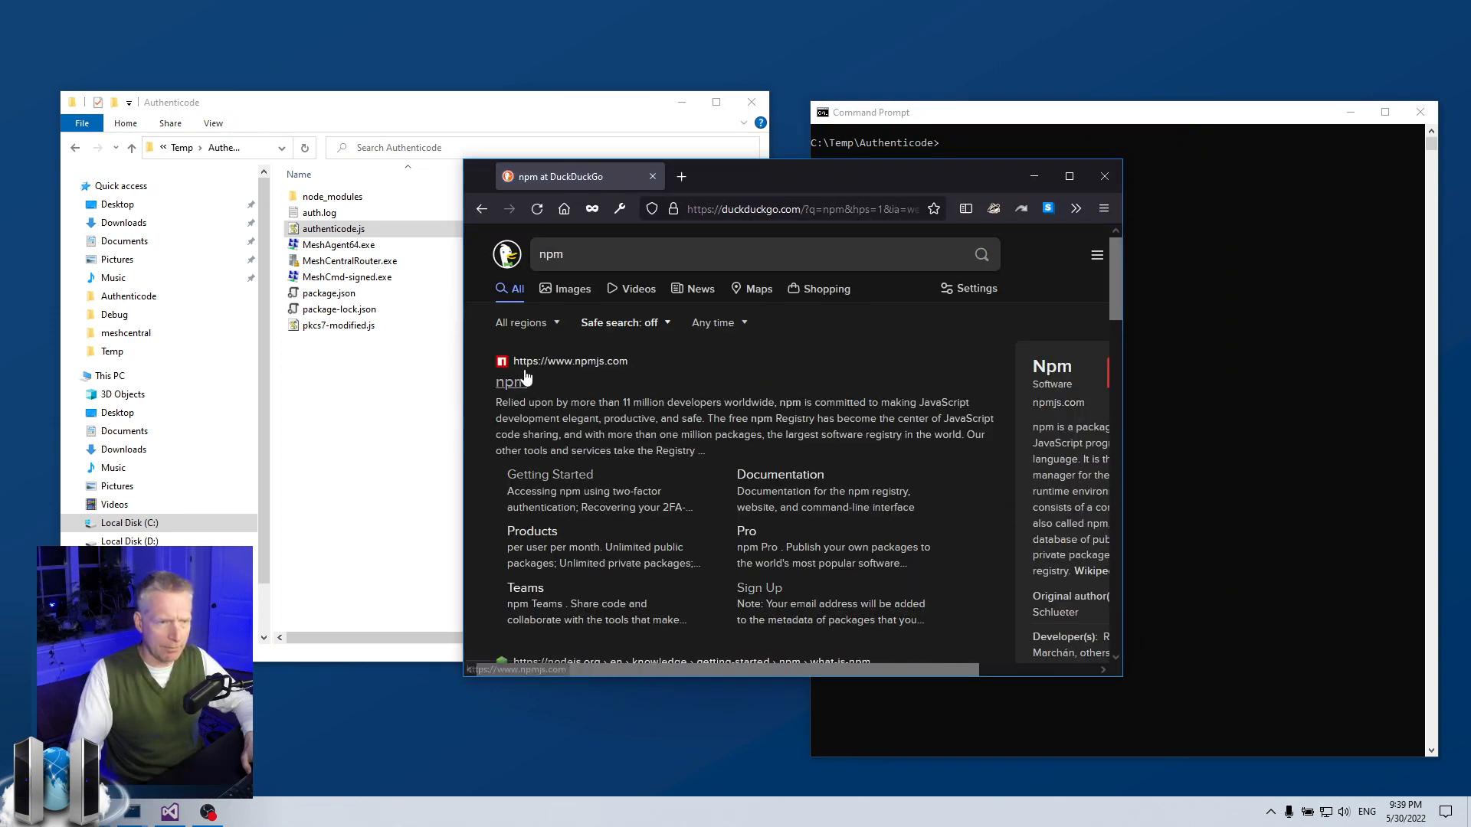
left_click(504, 383)
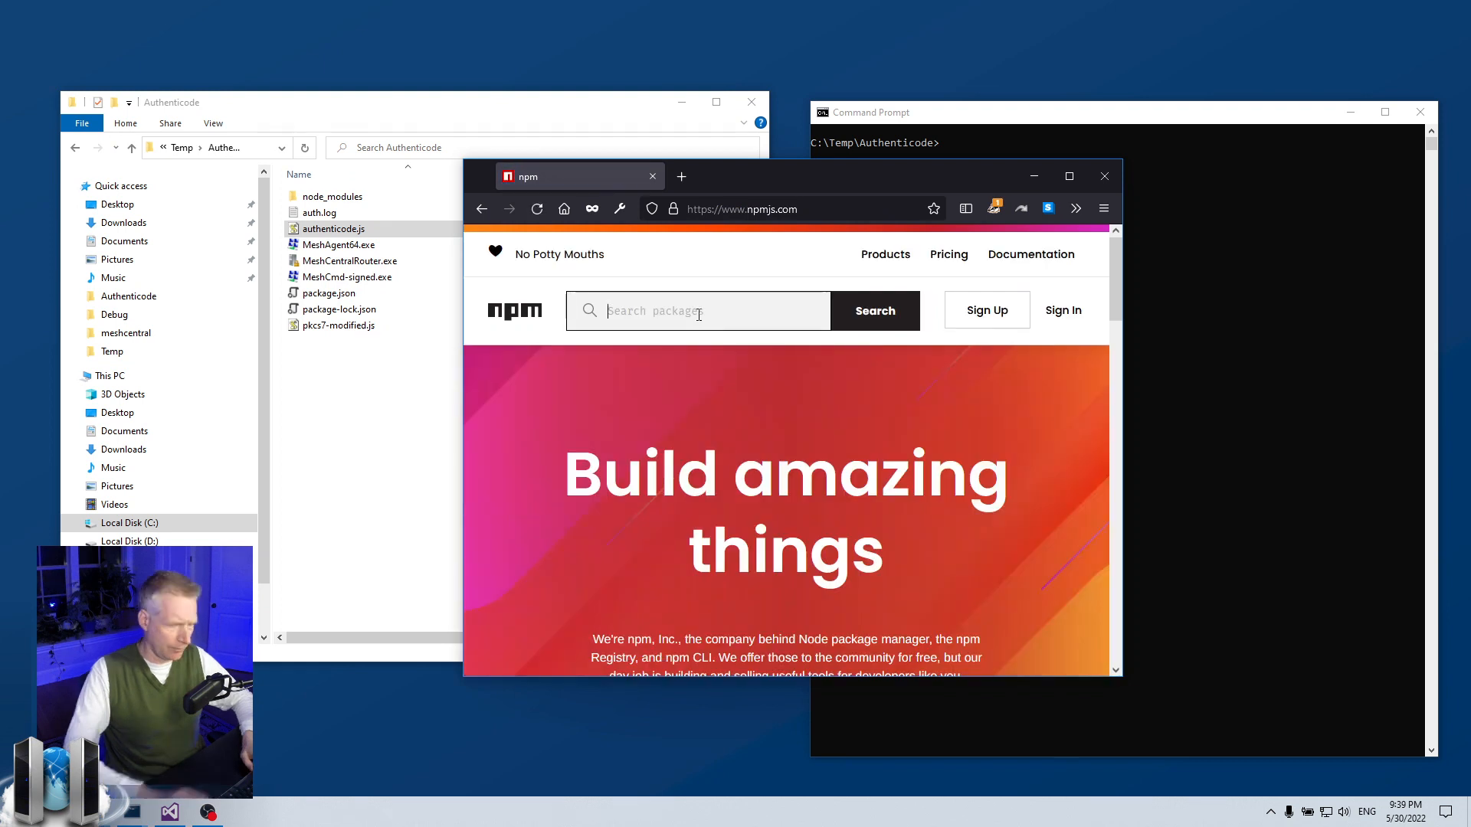
type("authenticode.js")
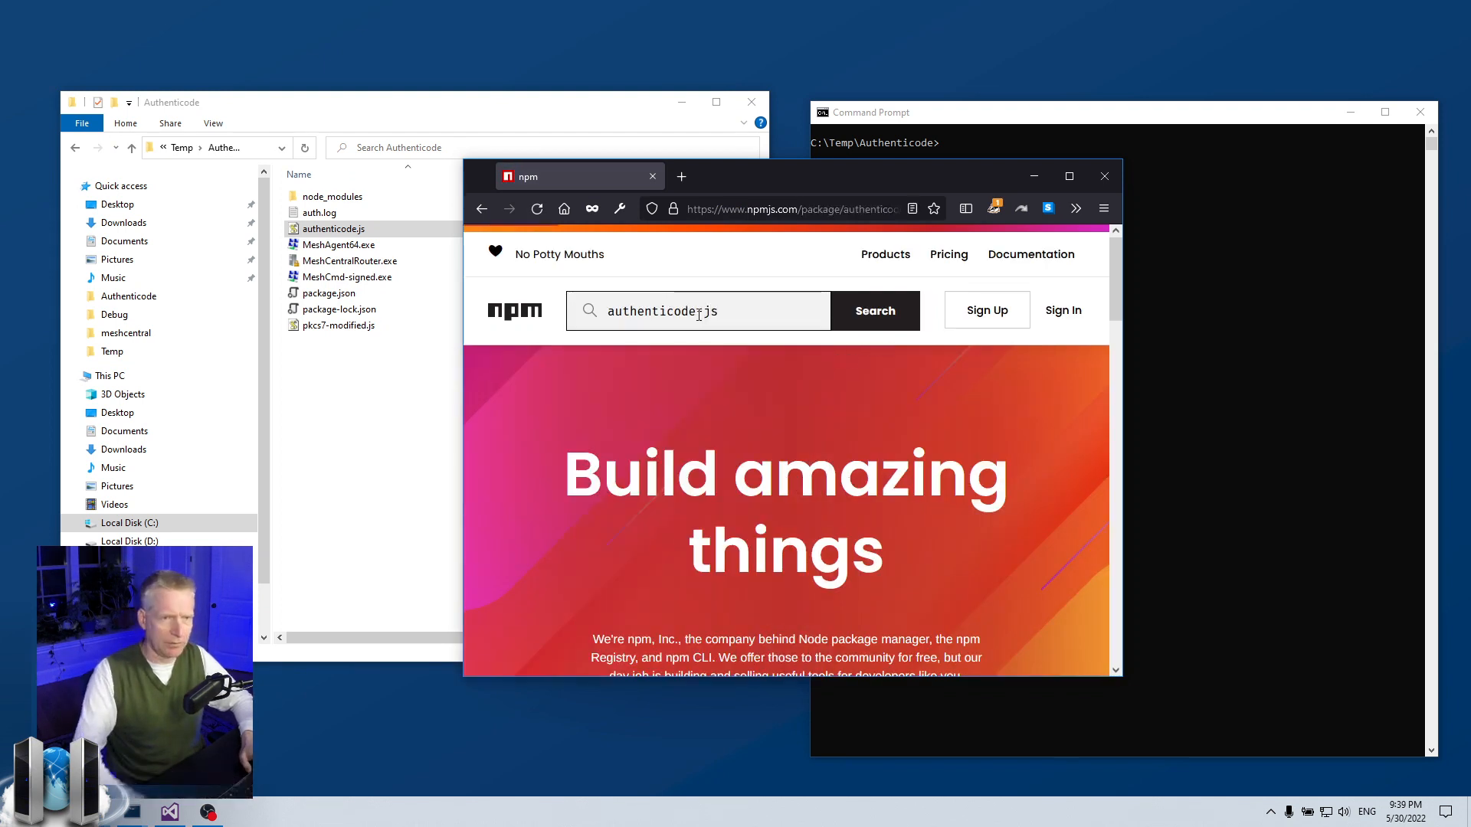
left_click(875, 311)
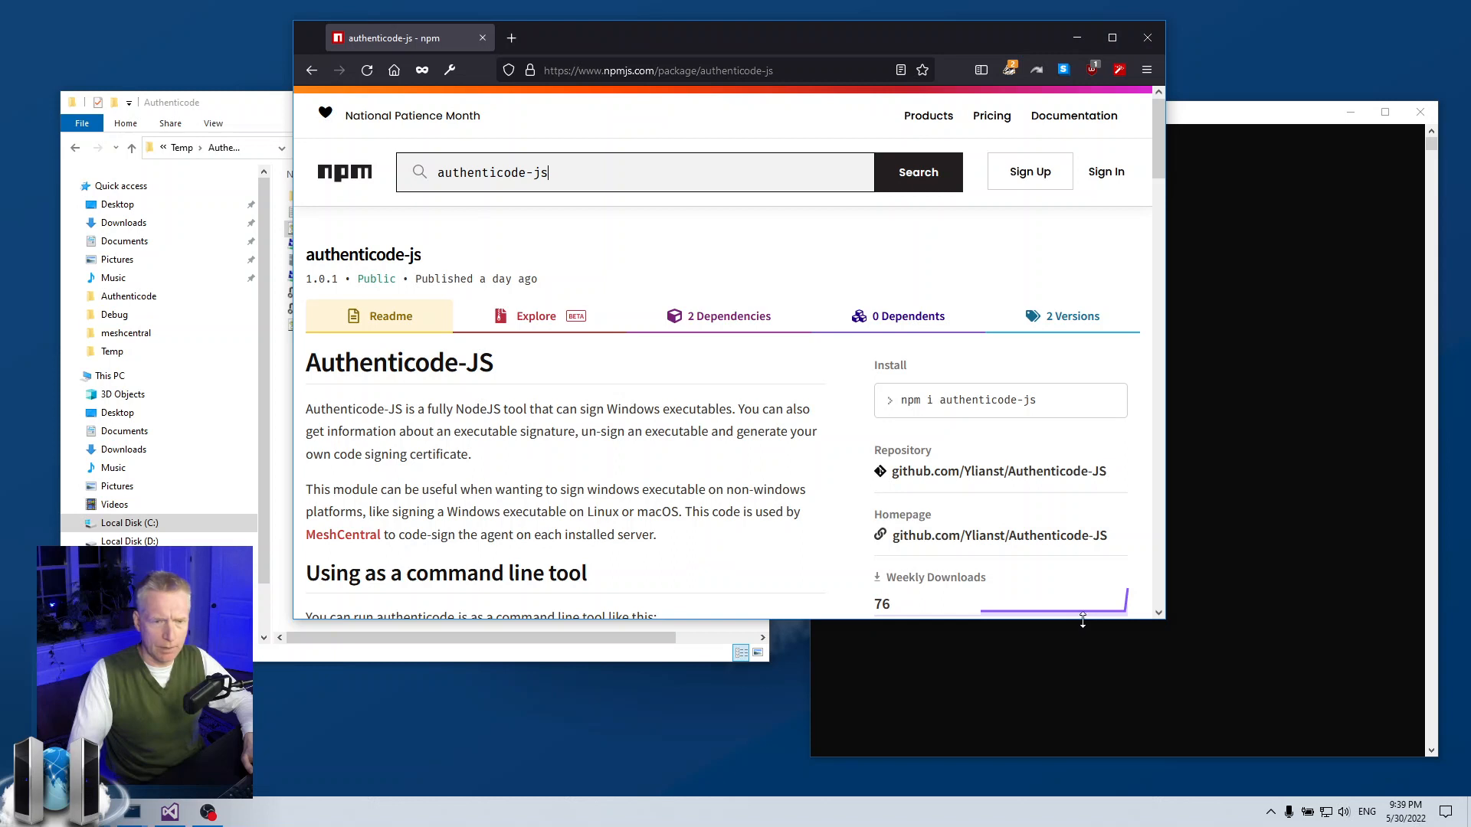
Scroll the authenticode-js README down to the 'Using as a command line tool' section
scroll("down", 3)
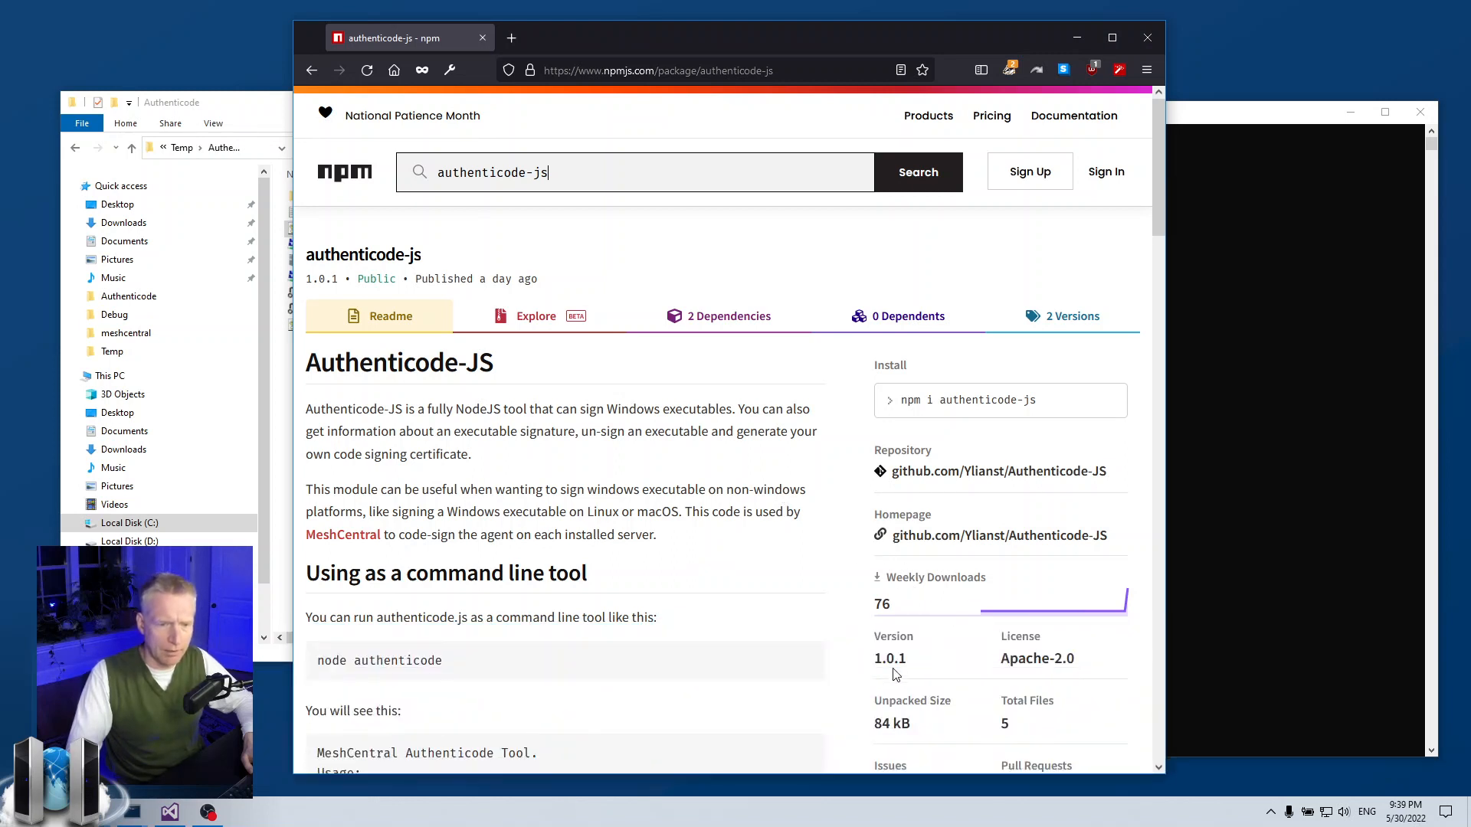
mouse_move(818, 573)
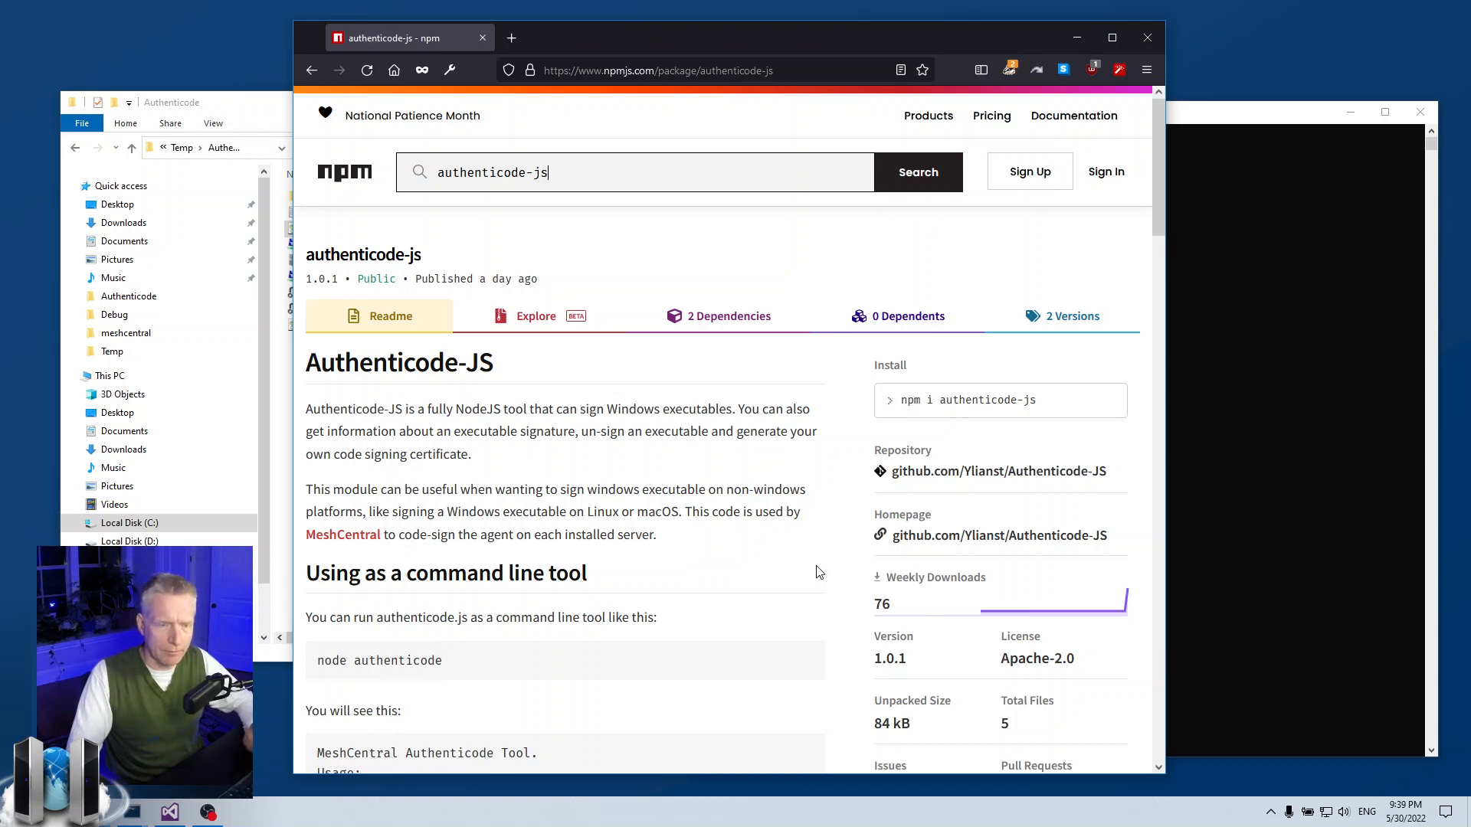
scroll("down", 3)
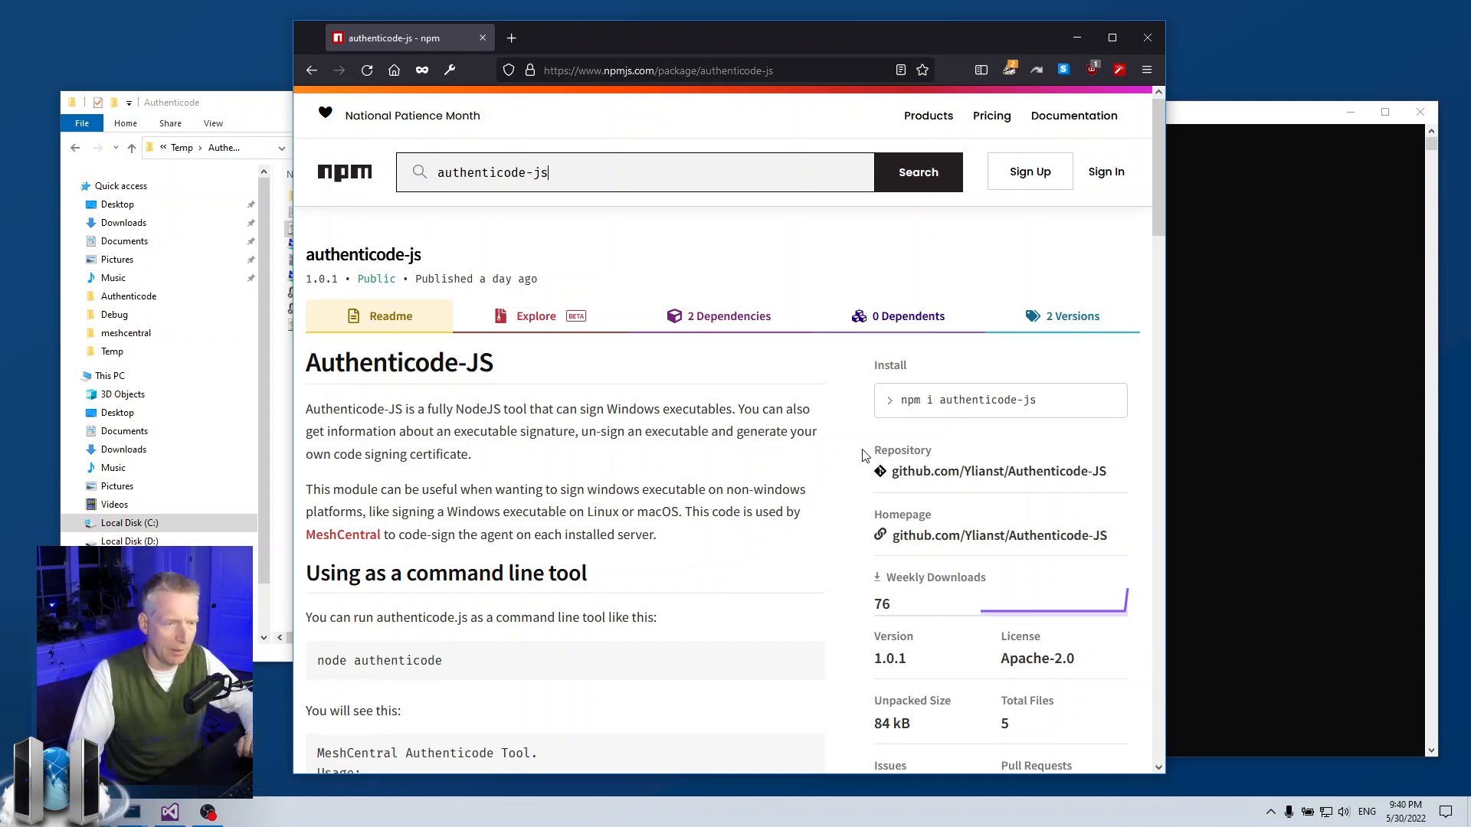
scroll("down", 3)
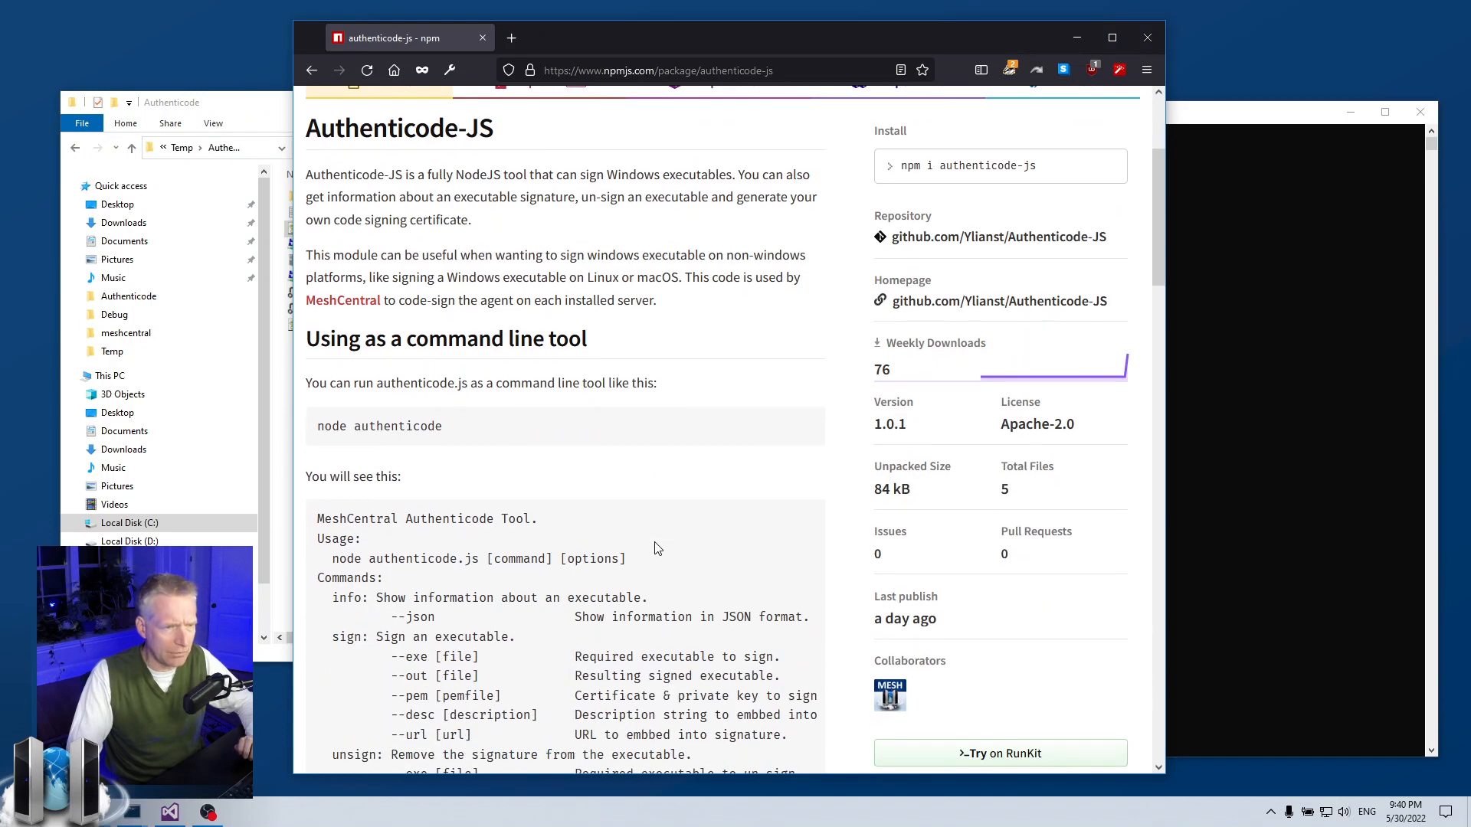
scroll("down", 3)
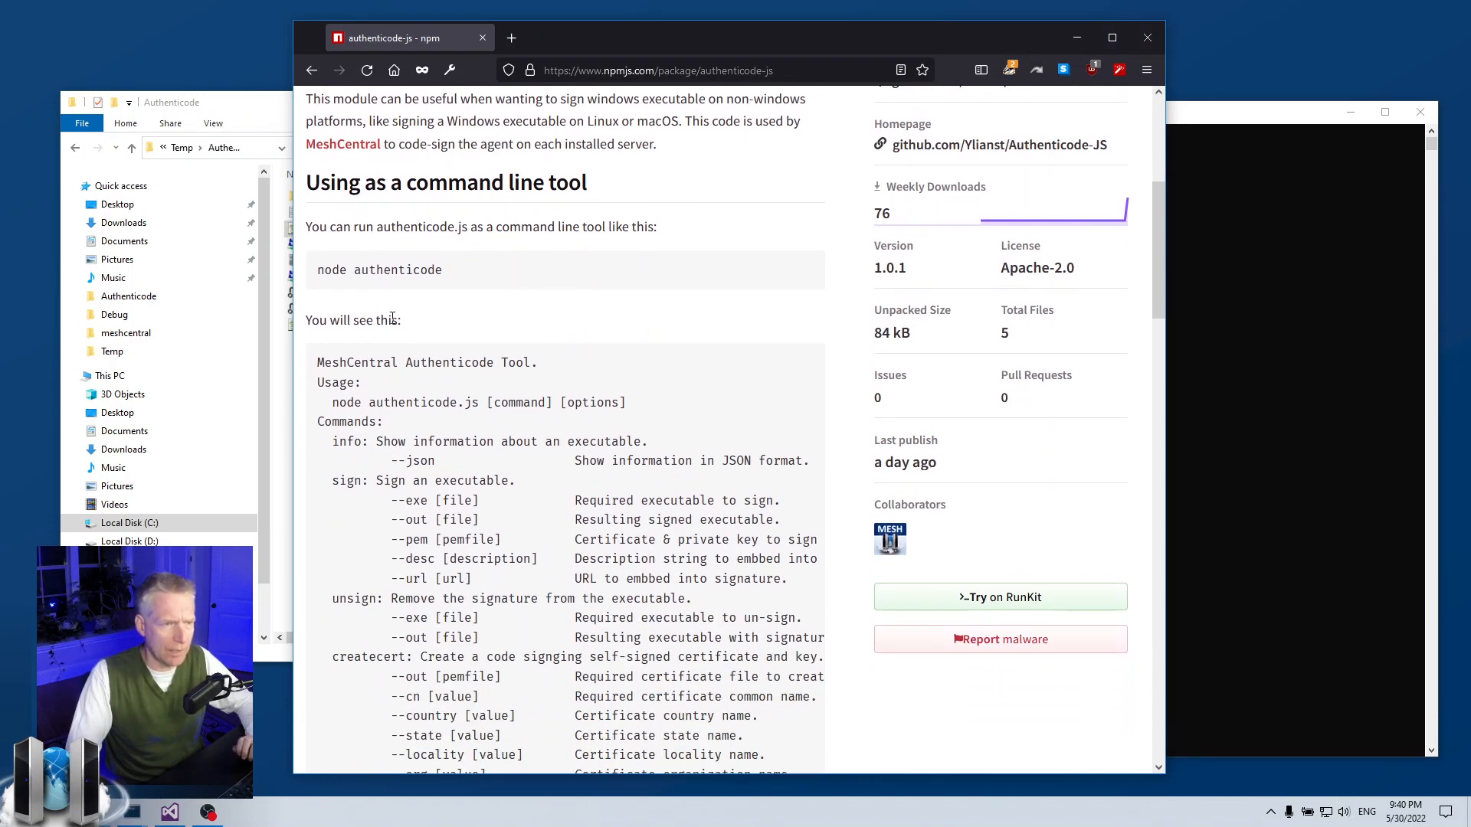
mouse_move(341, 306)
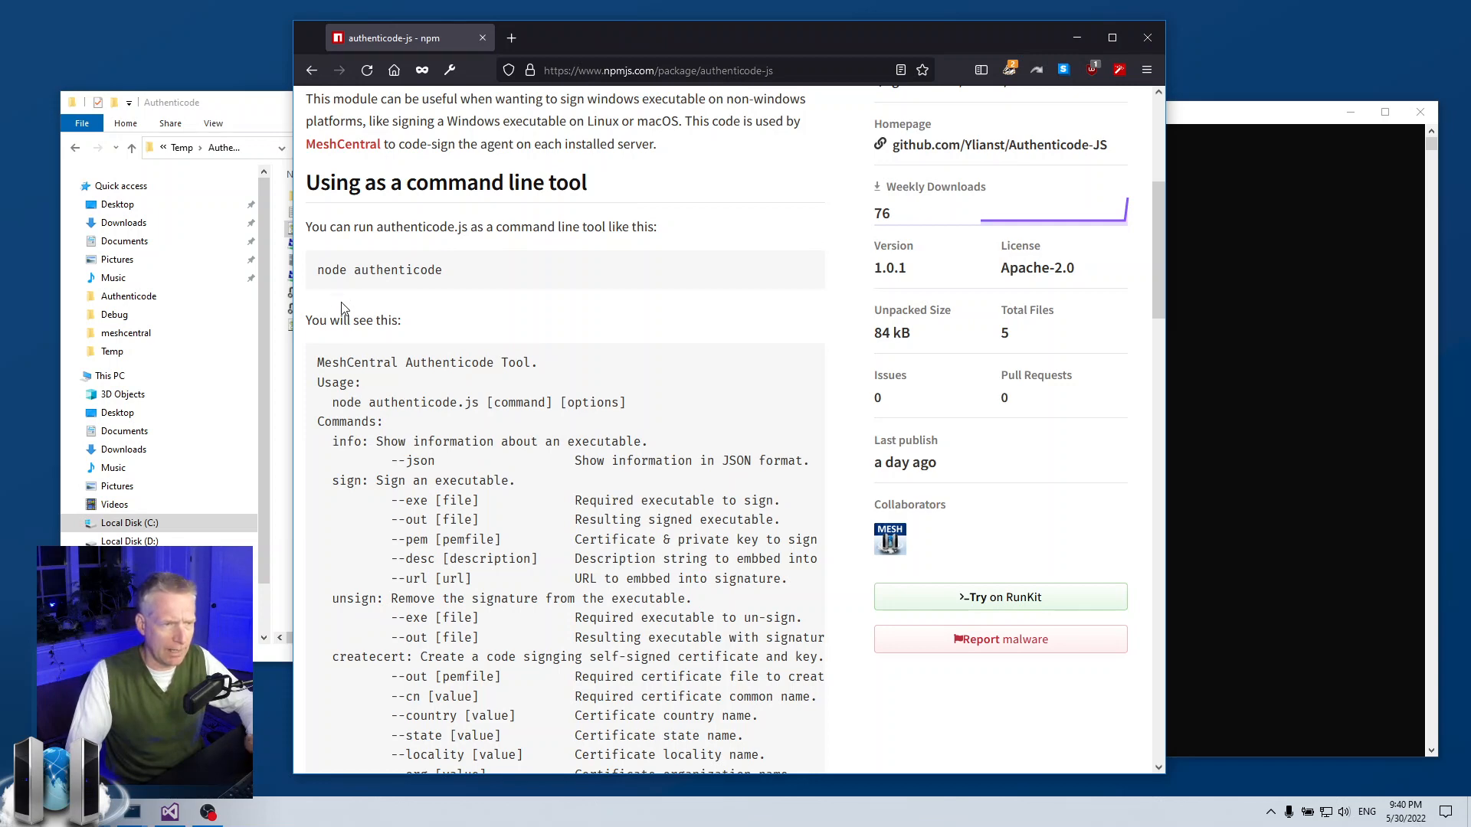
mouse_move(449, 281)
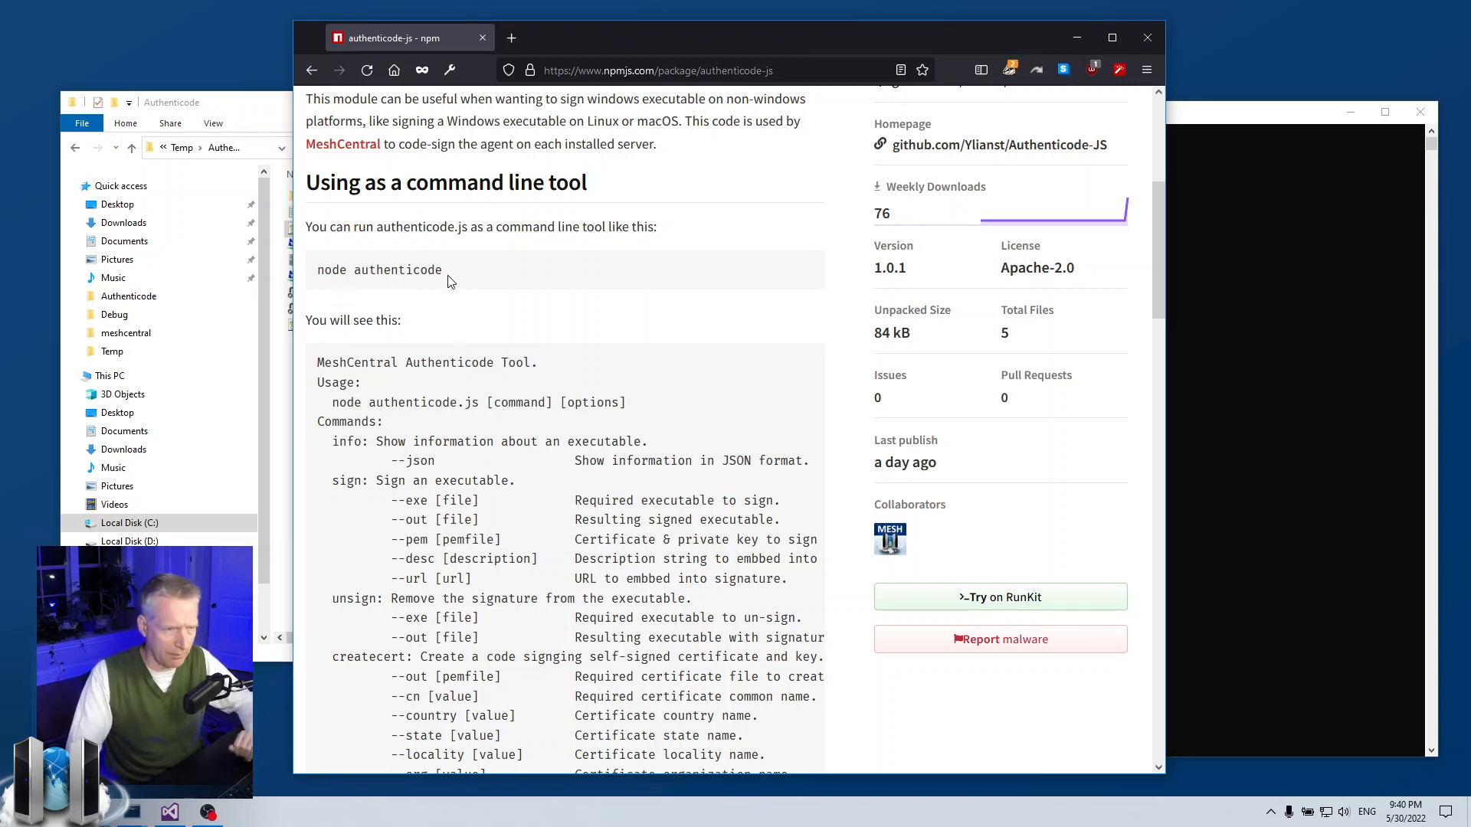
scroll("down", 3)
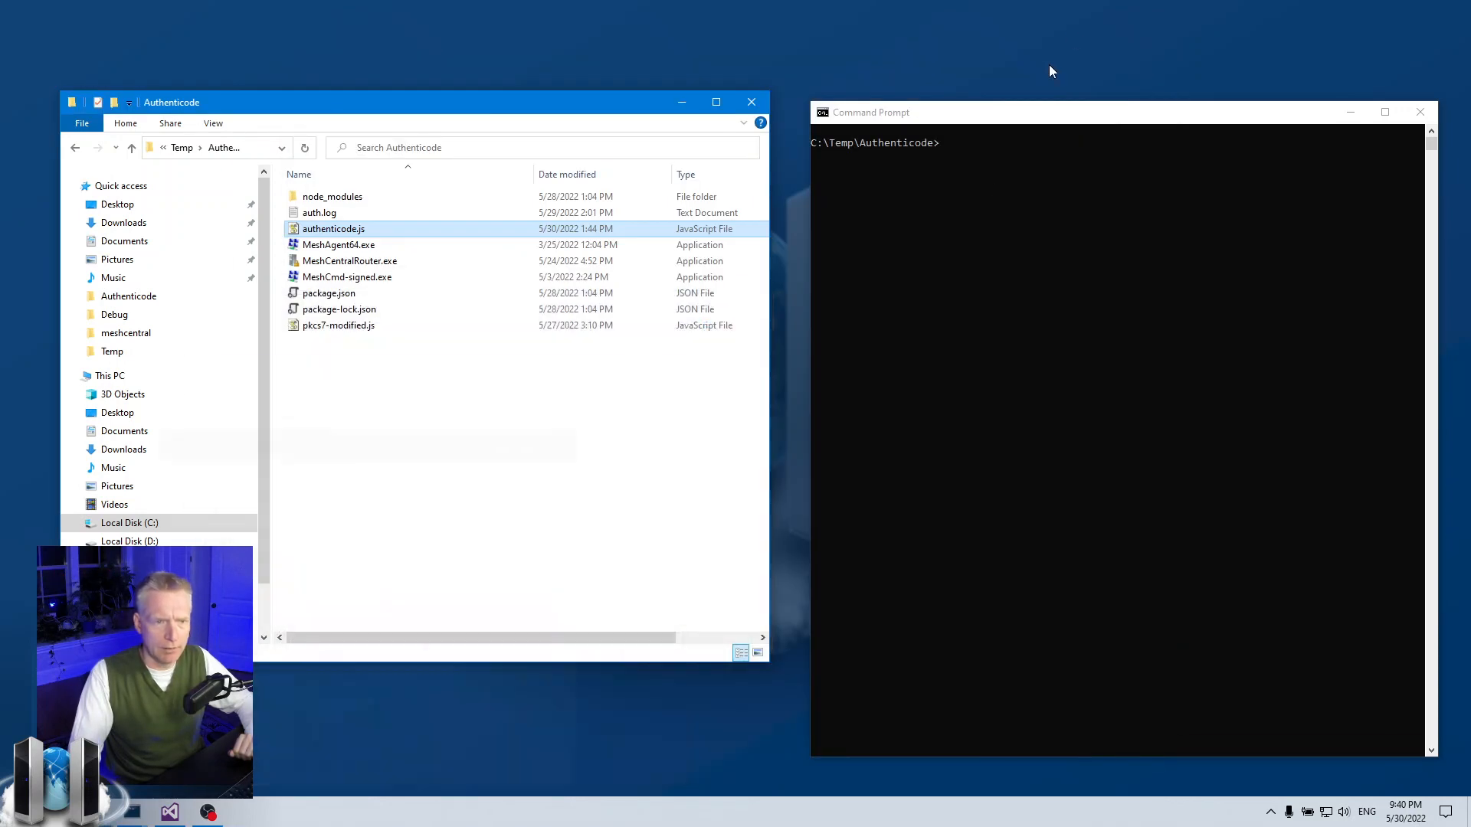
Run node authenticode.js to print its usage help with info, sign, unsign and createcert
type("node")
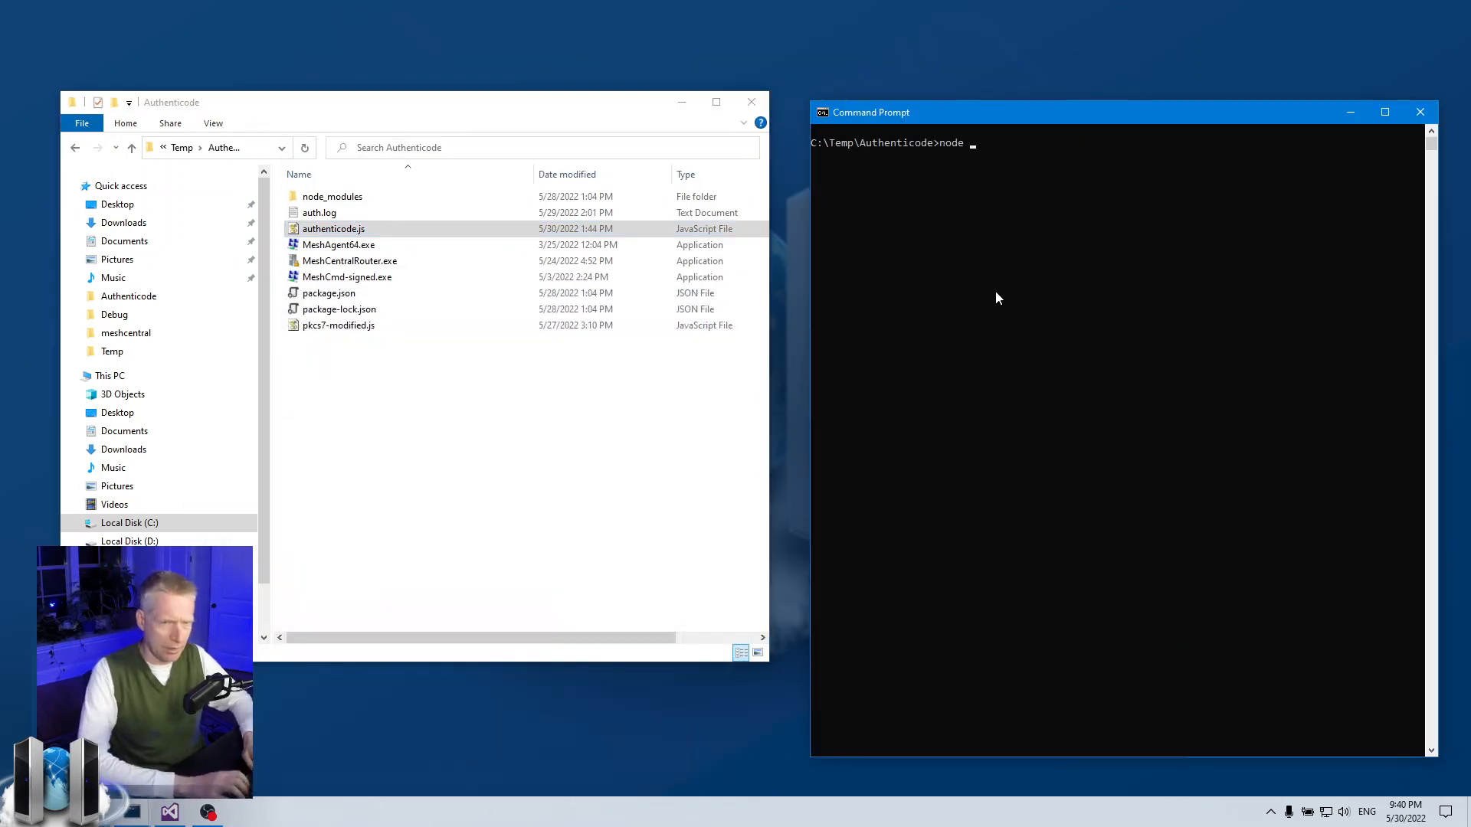
type("authenticode.js")
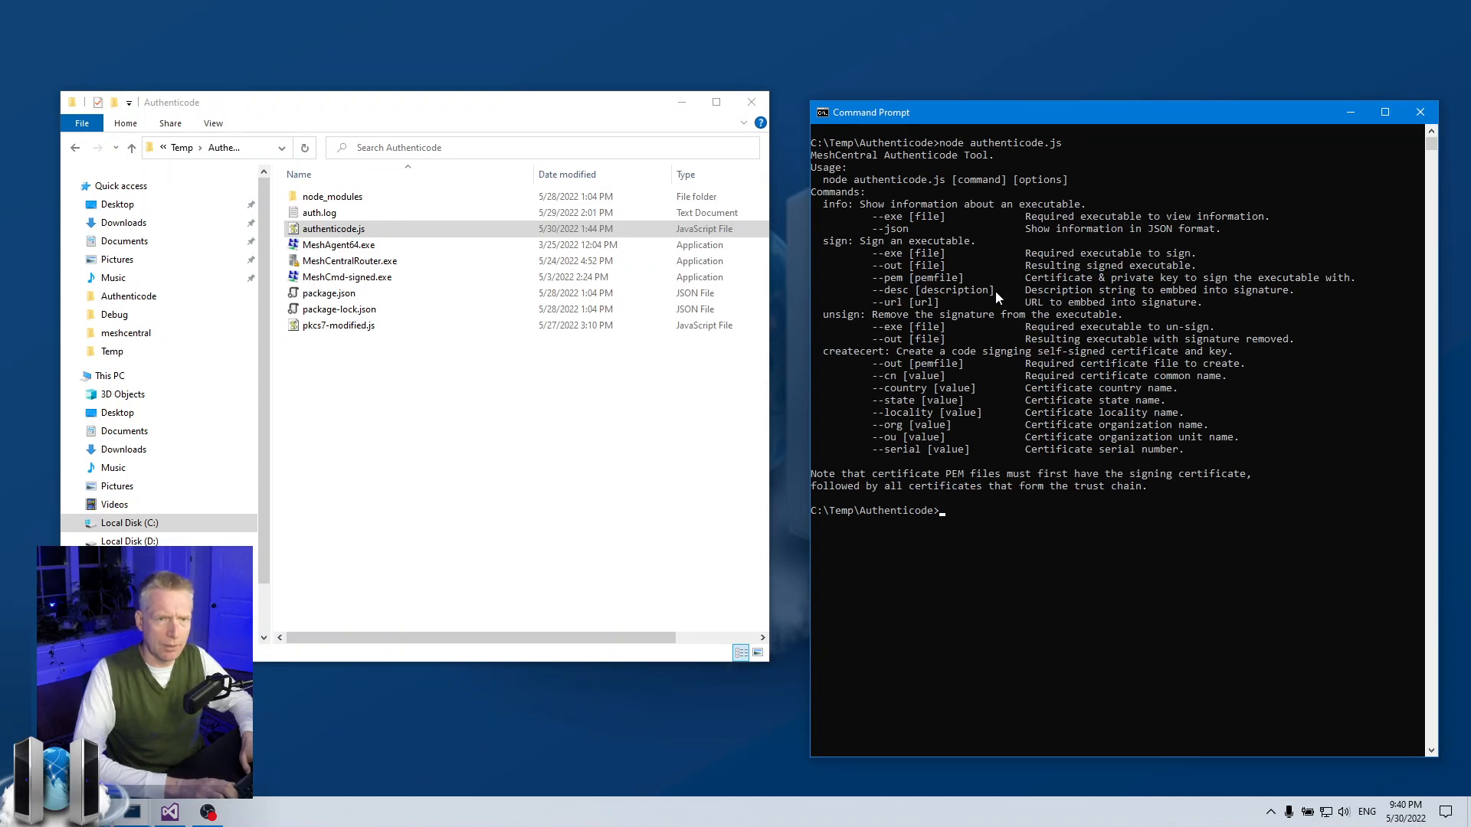
mouse_move(872, 482)
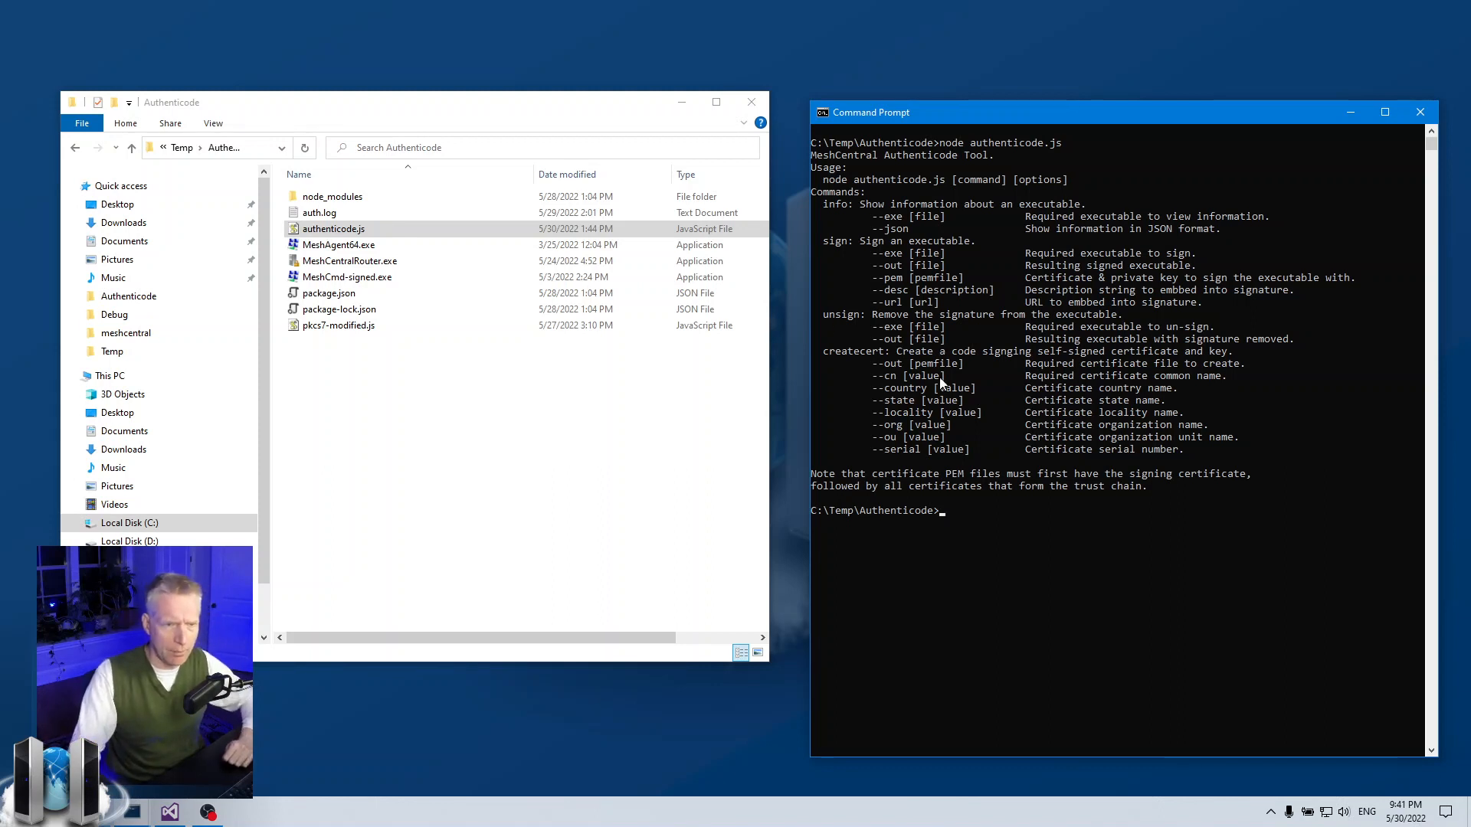
mouse_move(823, 356)
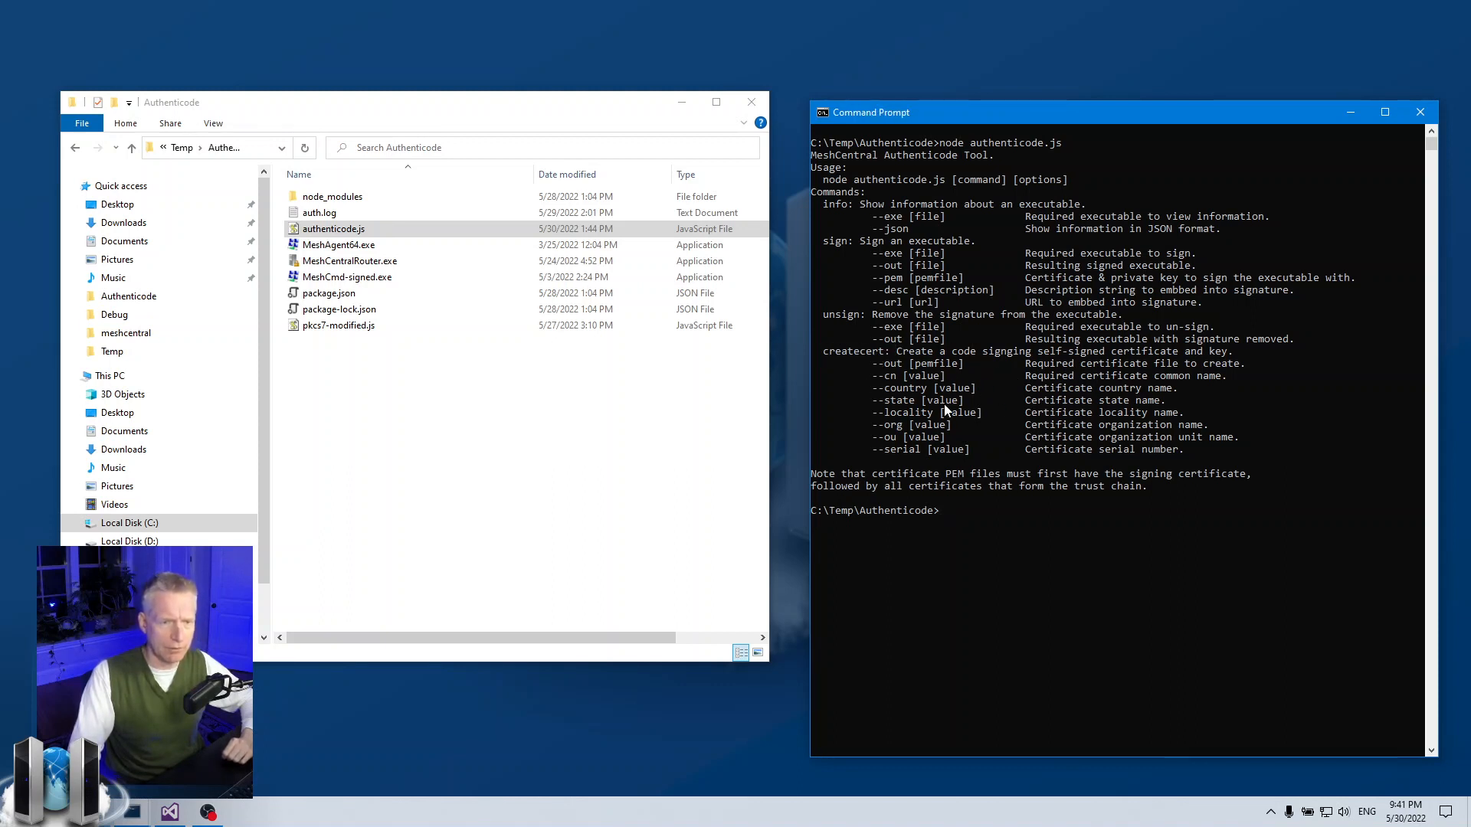
left_click(334, 228)
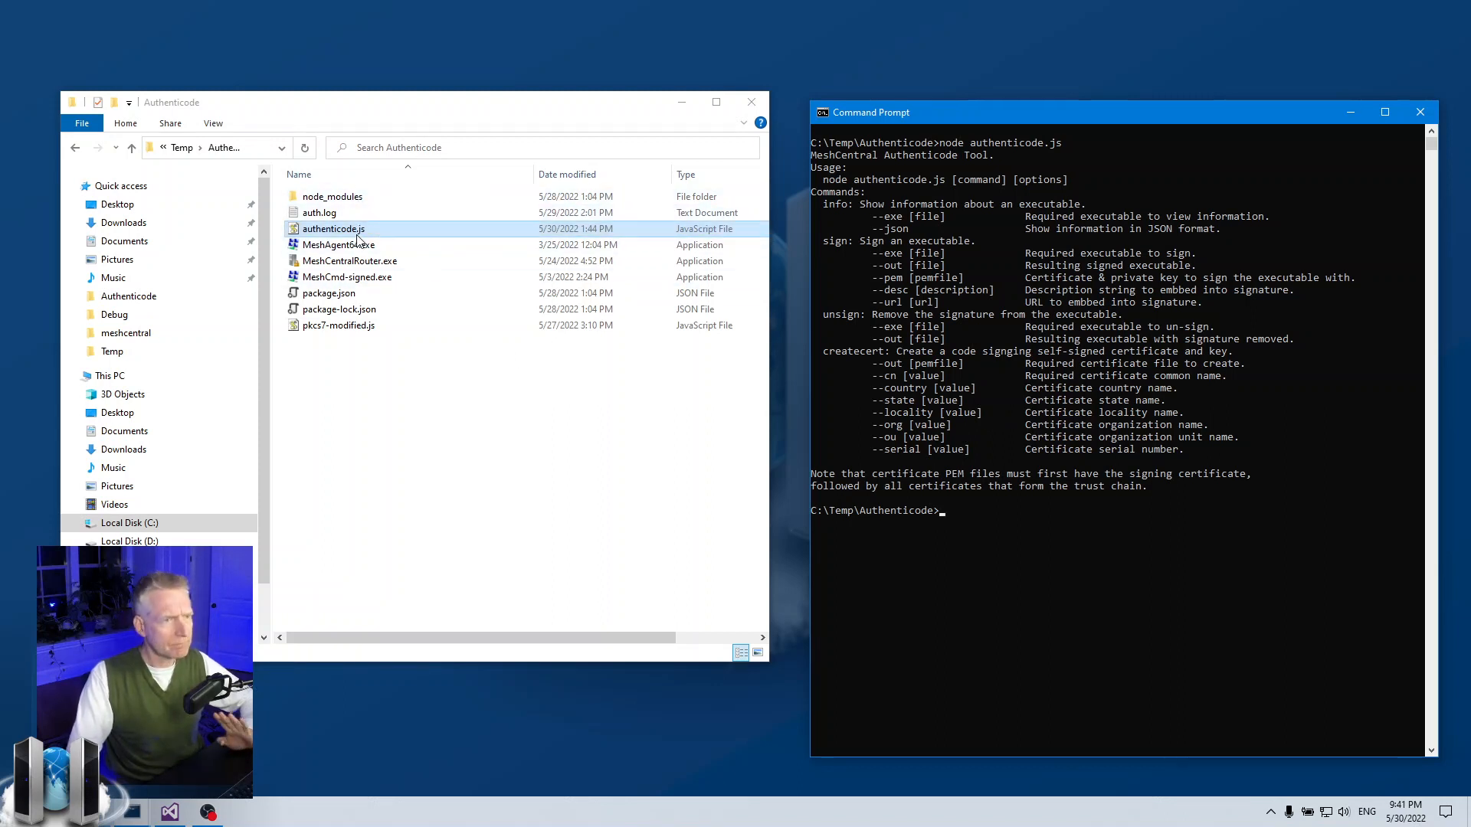
left_click(347, 276)
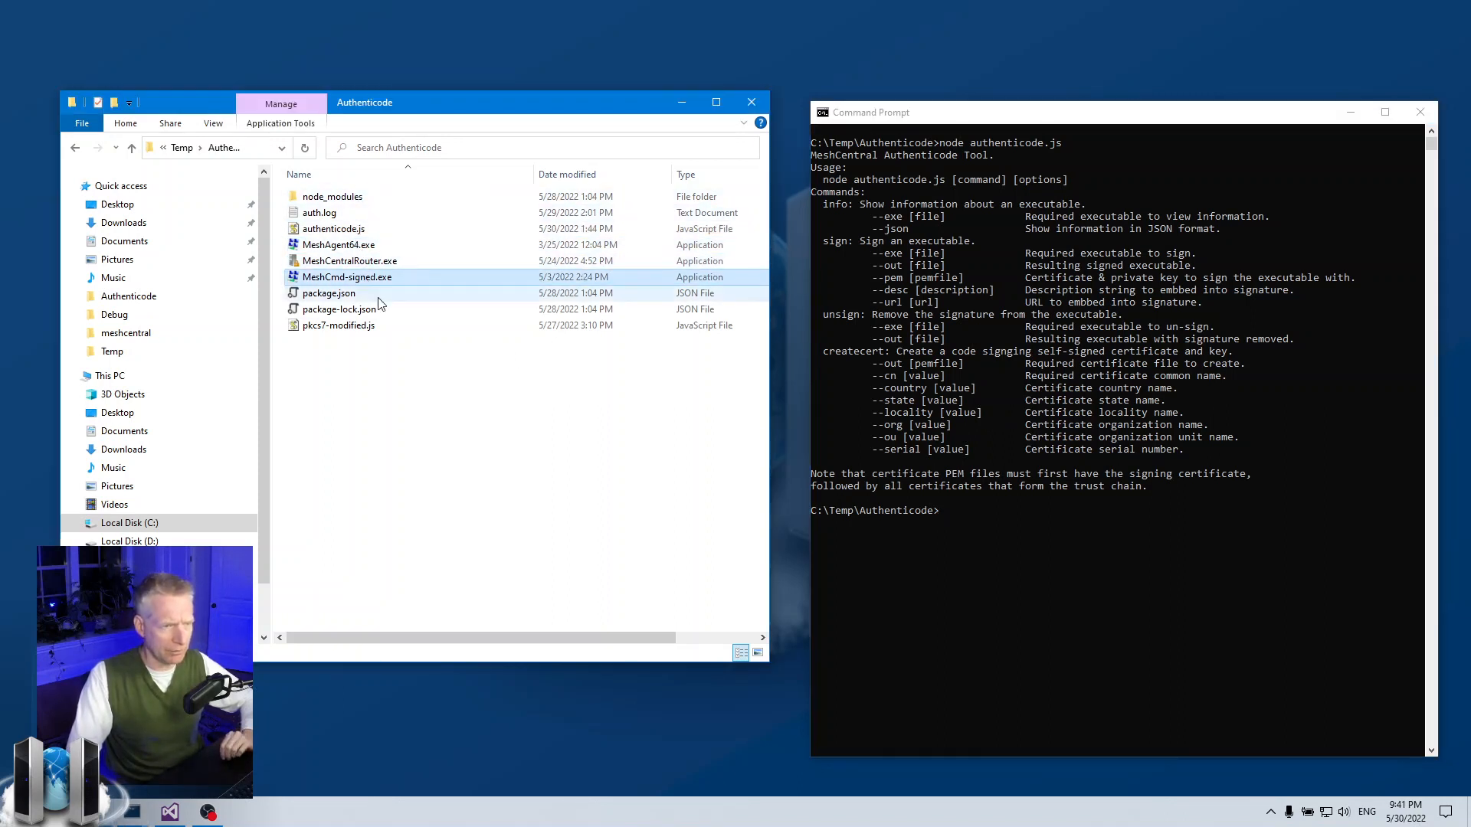
left_click(338, 243)
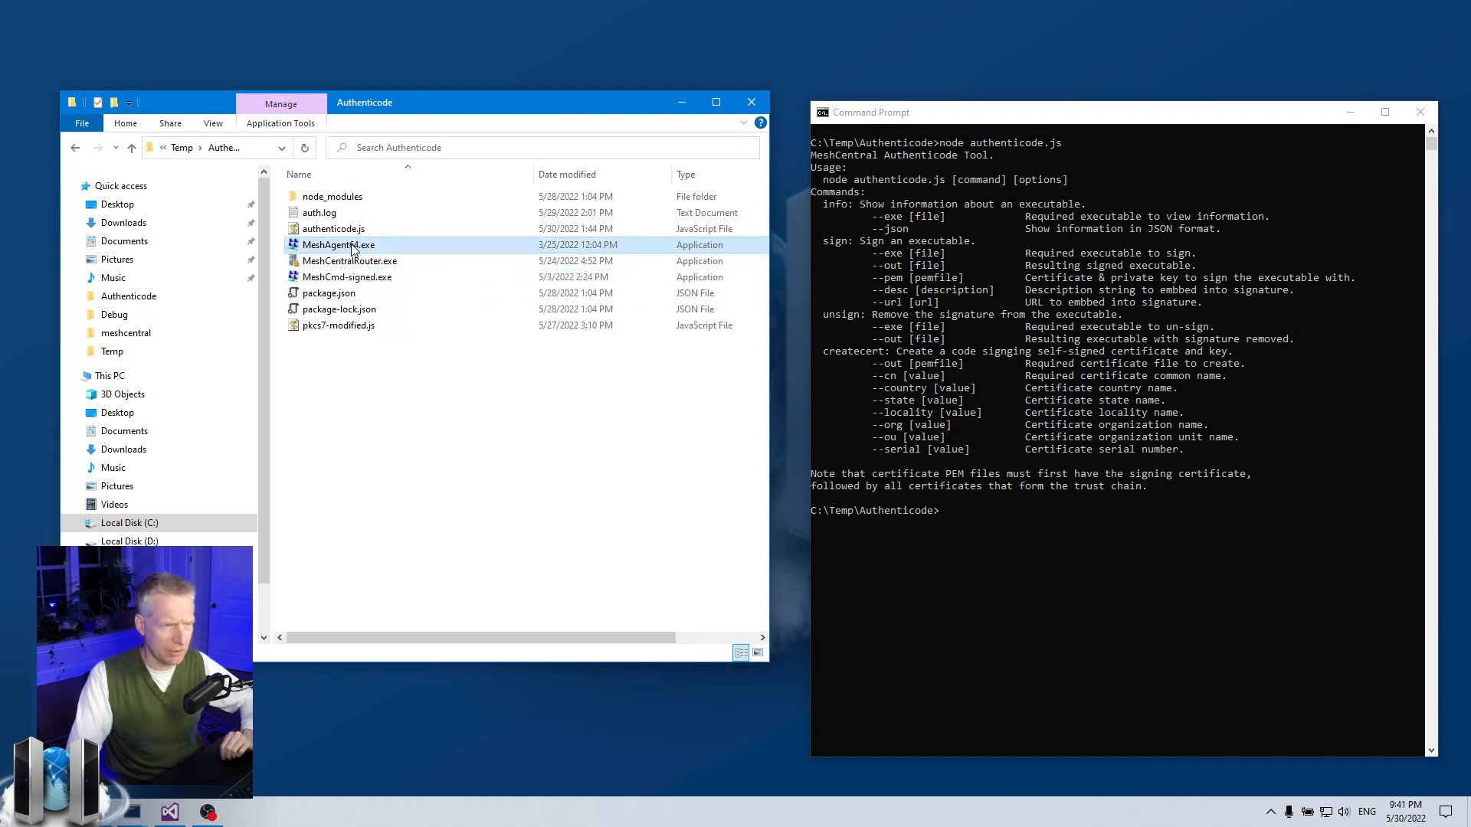
right_click(337, 244)
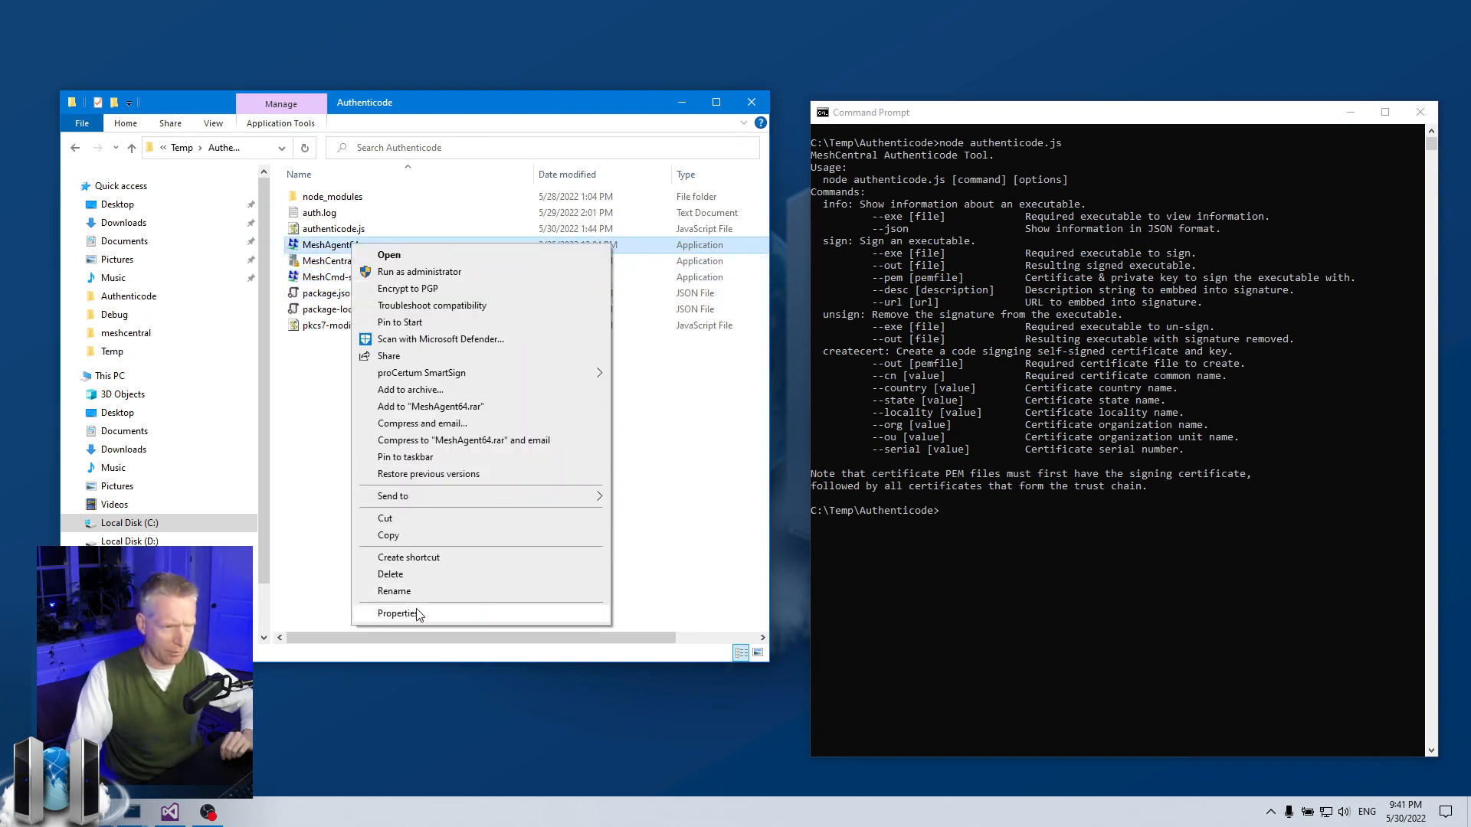
left_click(397, 612)
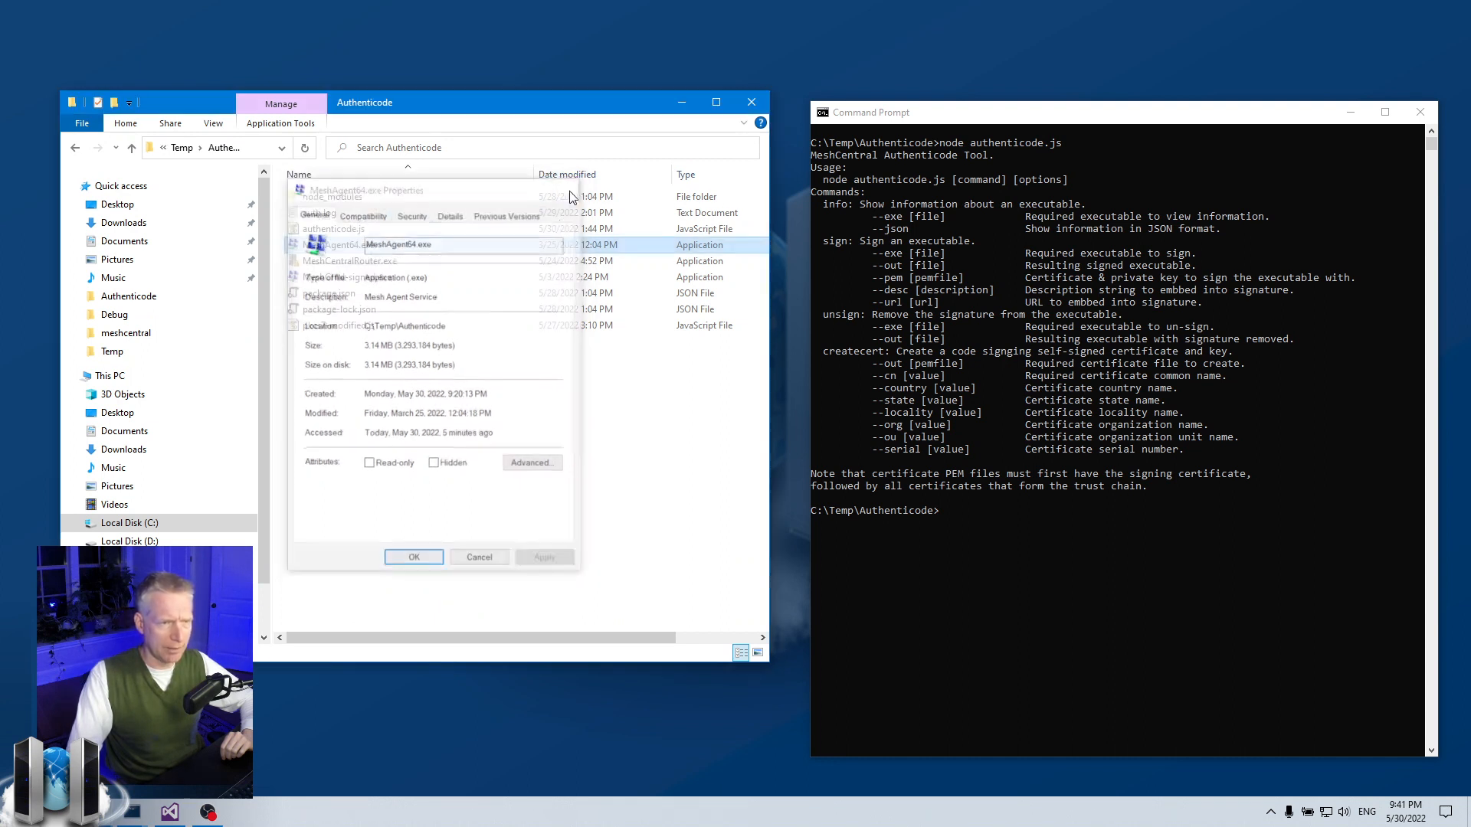
right_click(348, 260)
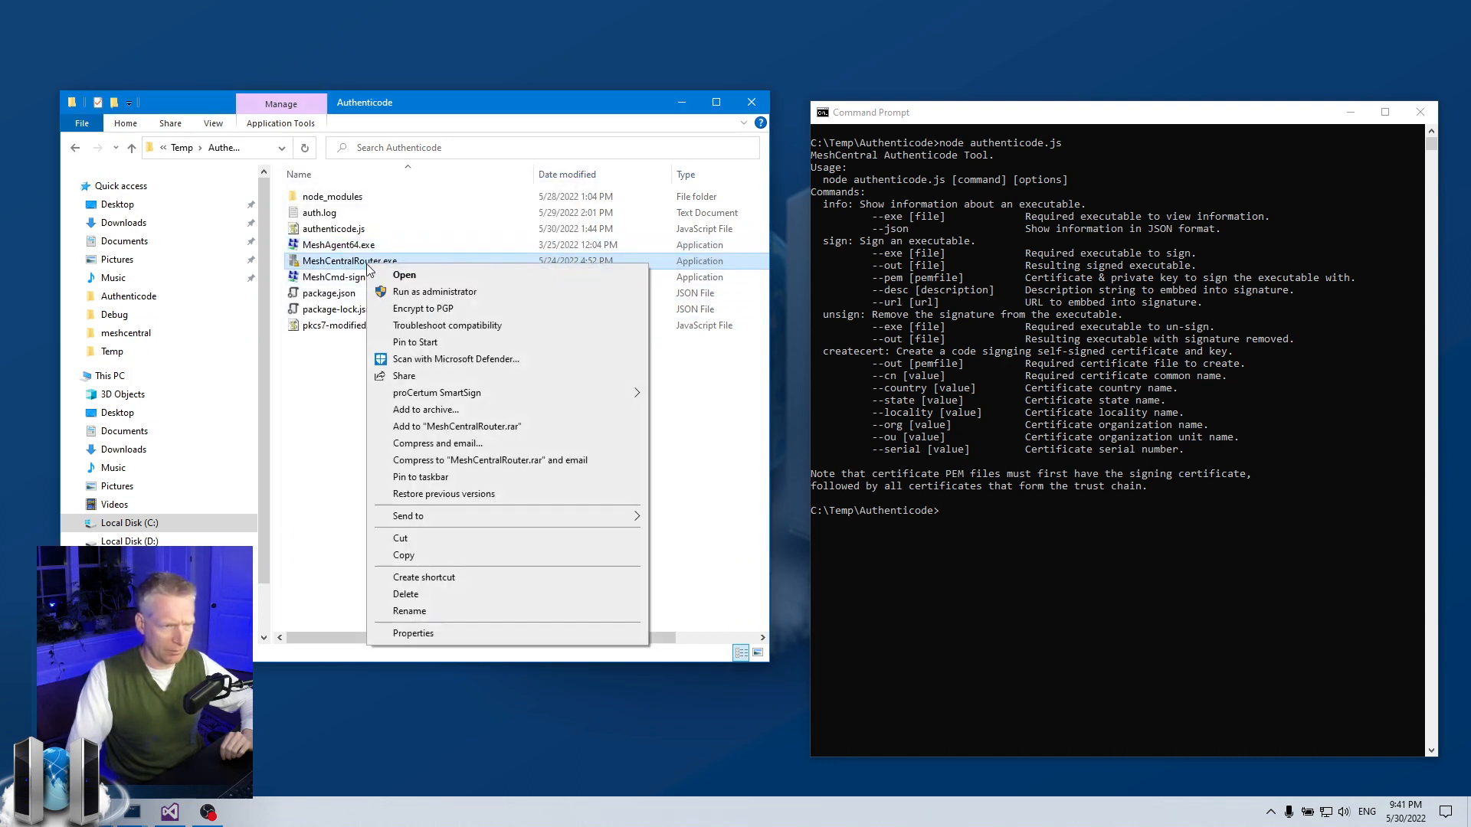
left_click(414, 633)
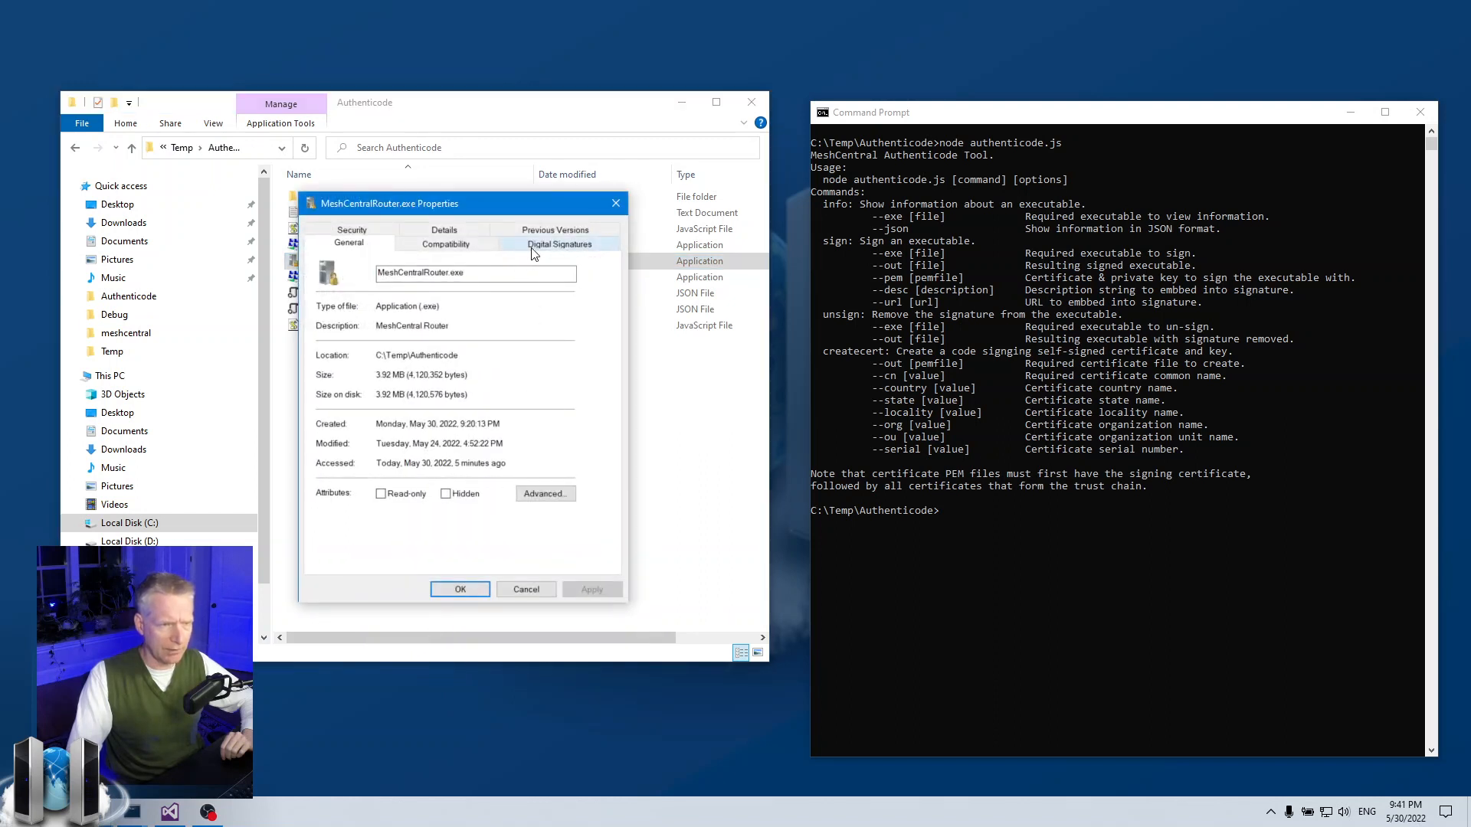
left_click(559, 244)
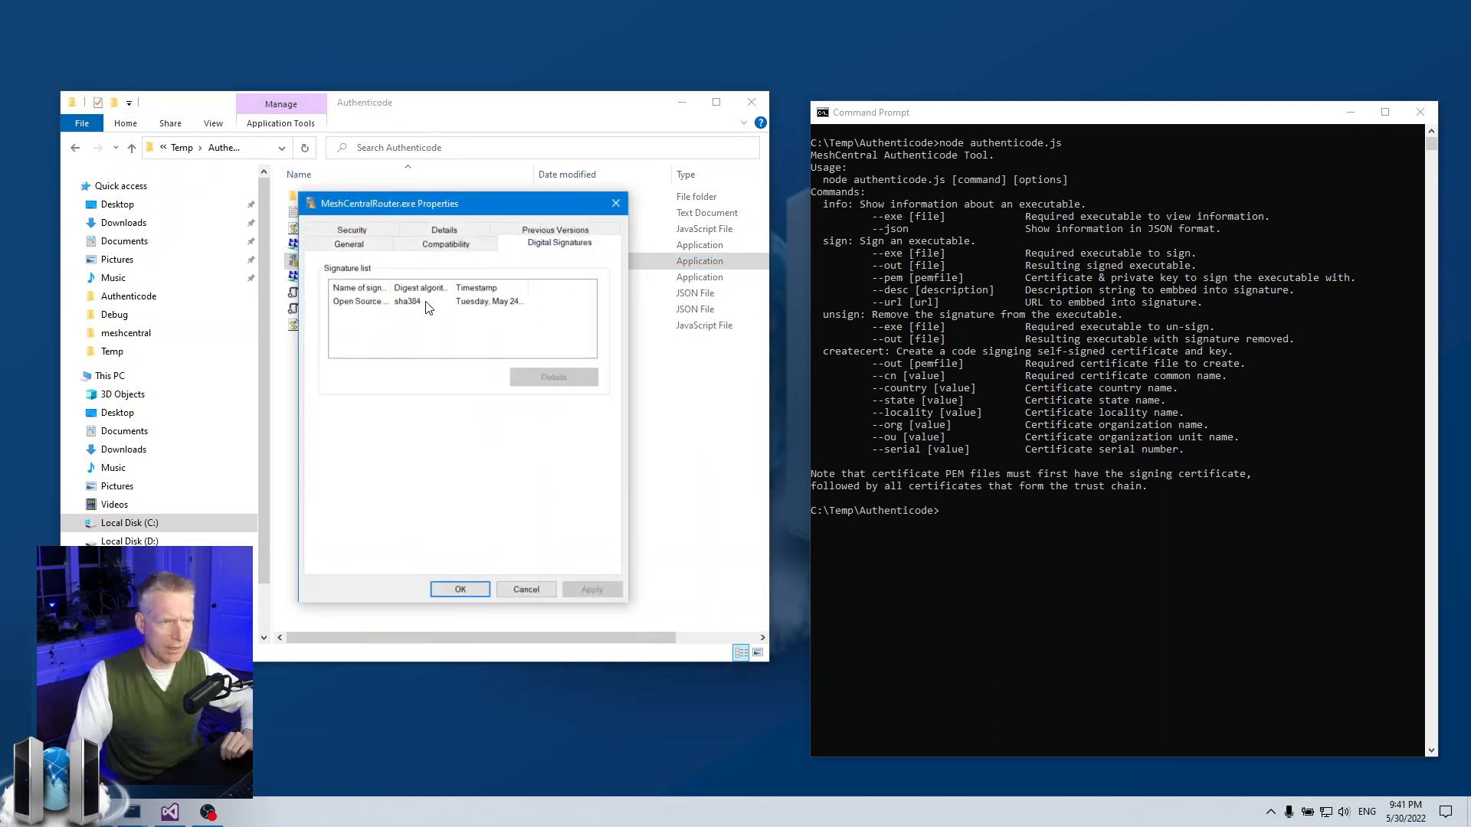
left_click(423, 300)
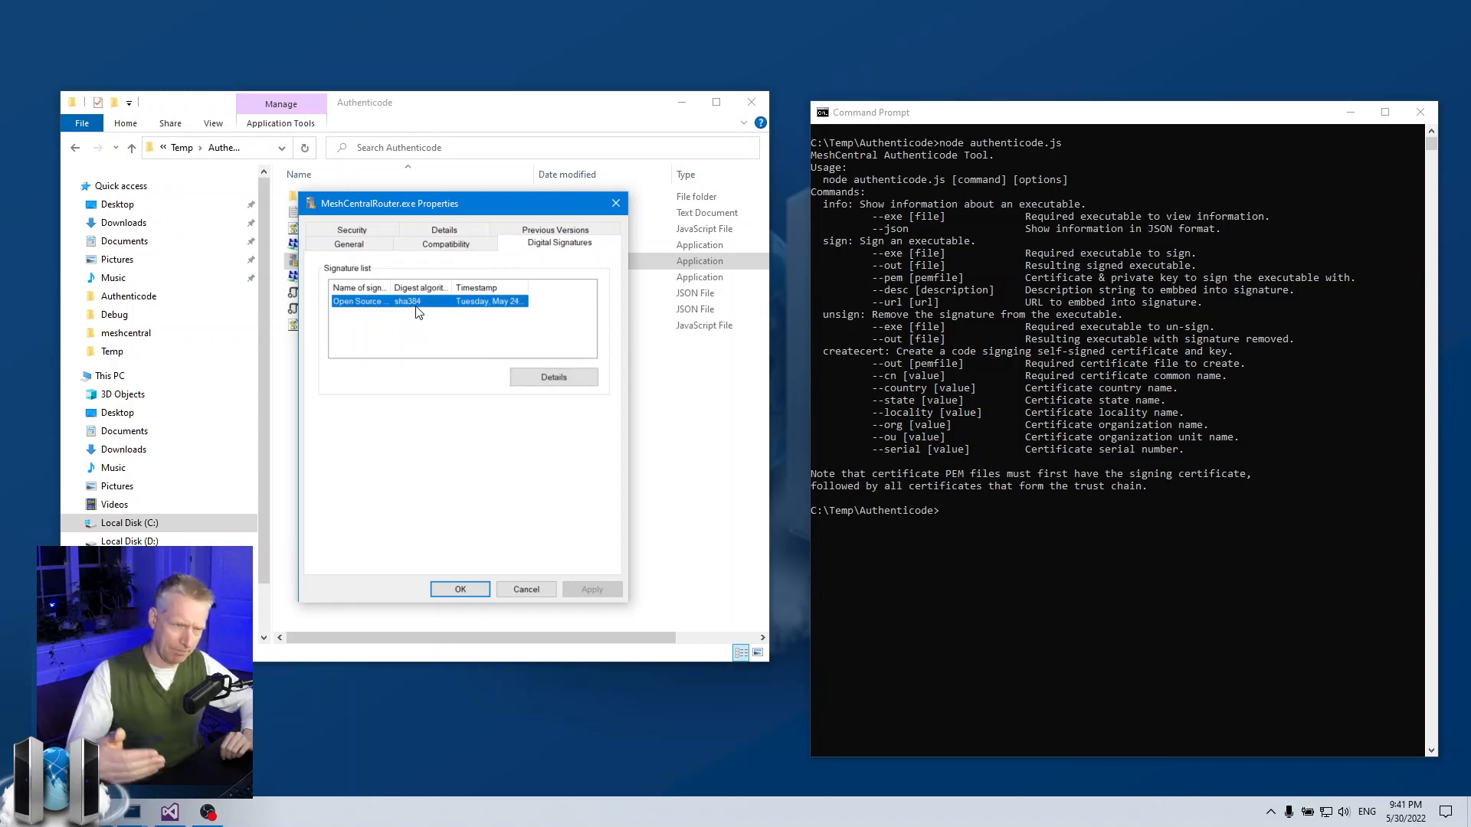
mouse_move(327, 314)
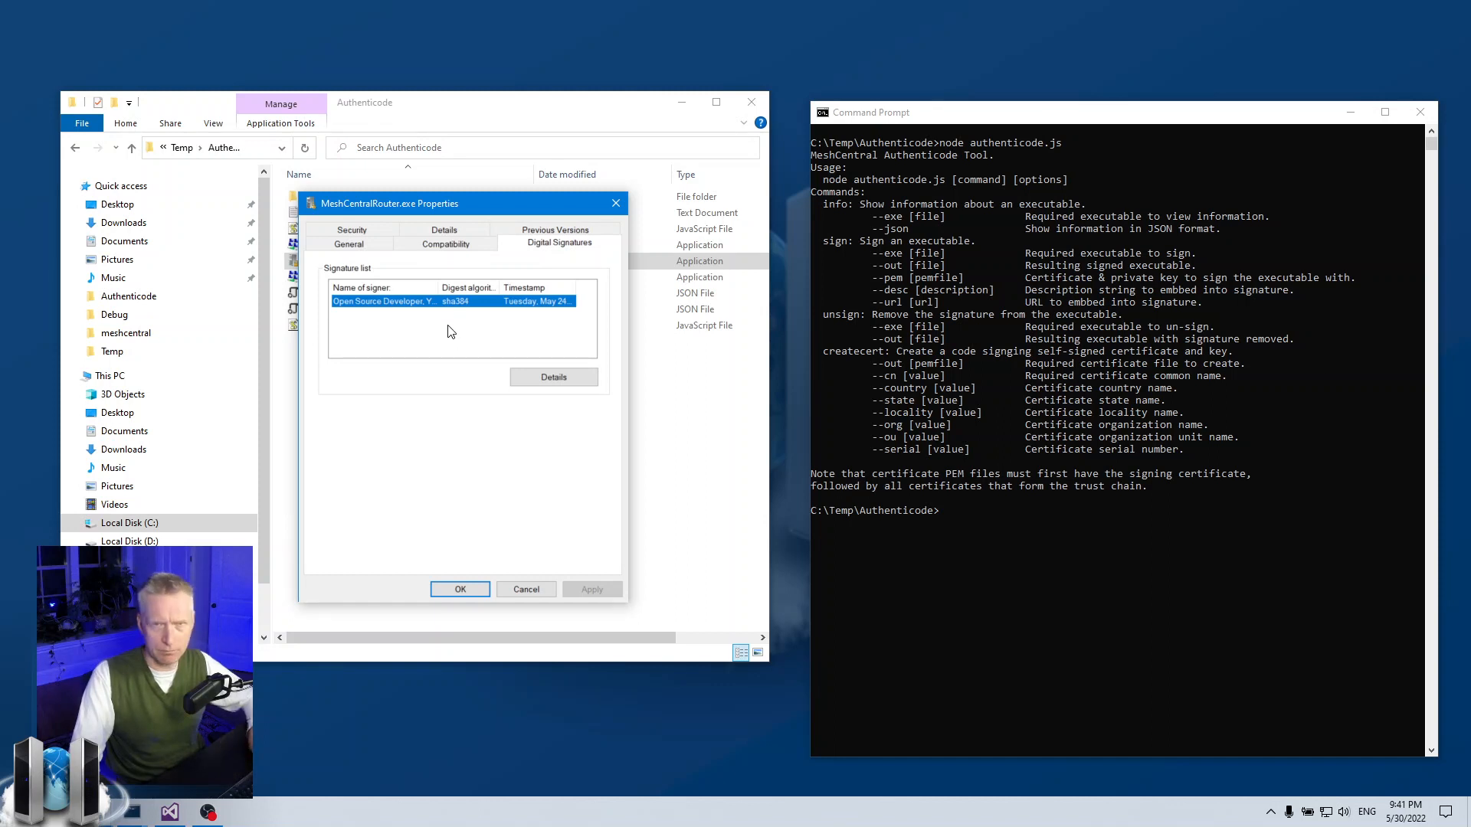
mouse_move(469, 325)
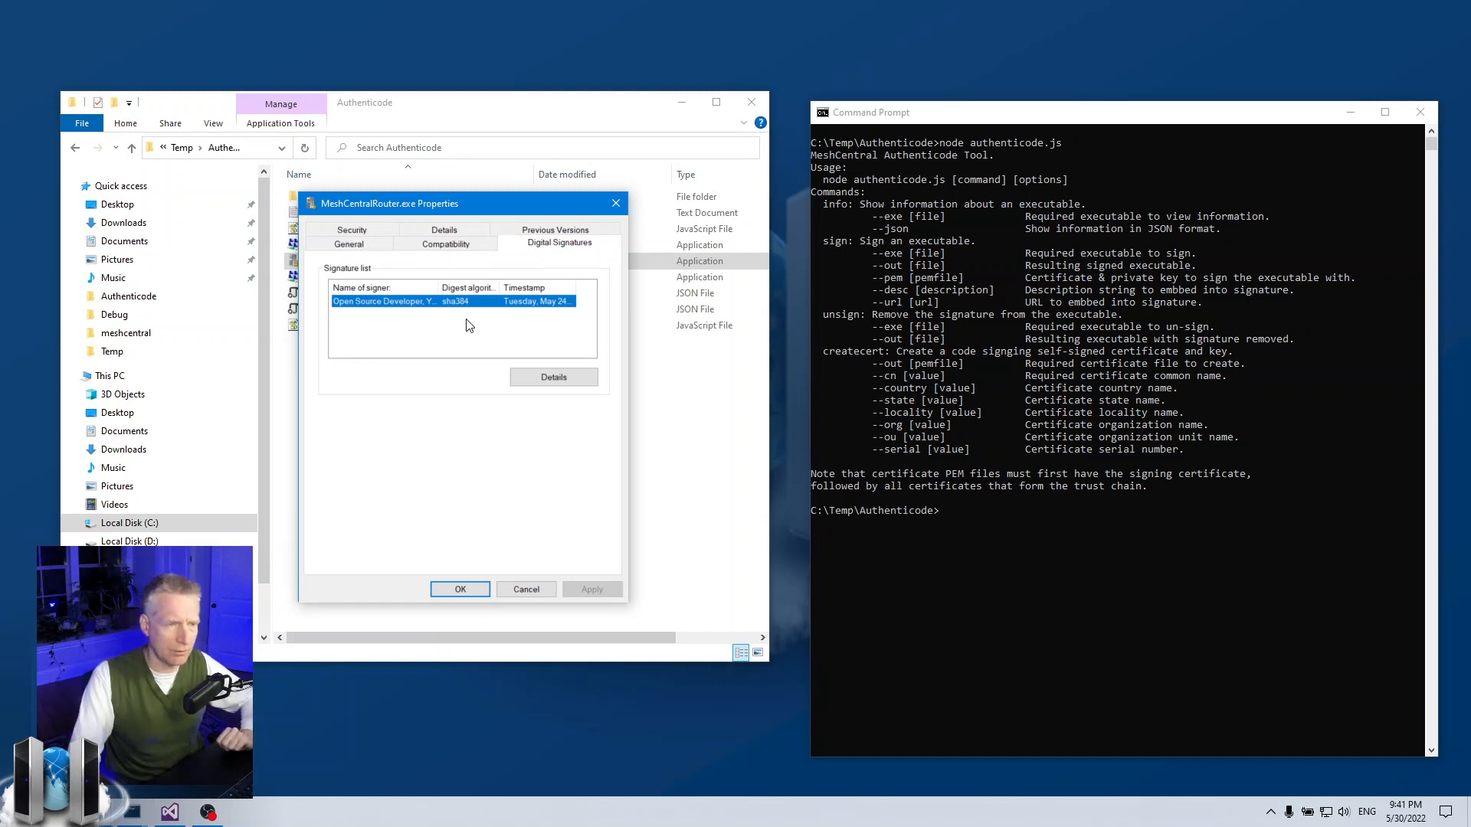
left_click(554, 377)
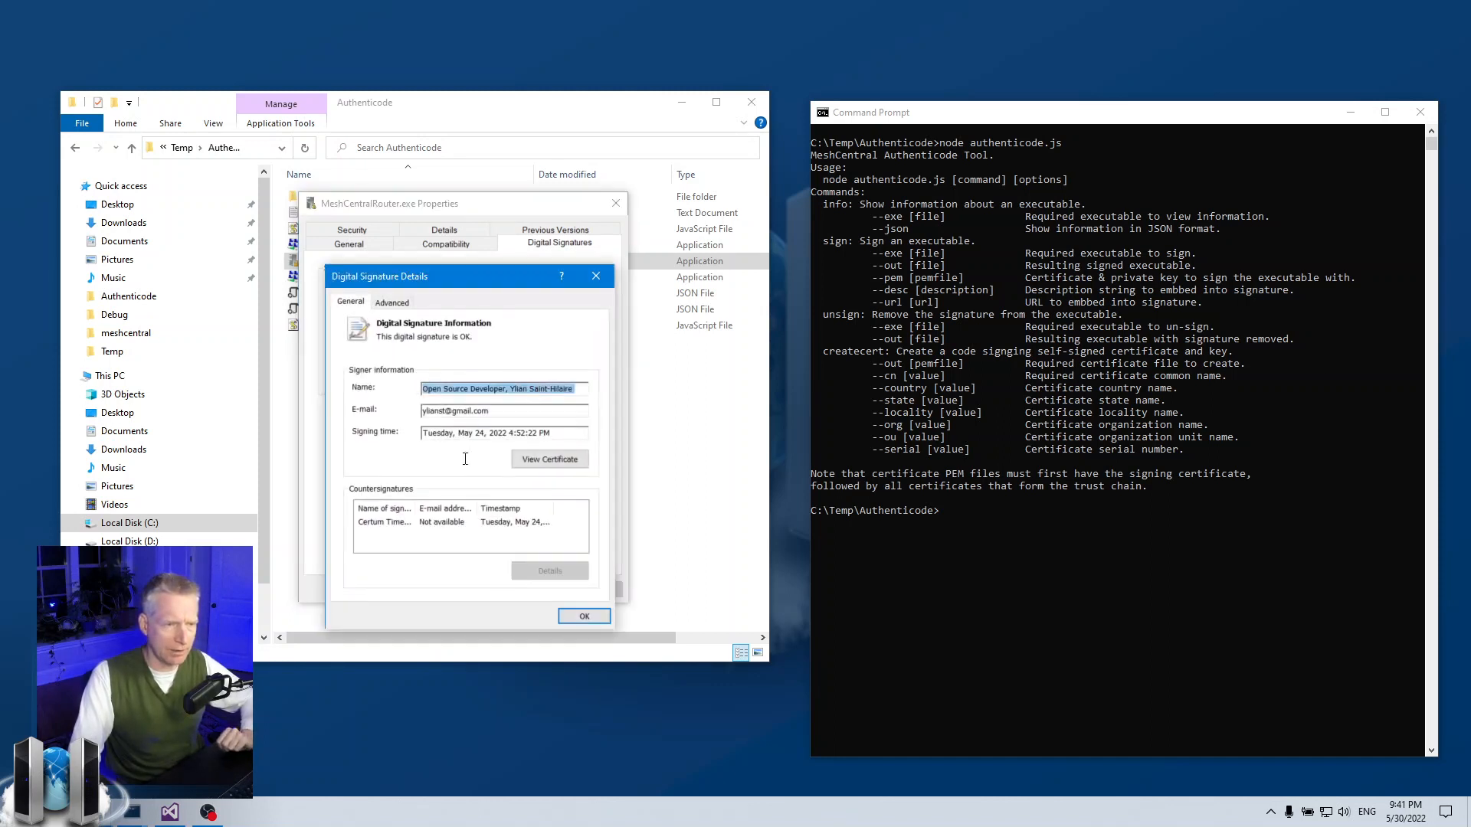
left_click(584, 615)
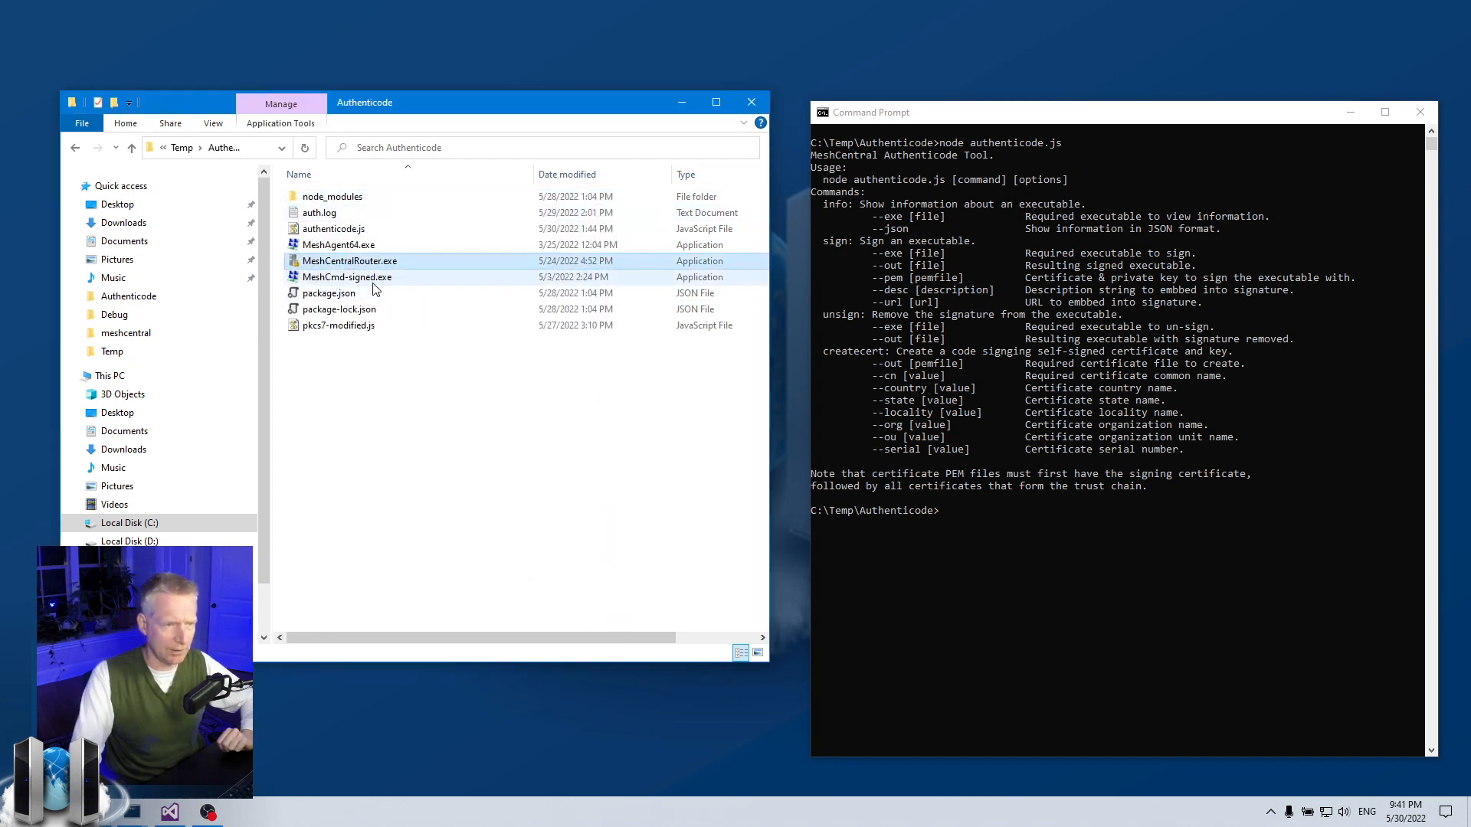
View the MeshCentral digital signature details of MeshCmd-signed.exe, then close them
right_click(347, 277)
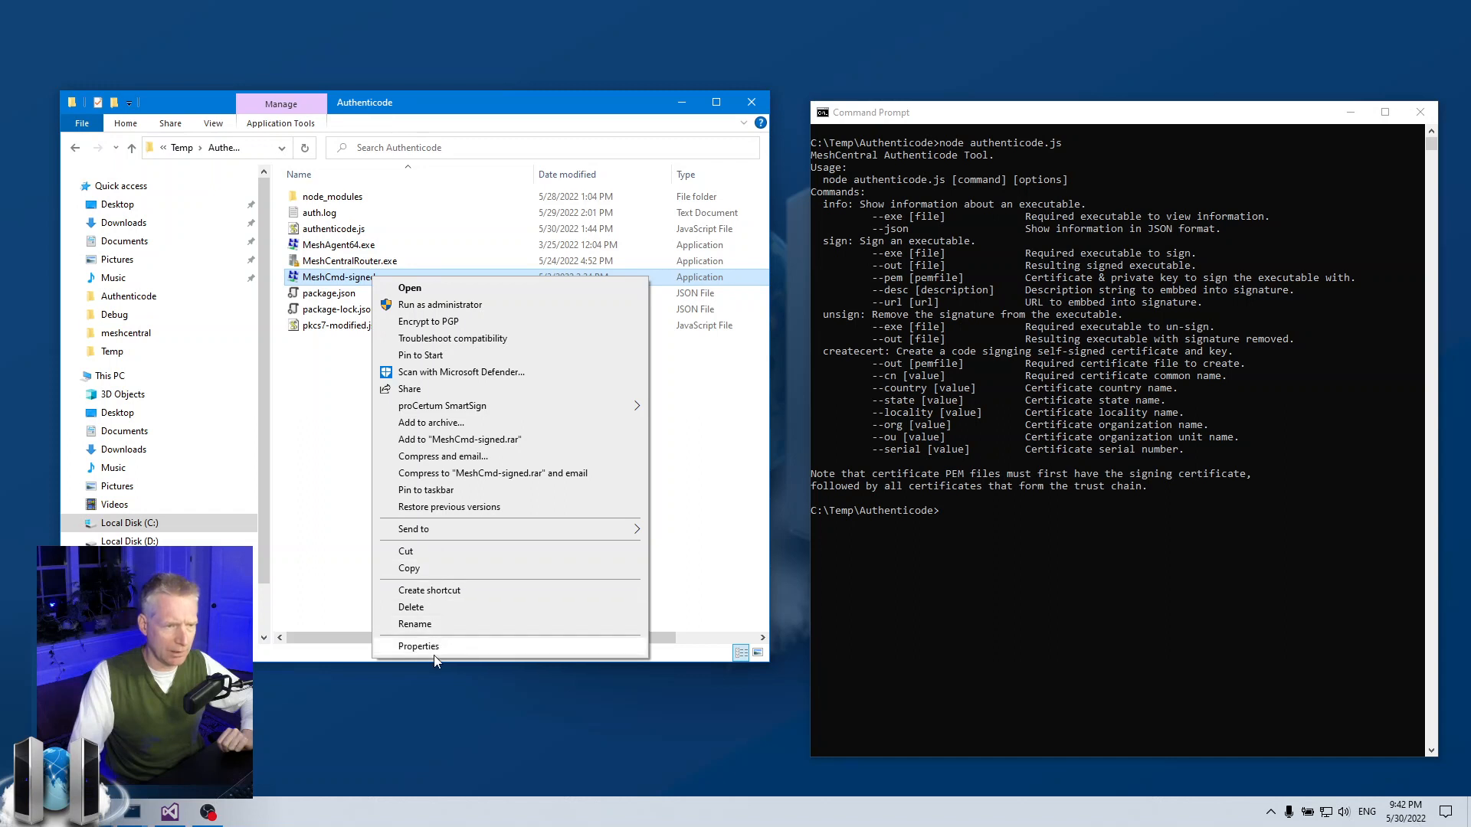
left_click(419, 645)
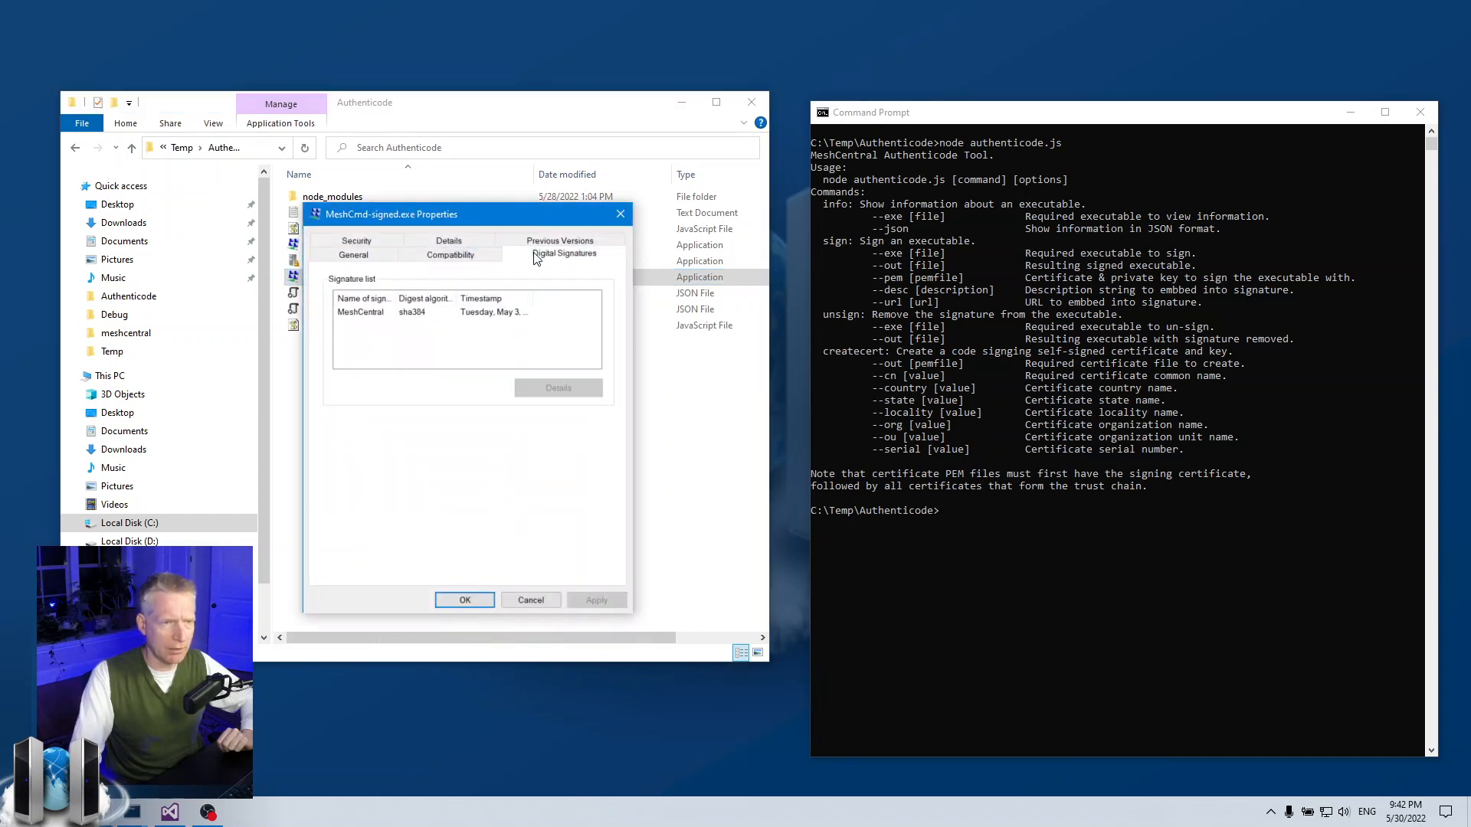
left_click(415, 312)
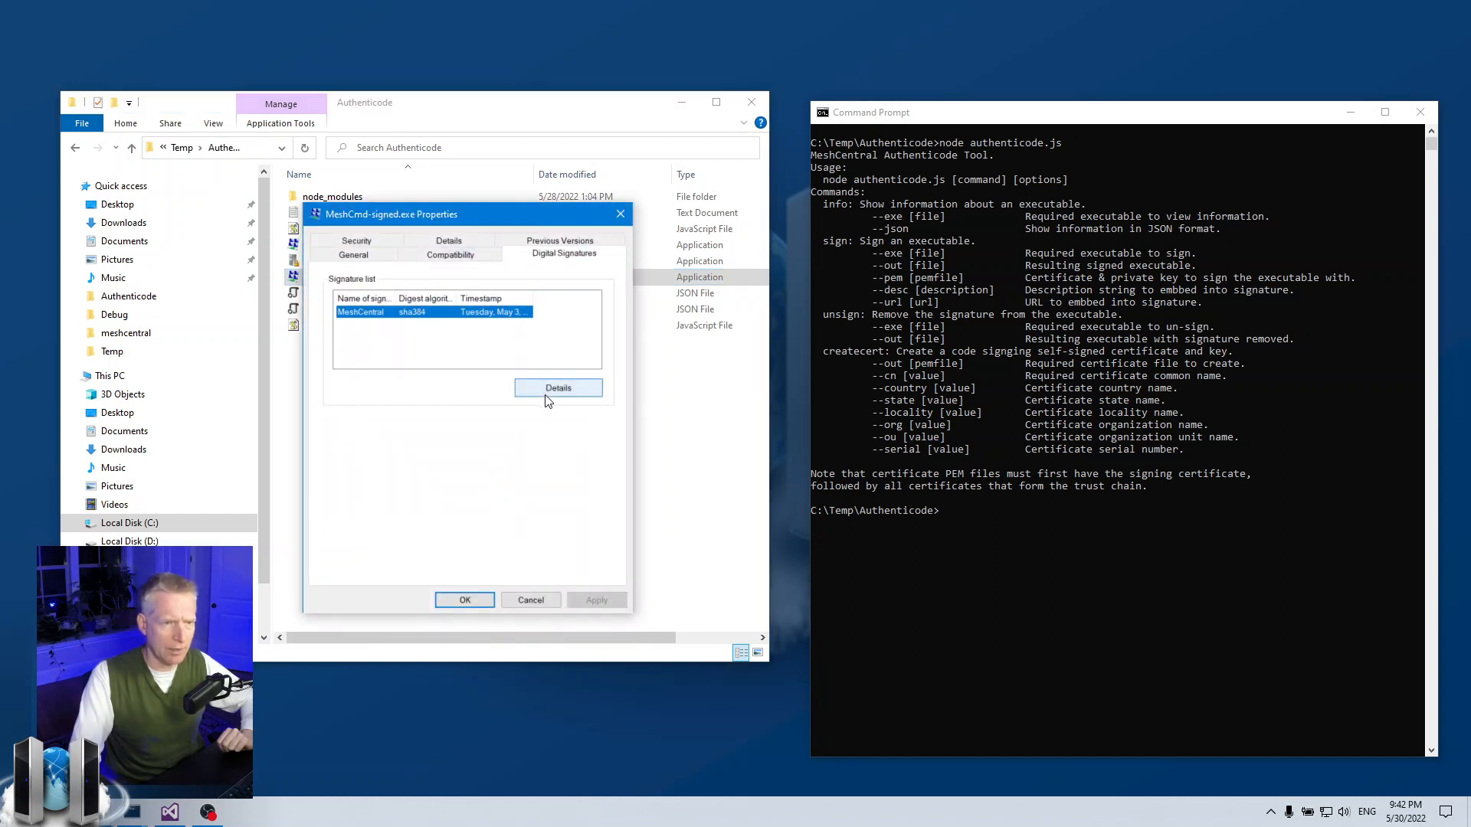
left_click(557, 387)
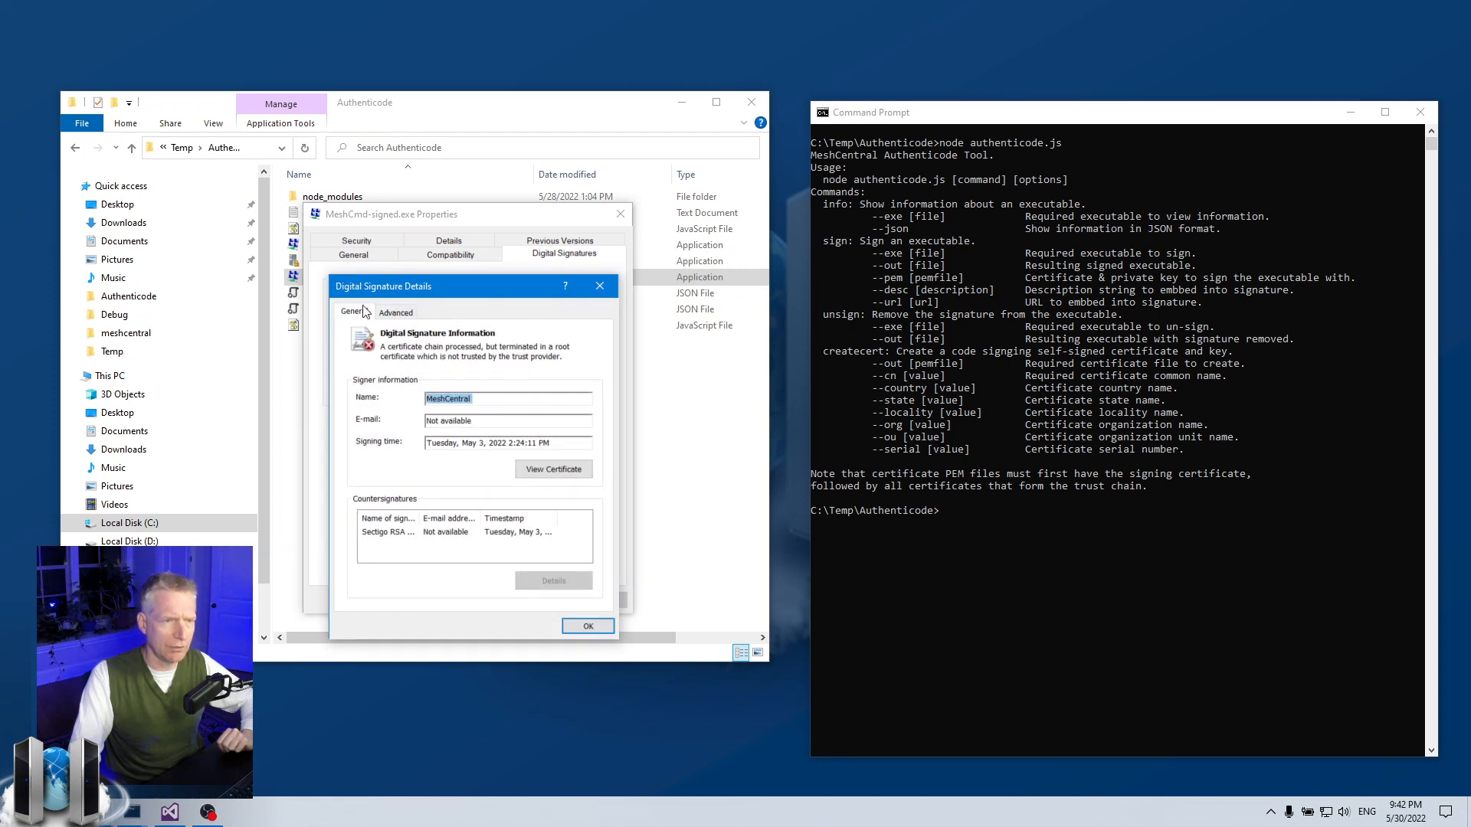
mouse_move(610, 285)
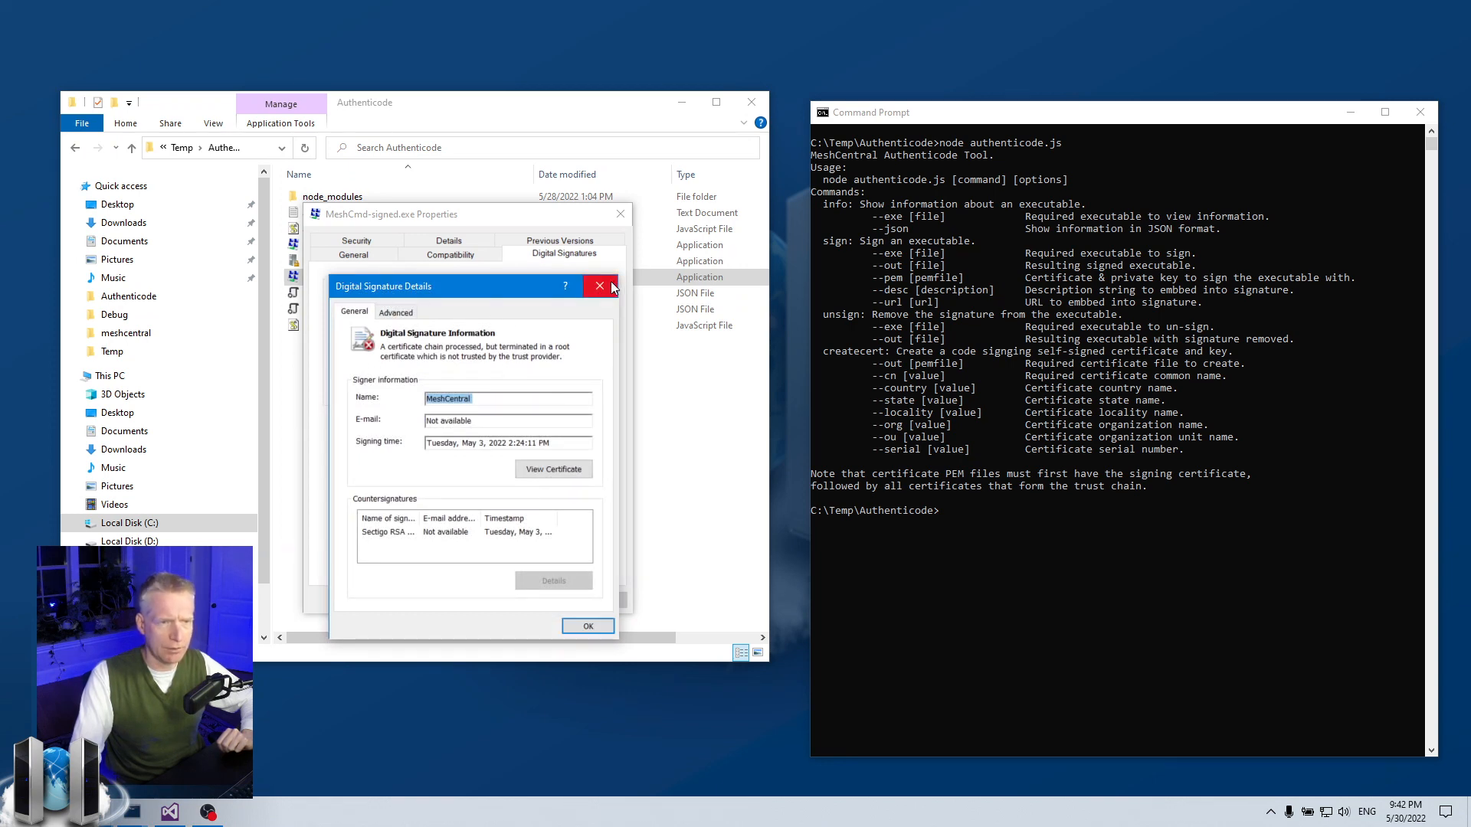
left_click(598, 285)
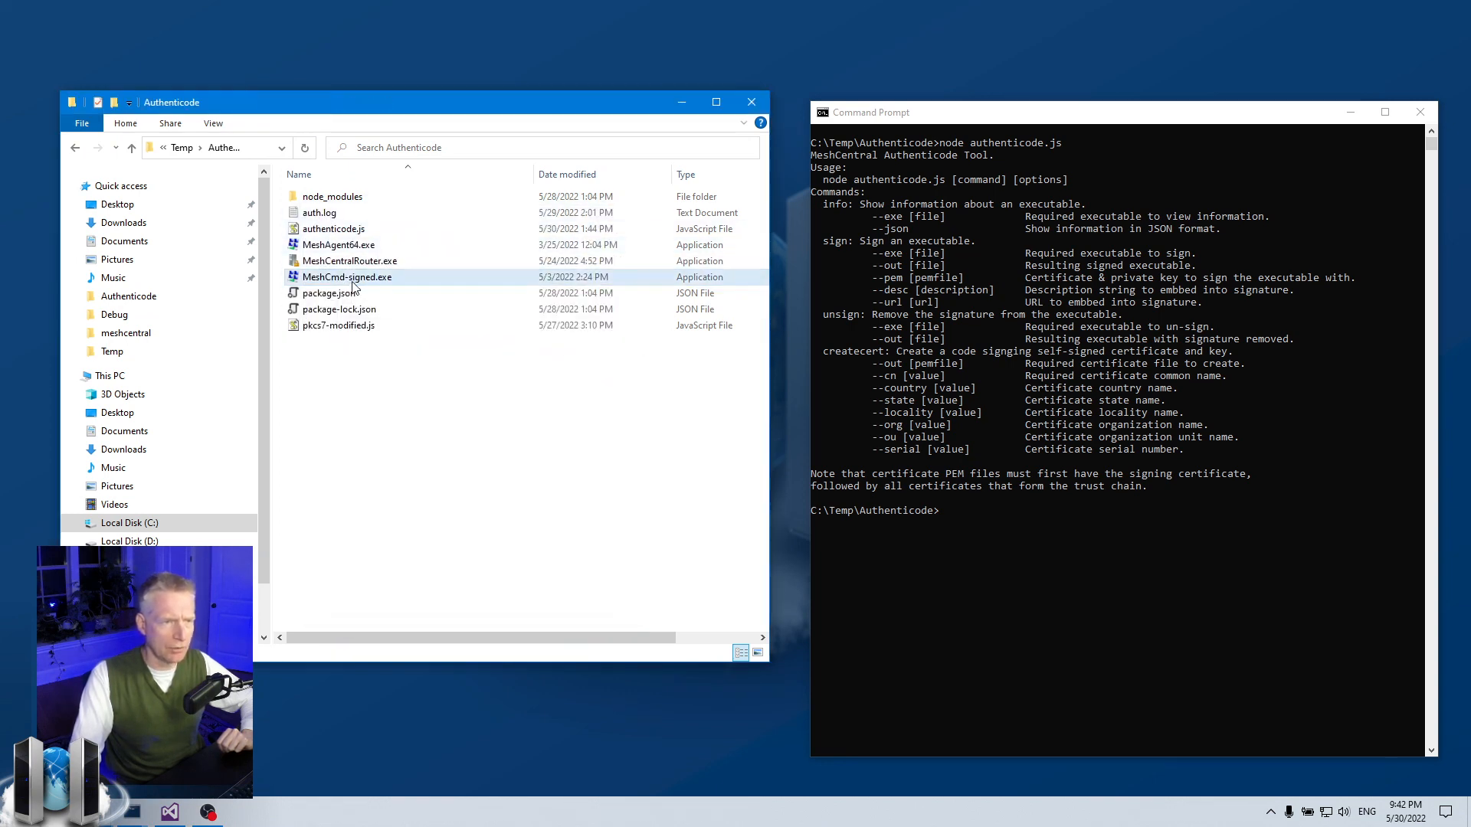
mouse_move(360, 280)
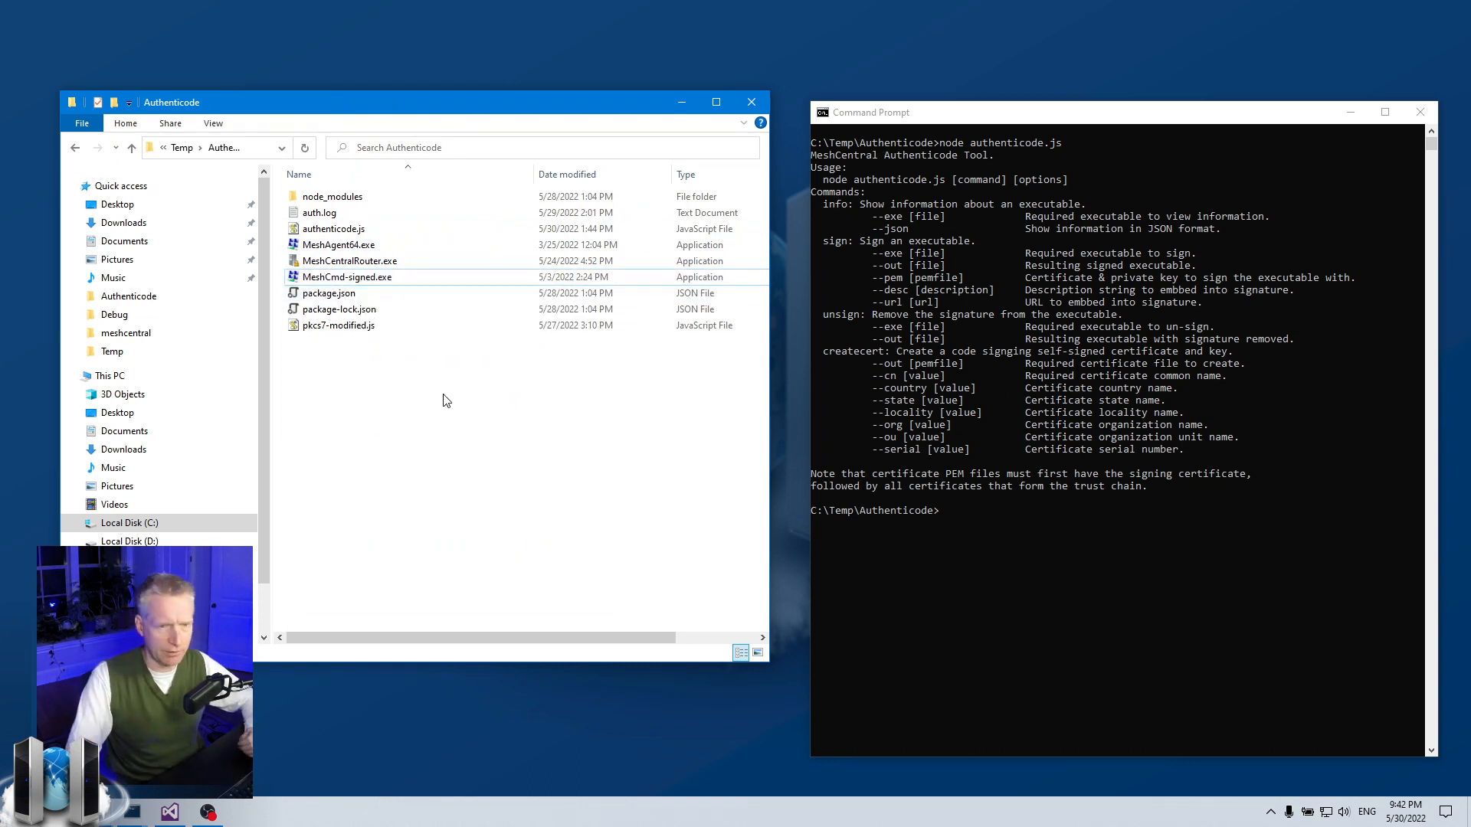
mouse_move(1064, 444)
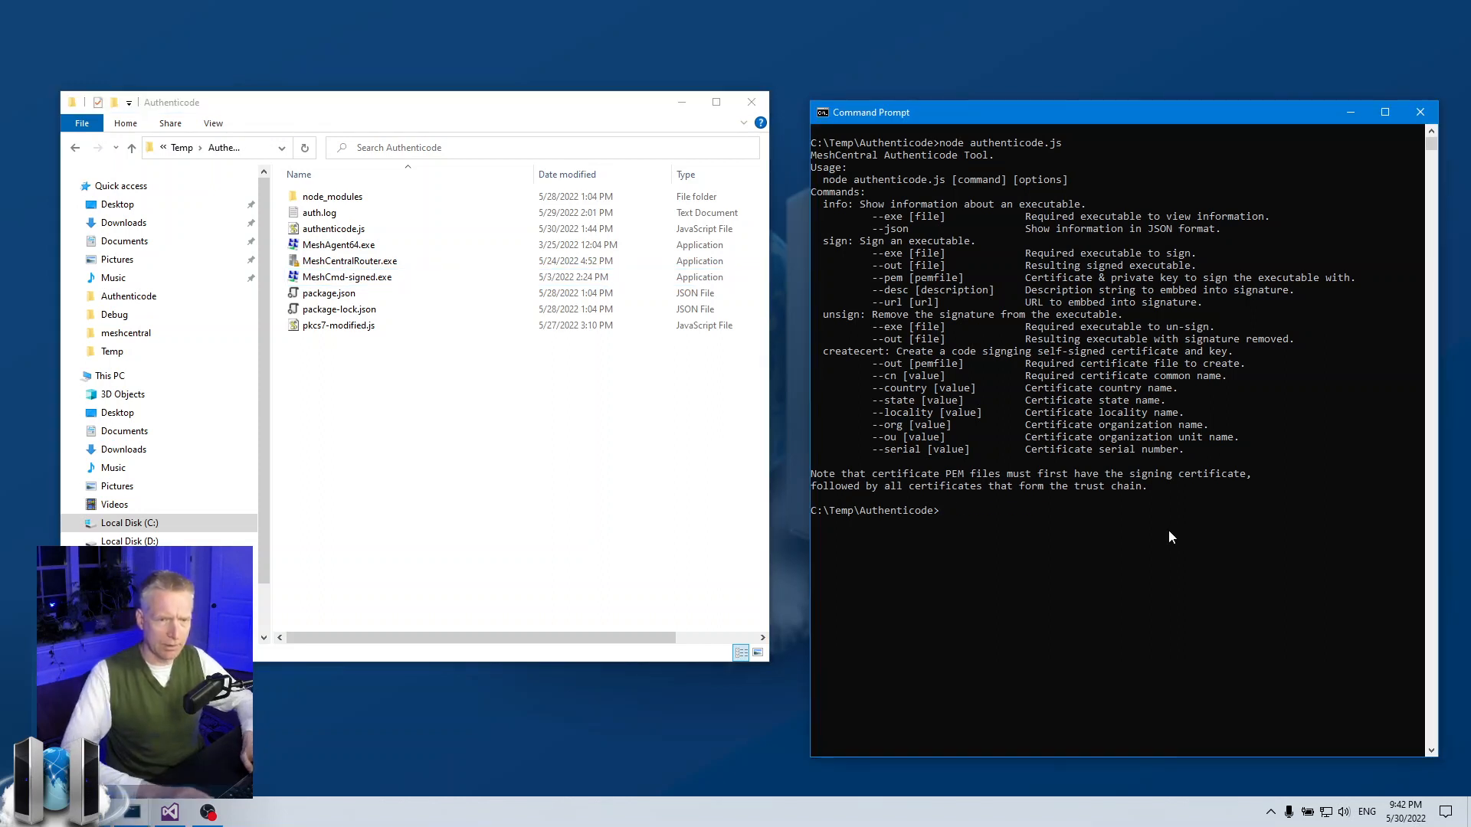
Run node authenticode.js info --exe MeshCmd-signed.exe, retrying after missing-argument errors
type("node authenticode.js")
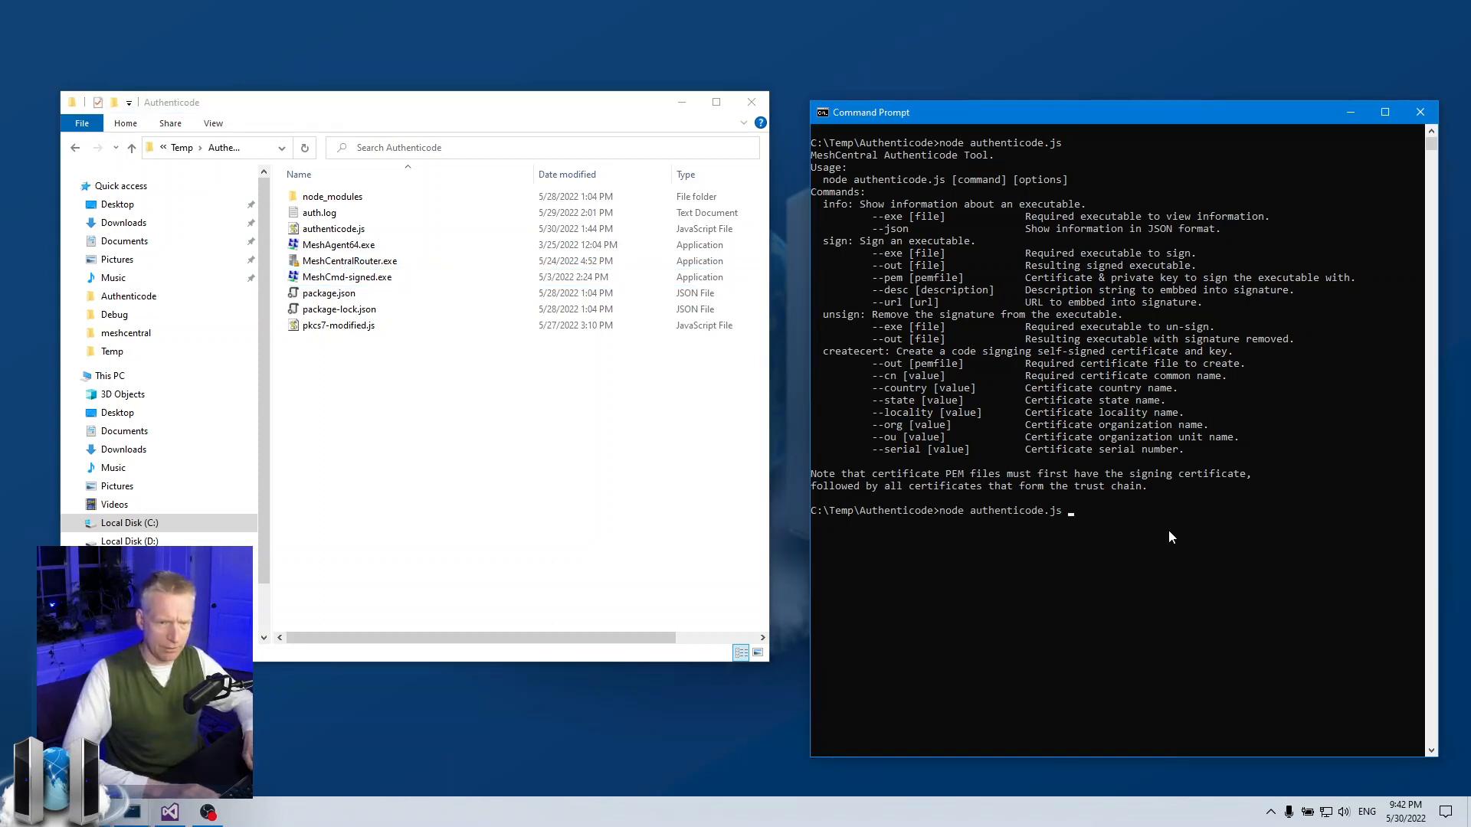
type("info")
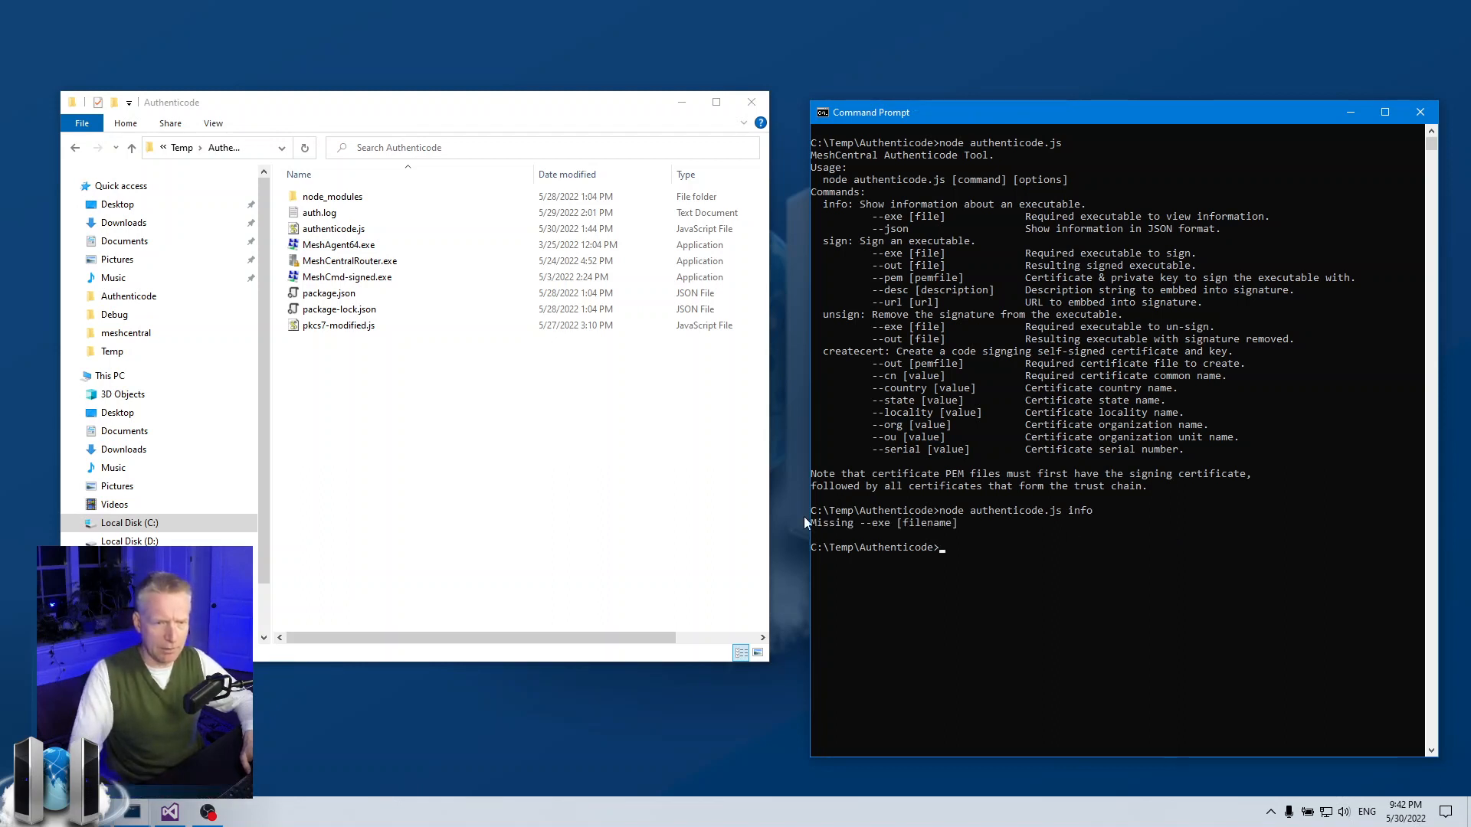
type("node authenticode.js info")
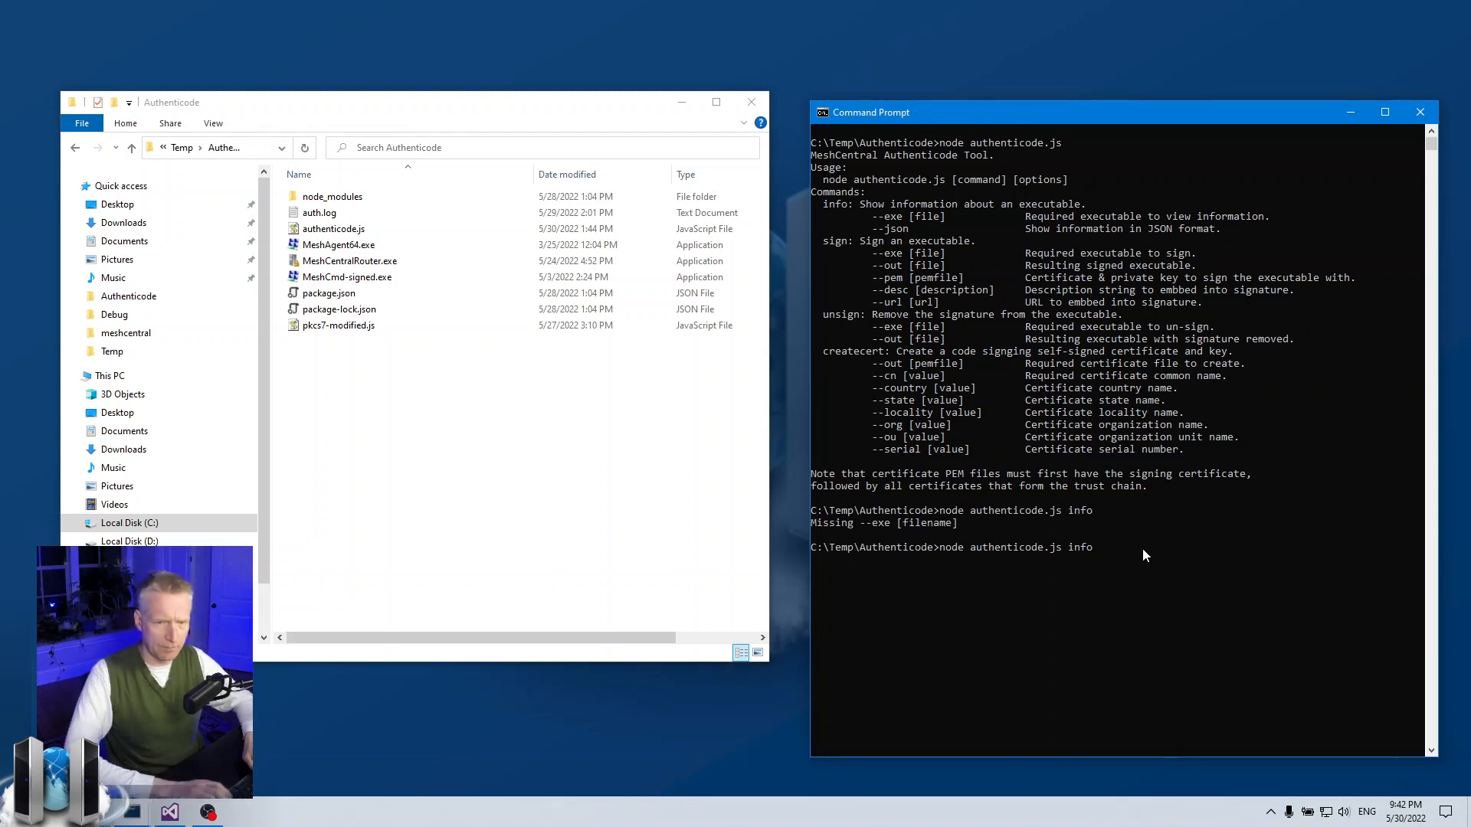
type("-exe")
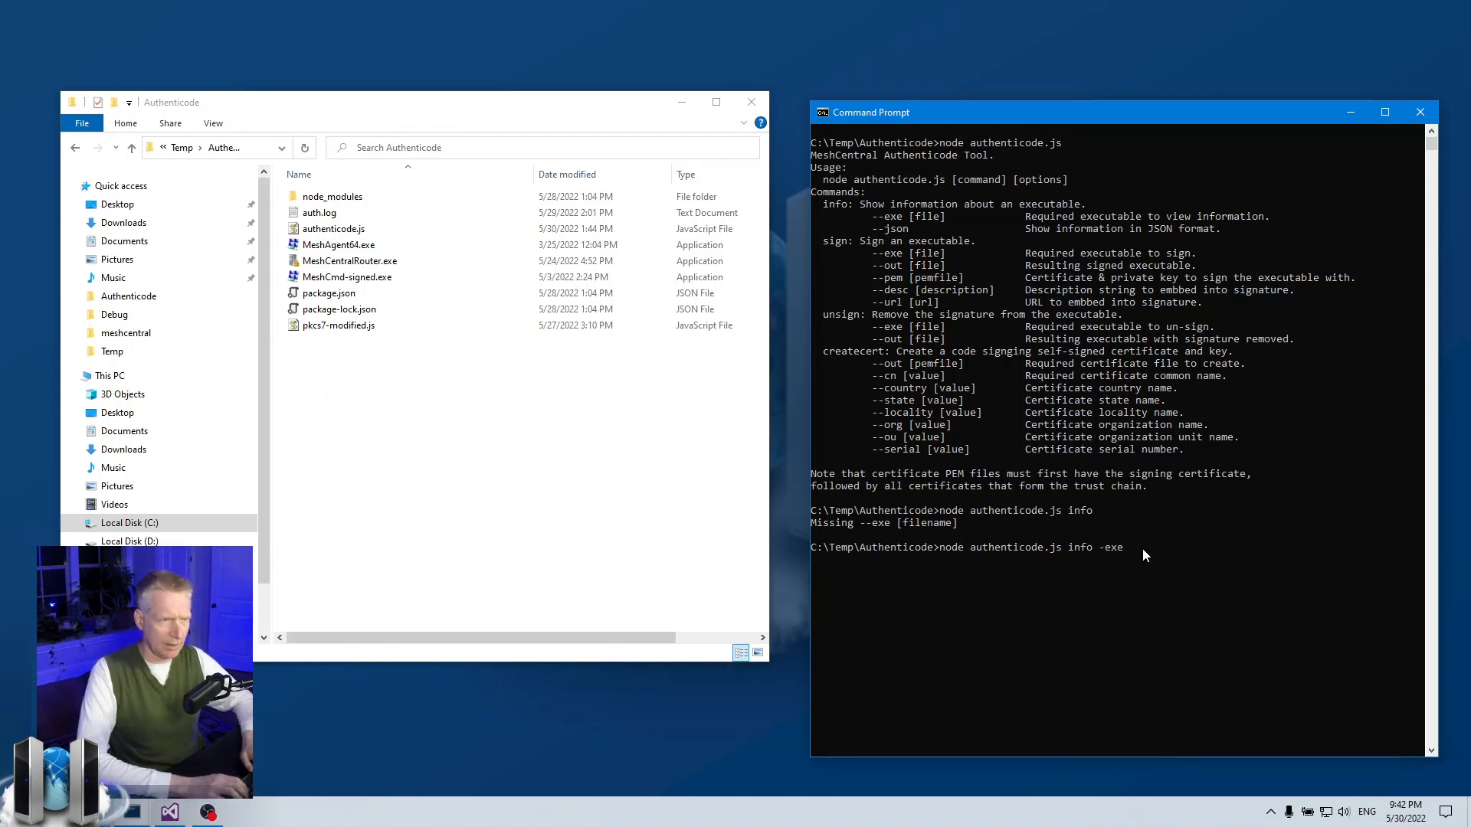
type("MeshCmd-signed.exe")
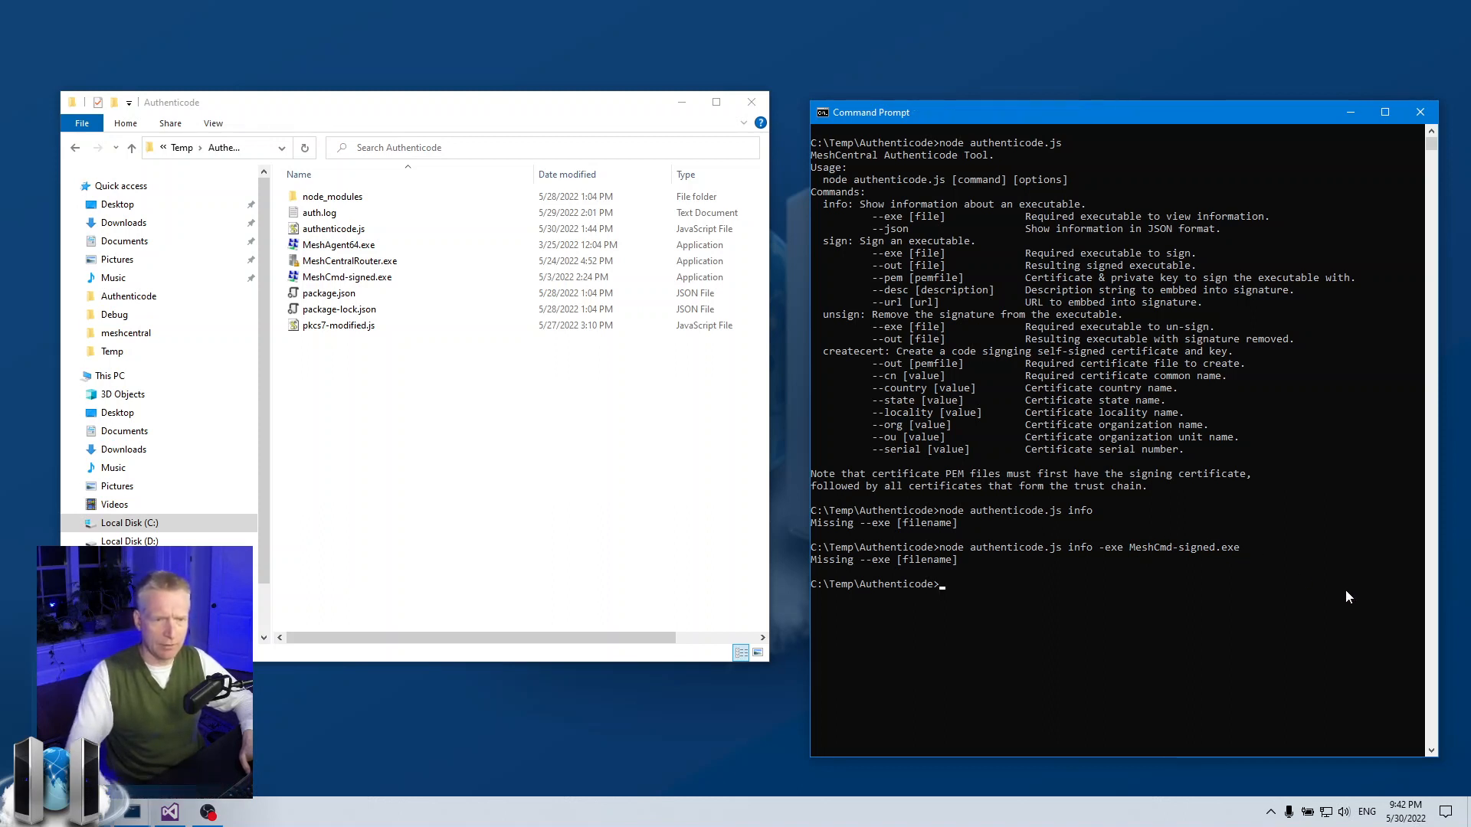
type("node authenticode.js info -exe MeshCmd-signed.exe")
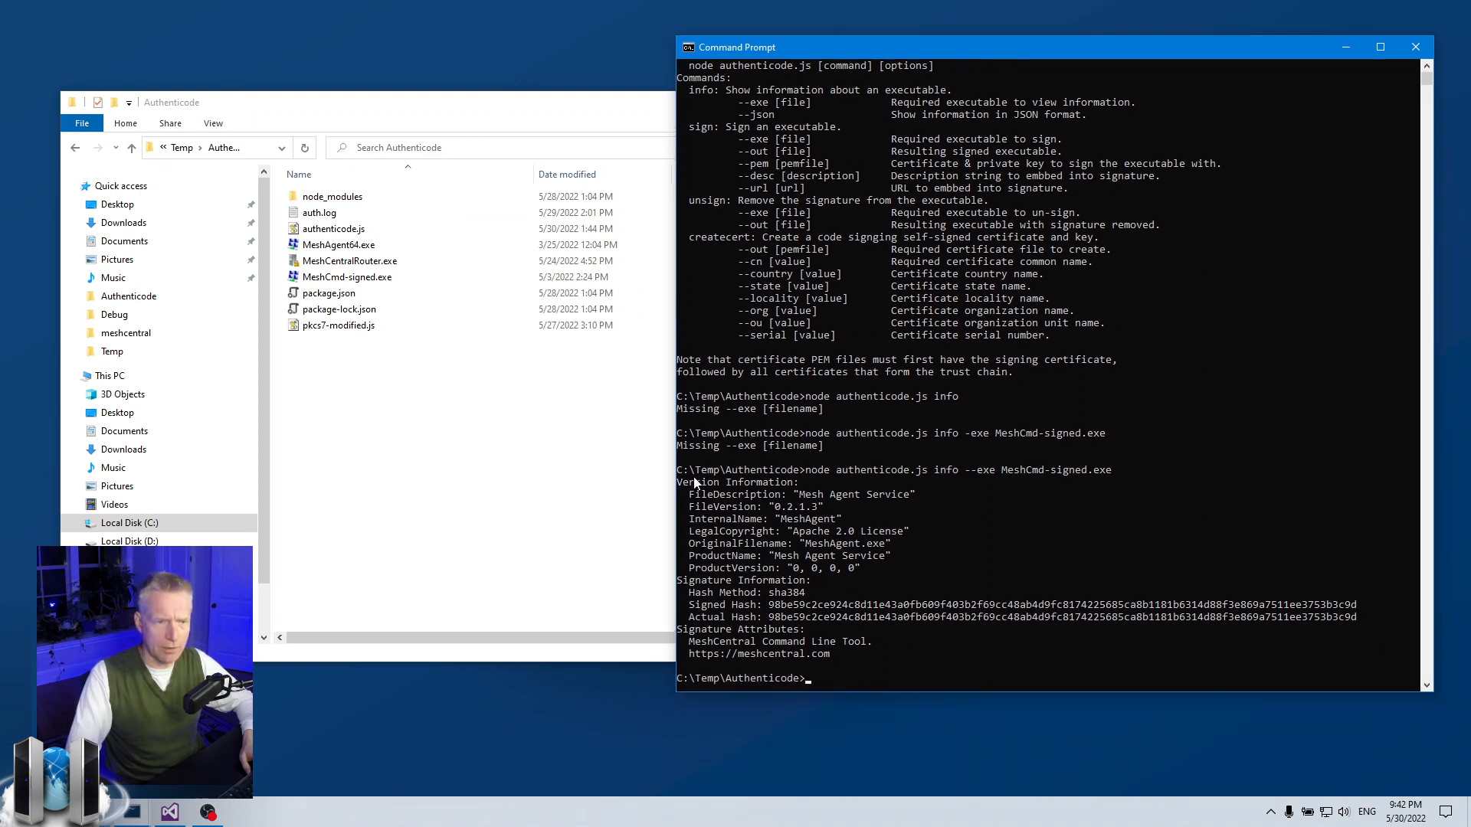
mouse_move(748, 511)
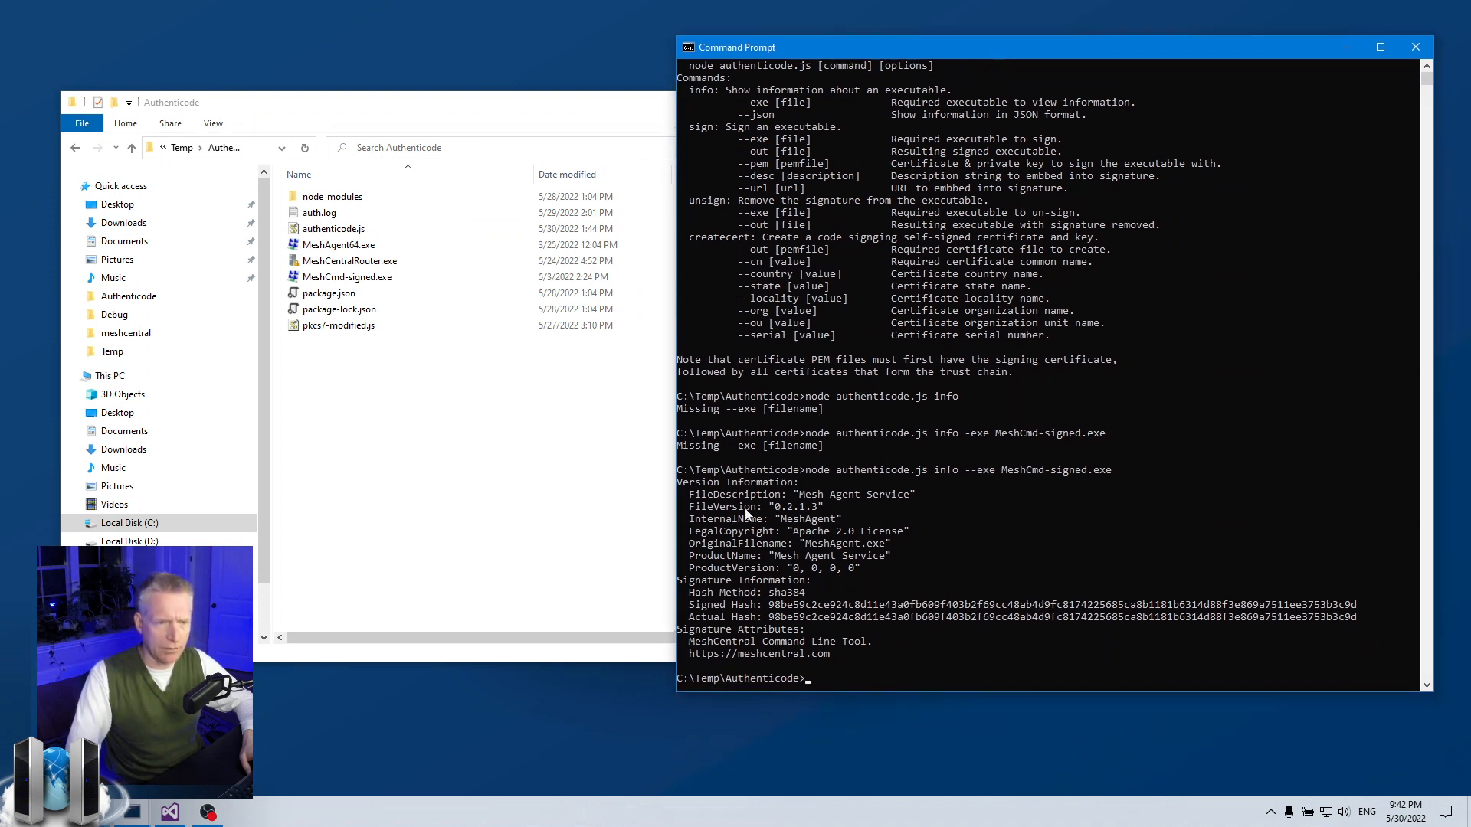
right_click(340, 275)
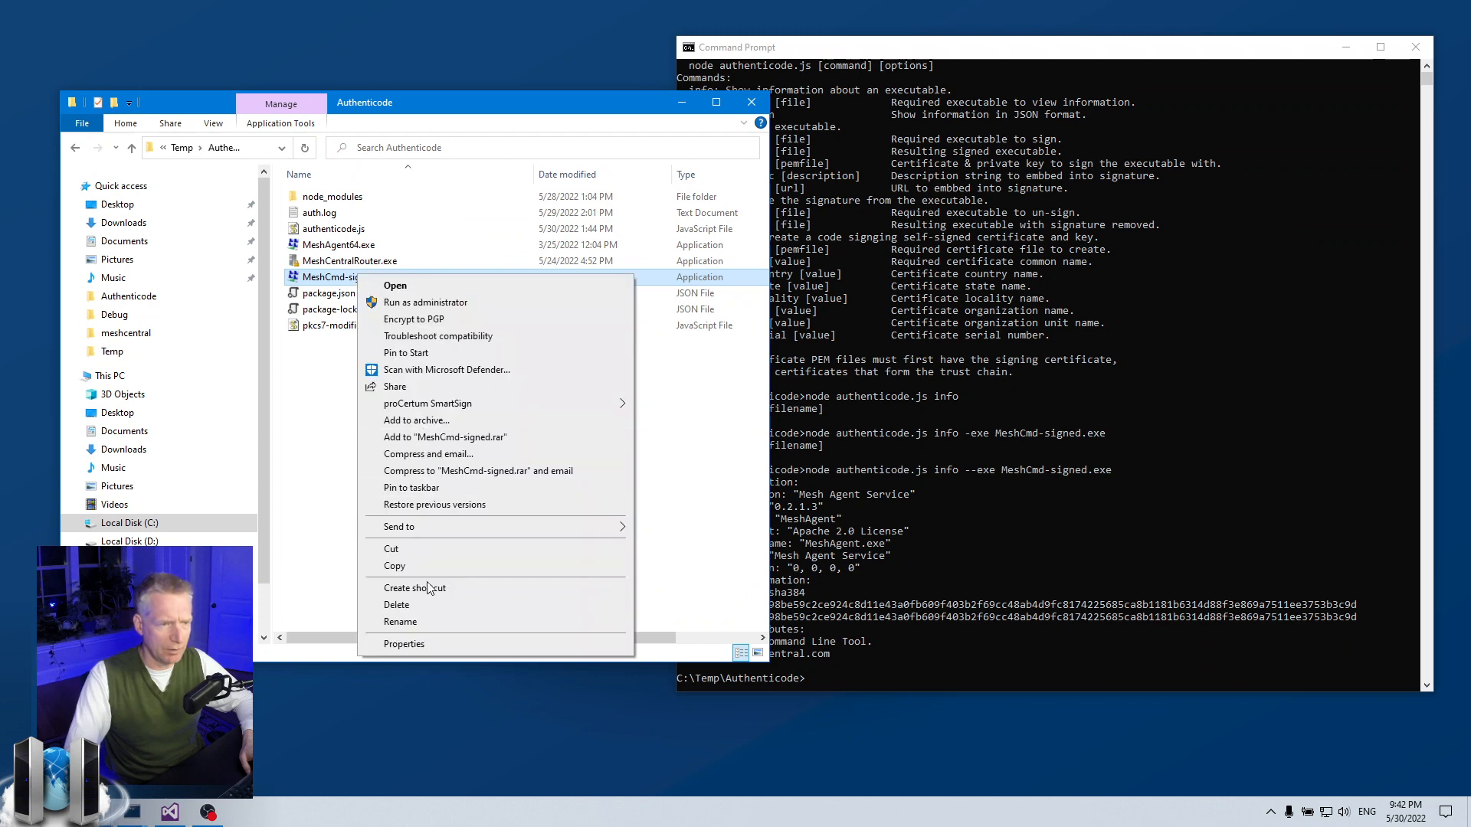
left_click(405, 644)
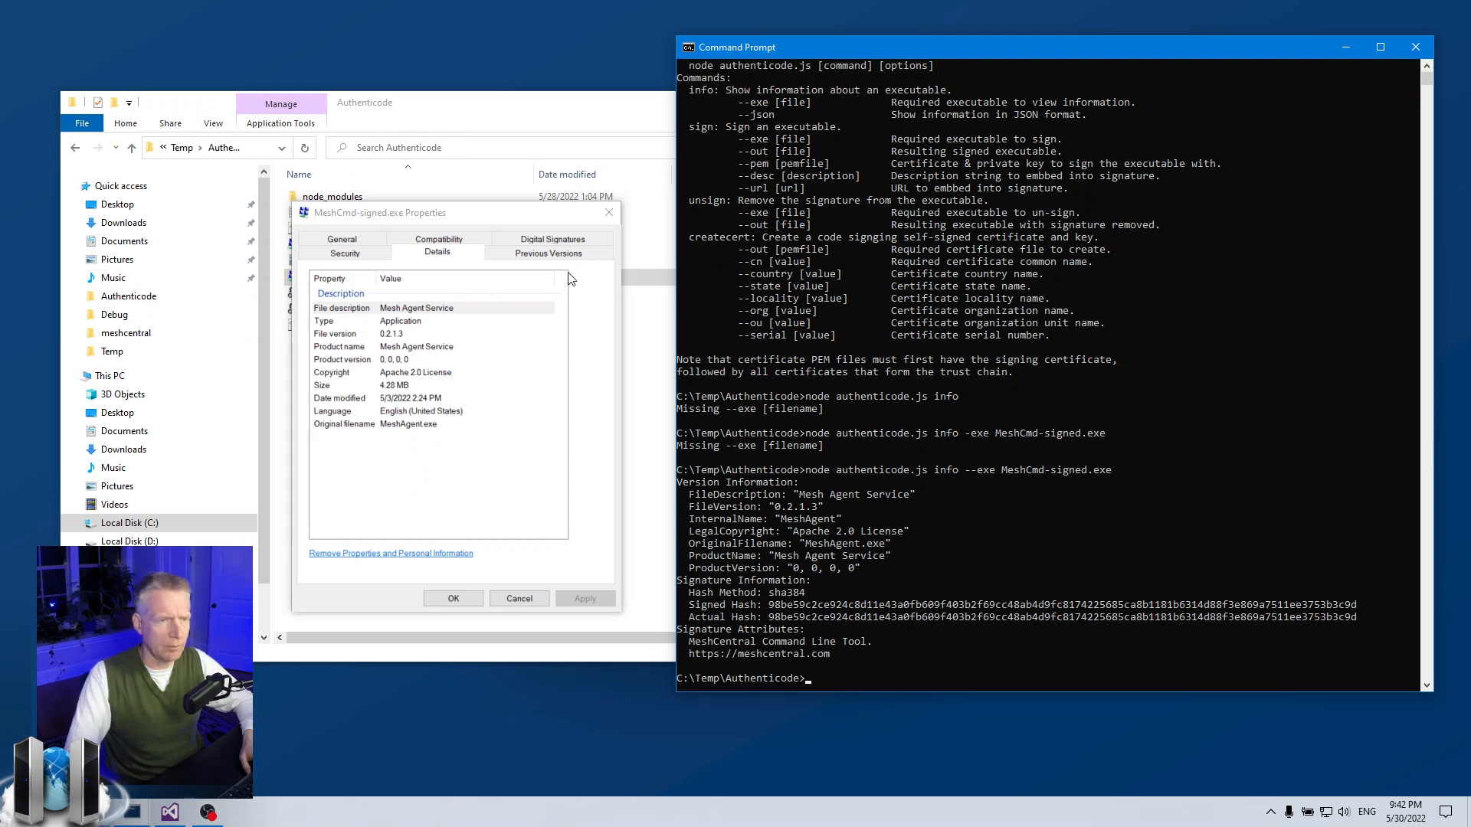
left_click(518, 598)
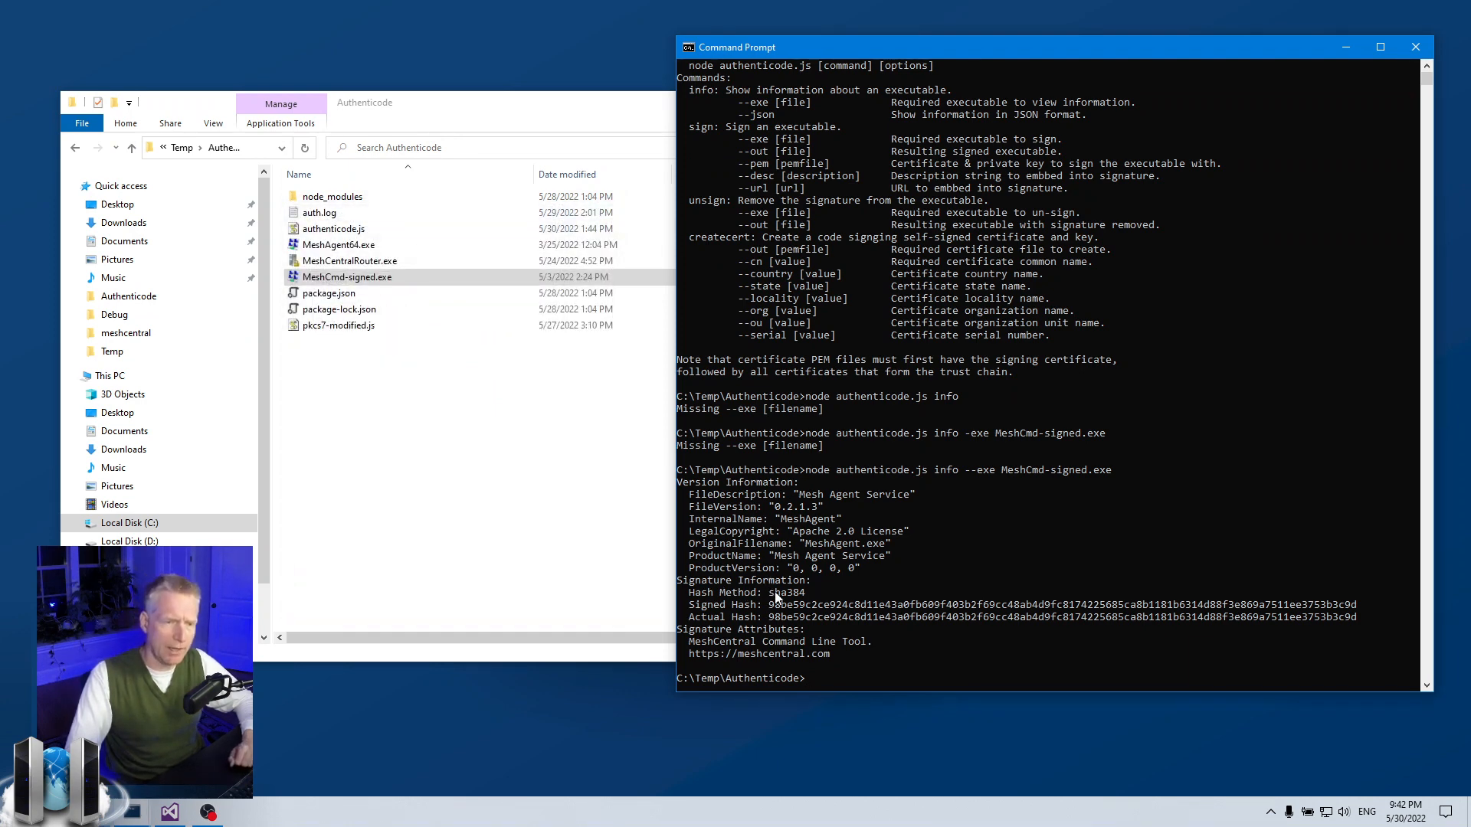
double_click(788, 592)
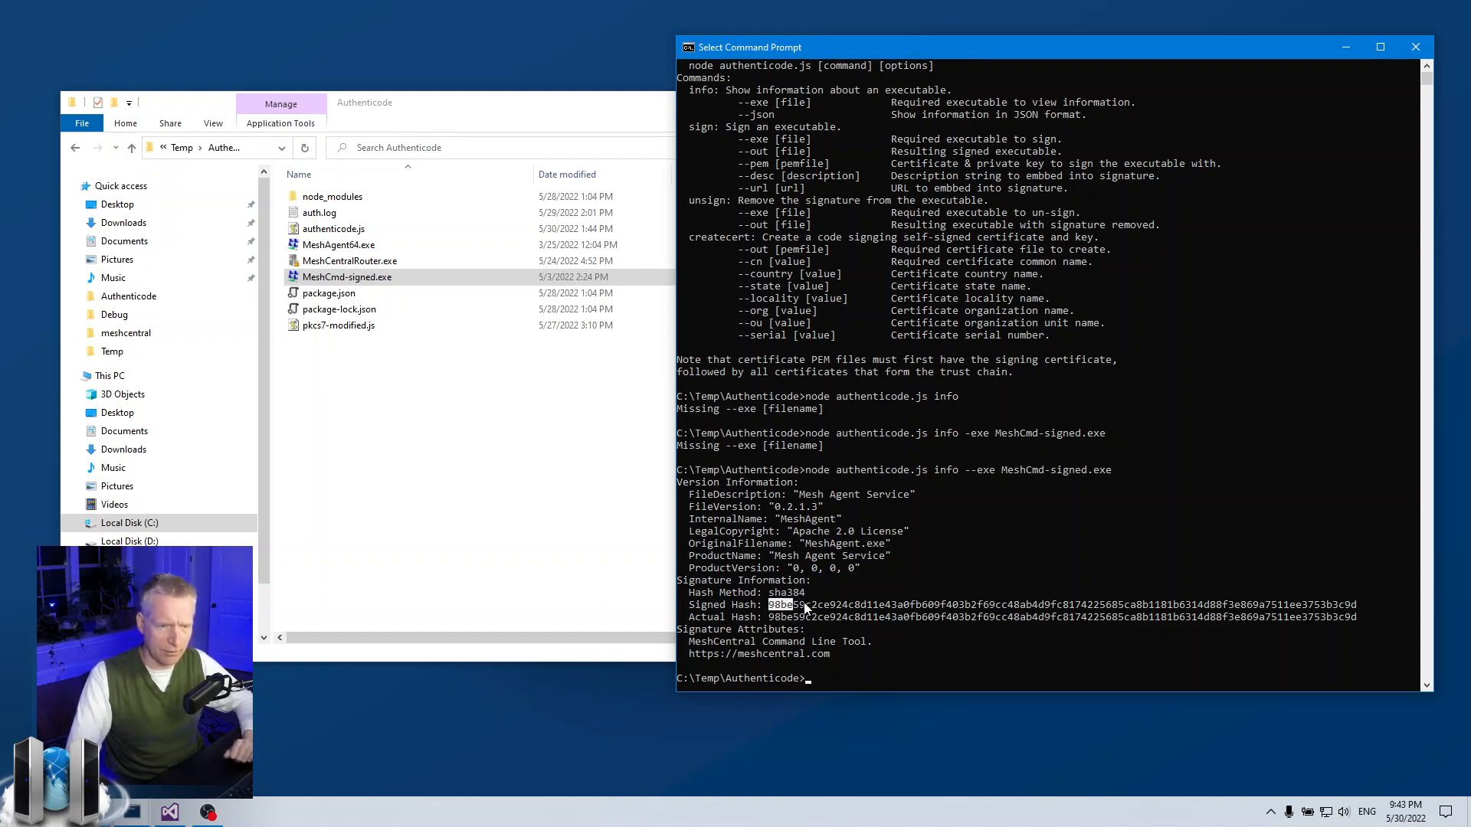
left_click_drag(769, 605, 985, 605)
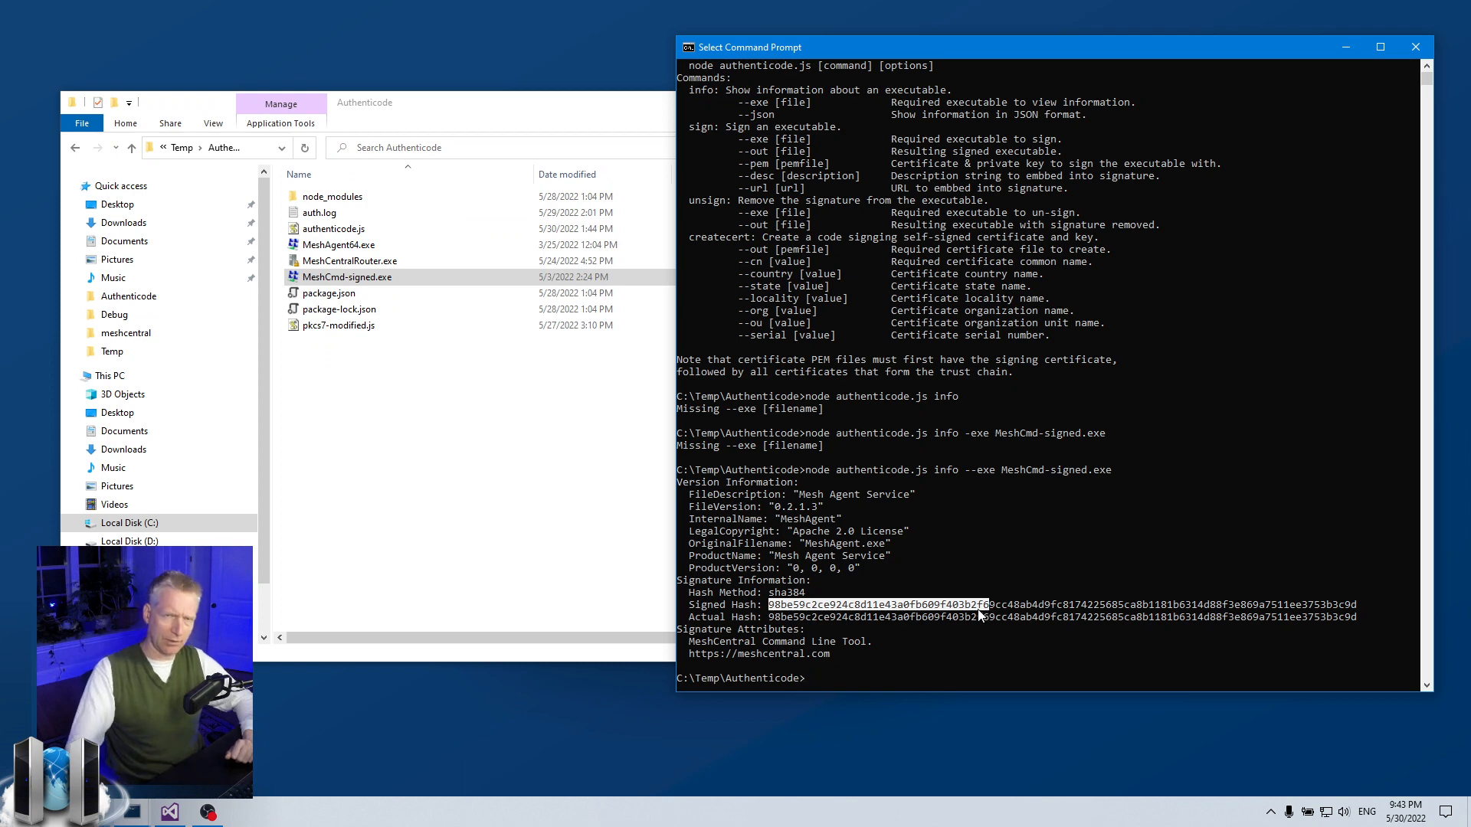
mouse_move(743, 641)
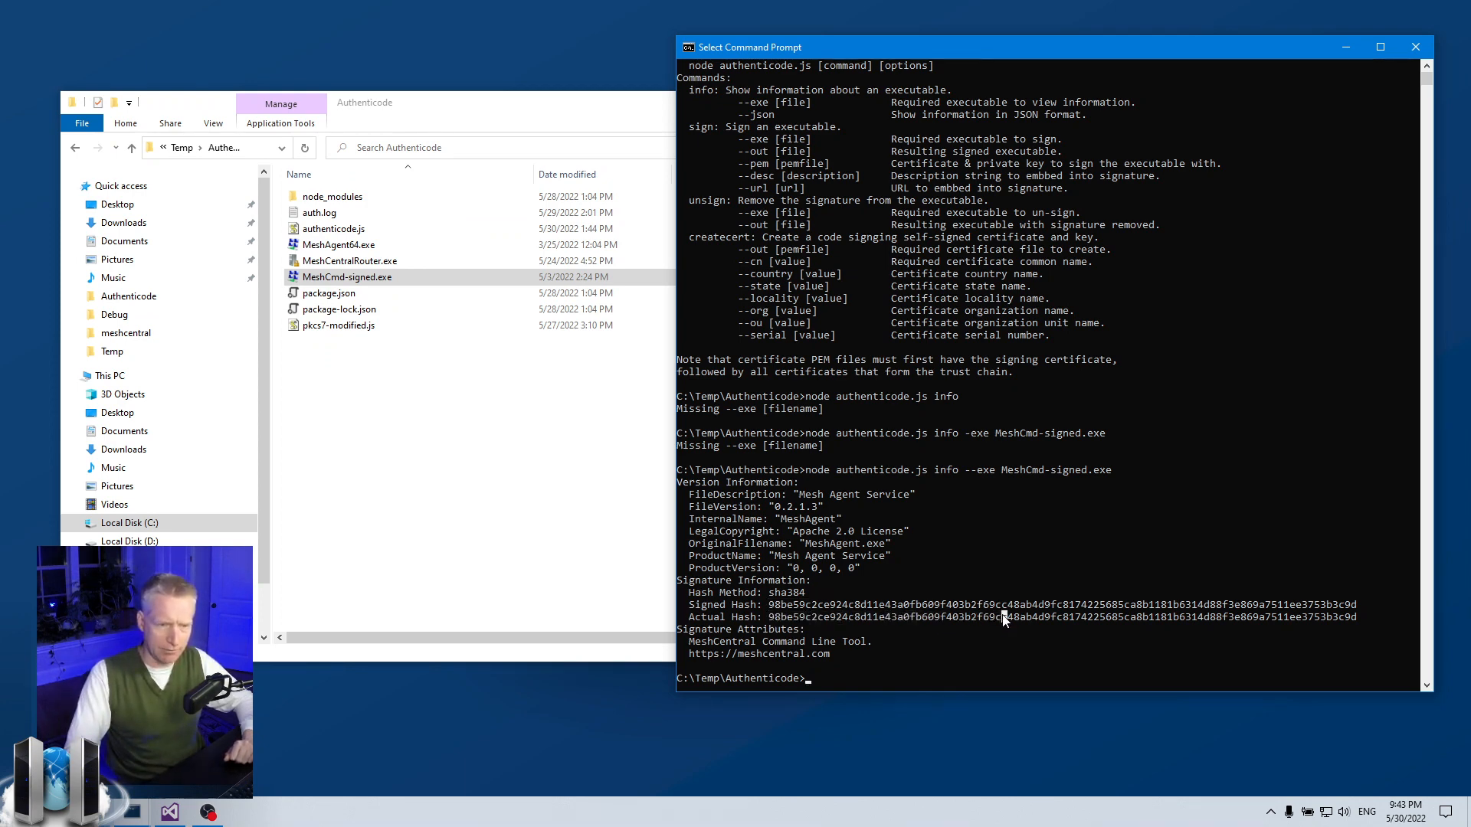
mouse_move(1048, 622)
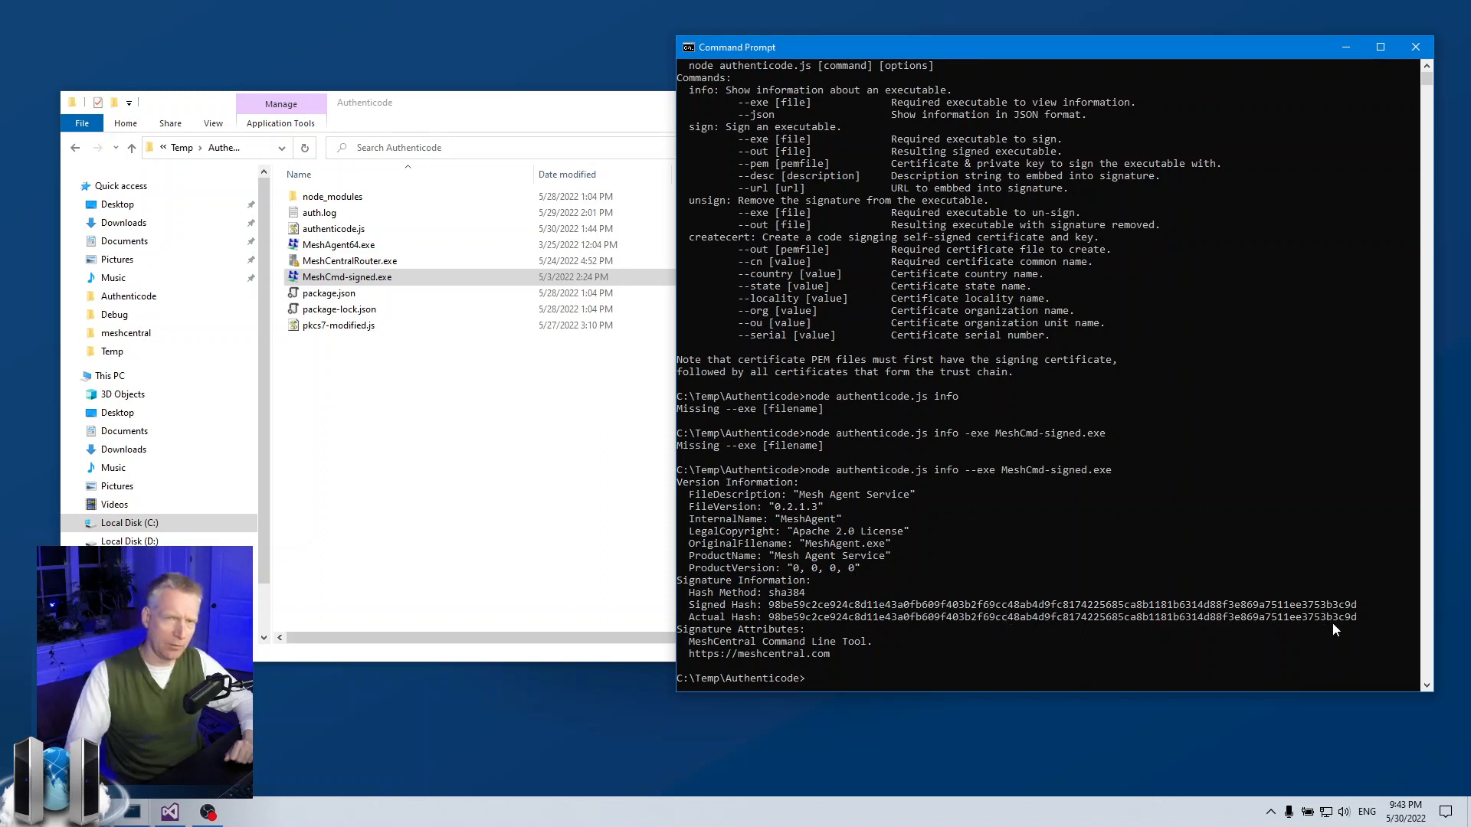
mouse_move(809, 619)
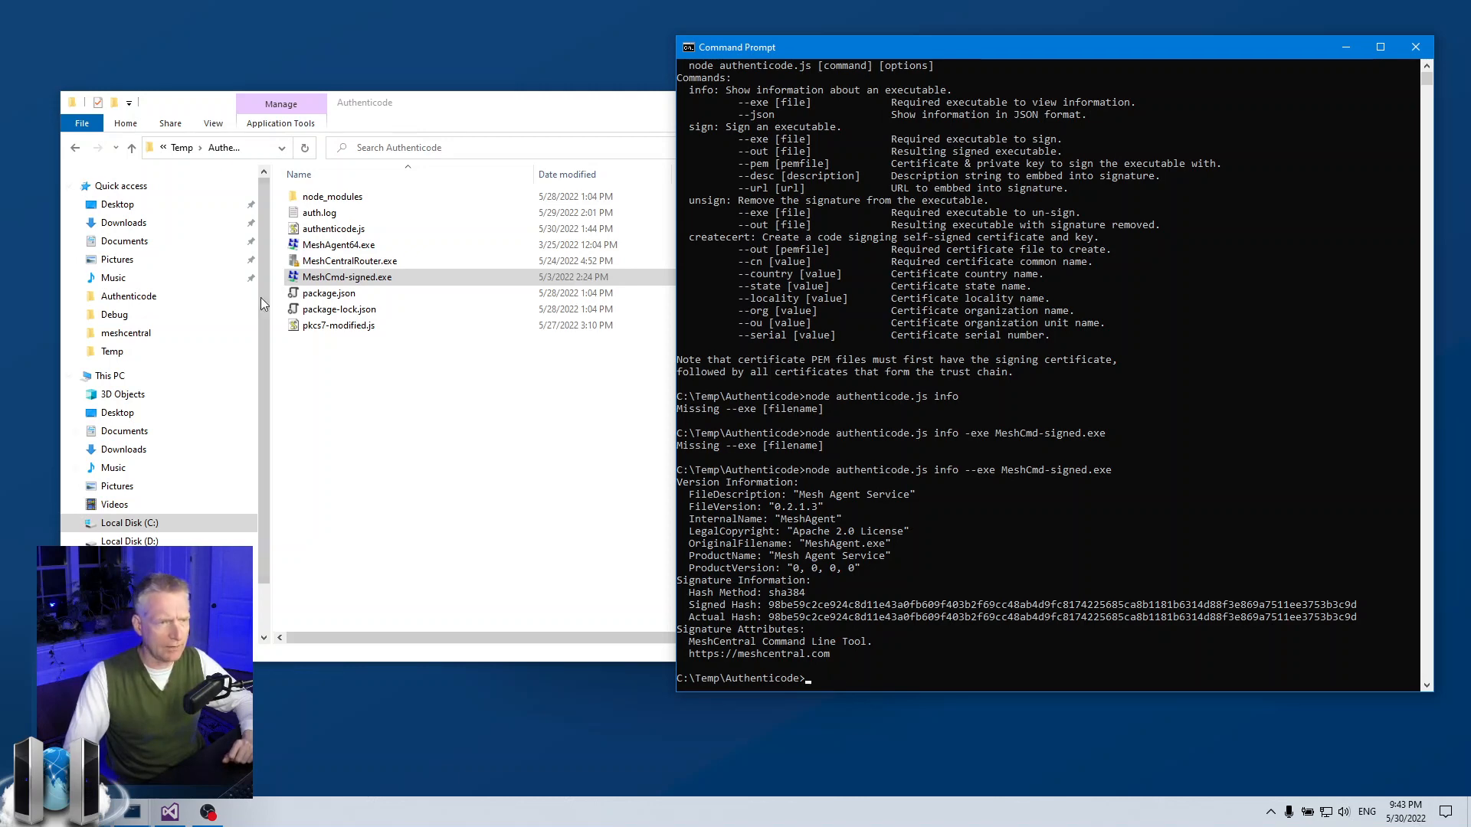
right_click(346, 275)
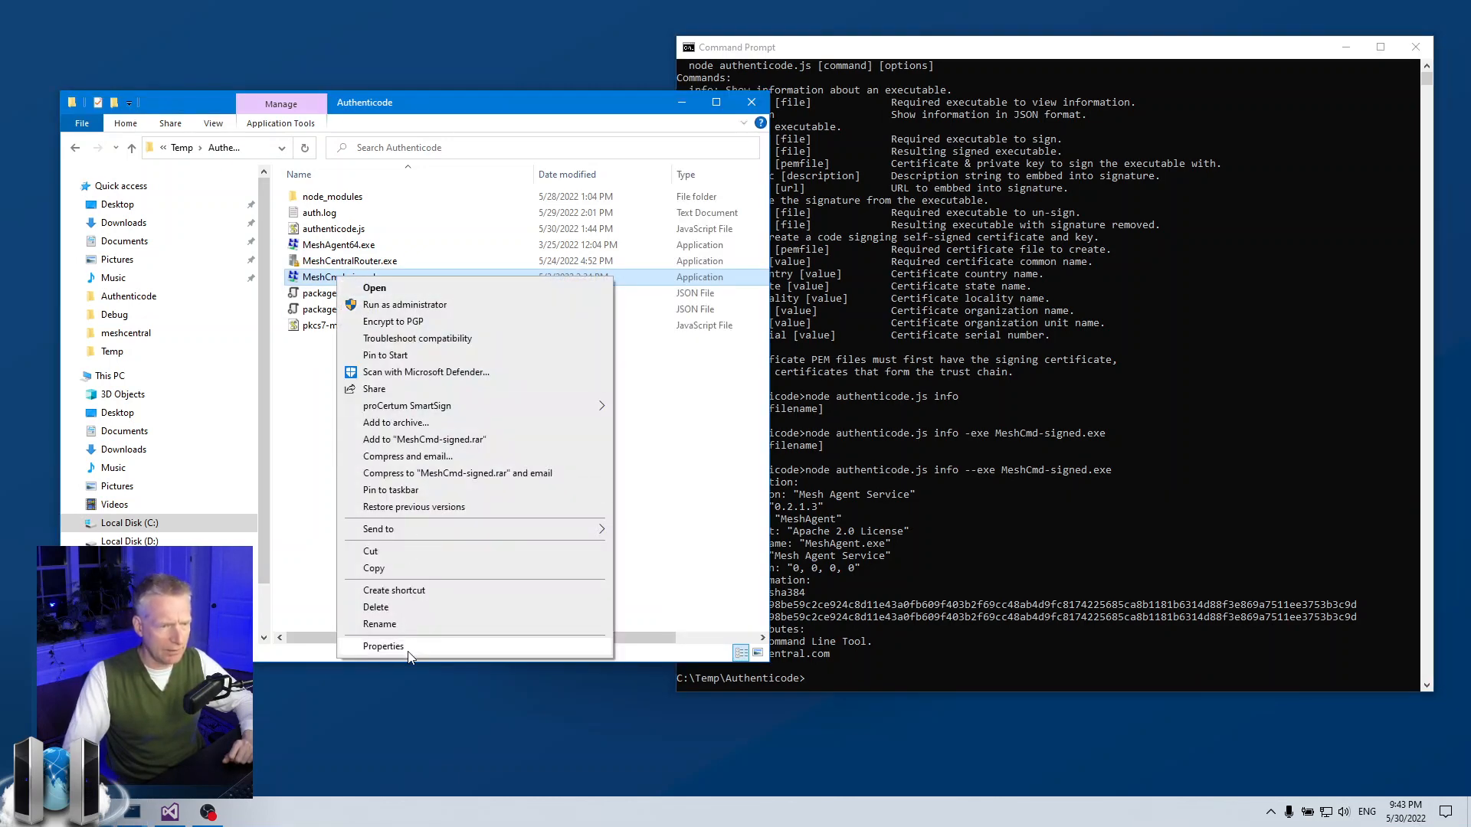
left_click(383, 644)
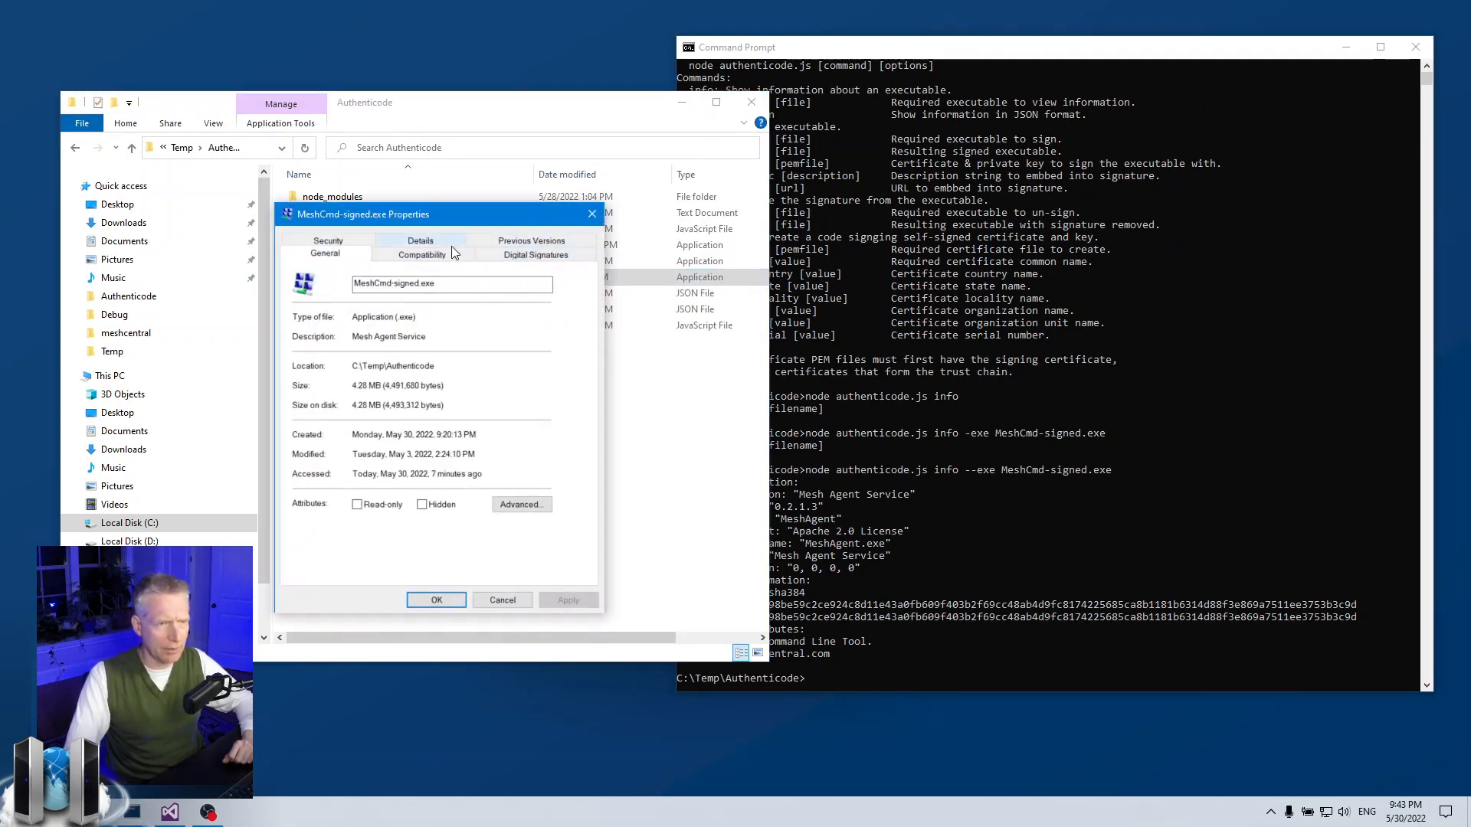
left_click(420, 239)
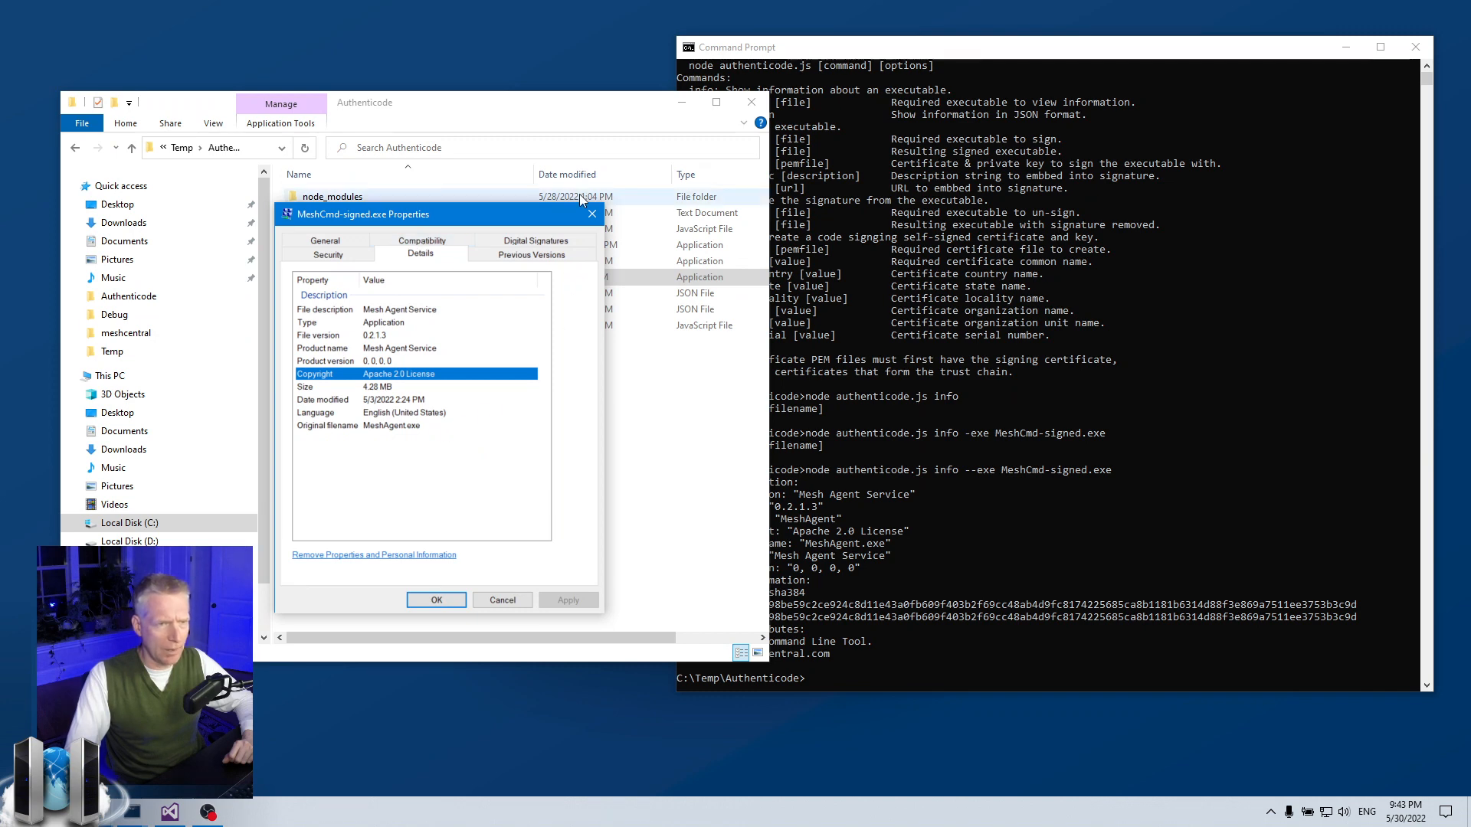
left_click(546, 240)
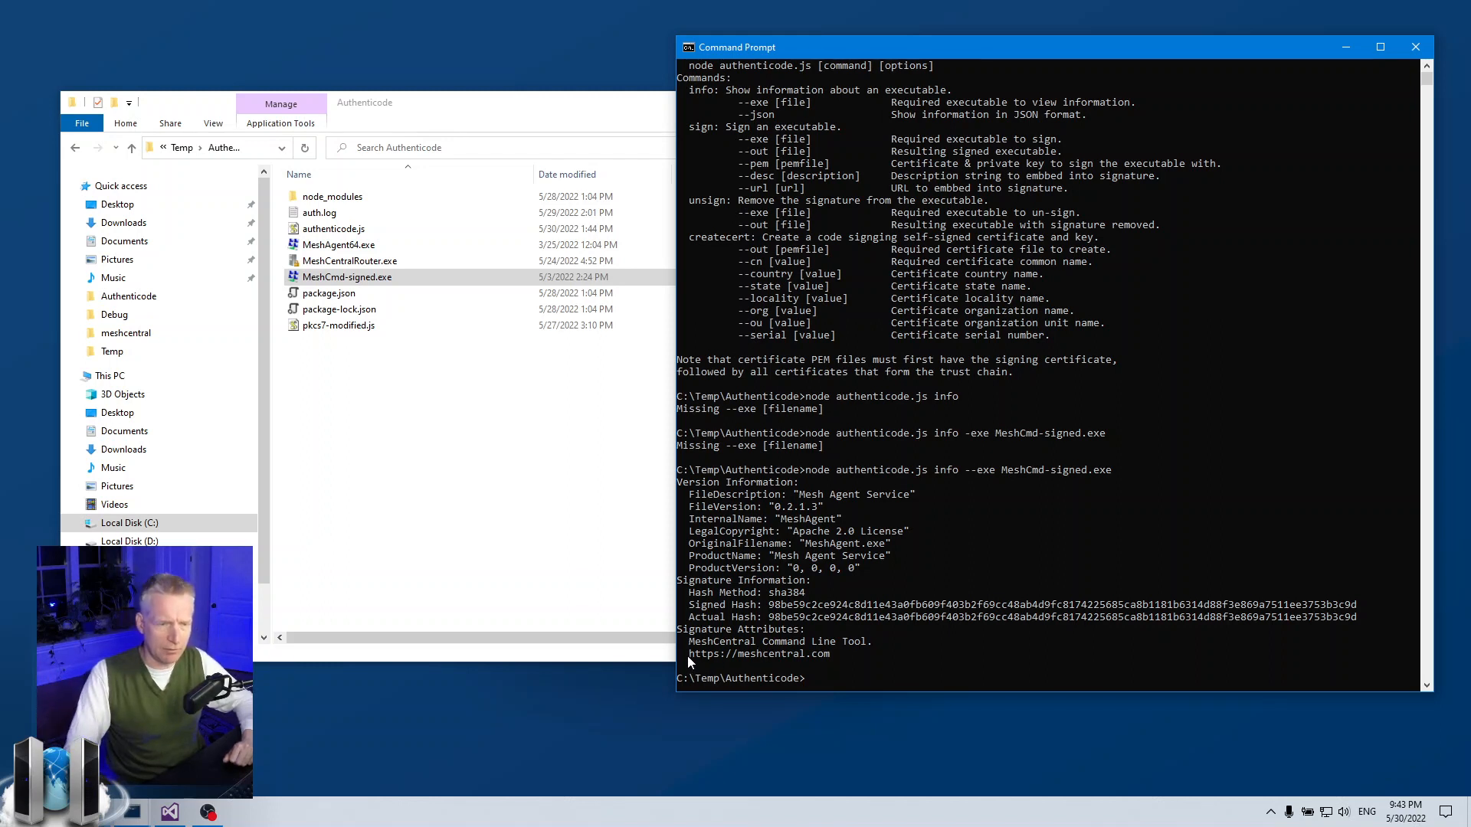
double_click(760, 653)
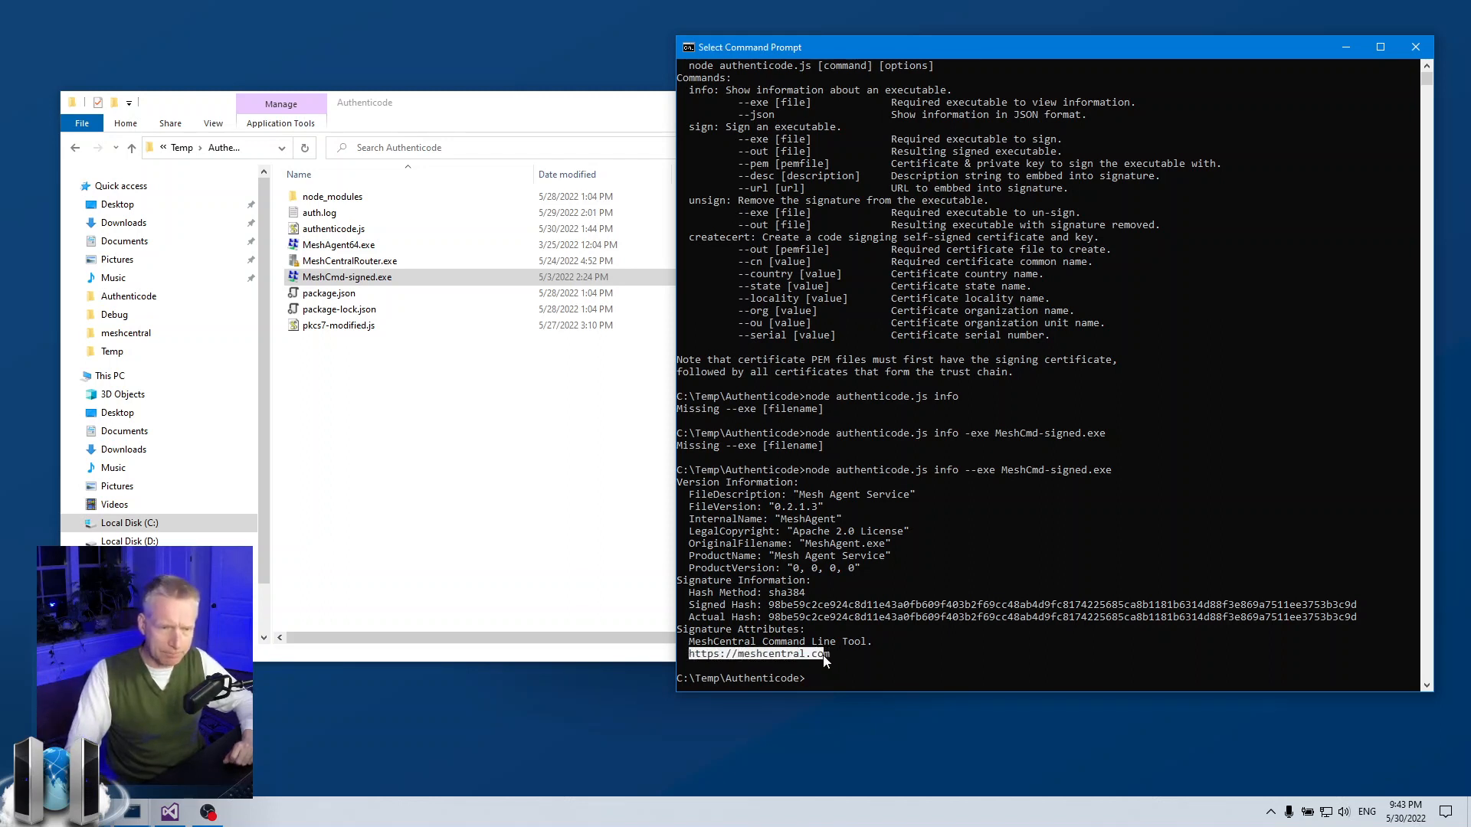
mouse_move(910, 662)
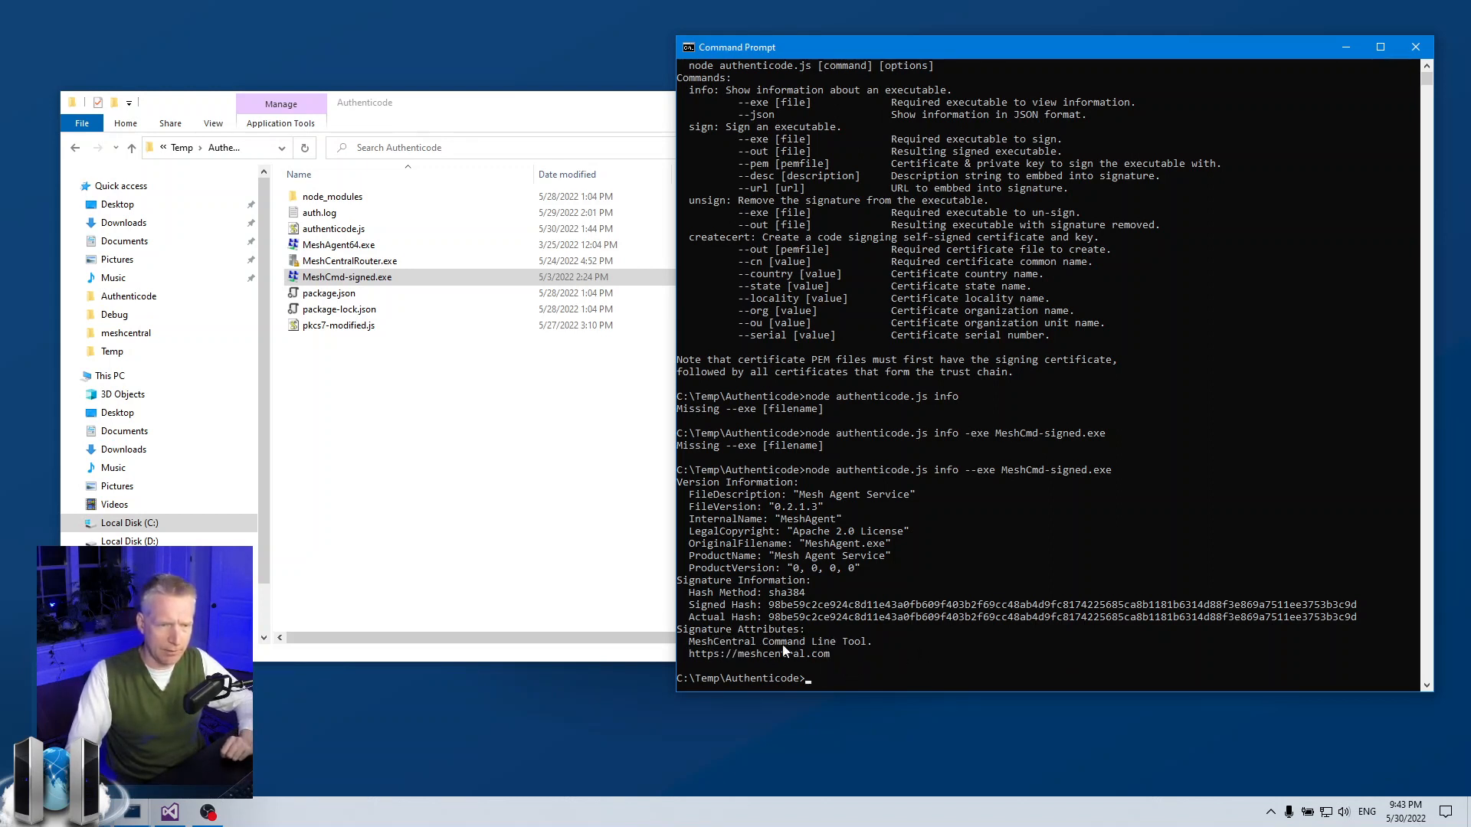
mouse_move(864, 648)
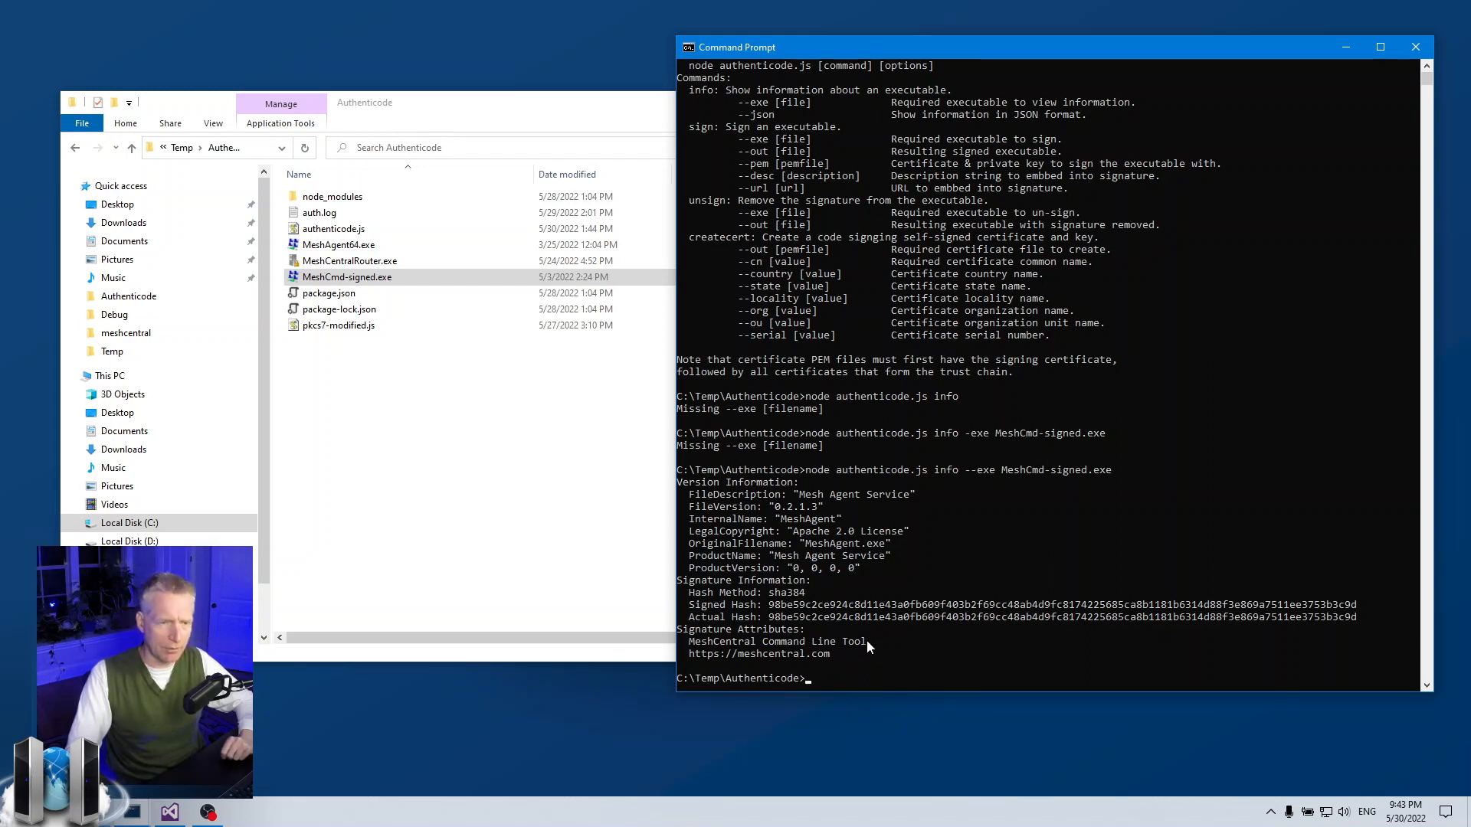
Check MeshAgent64.exe is unsigned, then unsign MeshCentralRouter.exe into MeshCentralRouter-out.exe
type("node authenticode.js info --exe MeshCmd-sign")
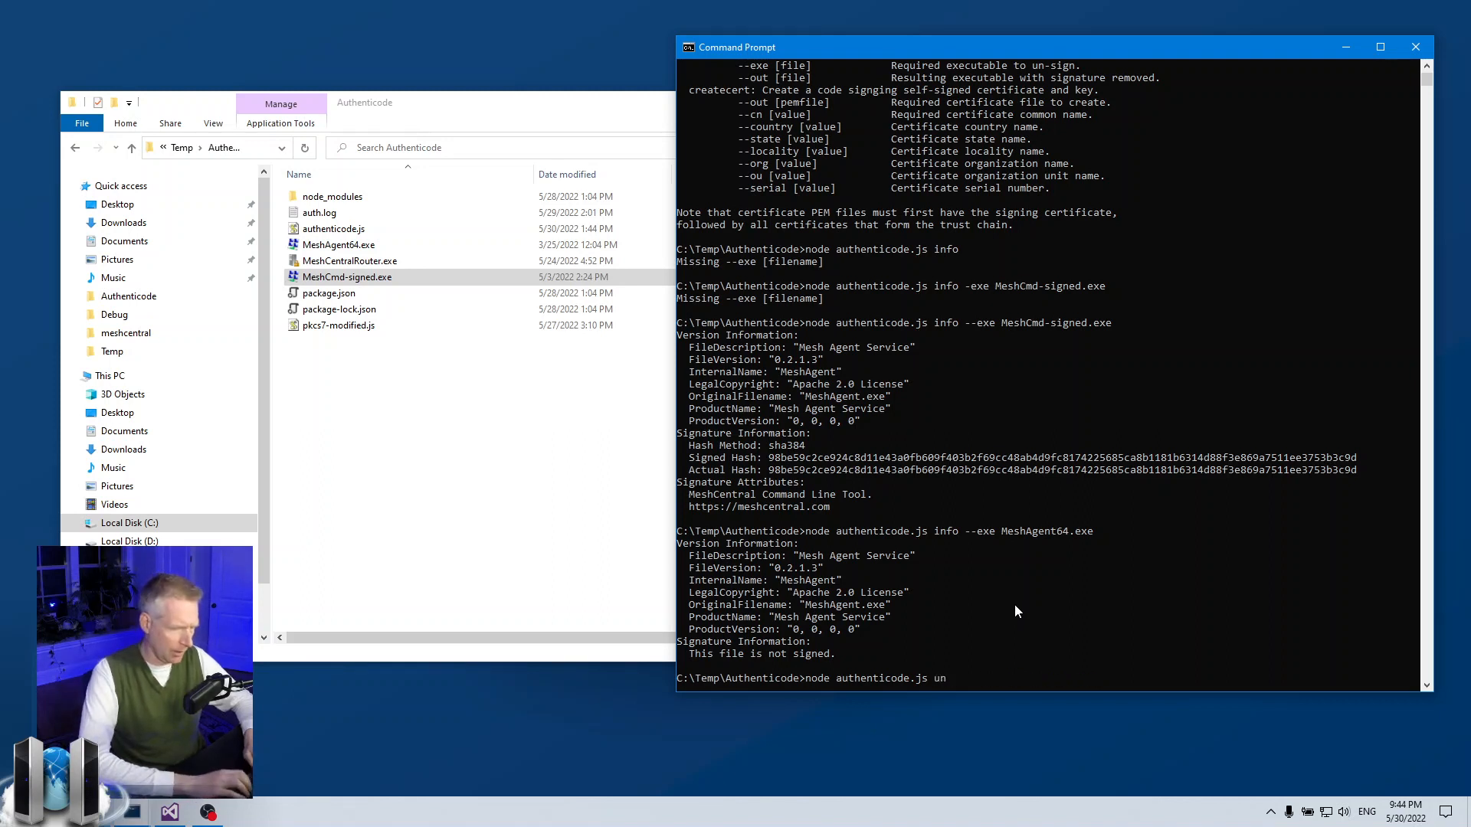
type("sign me")
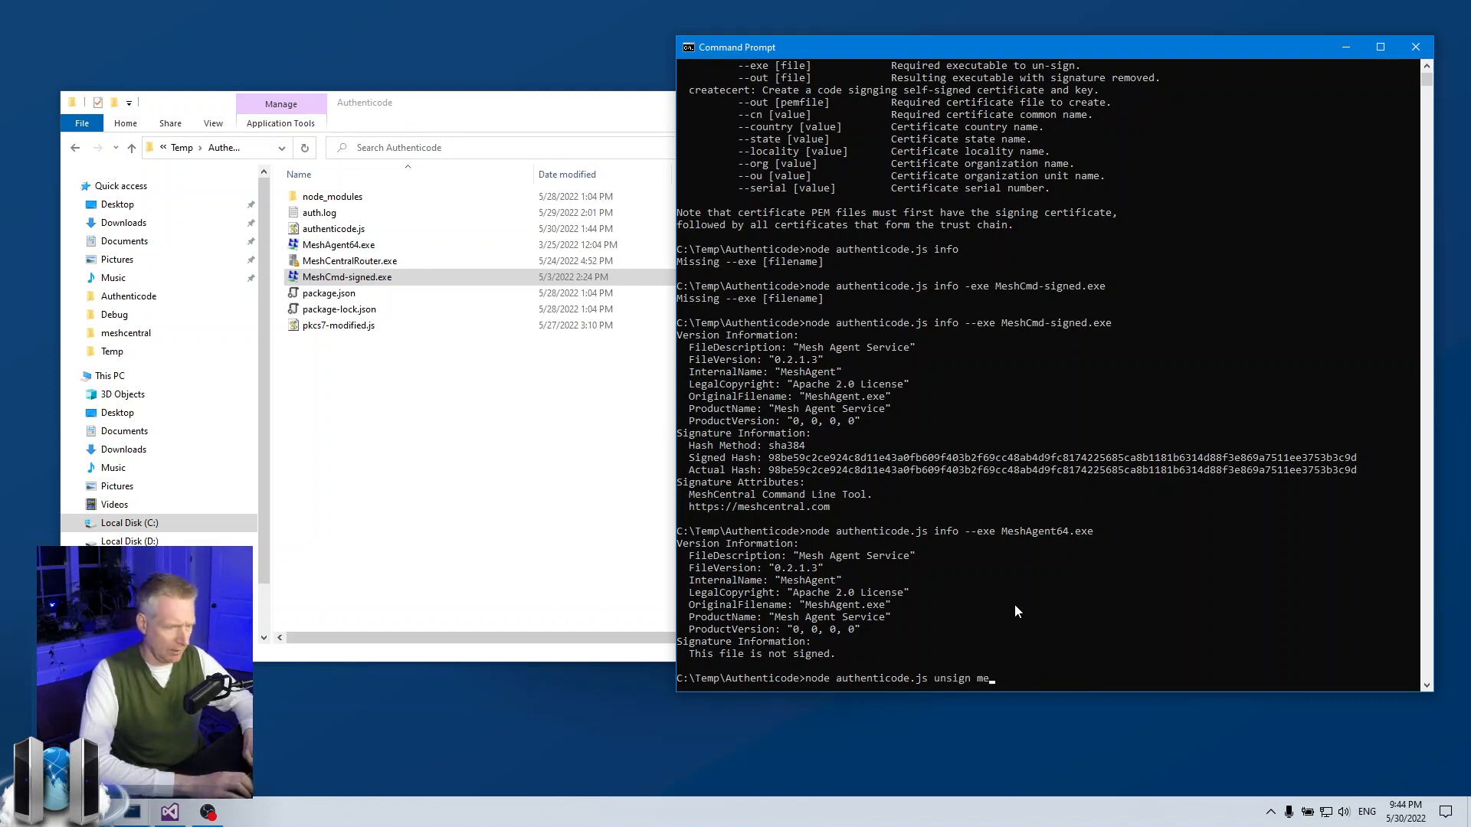
type("MeshAgent64.exe")
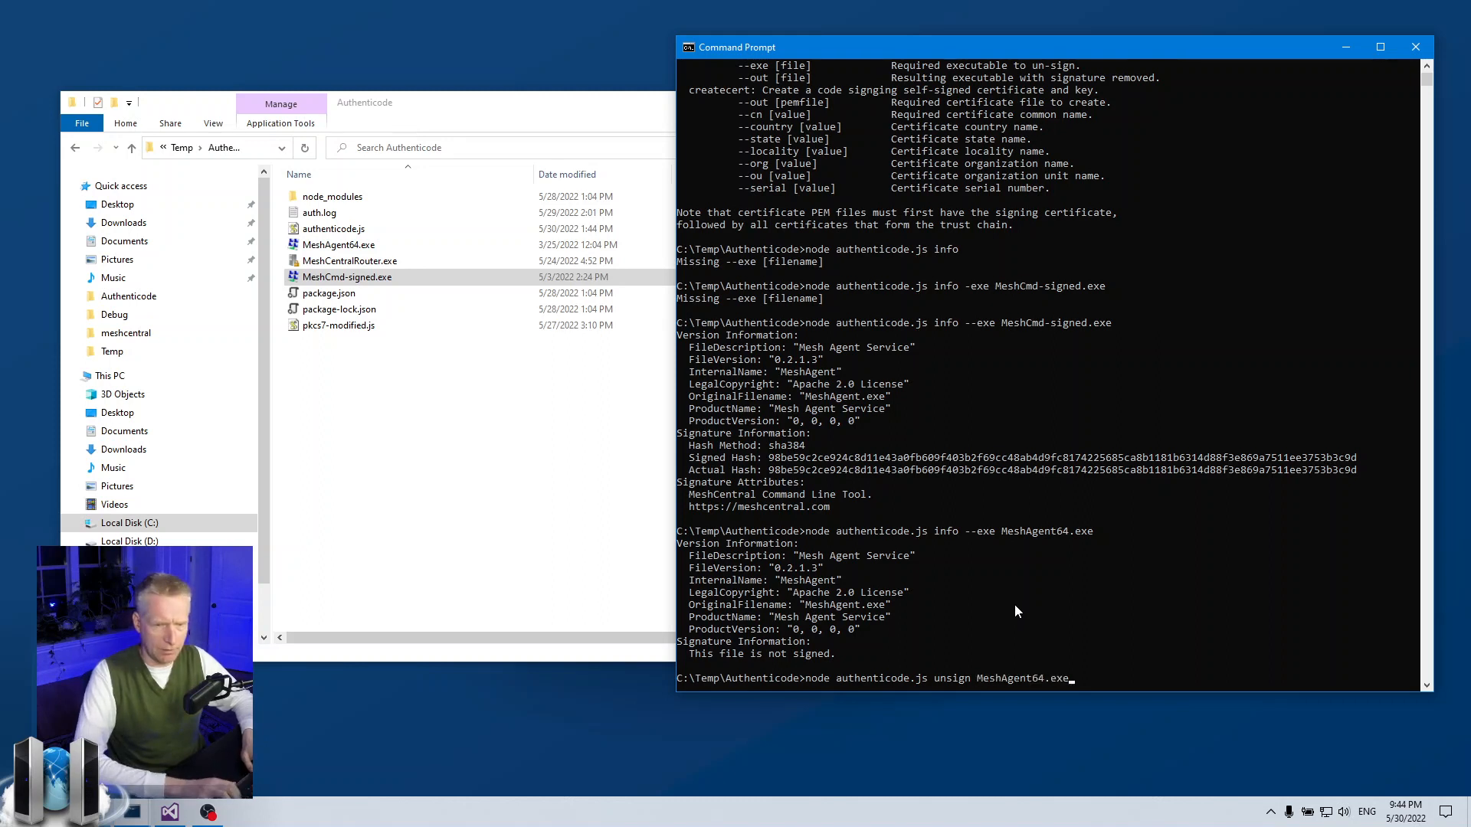
type("MeshCentralRouter.exe")
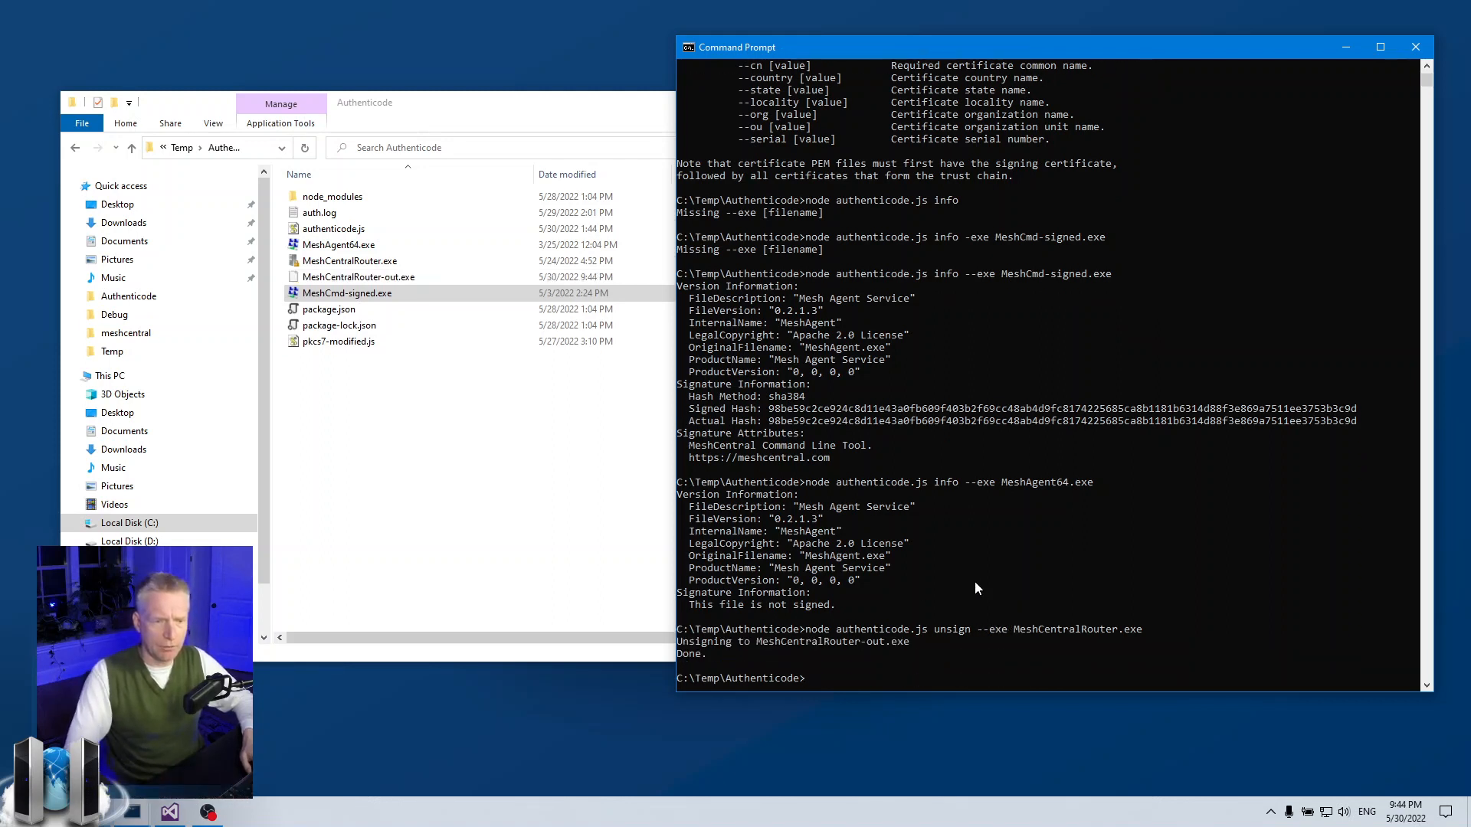
mouse_move(740, 653)
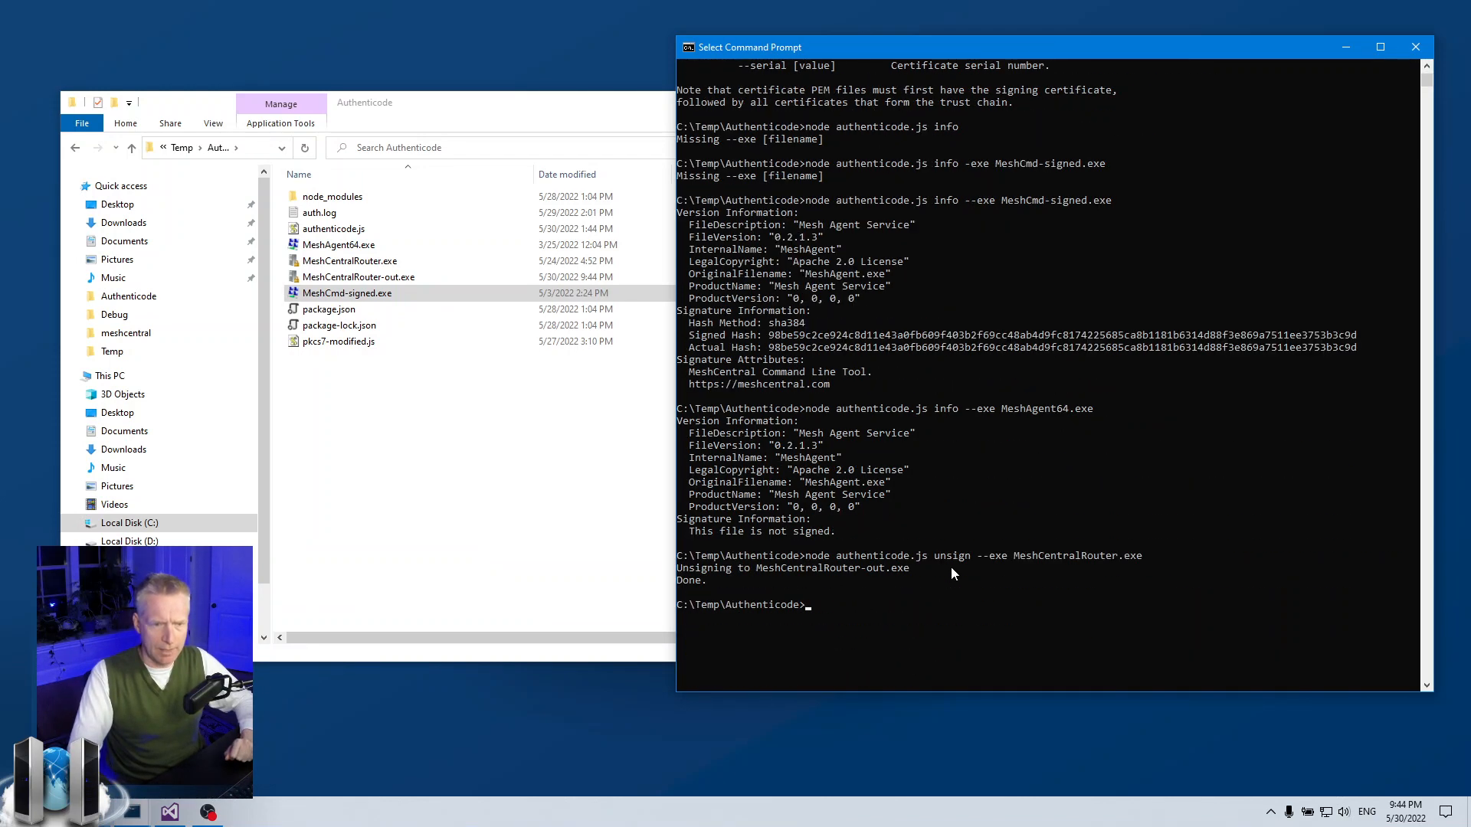
mouse_move(869, 576)
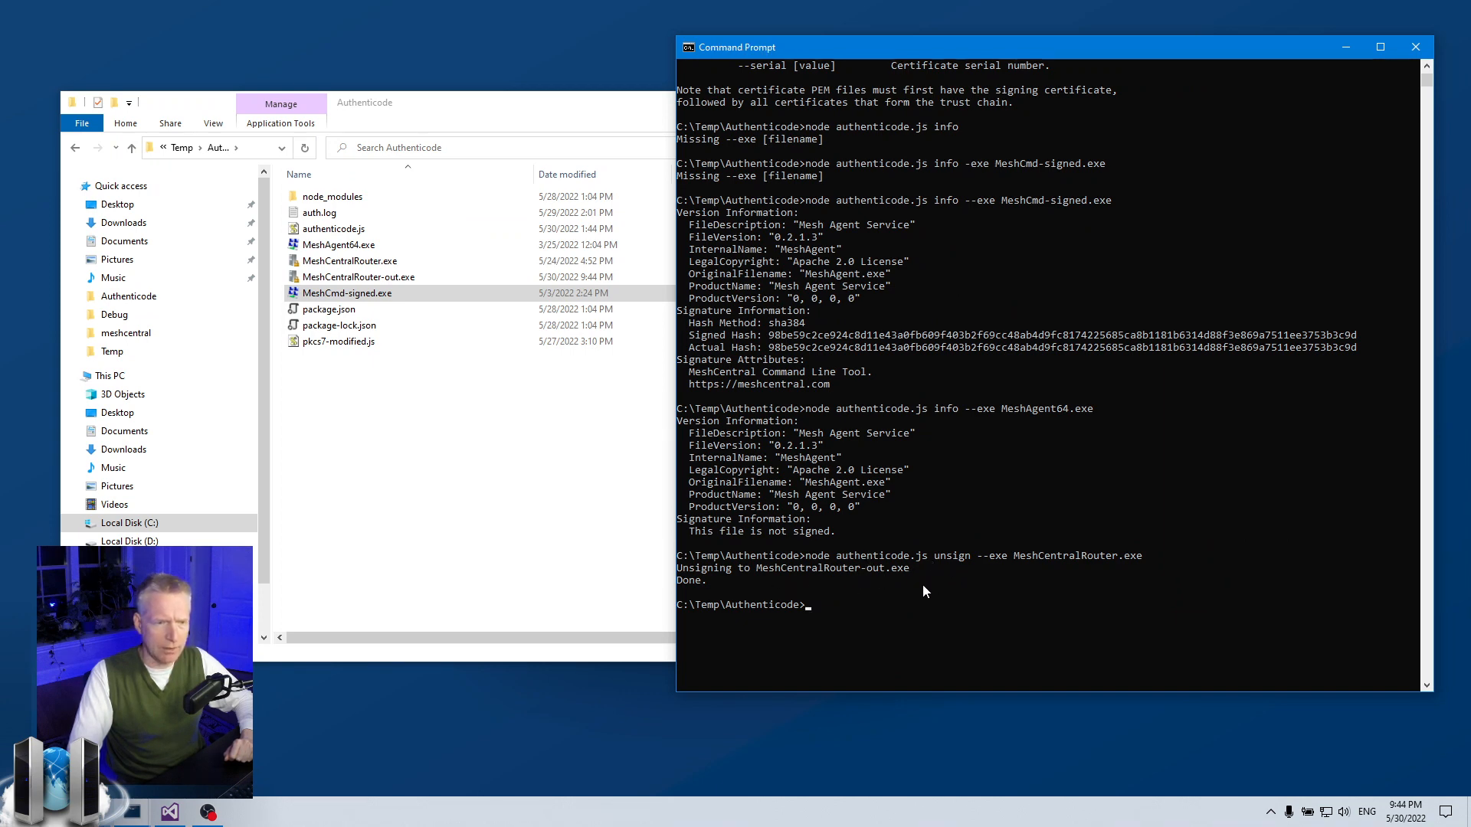
Check MeshCentralRouter-out.exe has no signature, then permanently delete it with Shift+Delete
left_click(359, 276)
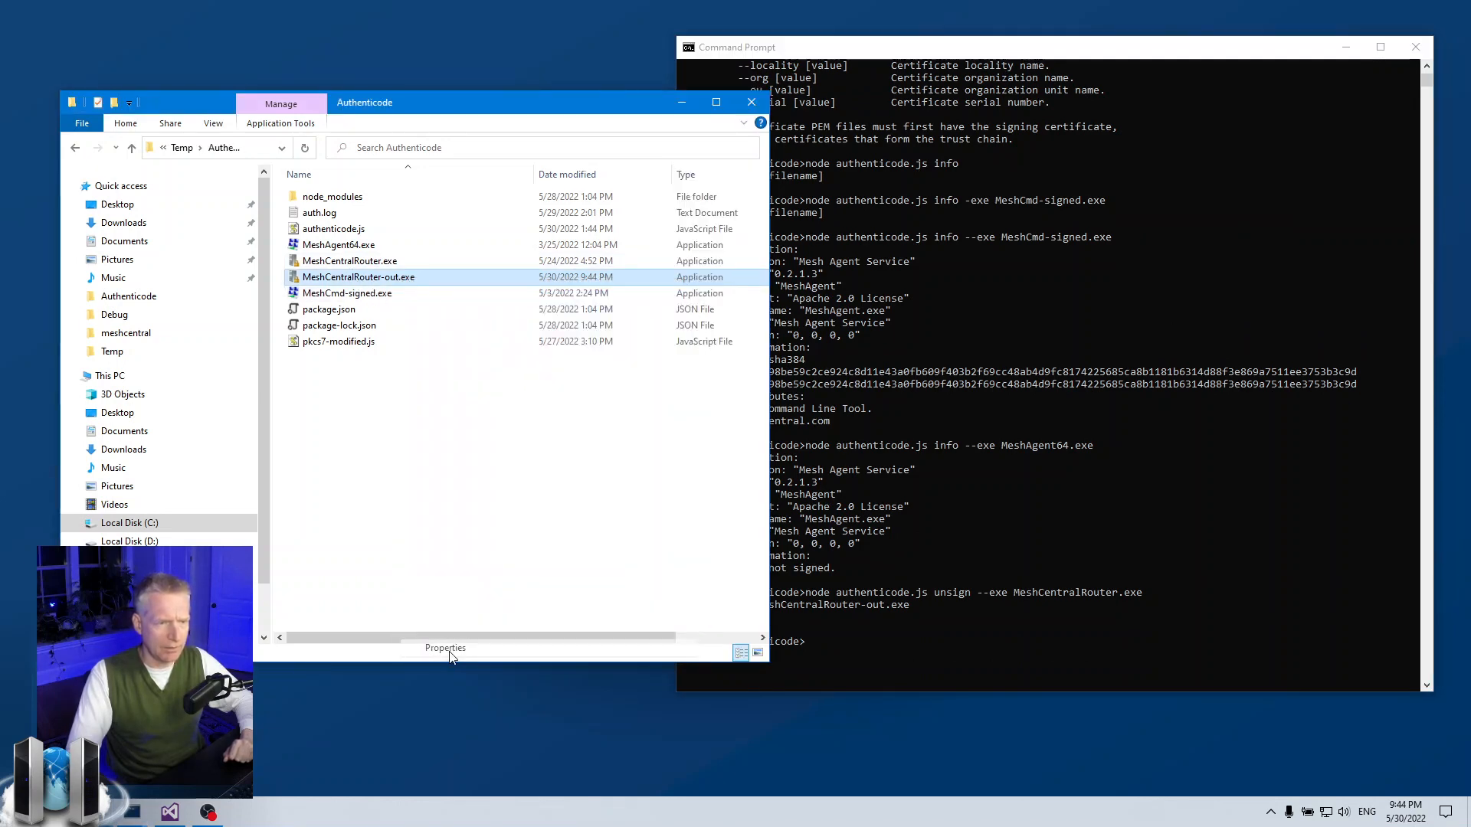
left_click(444, 648)
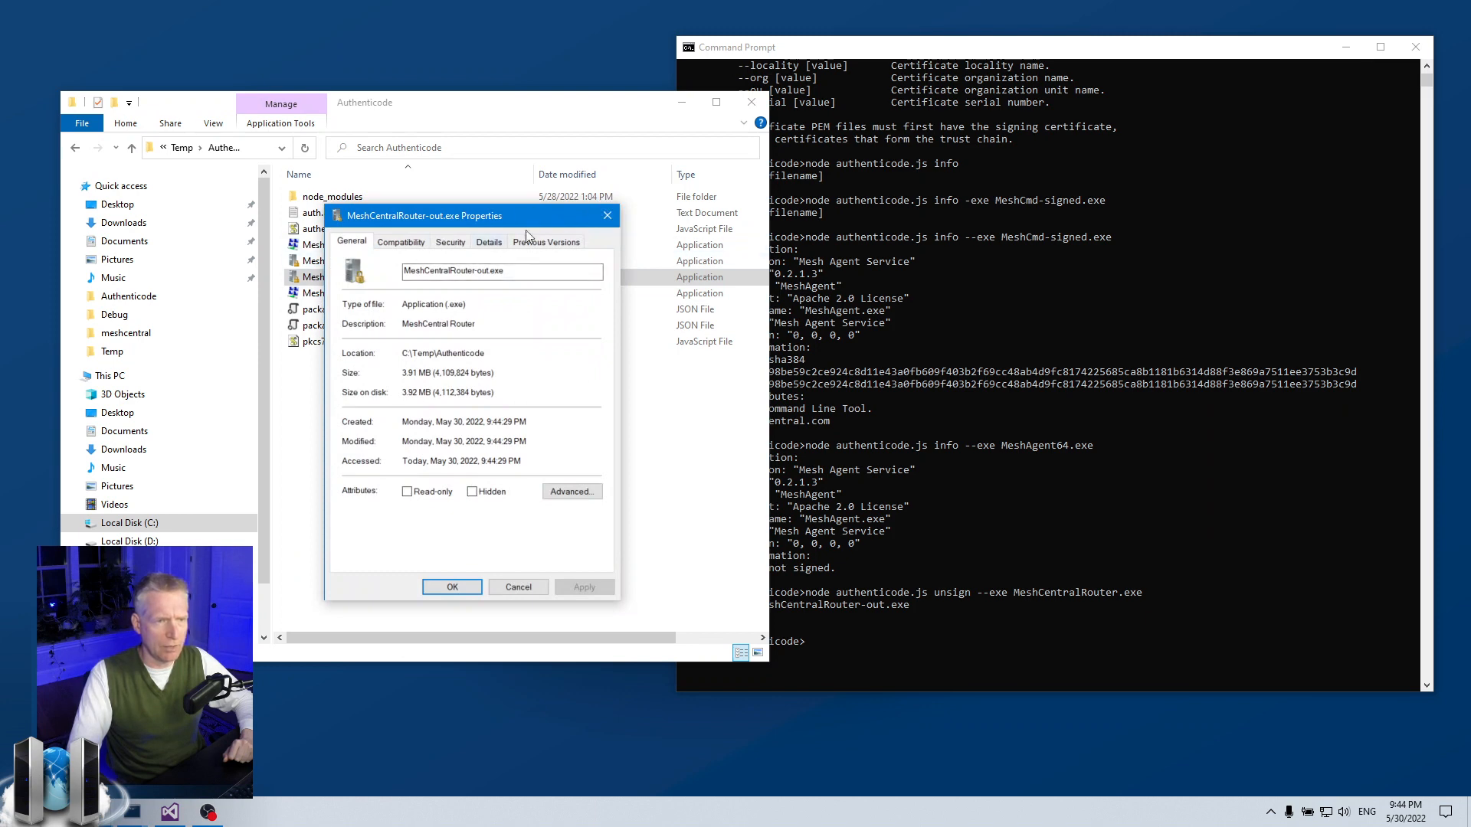
right_click(323, 261)
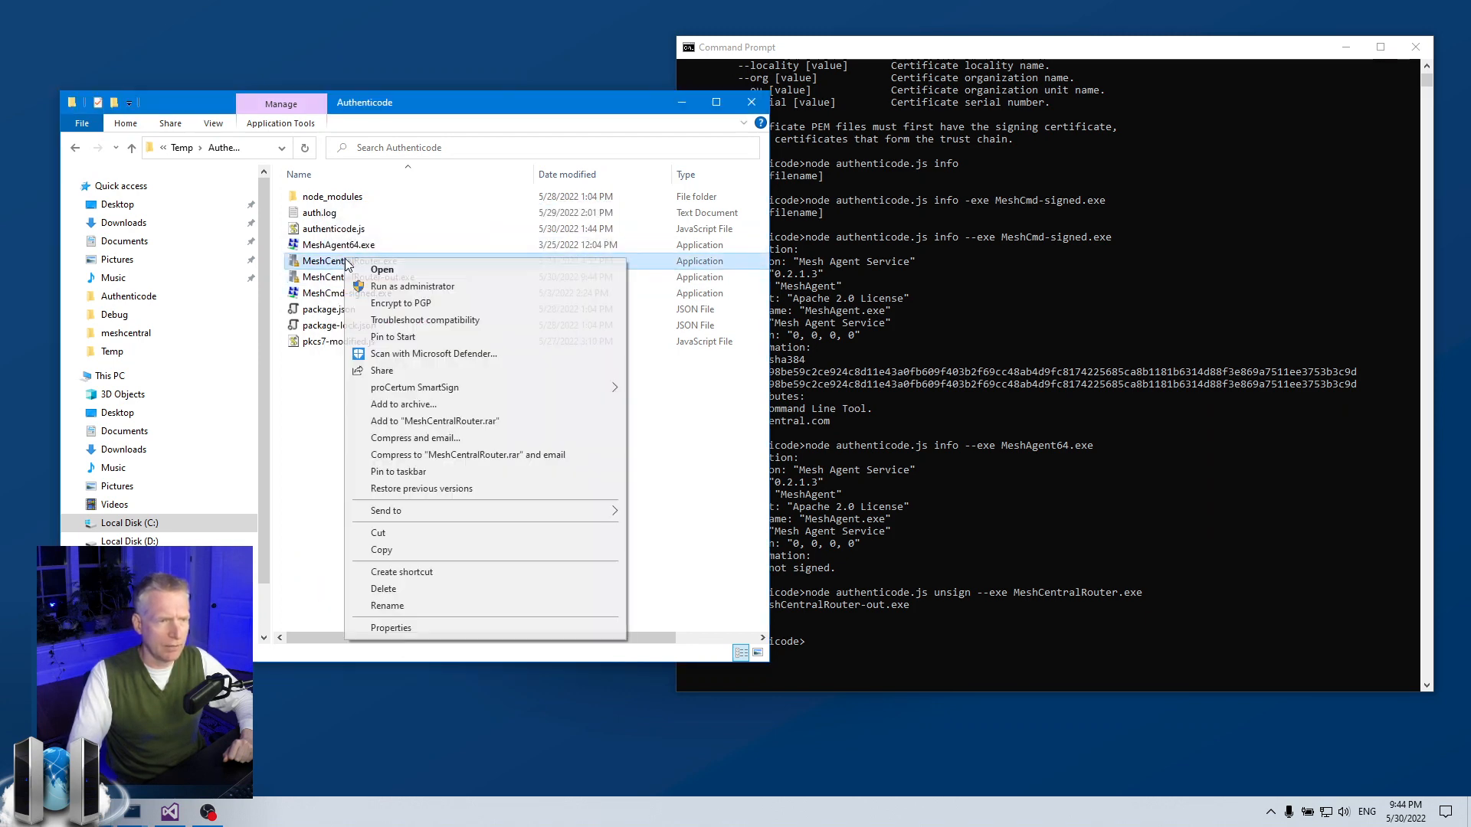
left_click(391, 628)
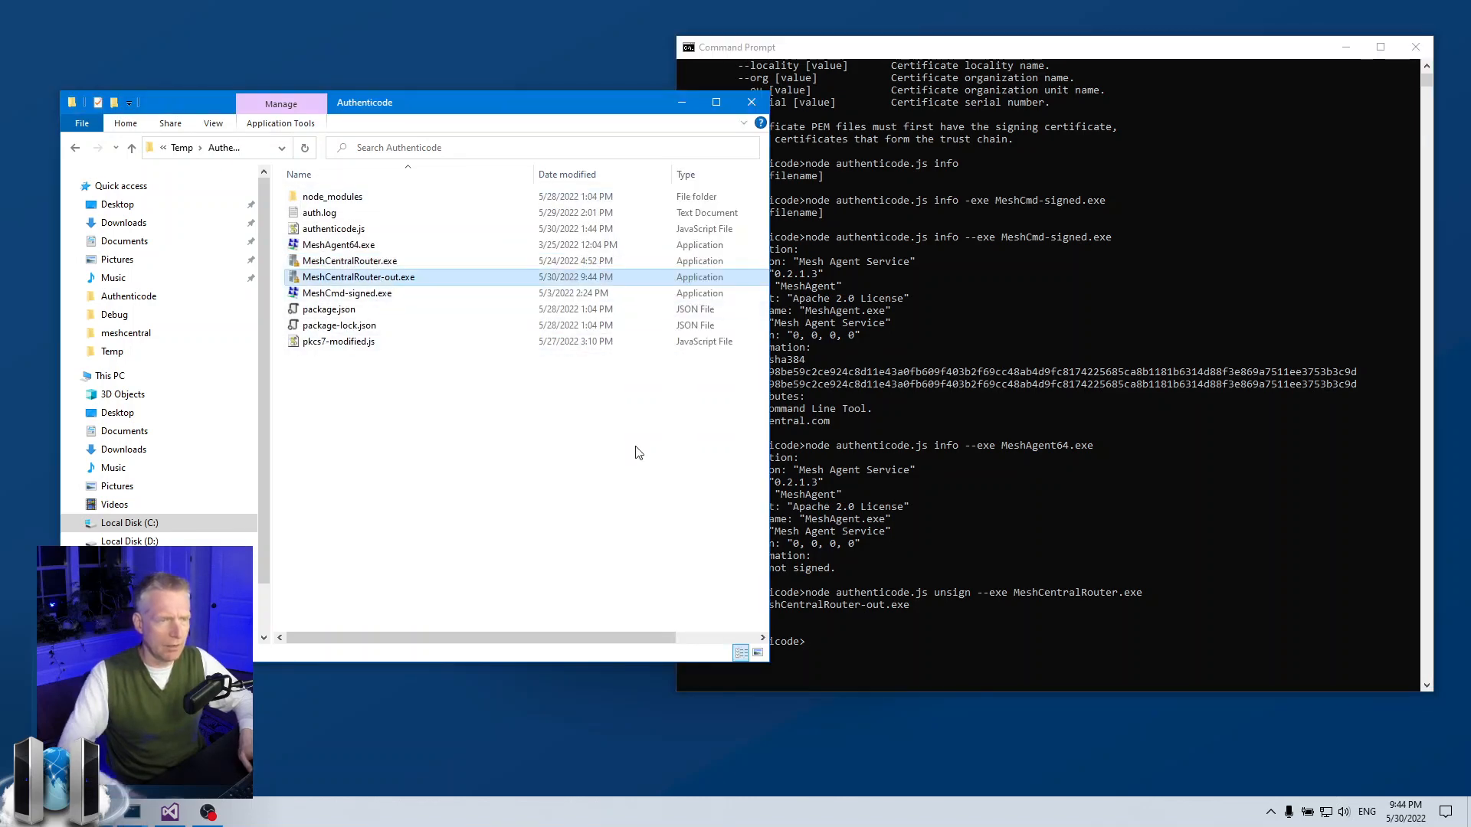
key("Delete")
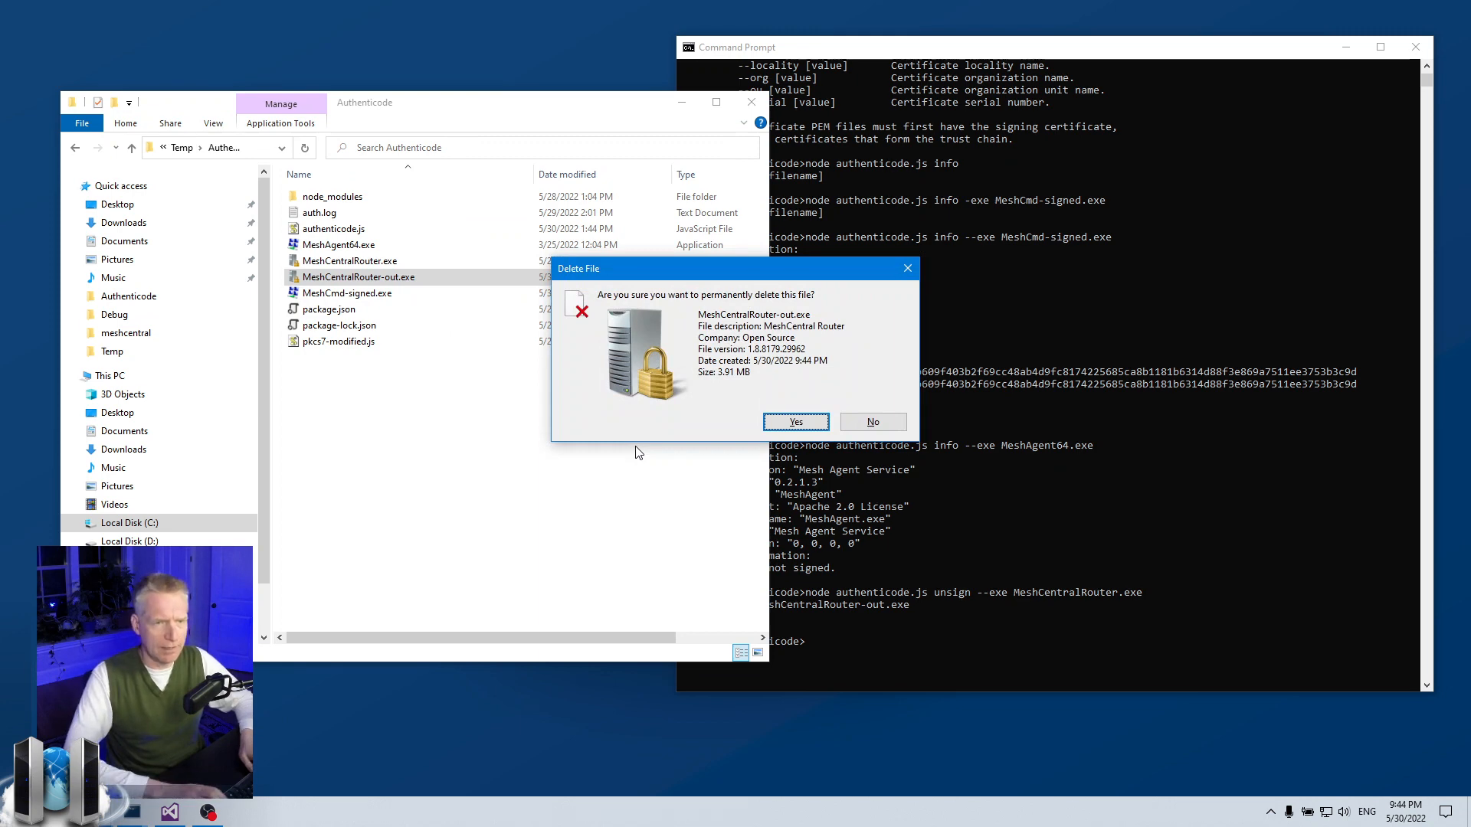
left_click(795, 421)
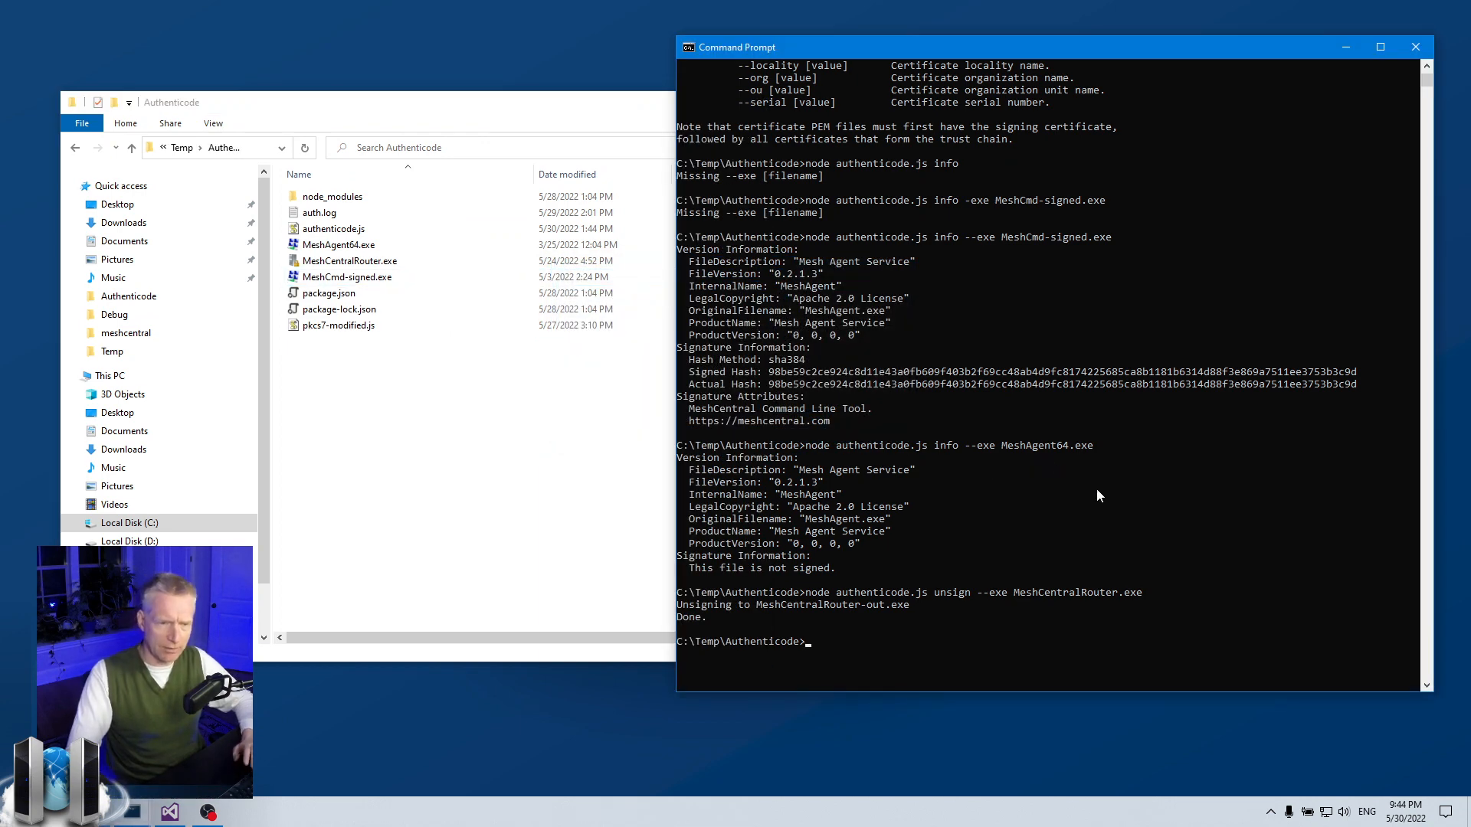
Run node authenticode.js sign --exe MeshAgent64.exe to produce MeshAgent64-out.exe with a test certificate
type("node authenticode.js unsign --exe MeshCentralRouter.exe")
type("node authenticode.js sign --exe M")
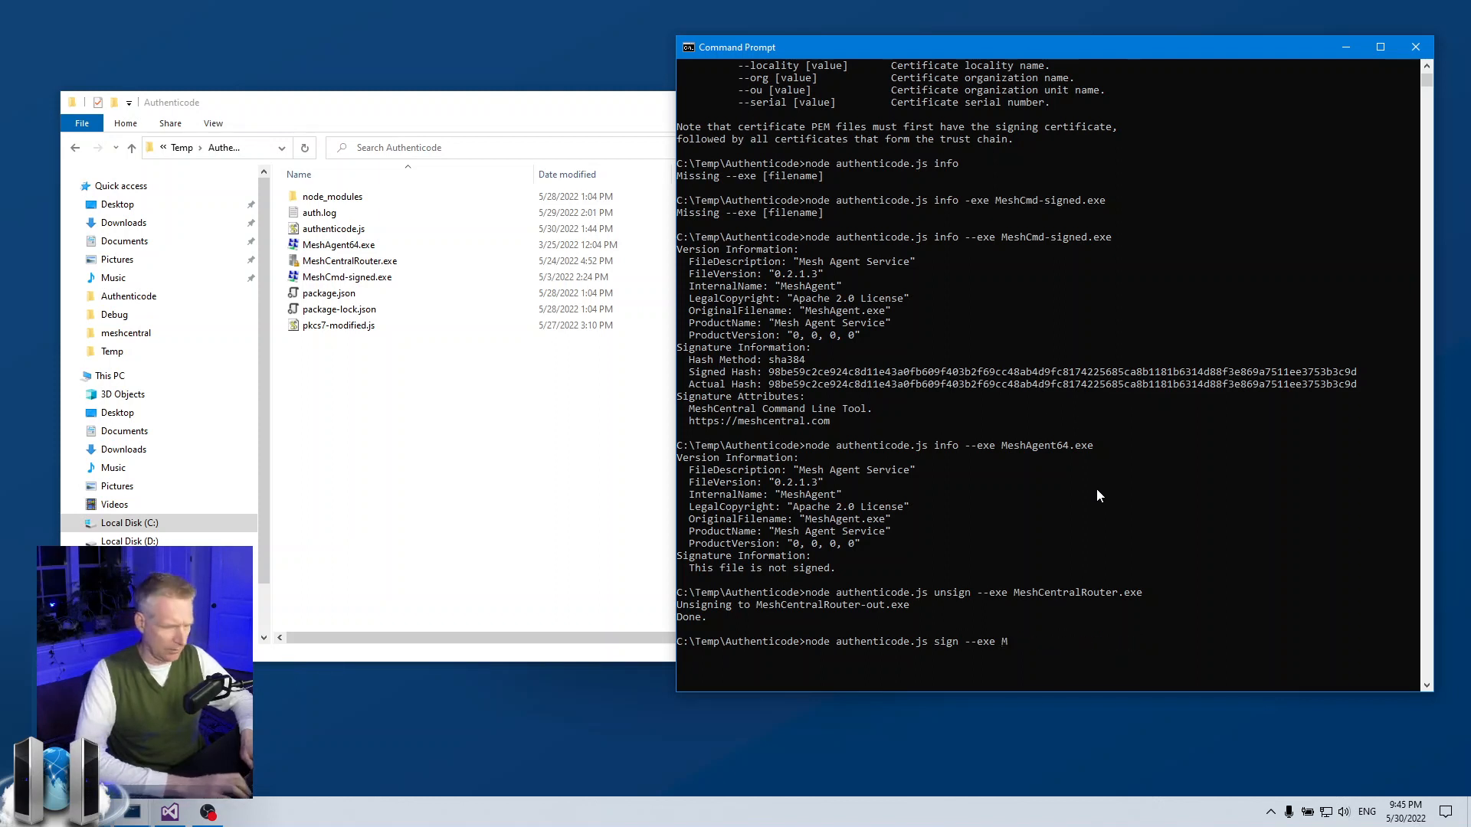
type("eshAgent64.exe")
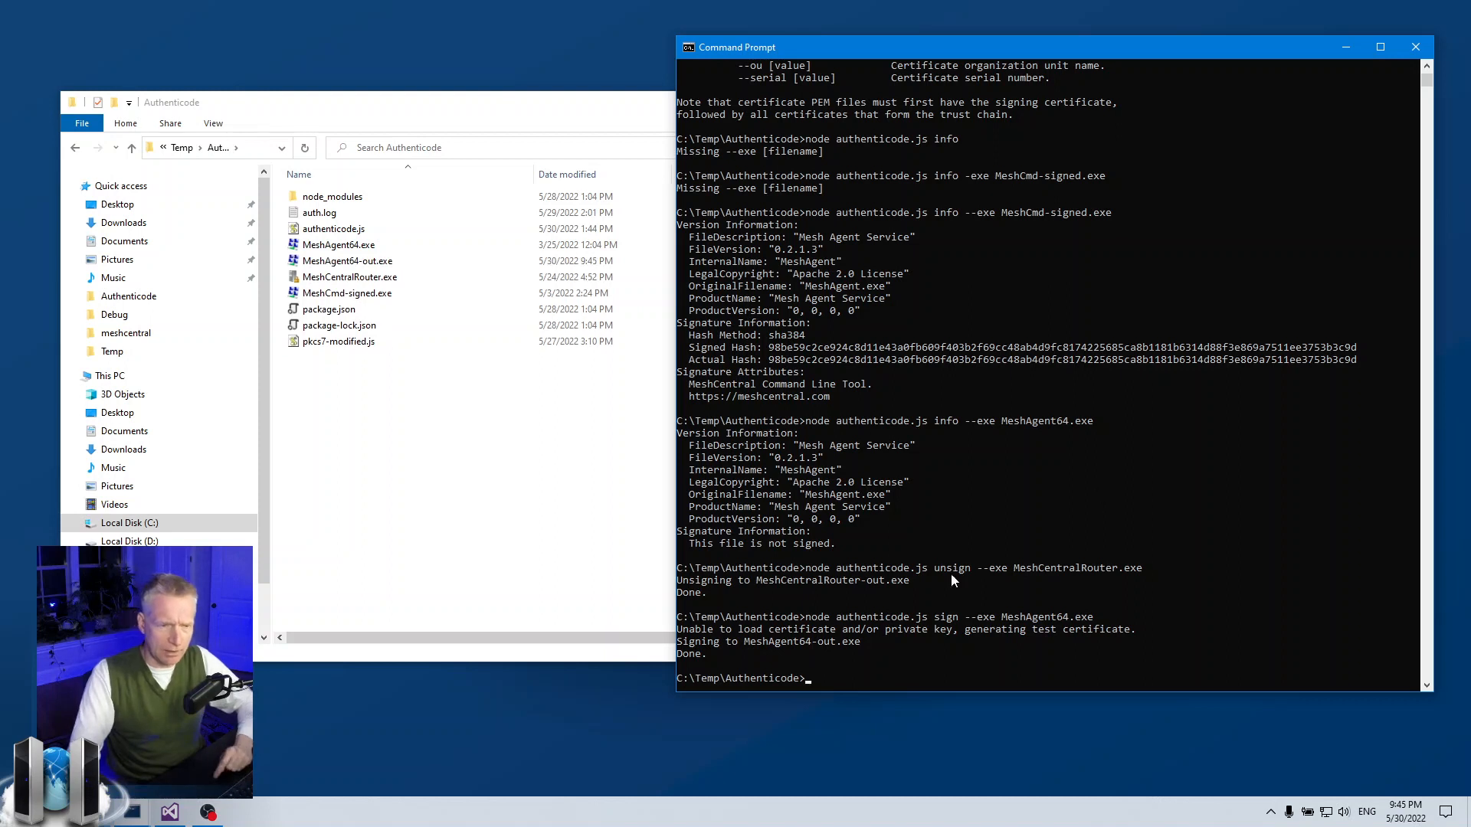
mouse_move(881, 637)
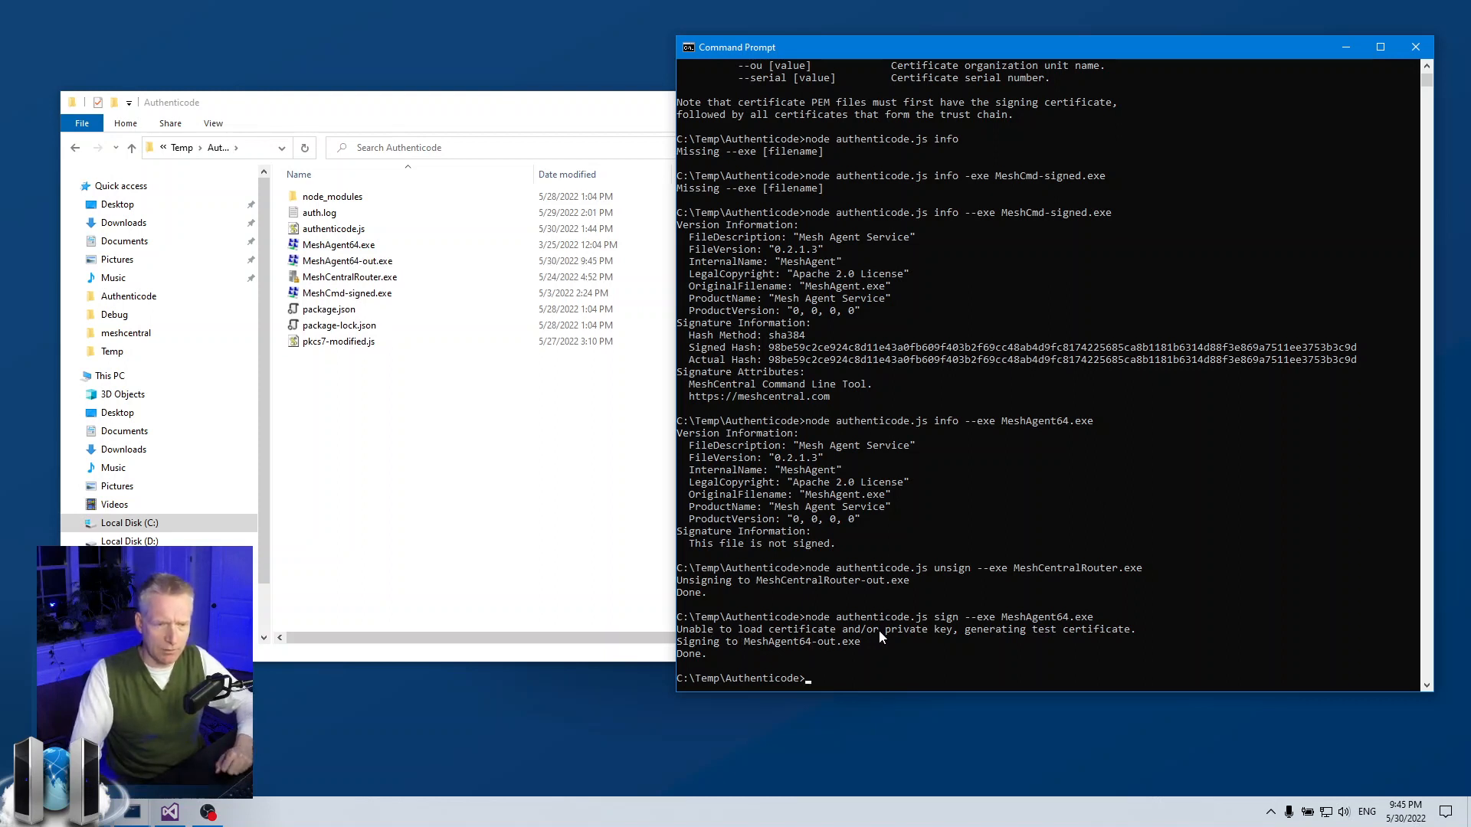
mouse_move(1115, 631)
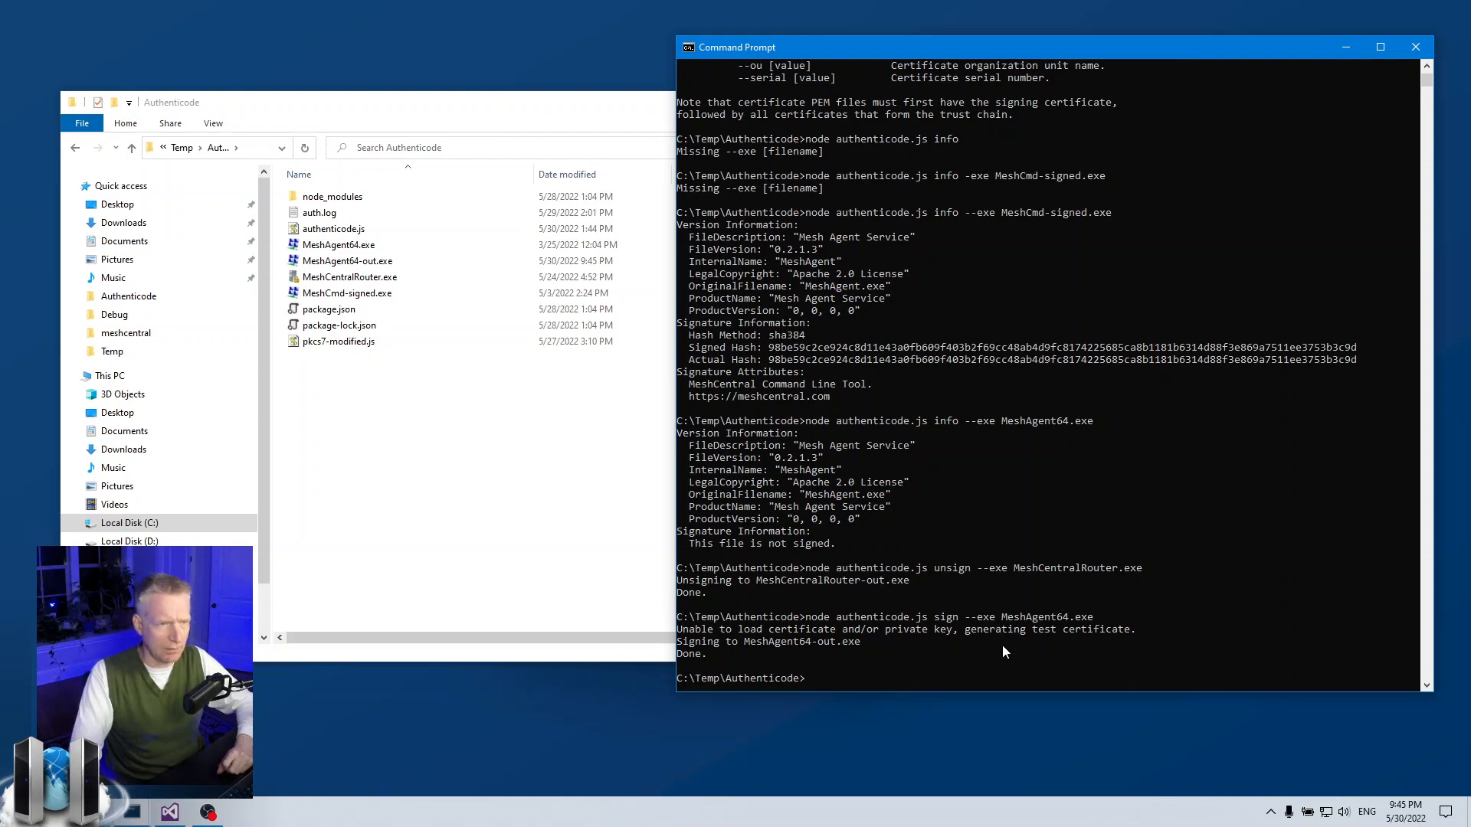
left_click(346, 261)
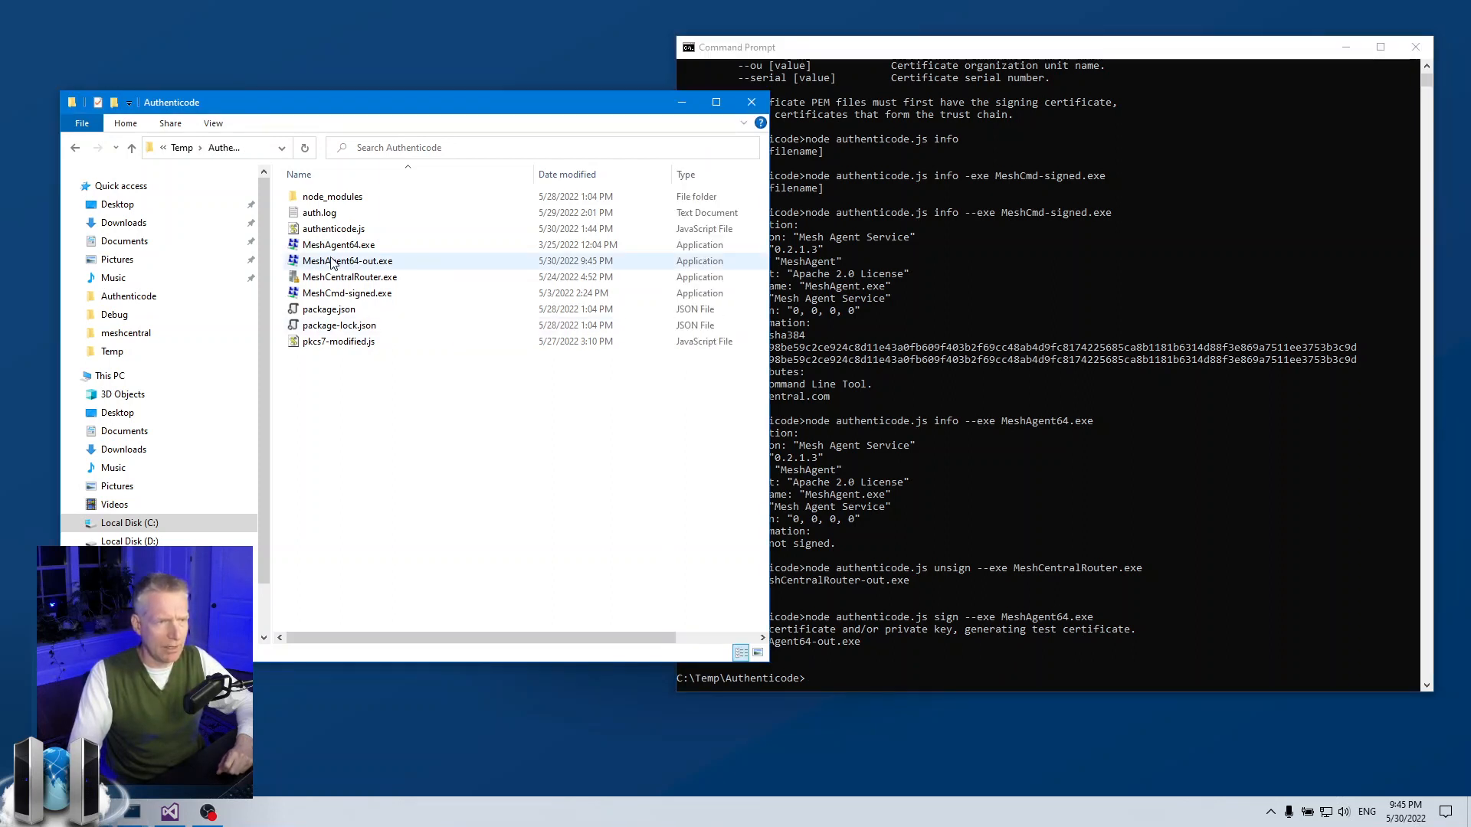
left_click(347, 261)
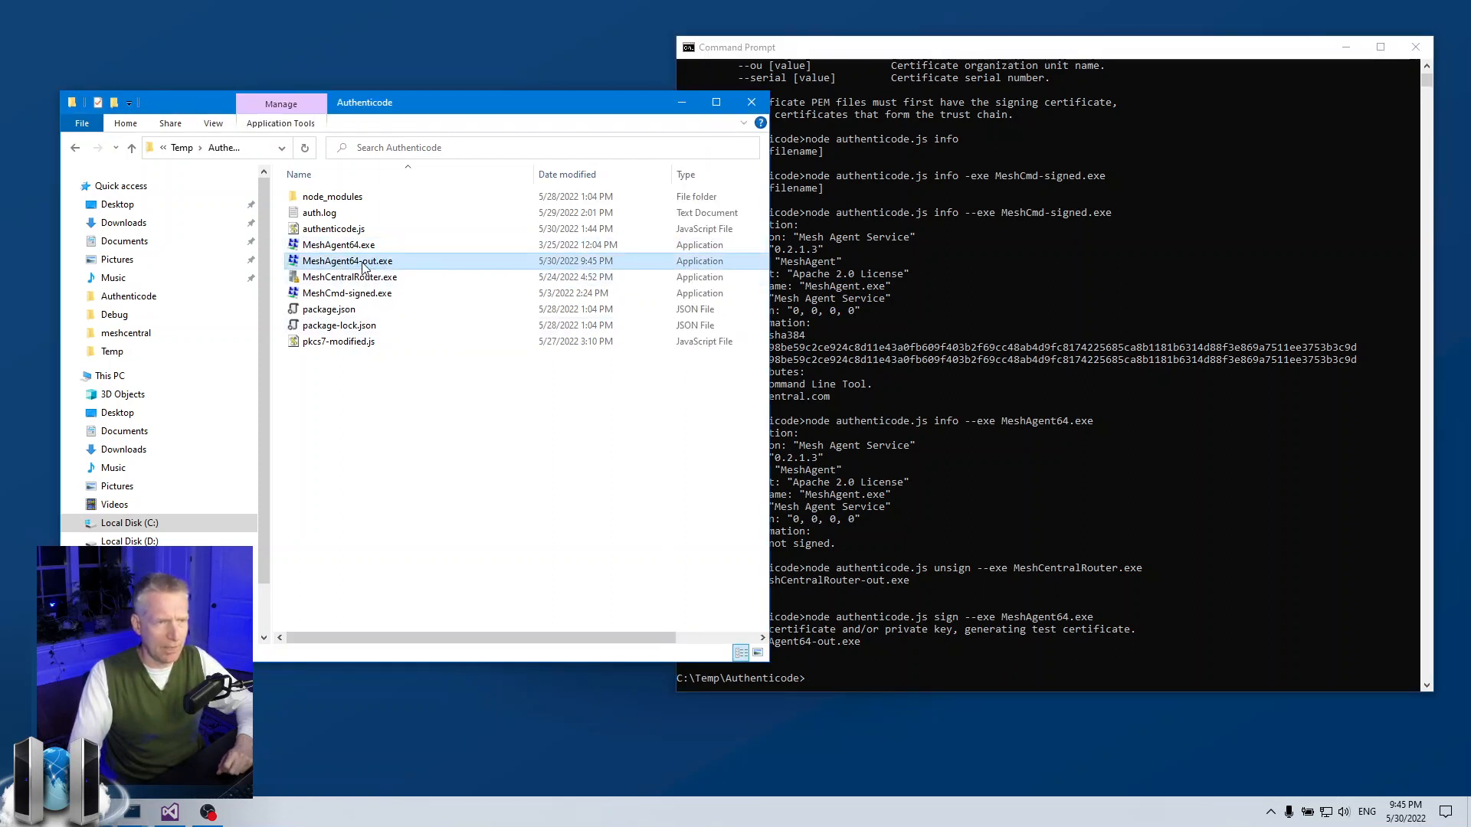
mouse_move(382, 260)
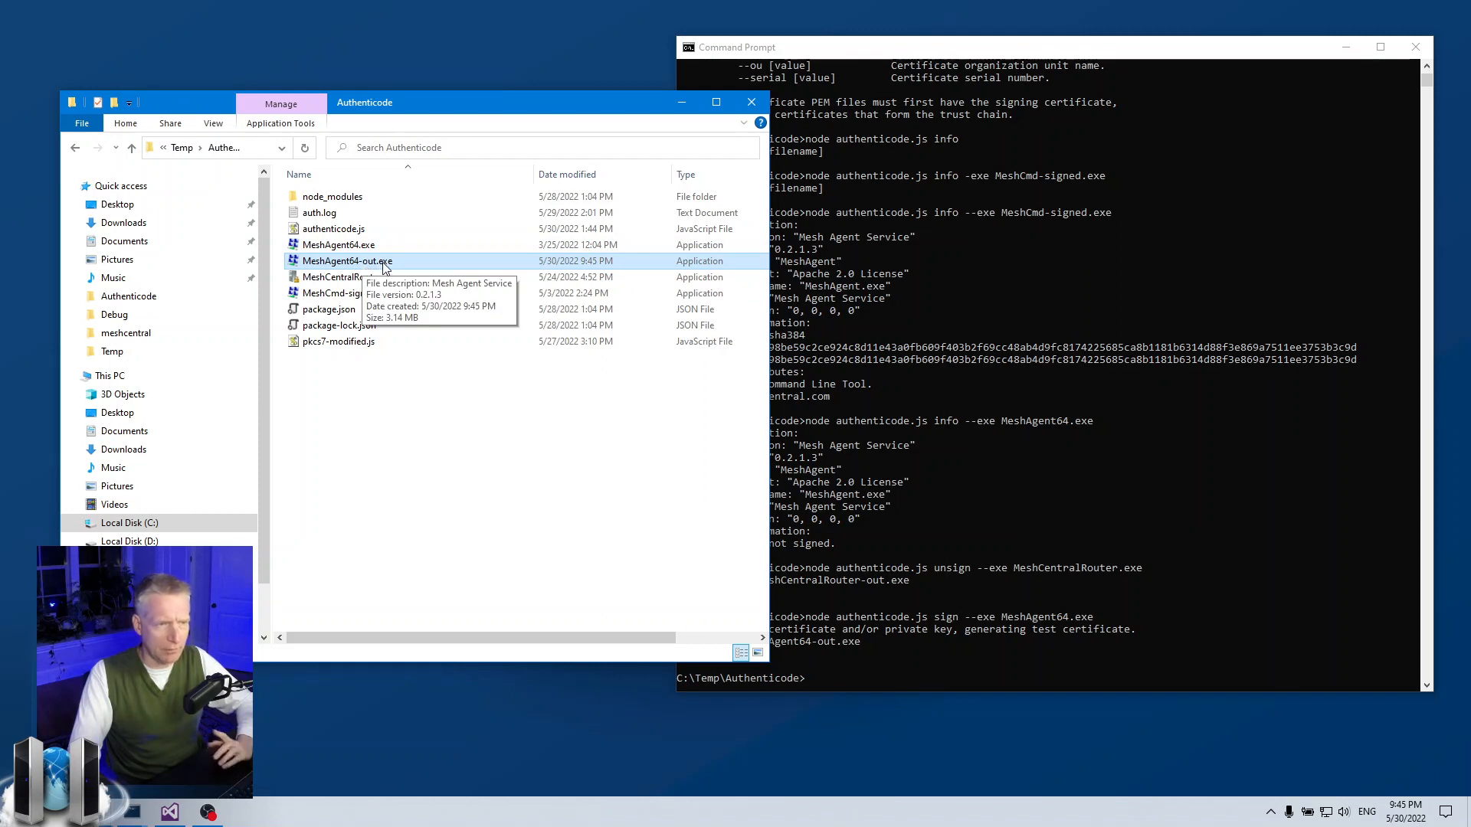
right_click(347, 261)
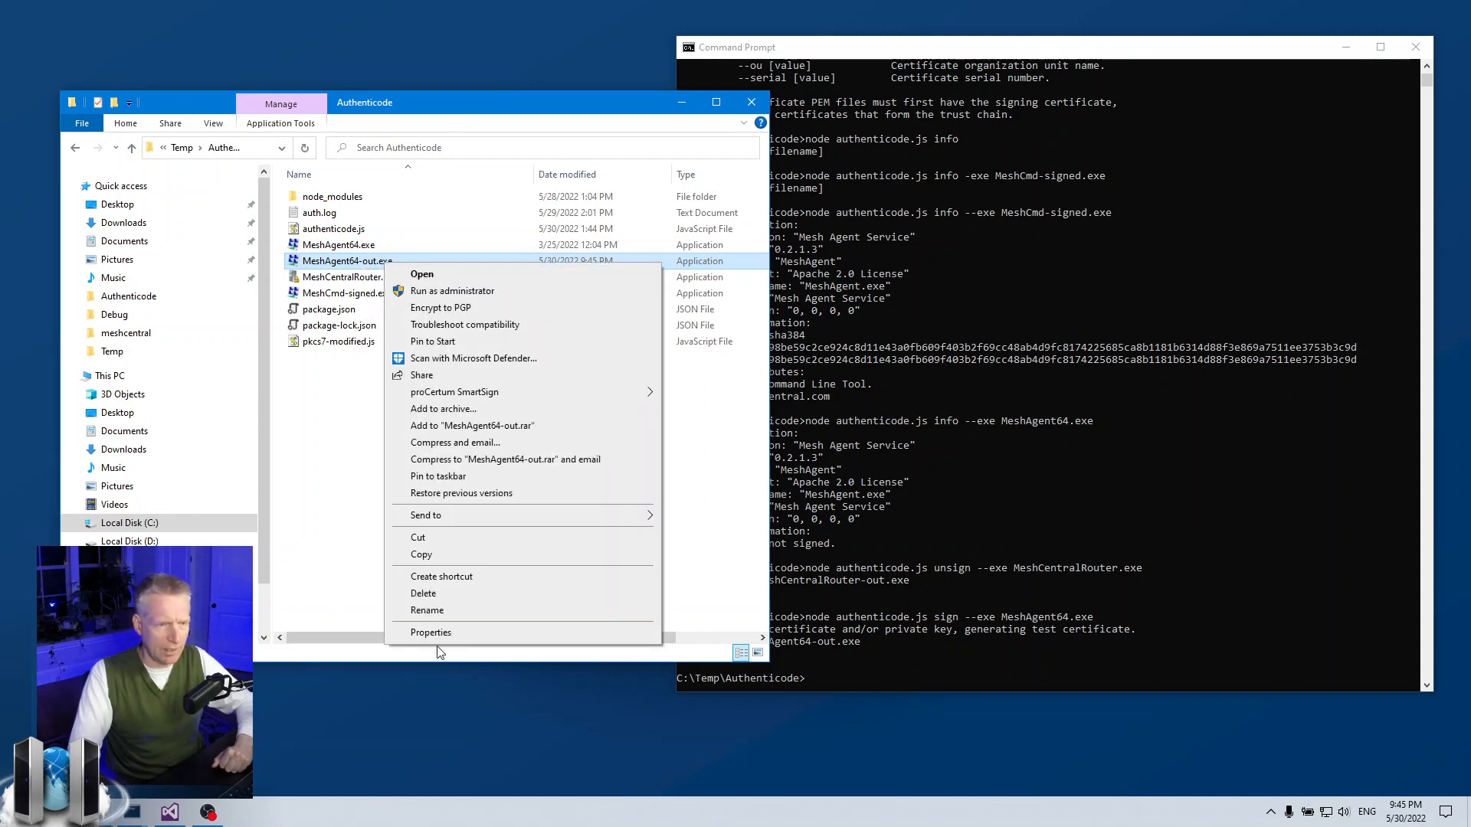
left_click(431, 631)
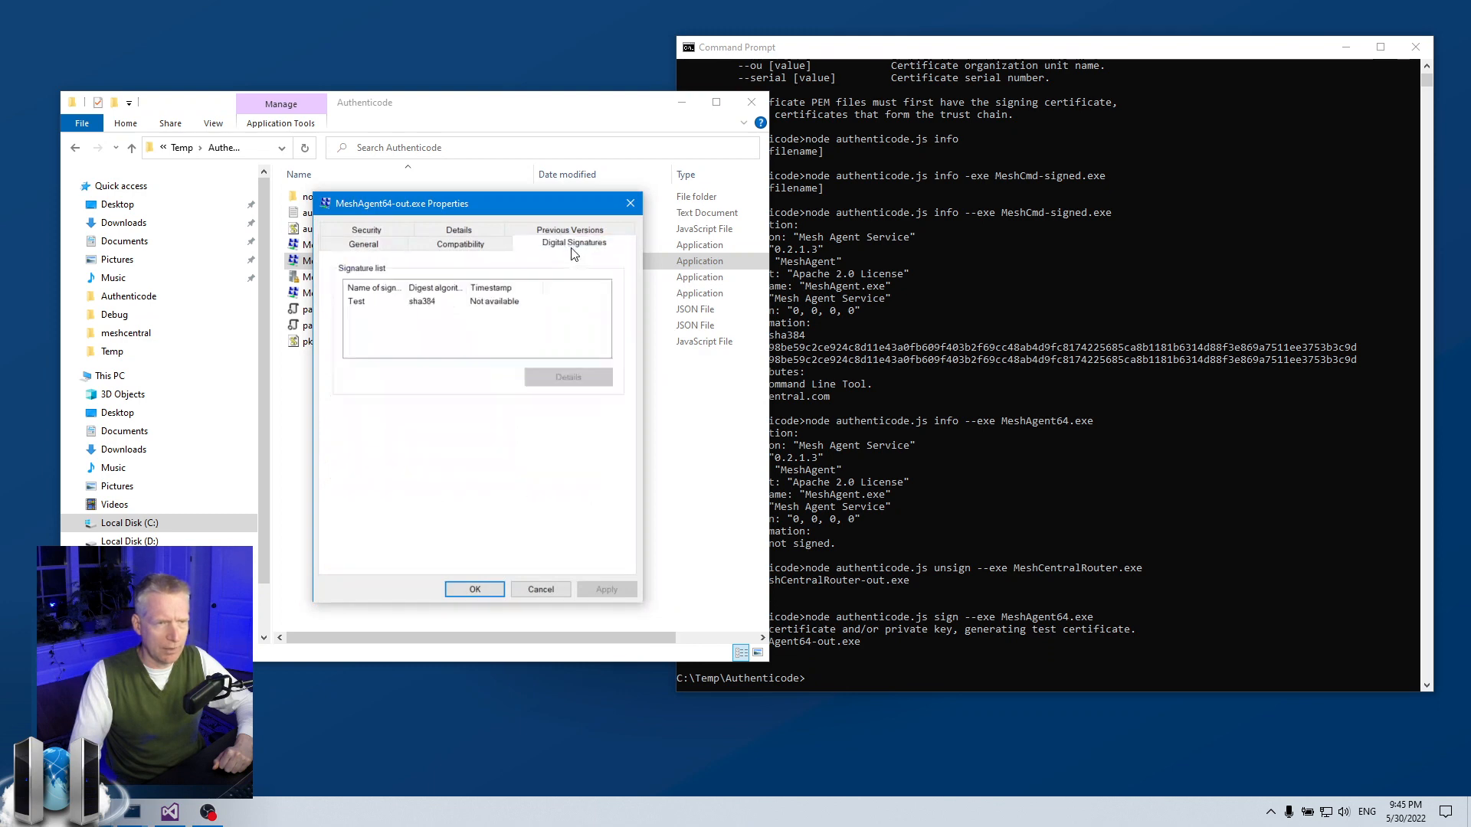
left_click(374, 301)
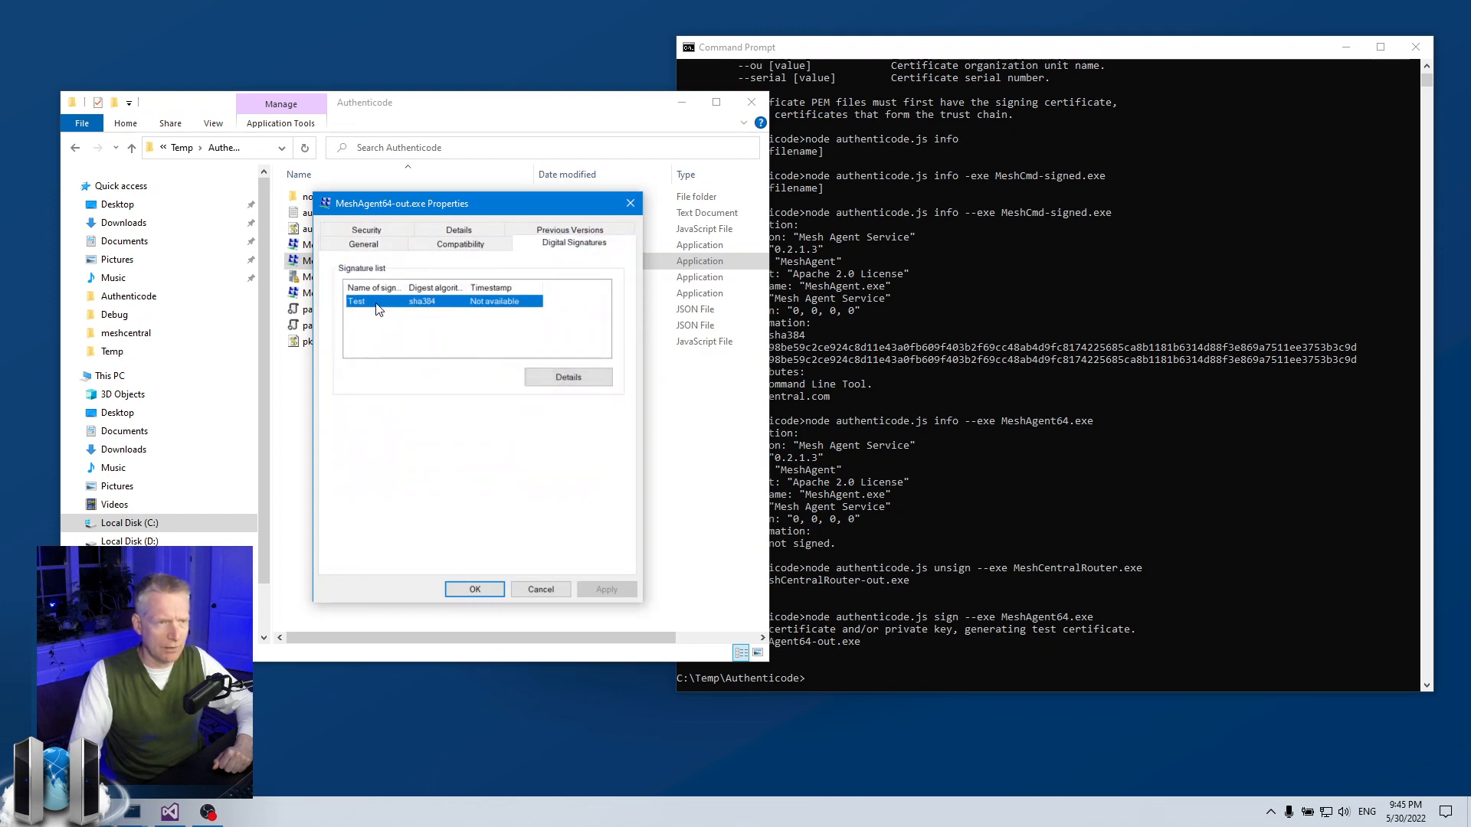
left_click(567, 377)
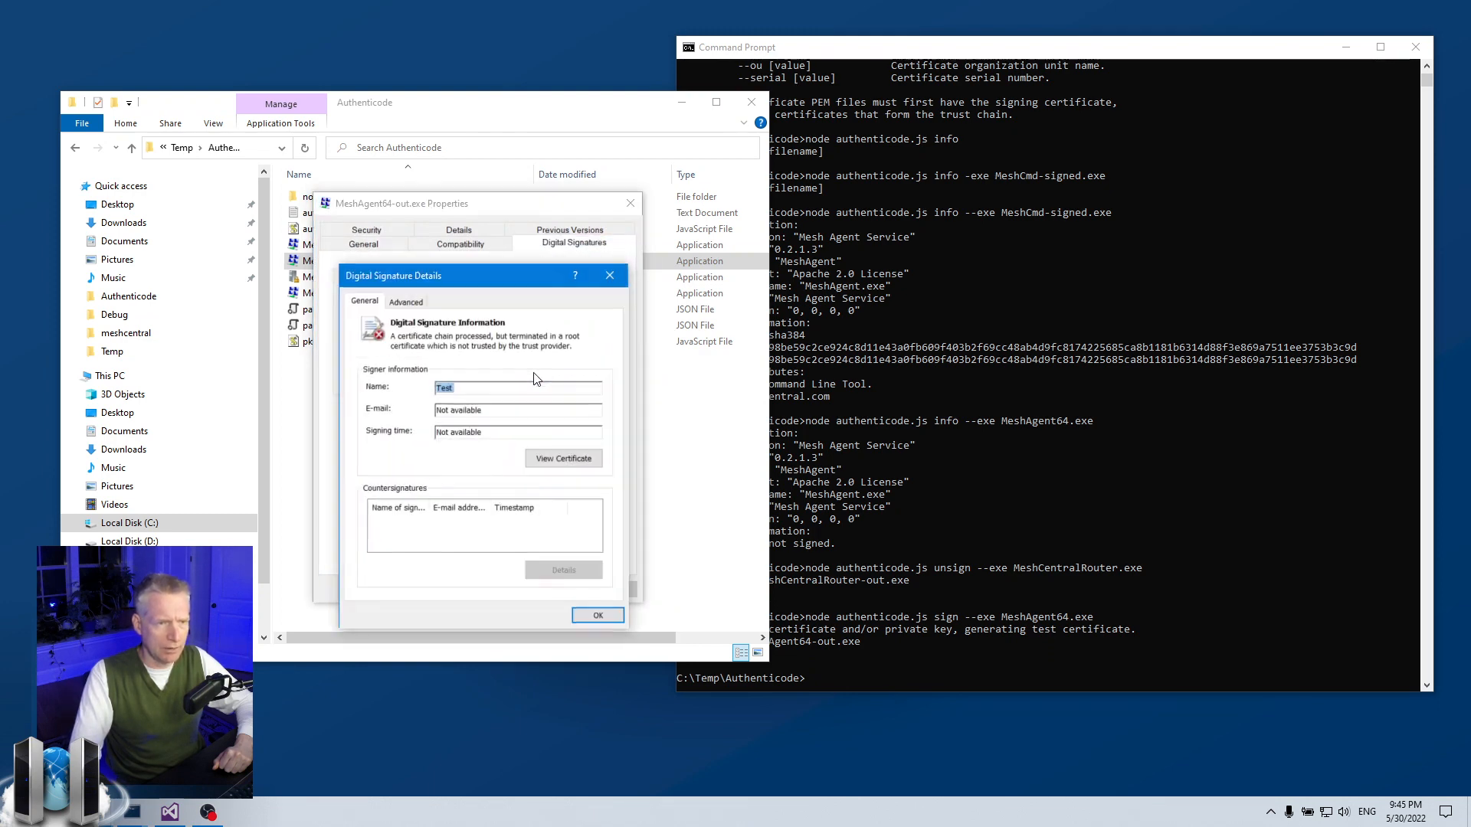
mouse_move(438, 369)
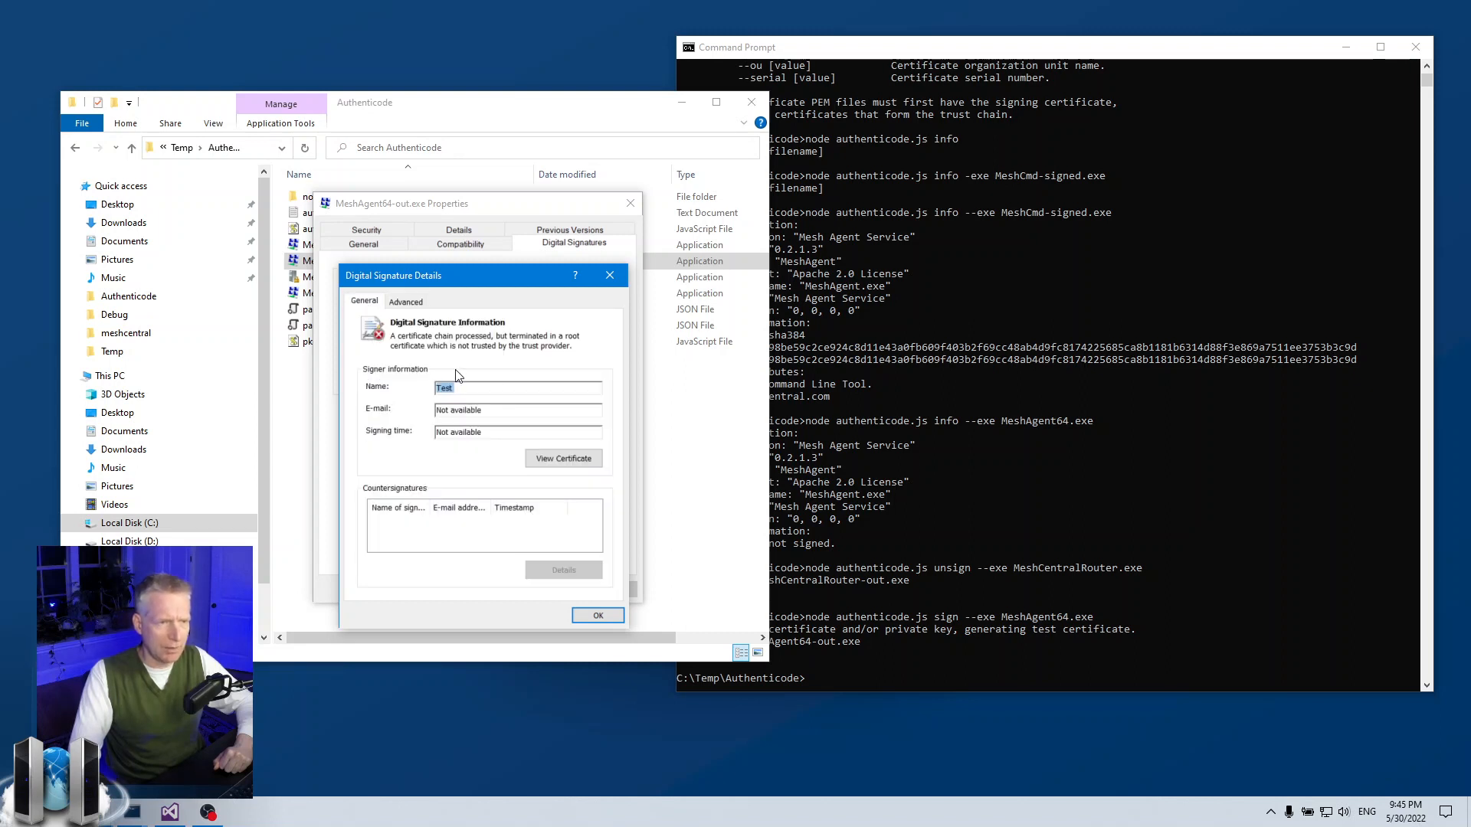
mouse_move(573, 345)
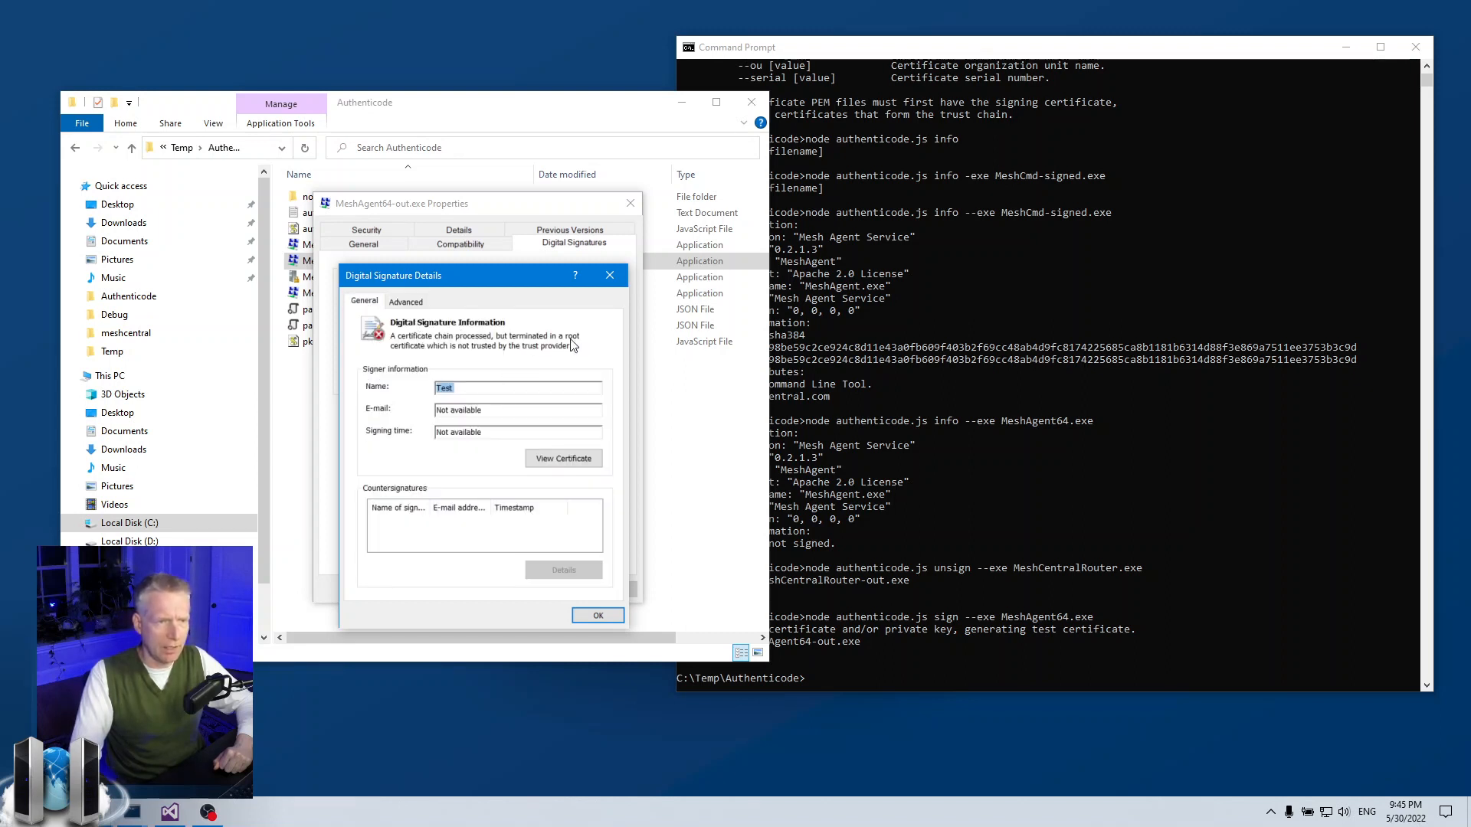
left_click(597, 616)
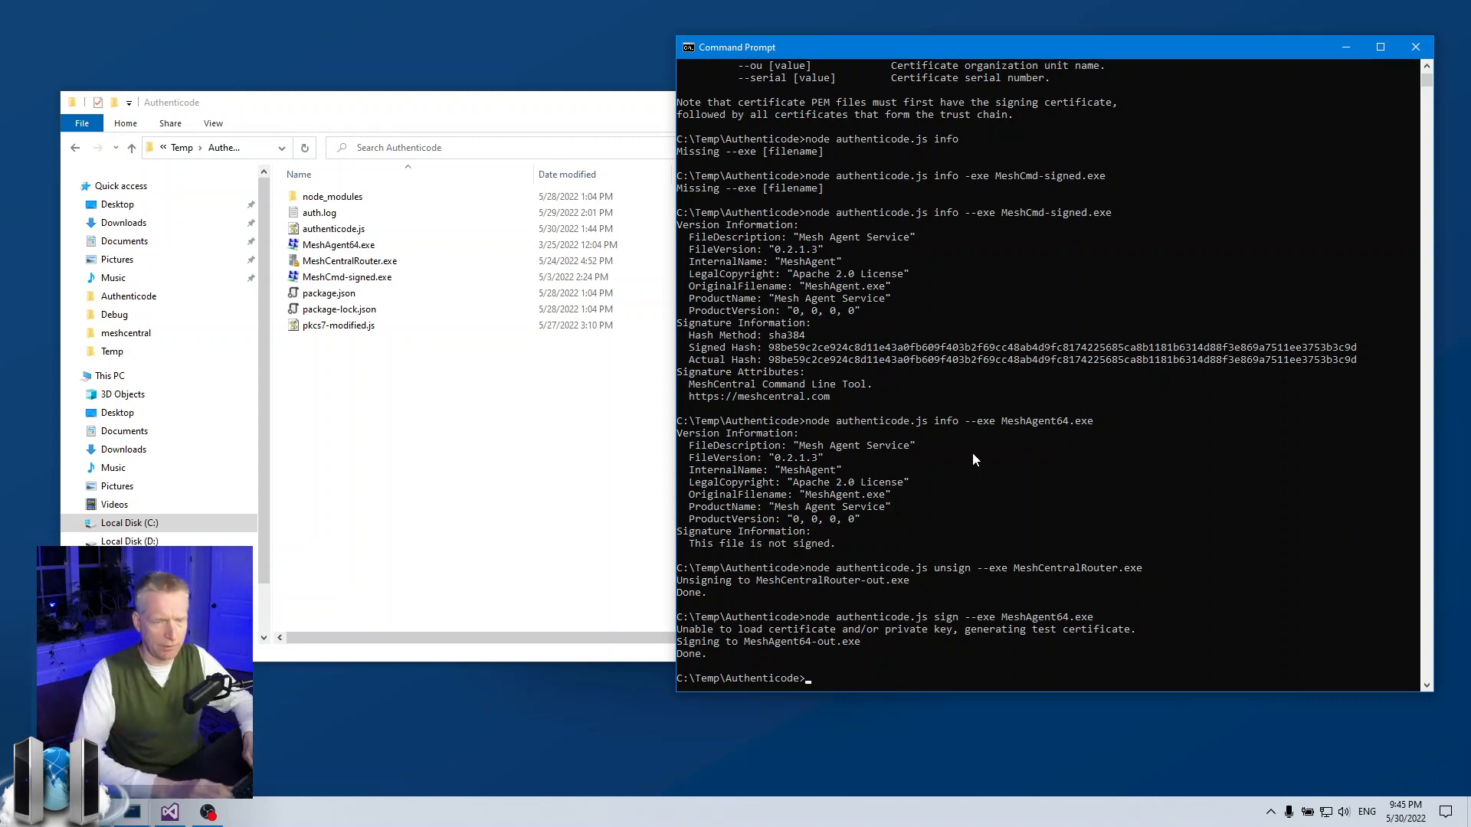
Run node authenticode.js createcert --out cert.pem --cn bob and select the new cert.pem
type("node authenticode.js sign --exe MeshAgent64.exe")
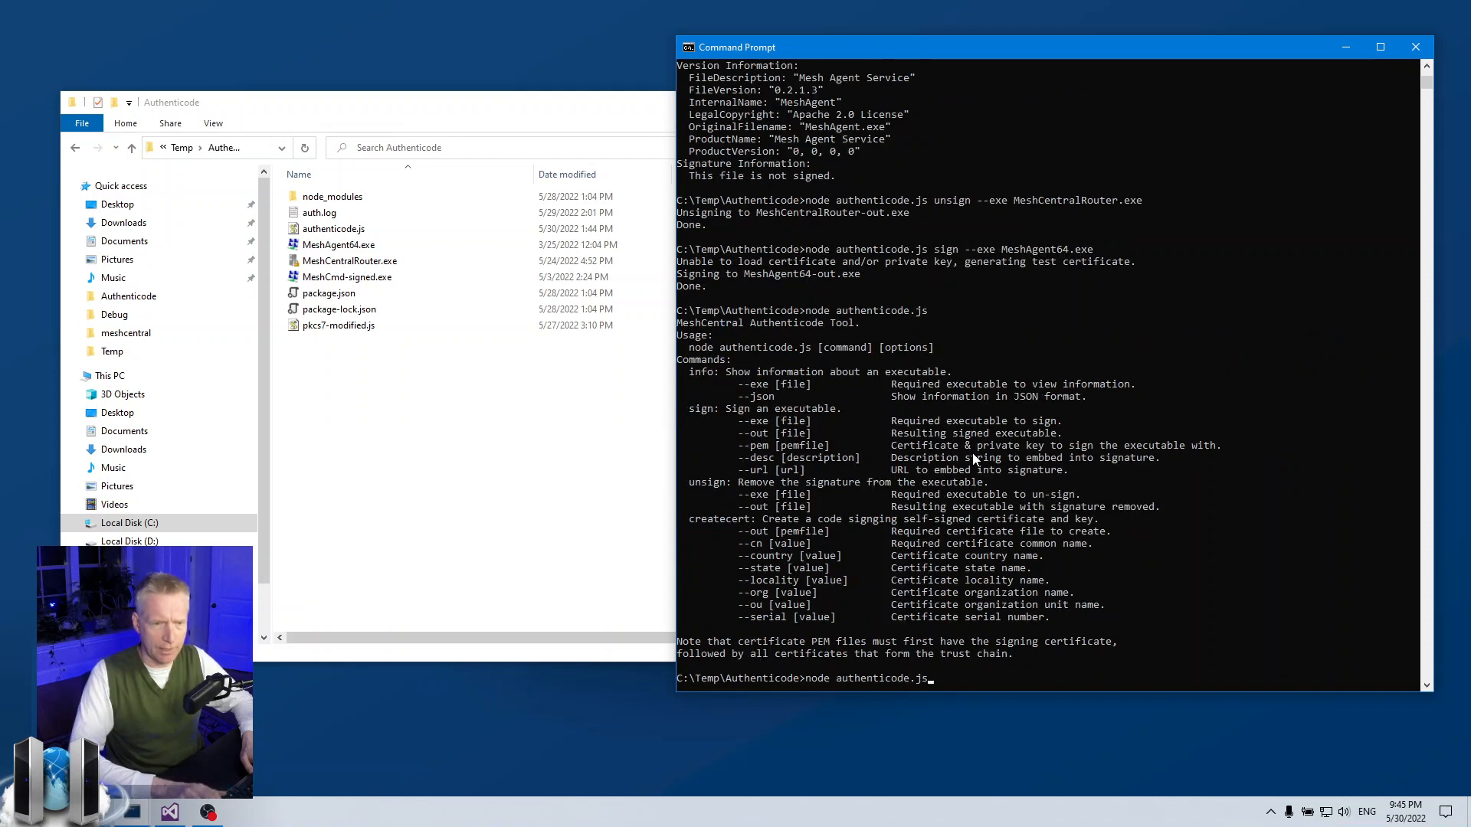
type("createcert")
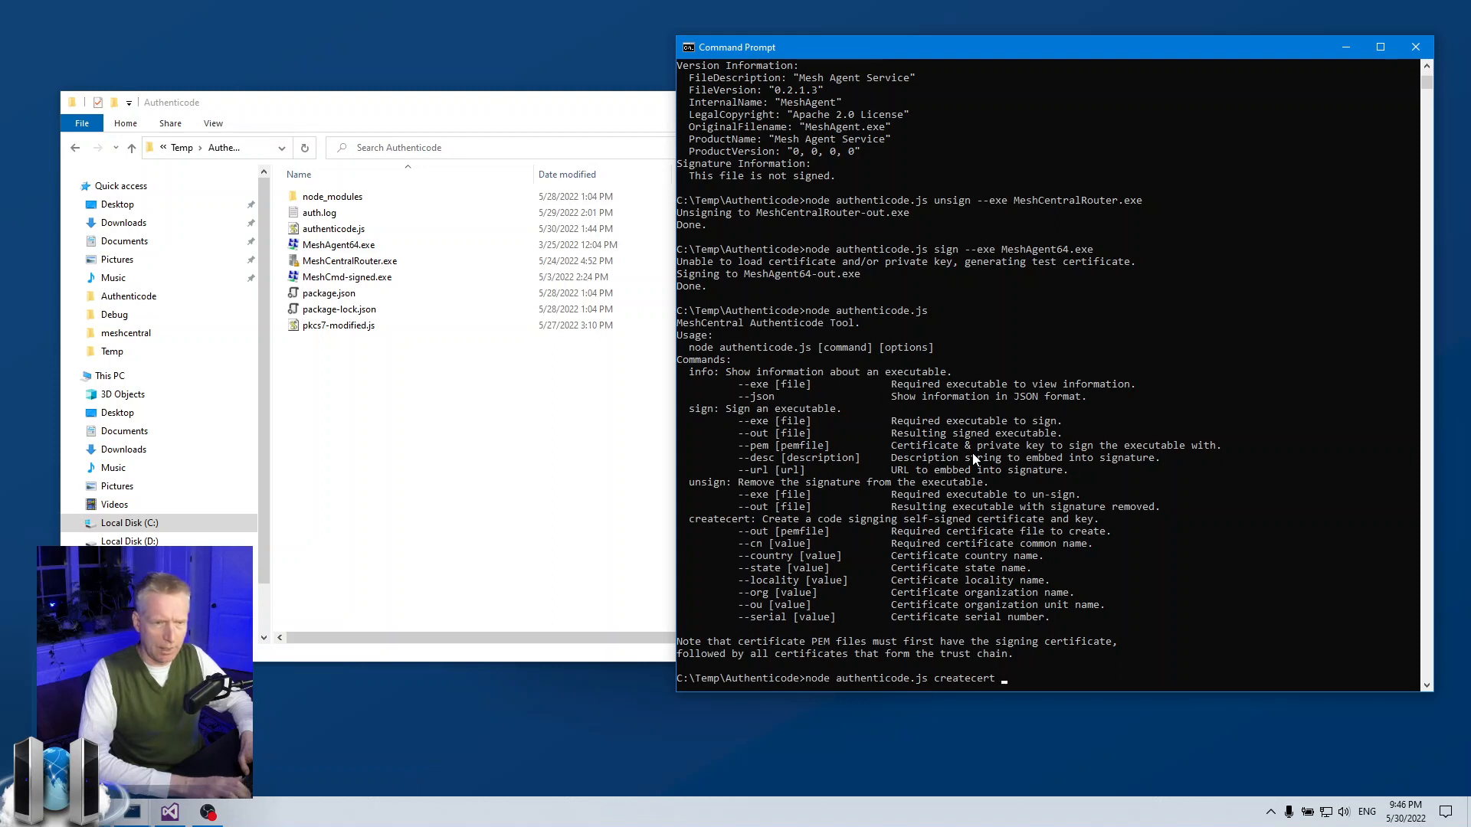
type("--out")
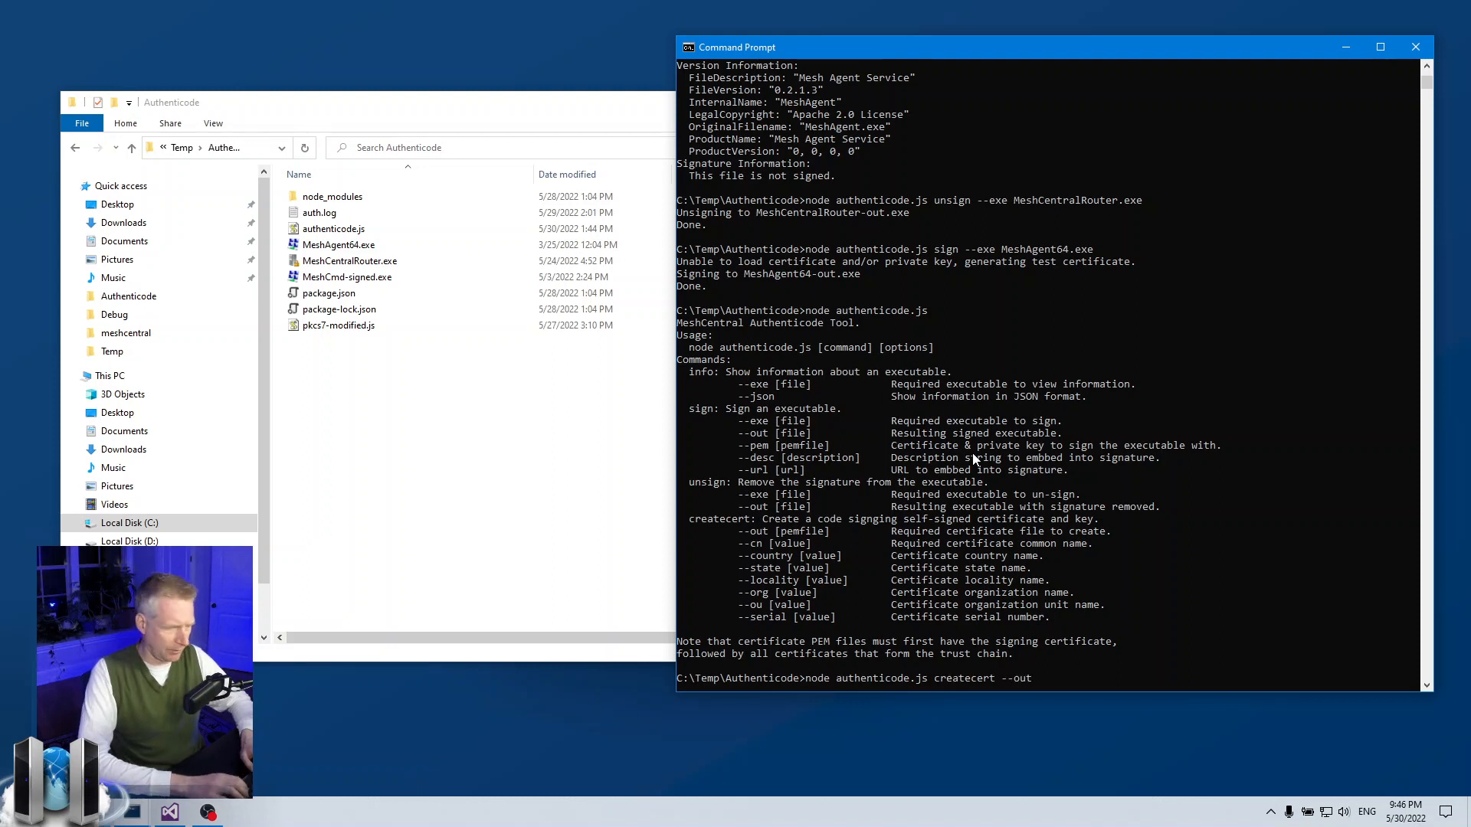
type("cert.pem")
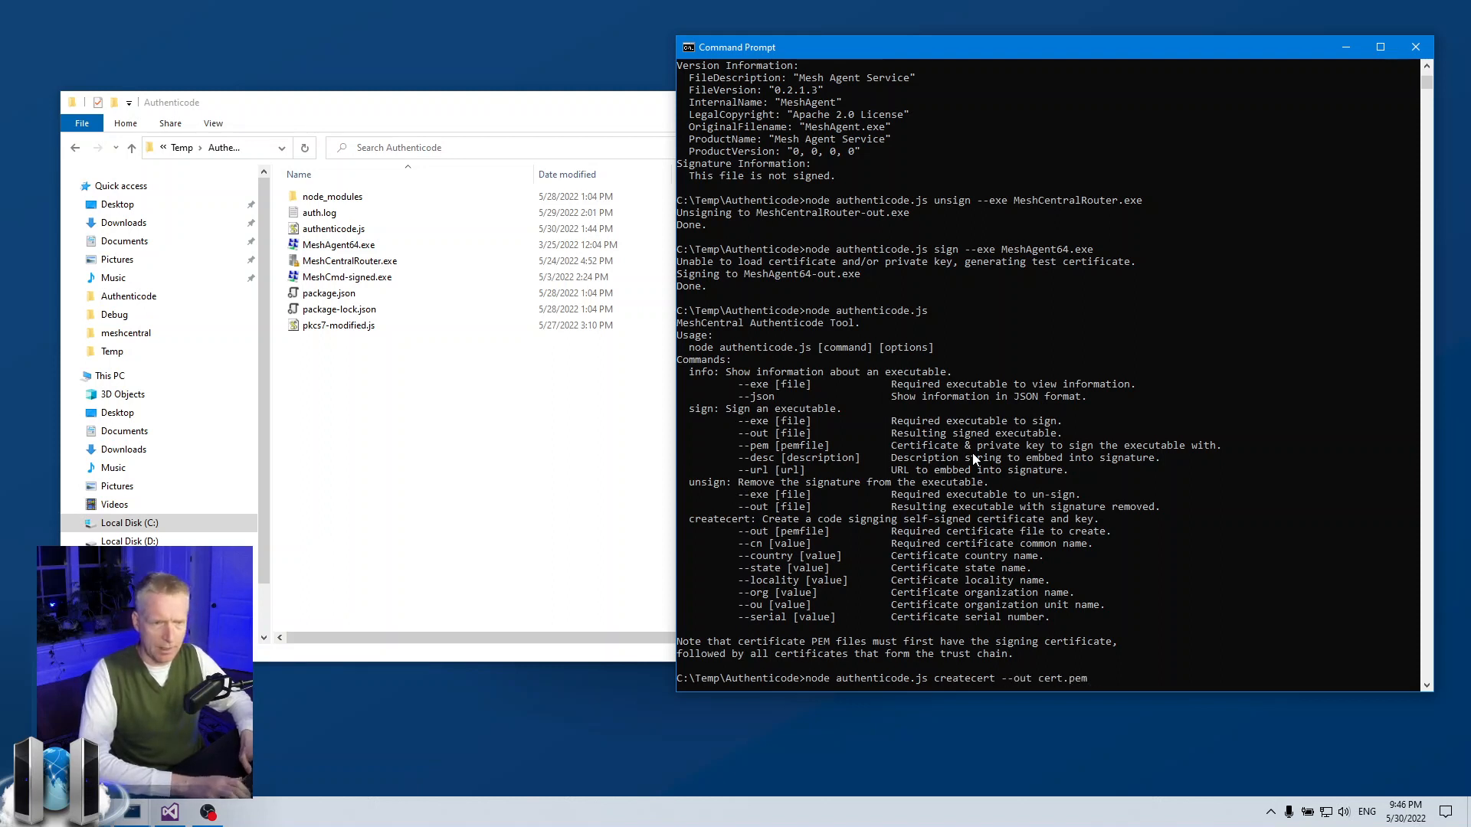
type("--cn")
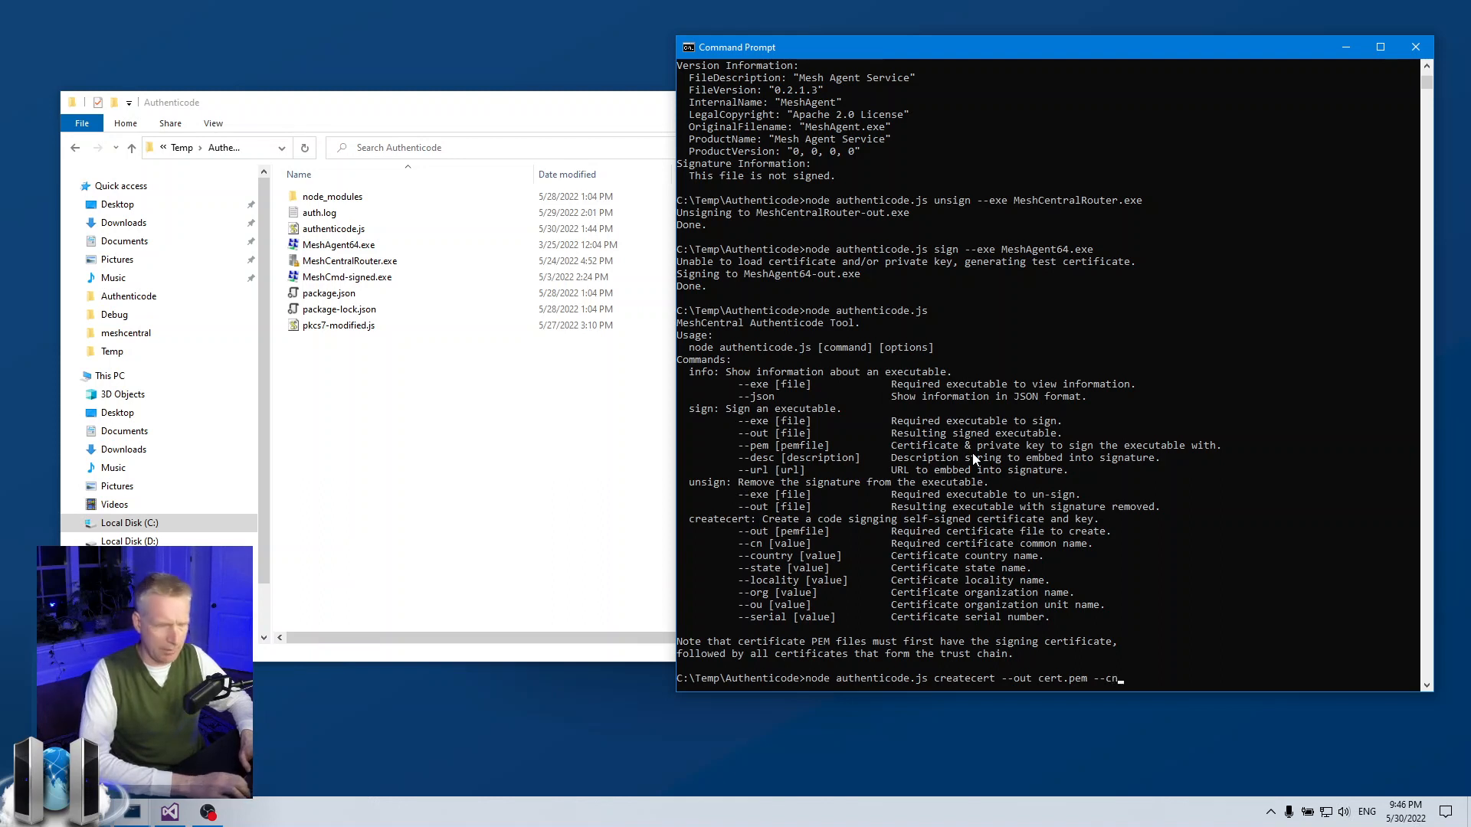
type("bob")
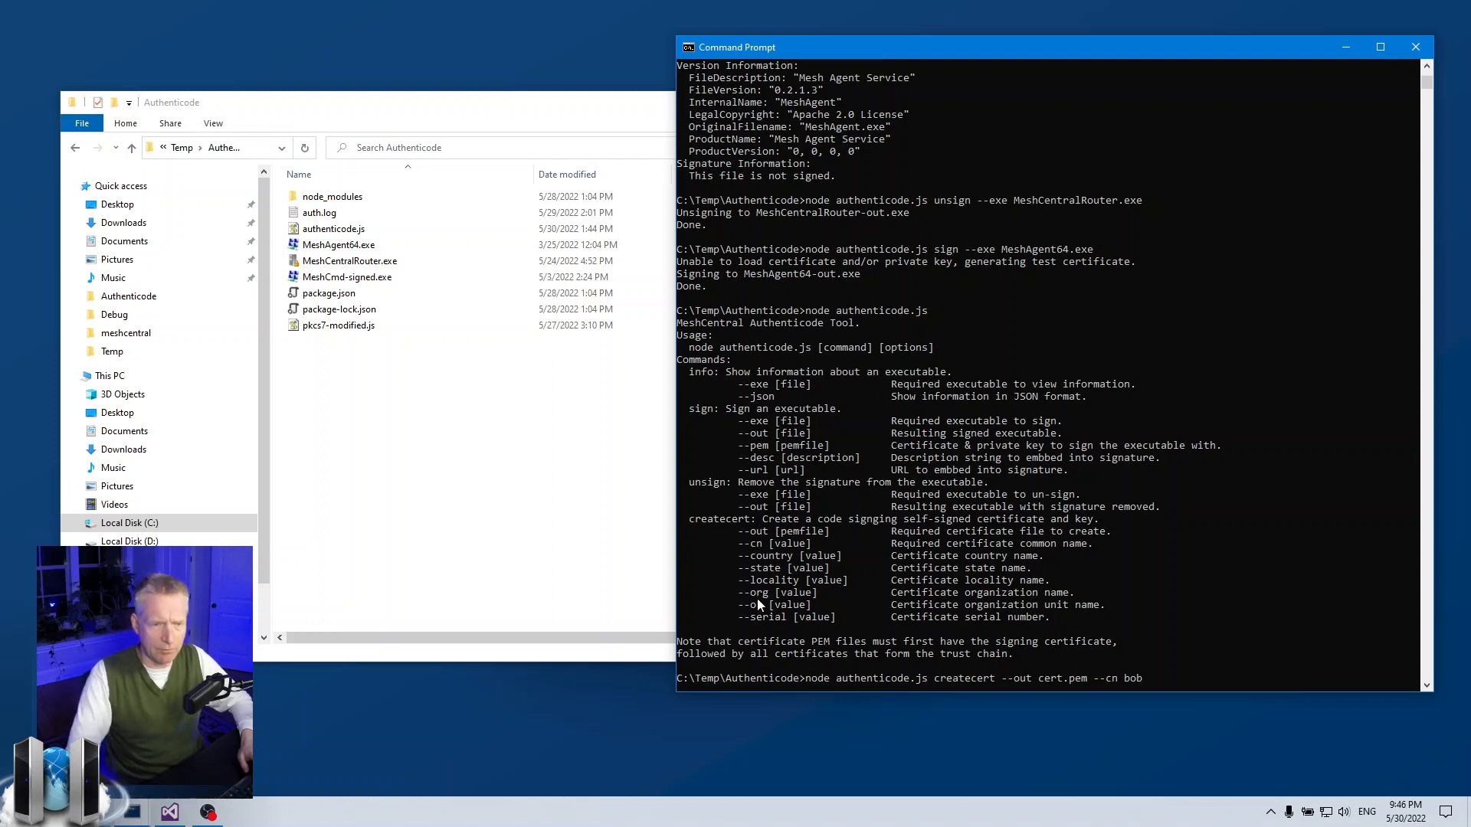
mouse_move(771, 573)
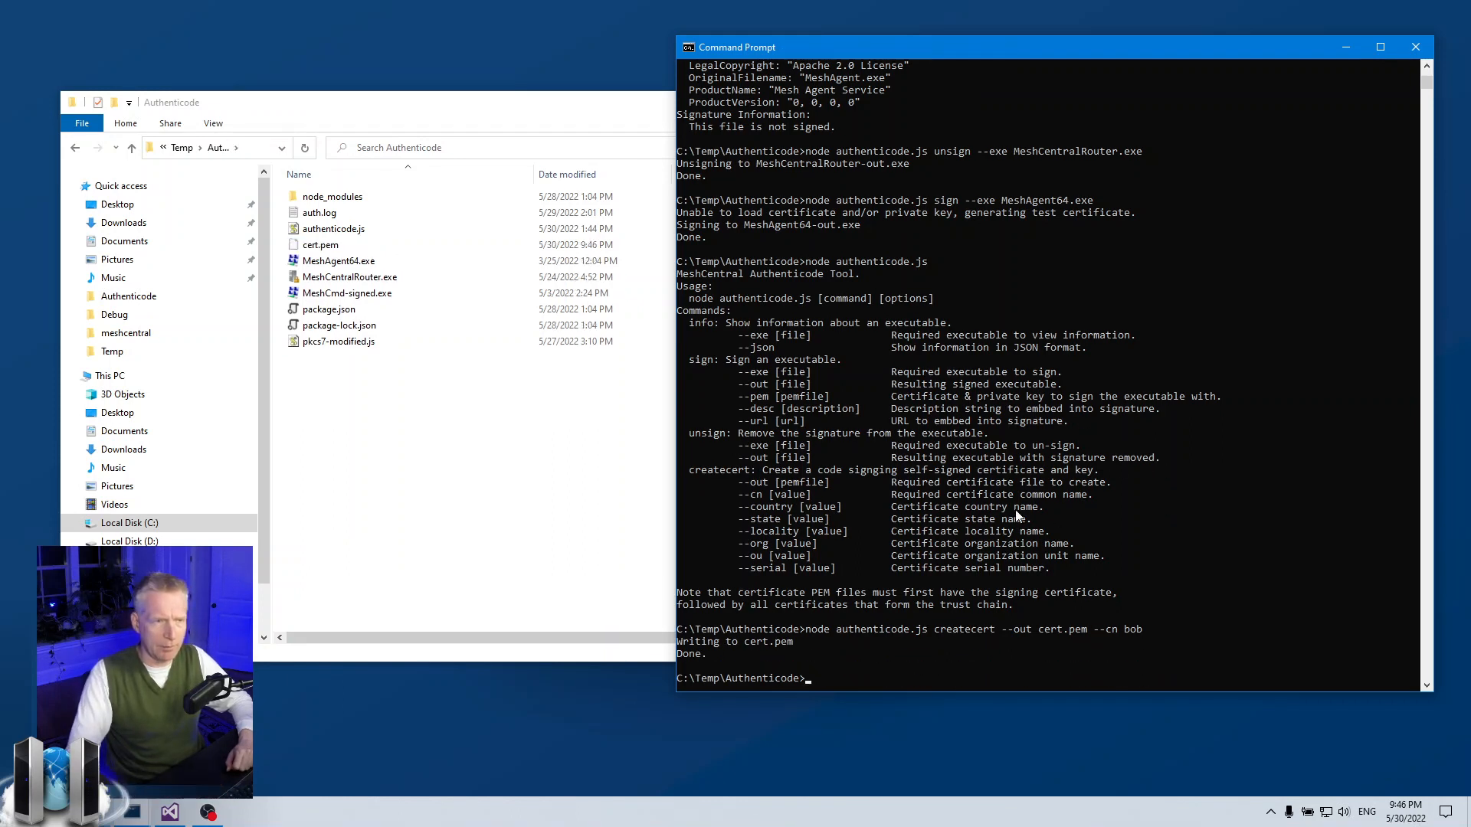
left_click(321, 244)
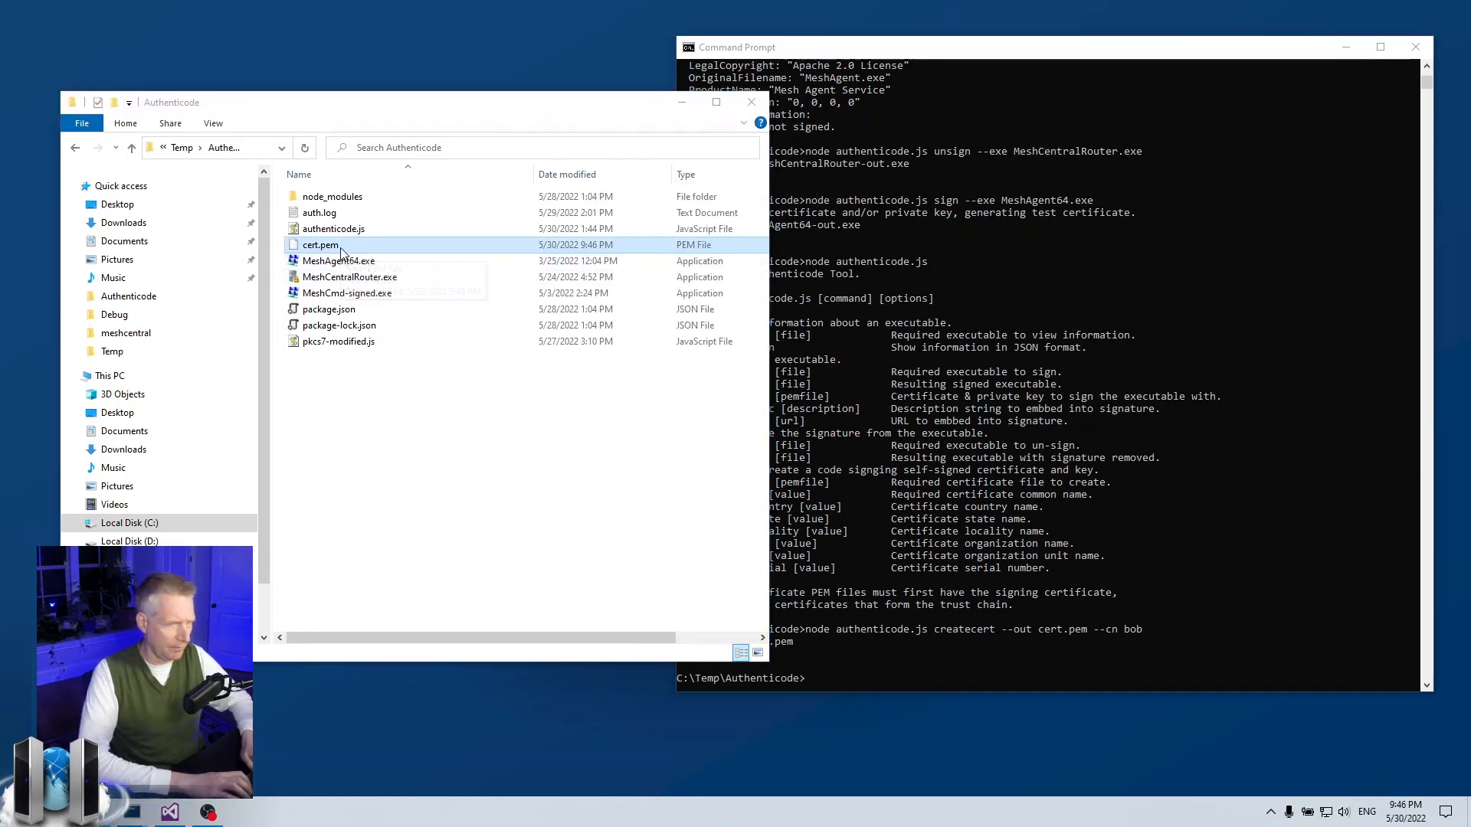
Open cert.pem with Notepad via Open with > More apps, keeping 'Always use this app' checked
right_click(318, 243)
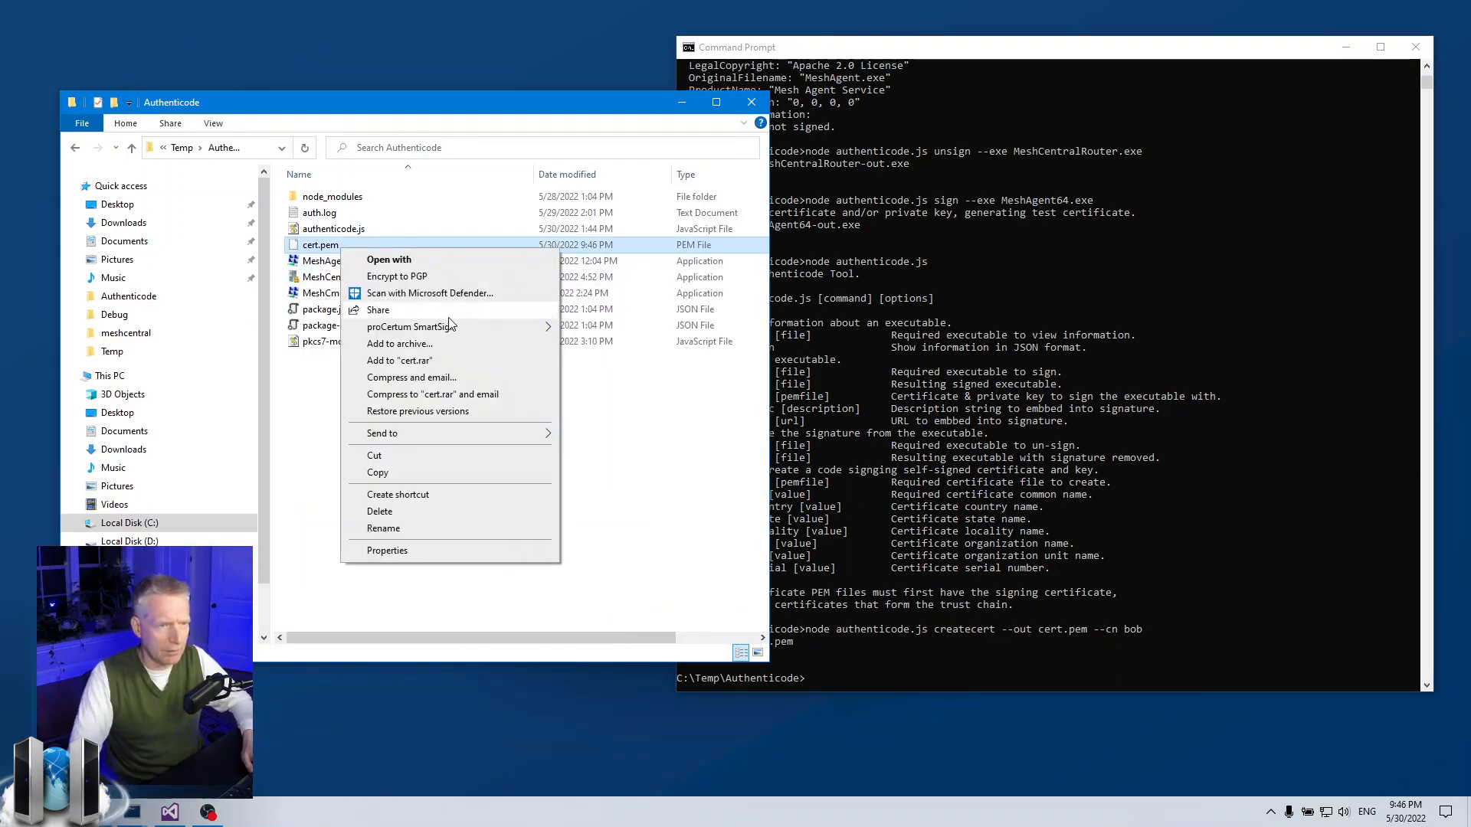
mouse_move(429, 501)
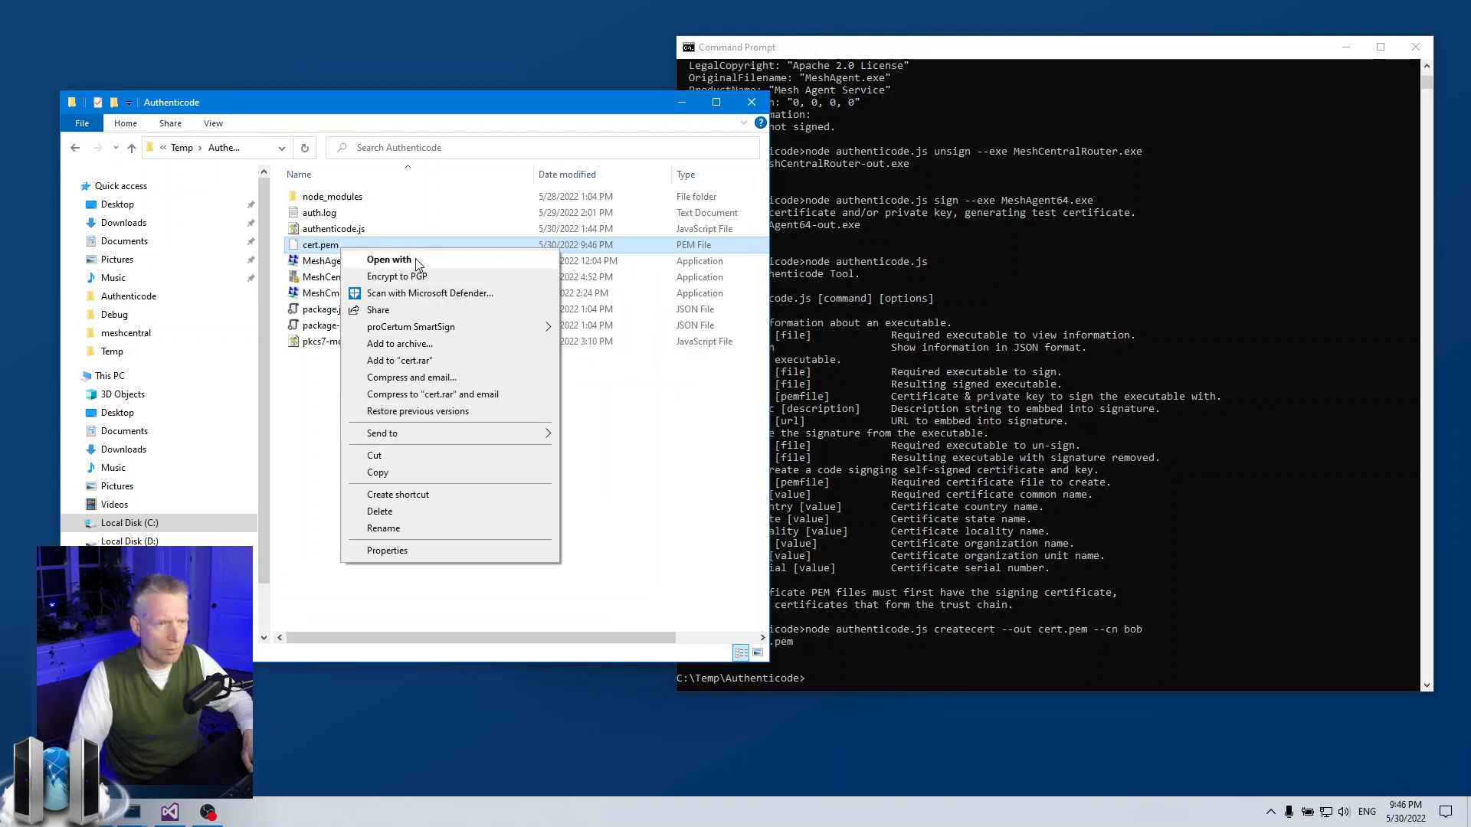
left_click(391, 259)
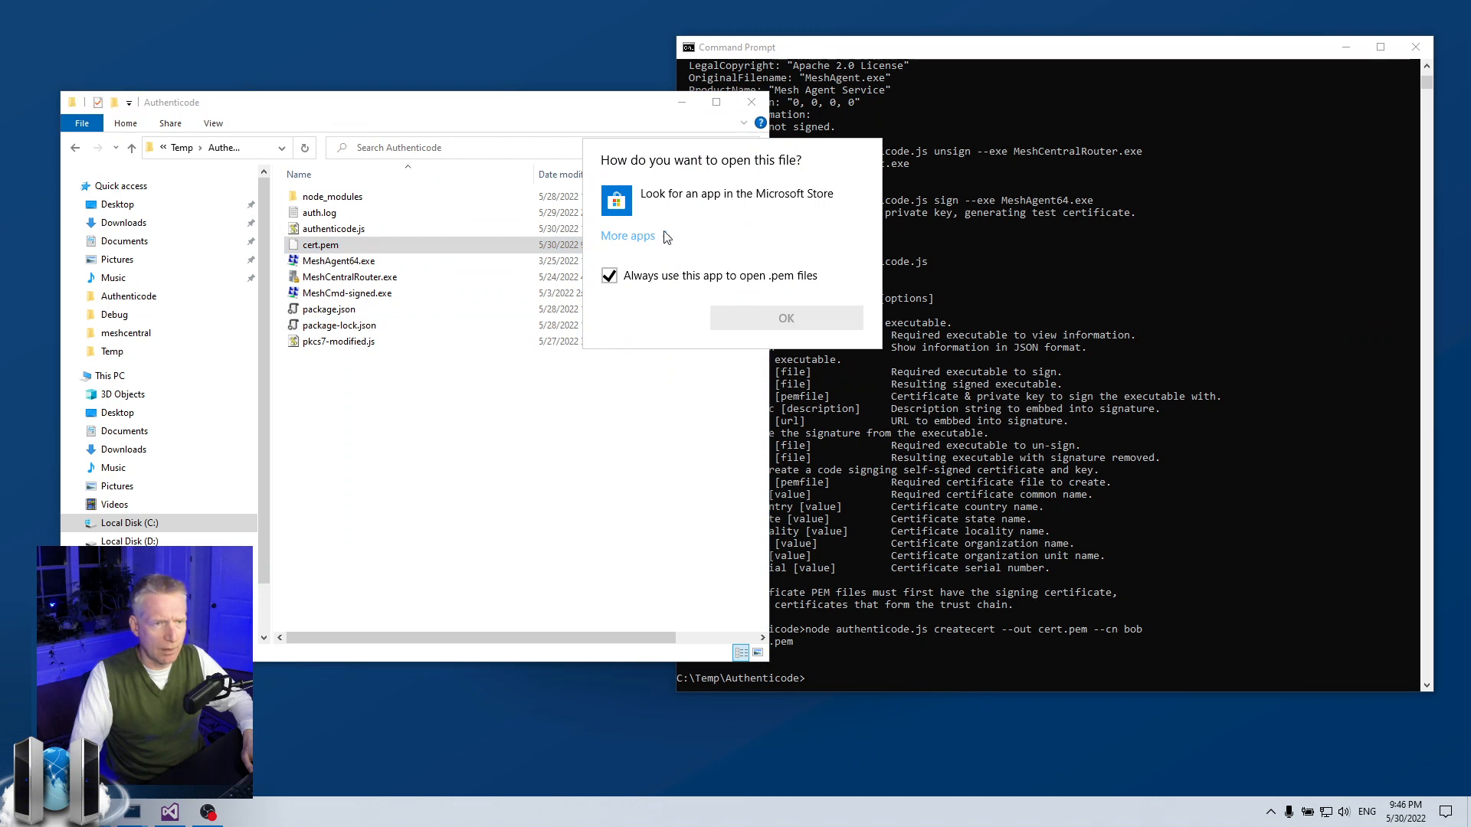
left_click(628, 236)
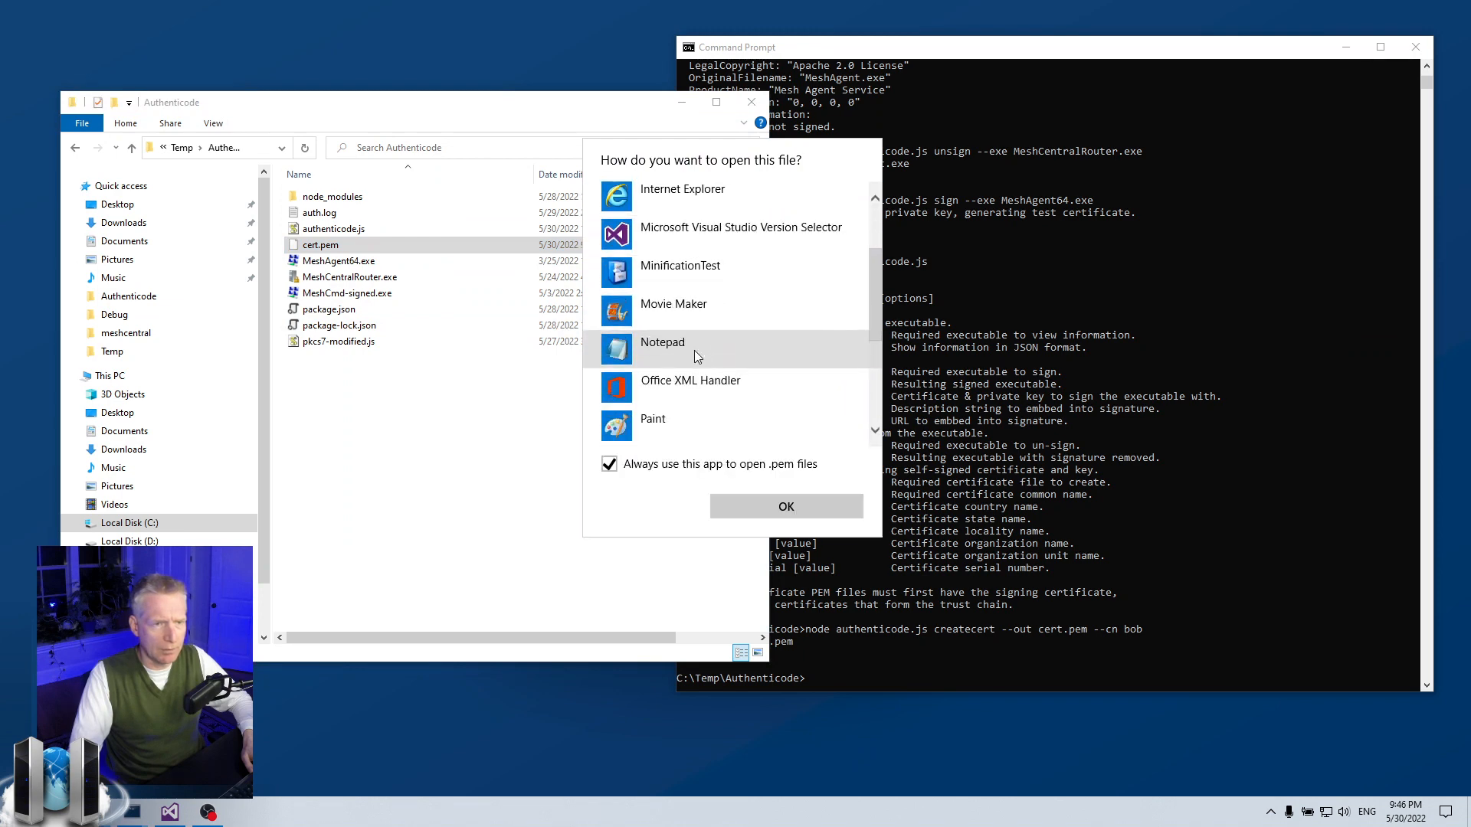
left_click(785, 506)
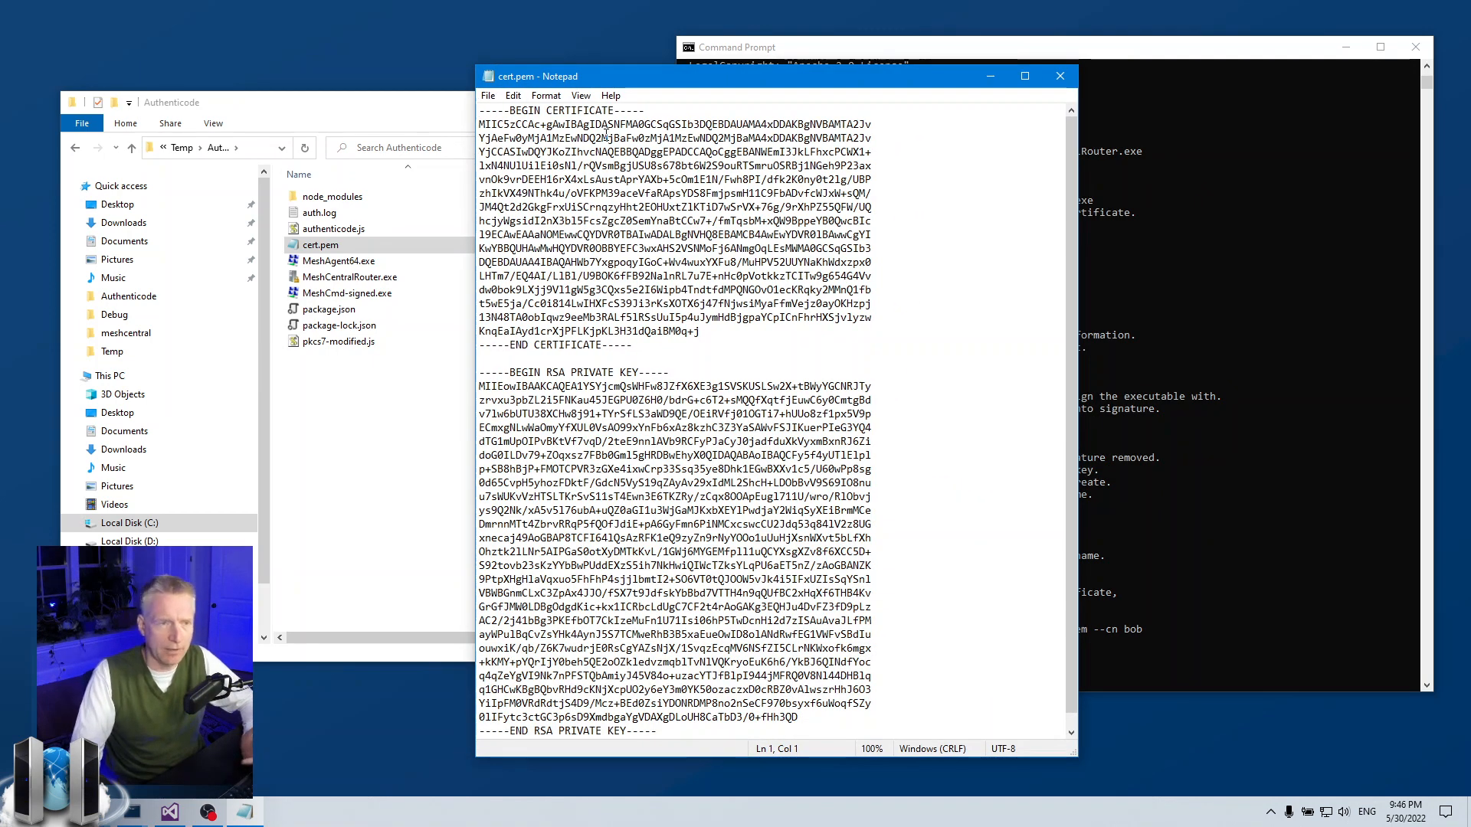
Move the RSA private key block and placeholder certificate text around, then close cert.pem choosing Don't Save
left_click_drag(478, 122, 699, 345)
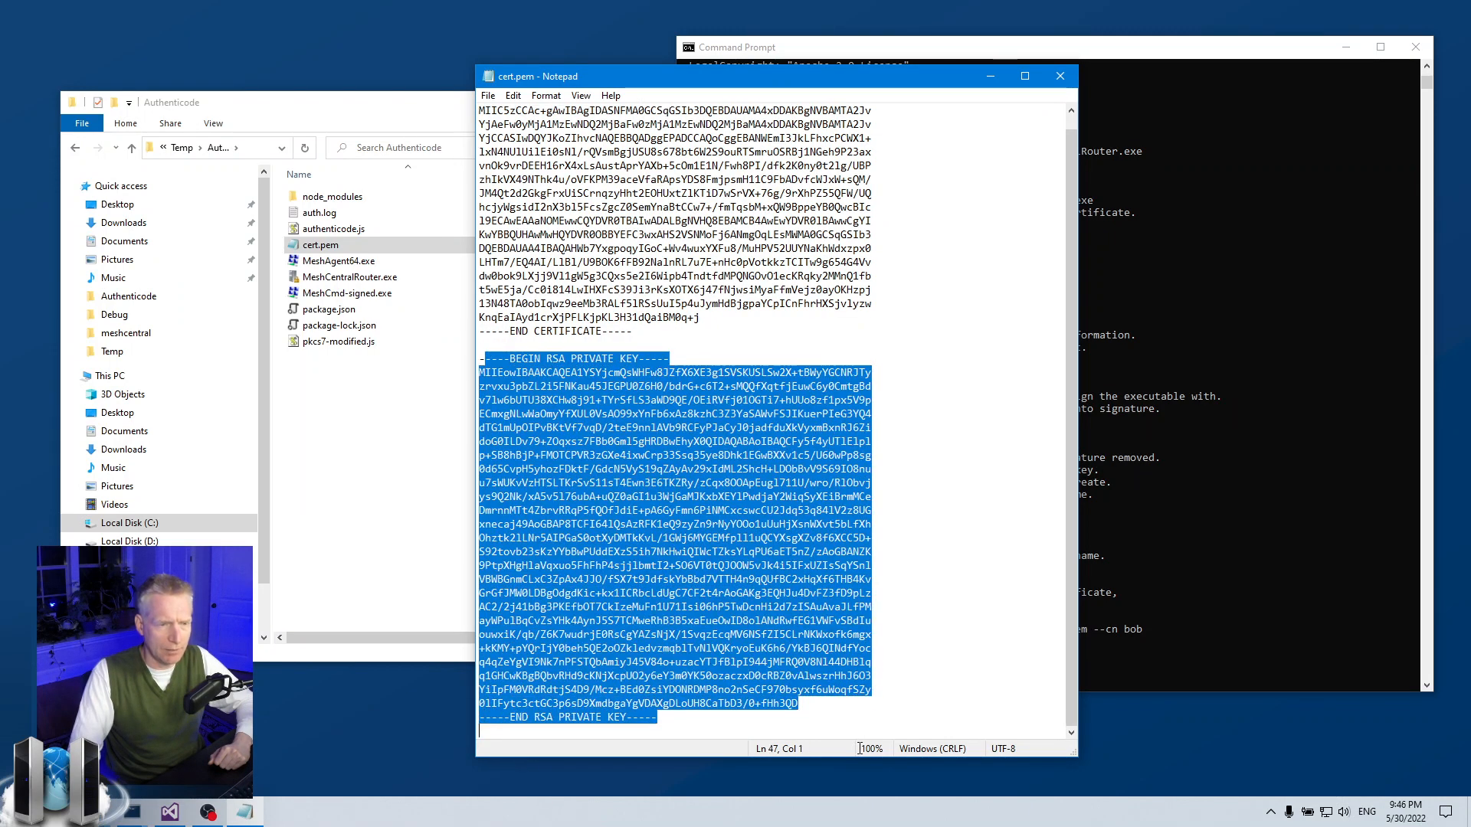
left_click(849, 317)
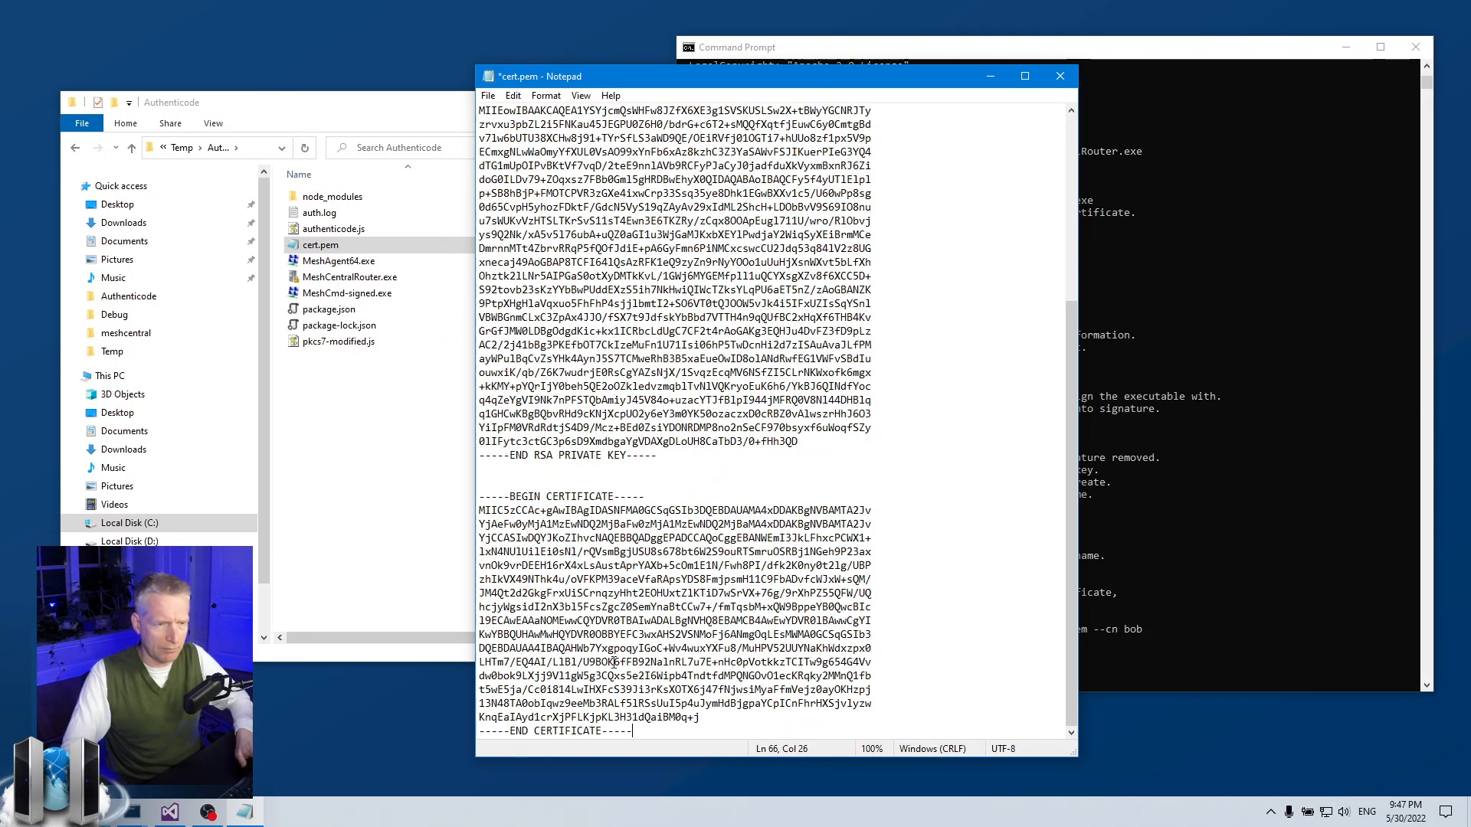
left_click_drag(547, 509, 699, 717)
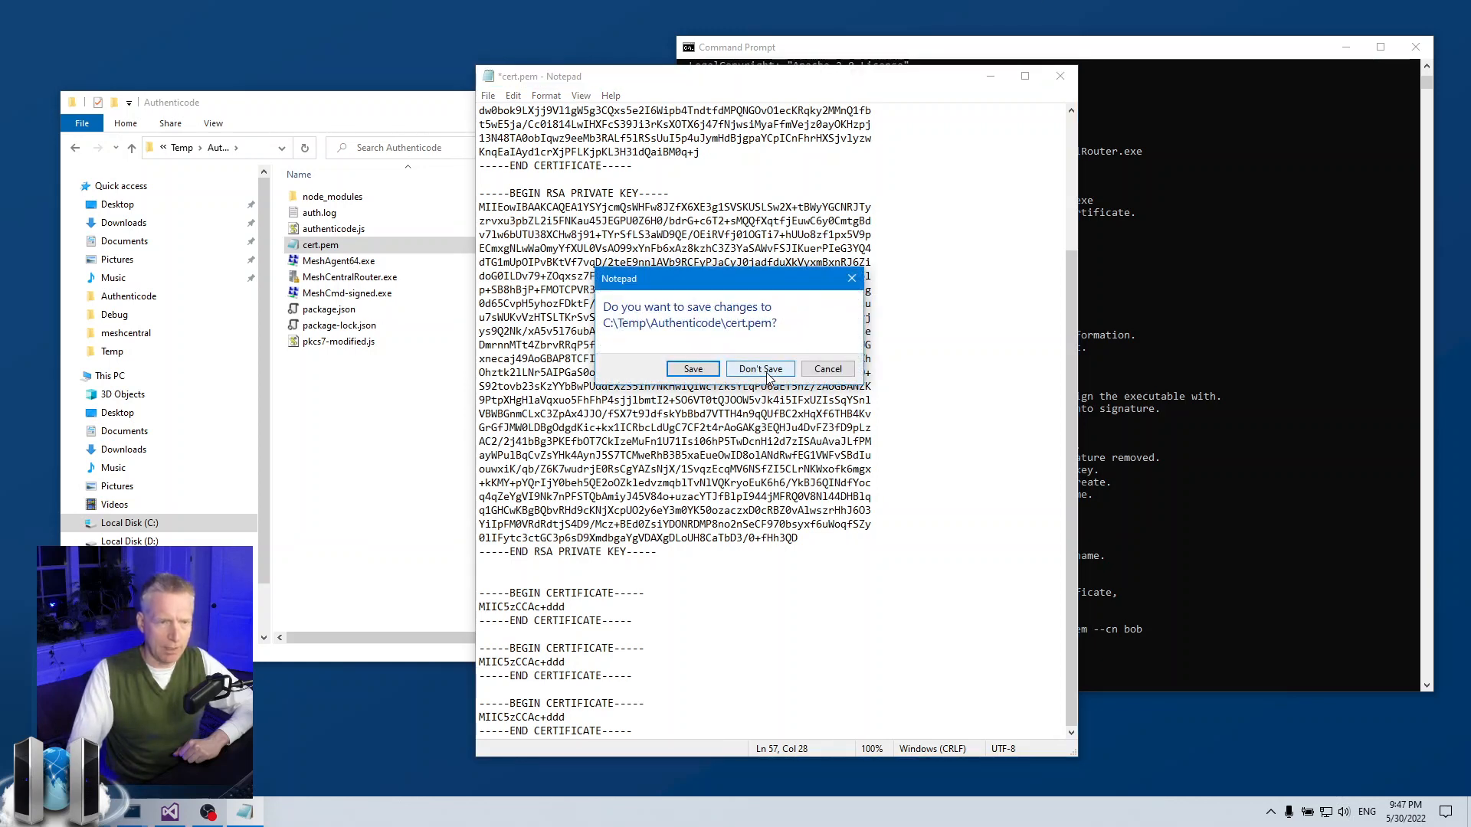
left_click(760, 368)
type("node authenticode.js sign --exe MeshAgent64.exe")
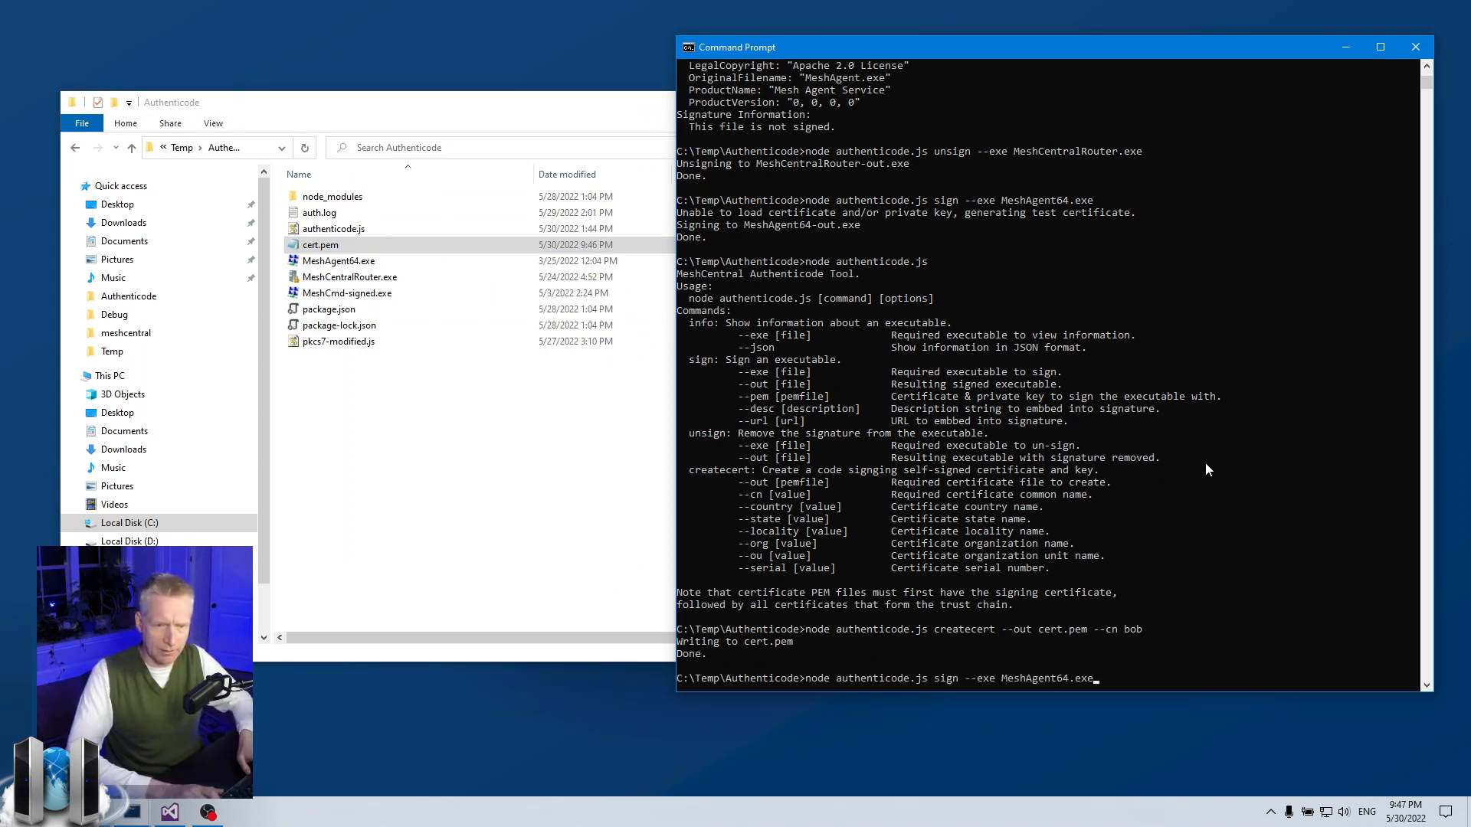
Run node authenticode.js sign --exe MeshAgent64.exe --cert cert.pem, then retype it with --pem cert.pem
type("--cert")
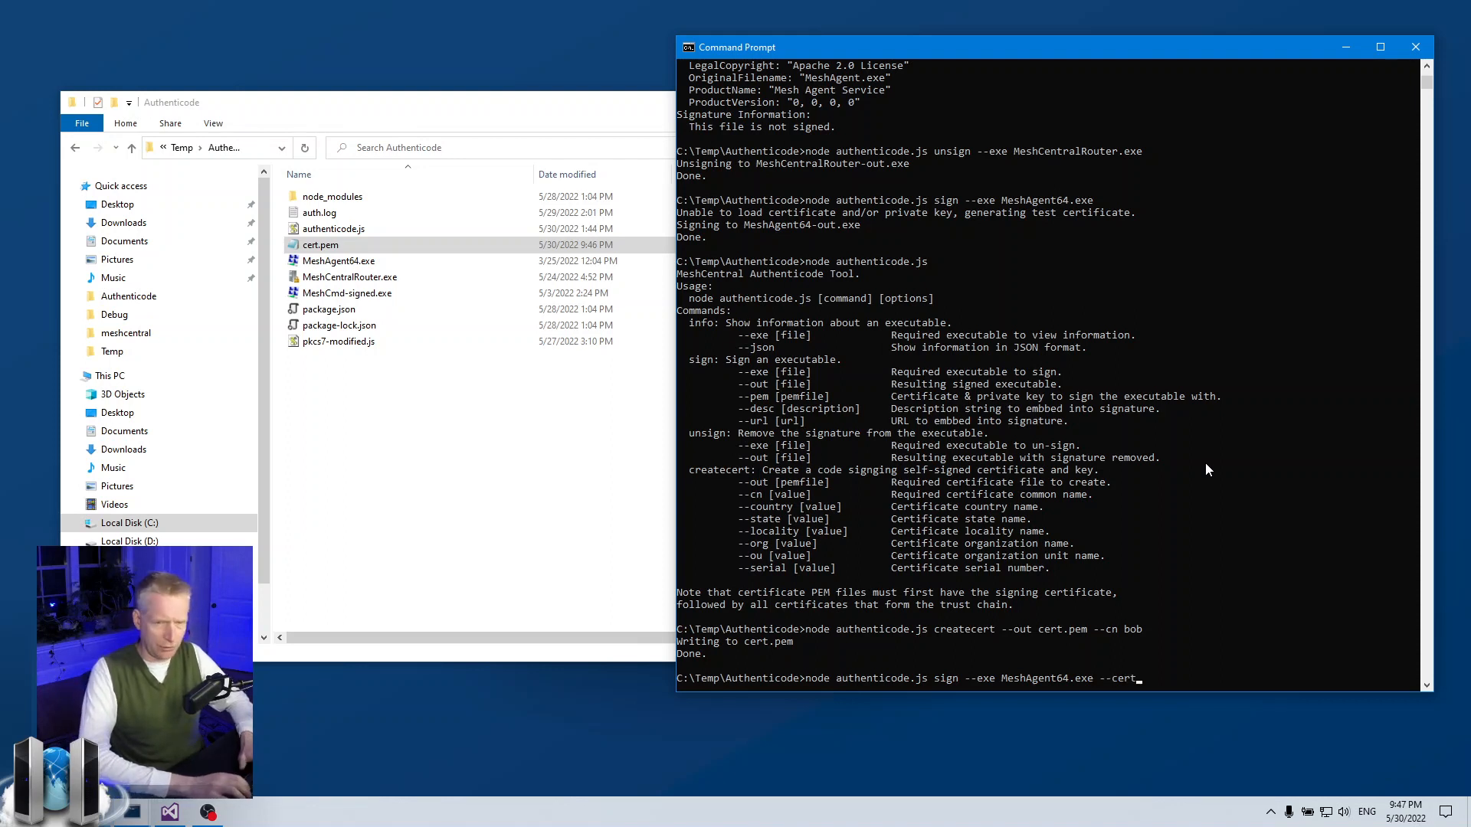
type("cert.pem")
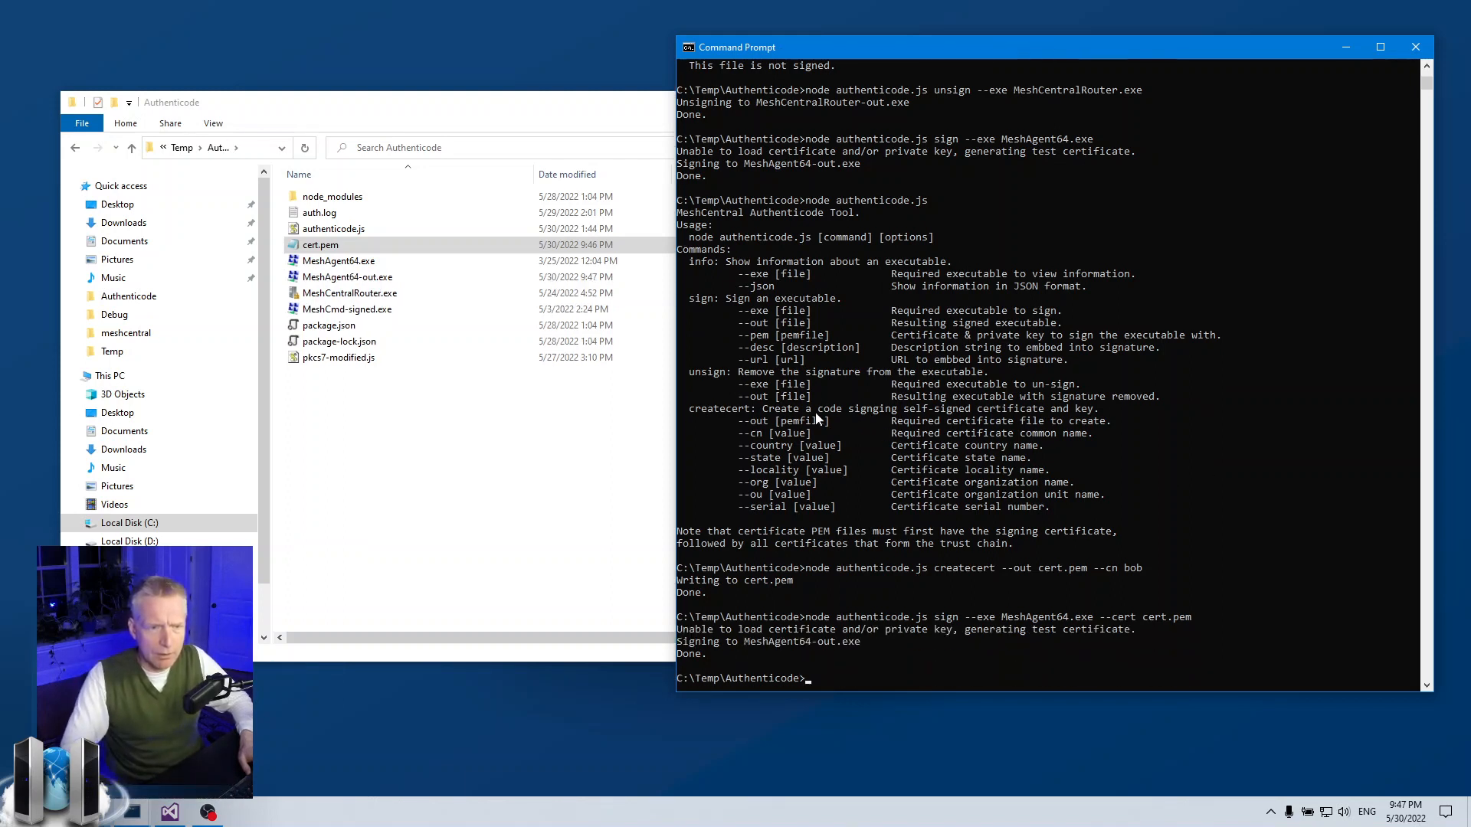
mouse_move(780, 325)
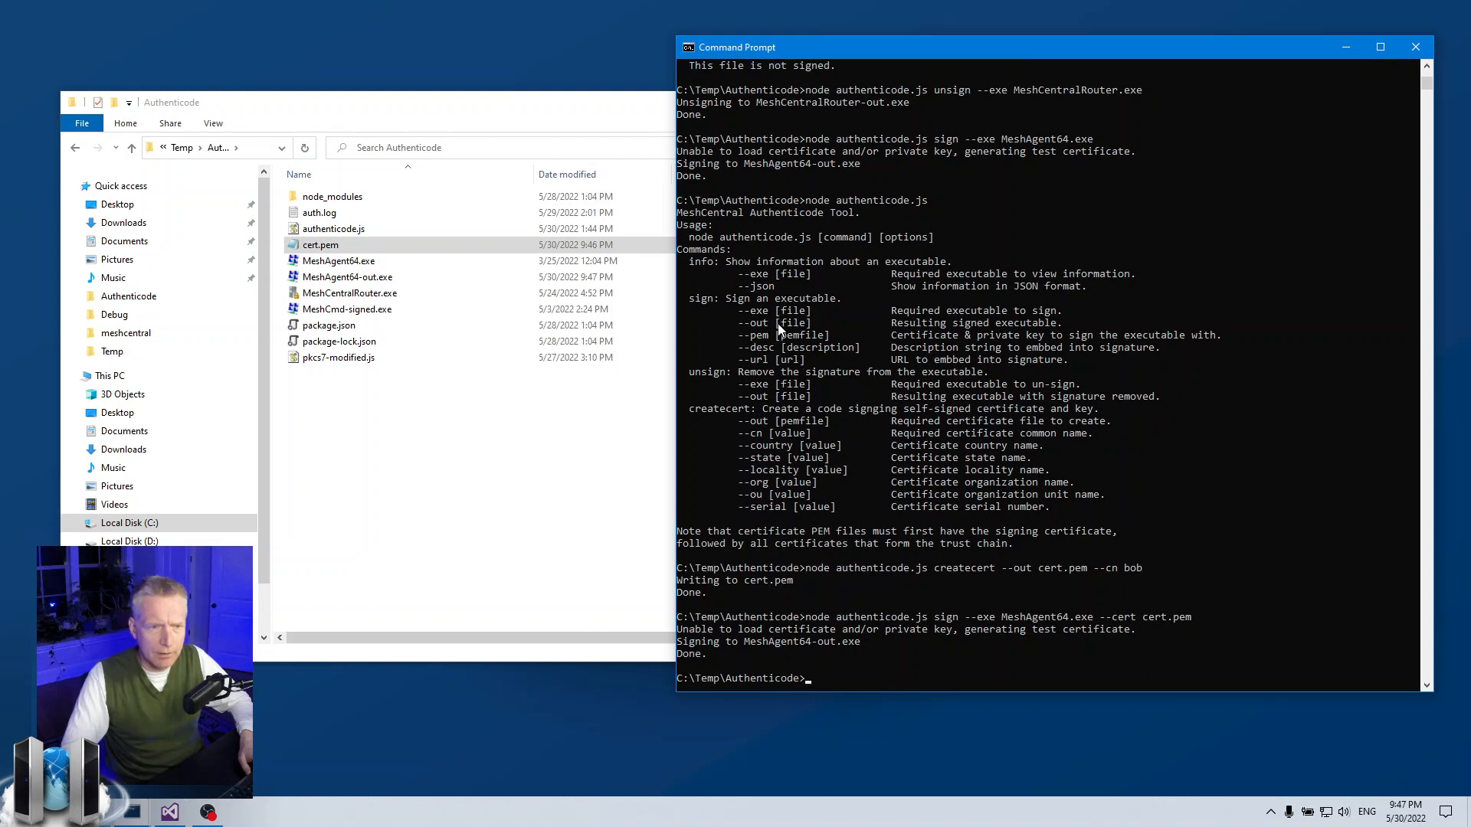
type("node authenticode.js sign --exe MeshAgent64.exe --cert cert.pem")
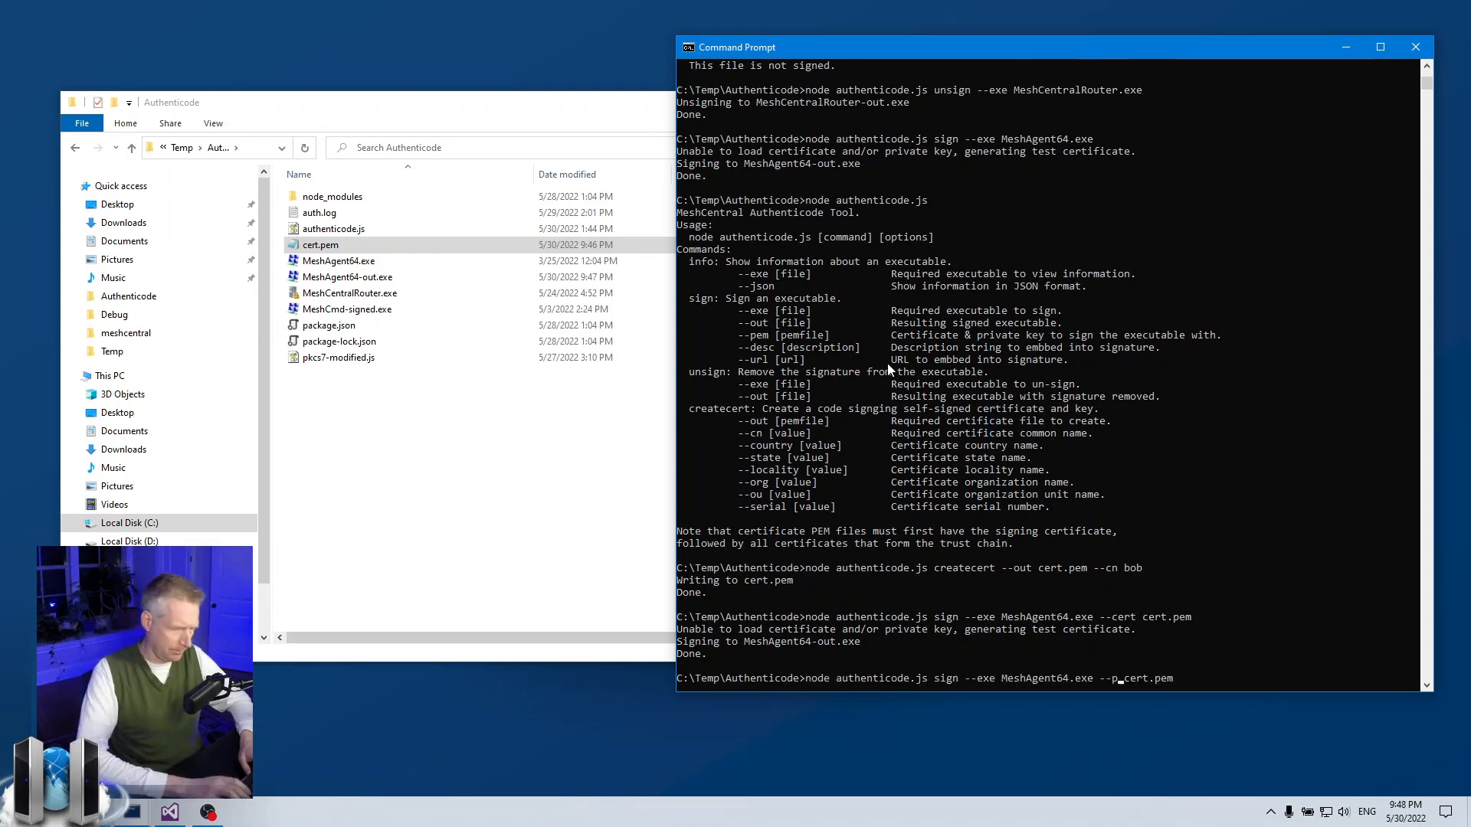
type("em")
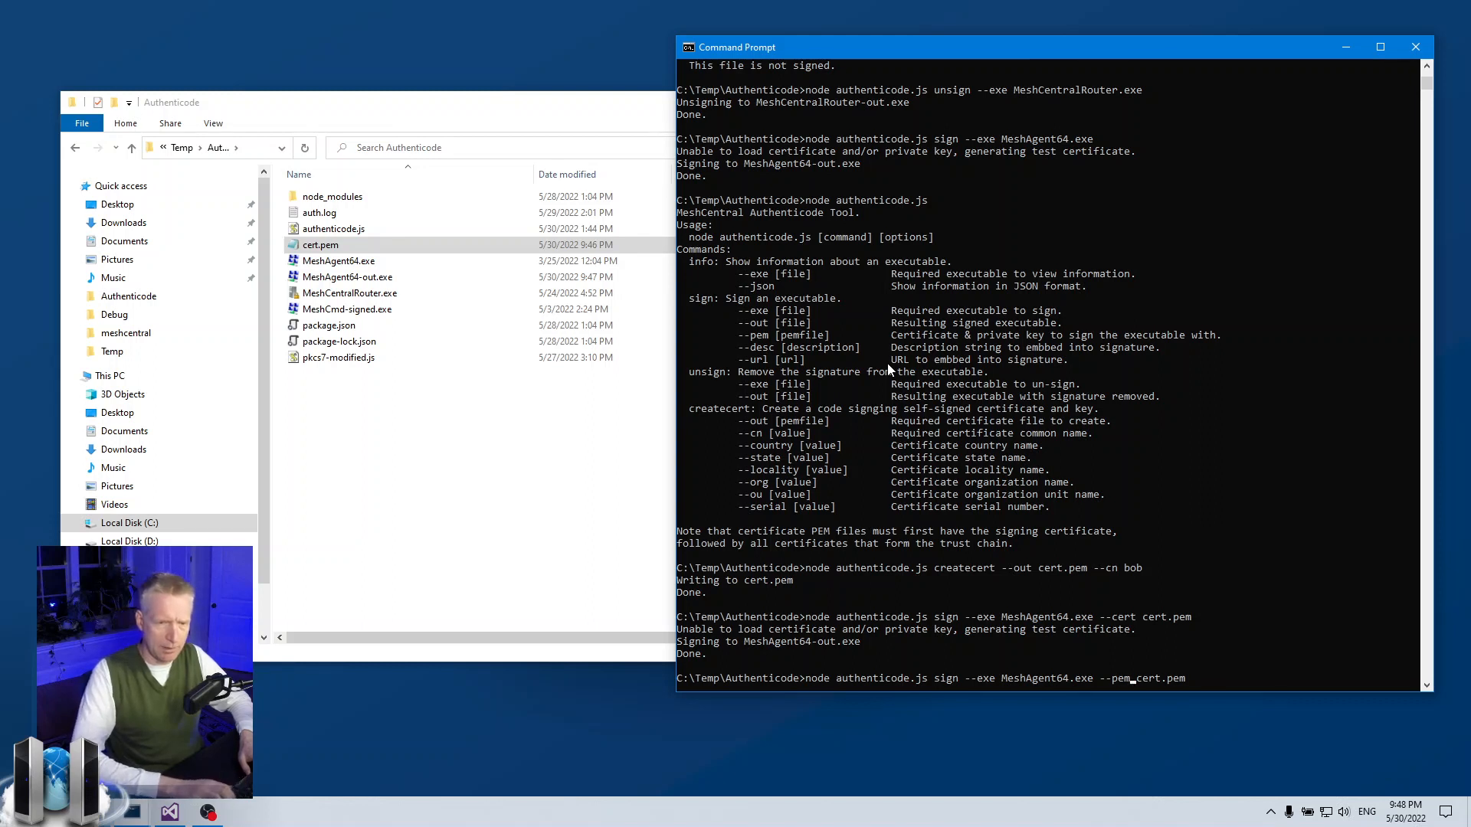
mouse_move(1213, 683)
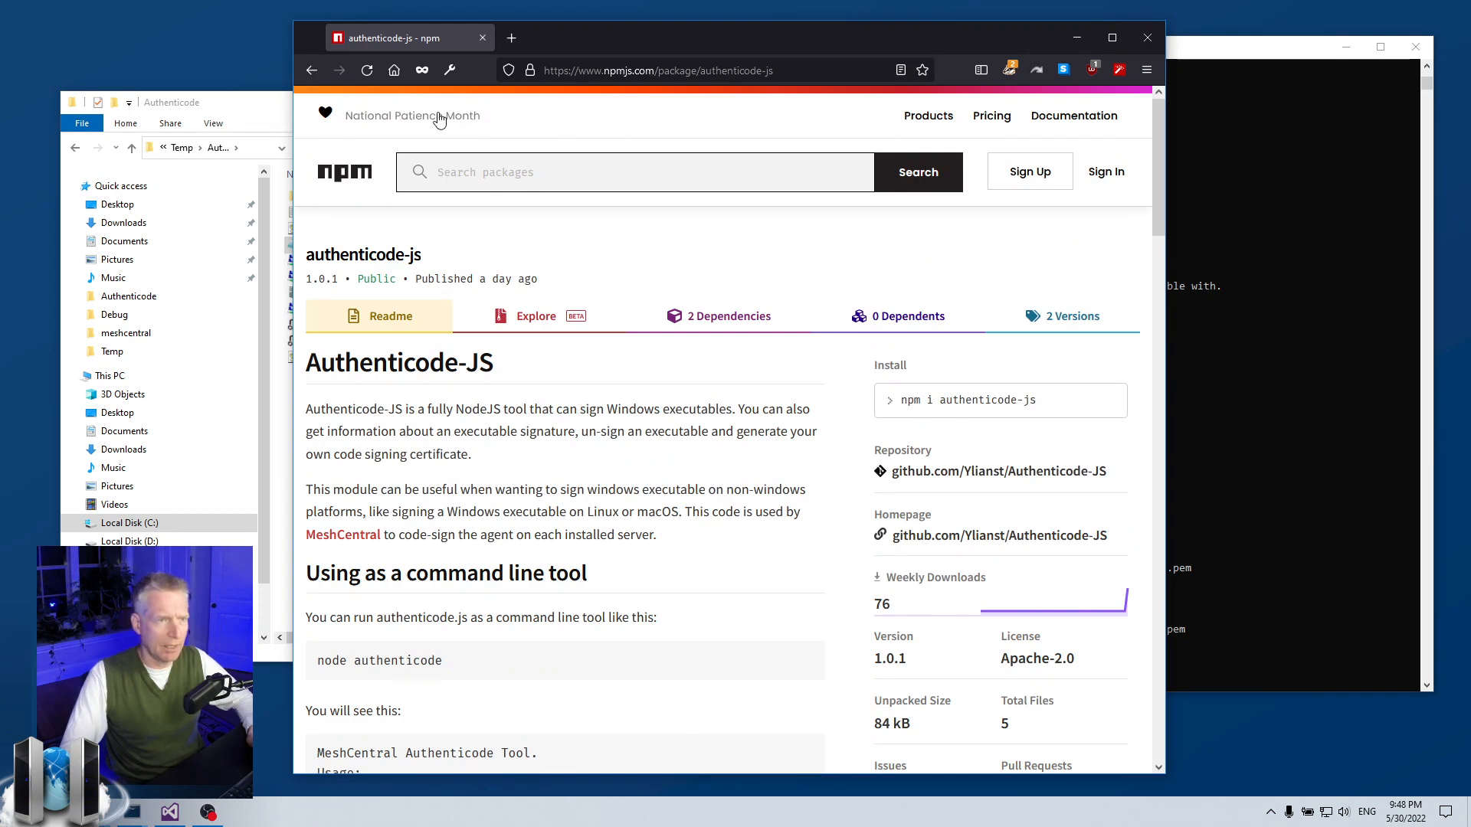
From the npm home page, search 'authenticode-js' and go to the package page
left_click(655, 70)
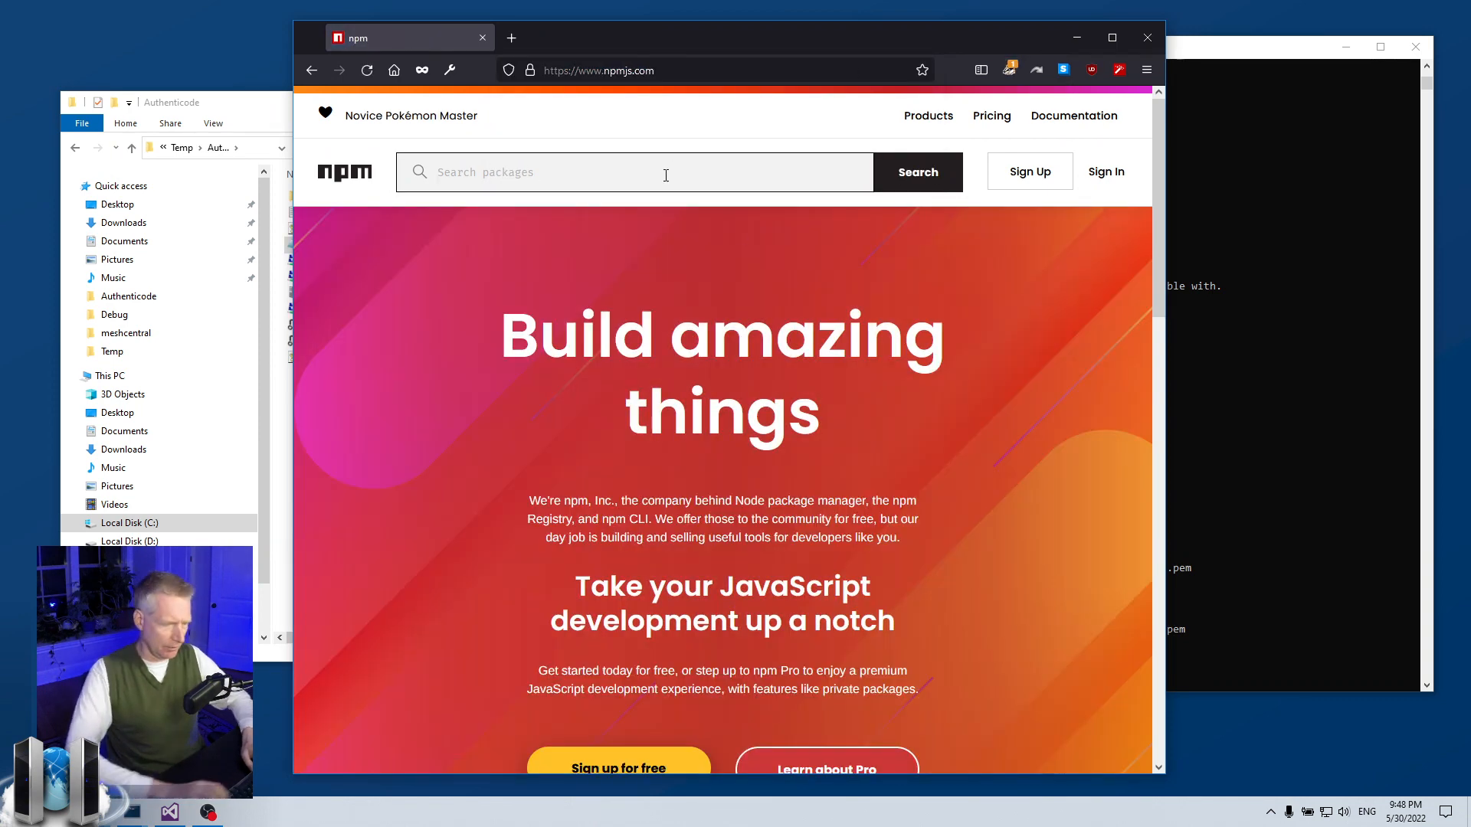
type("aute")
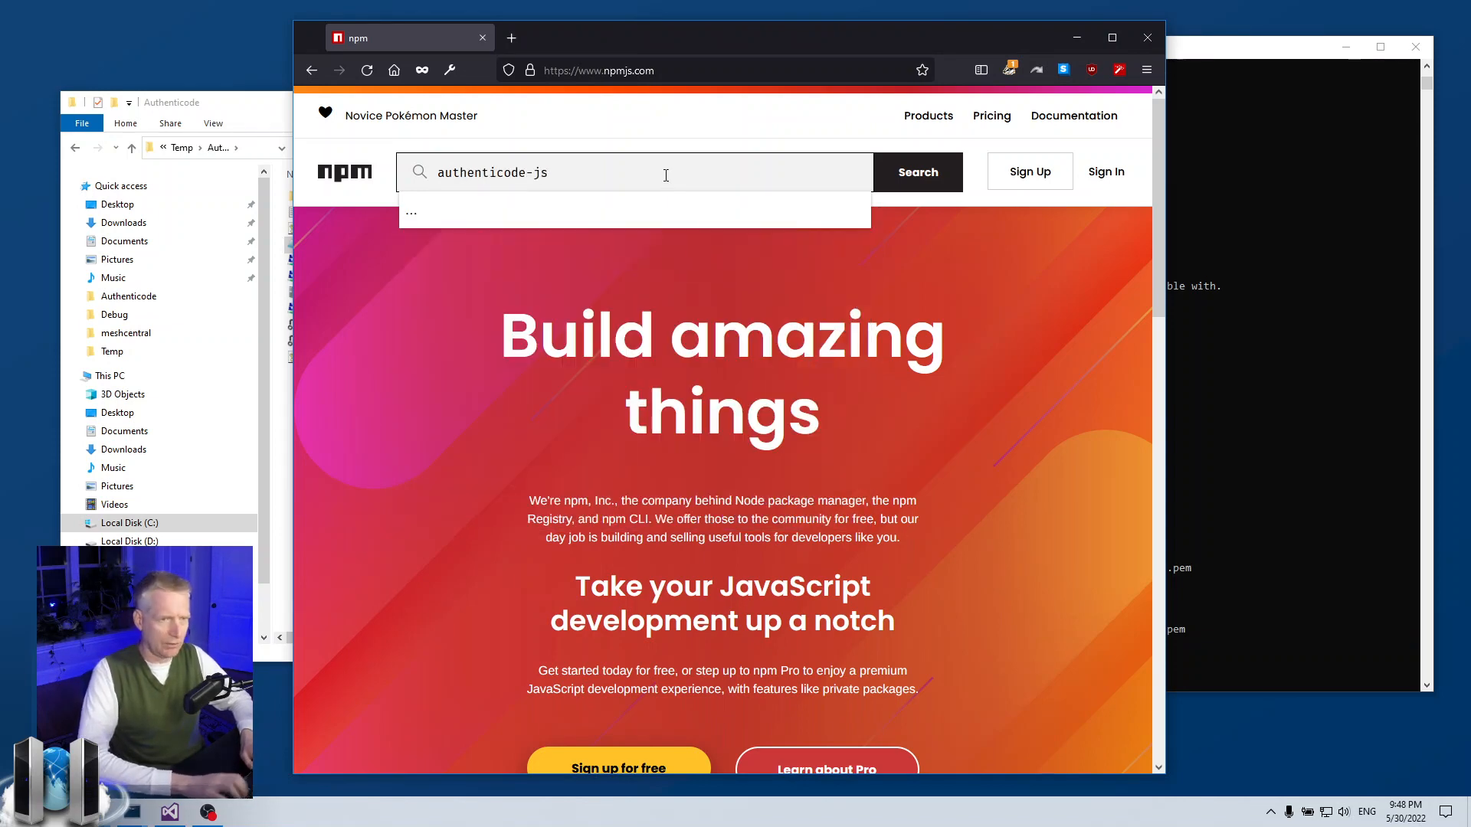
left_click(917, 171)
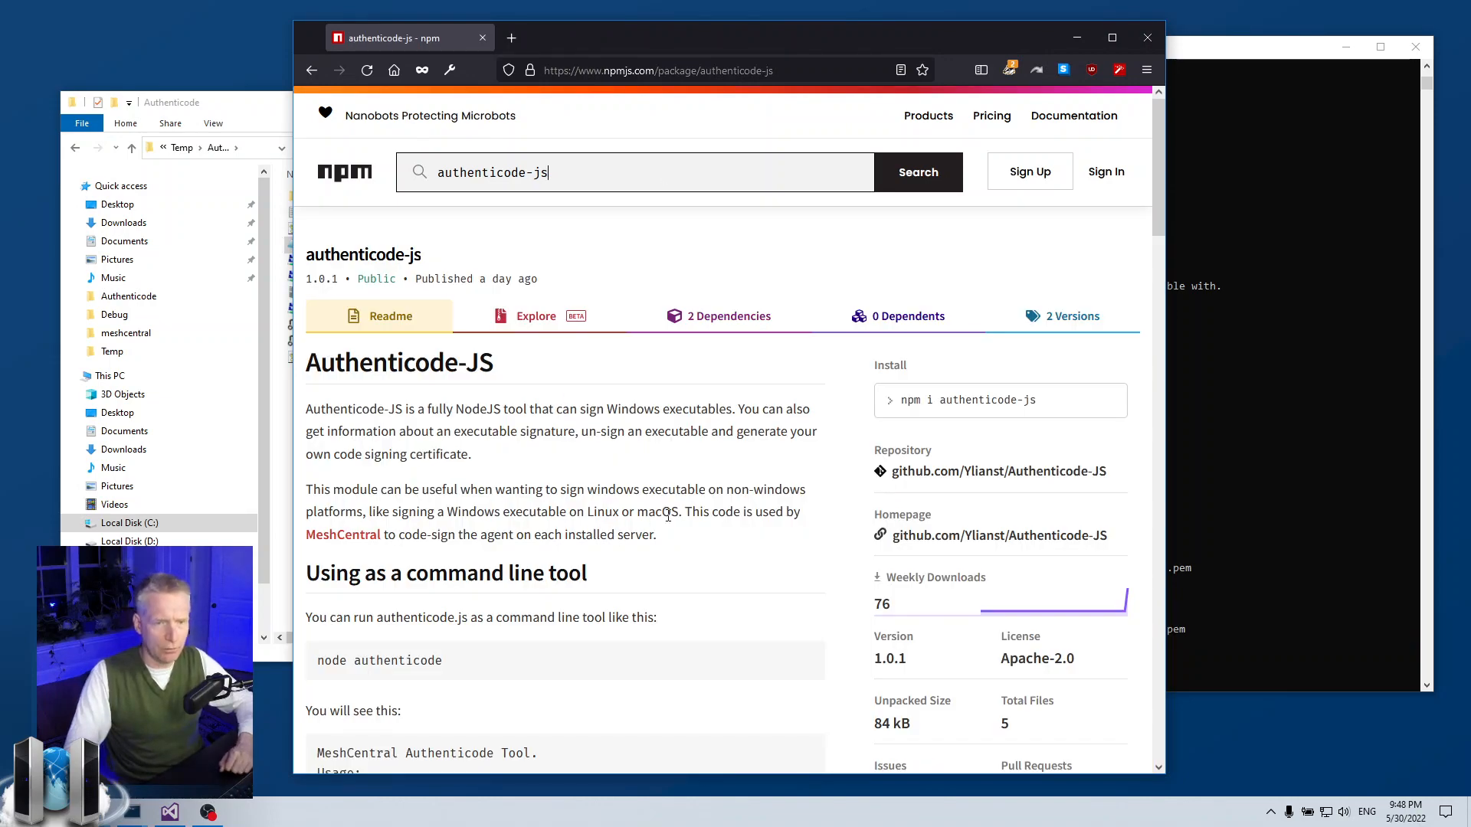
Scroll to the Certificate file format section and highlight the certificate and private key example lines
scroll("down", 3)
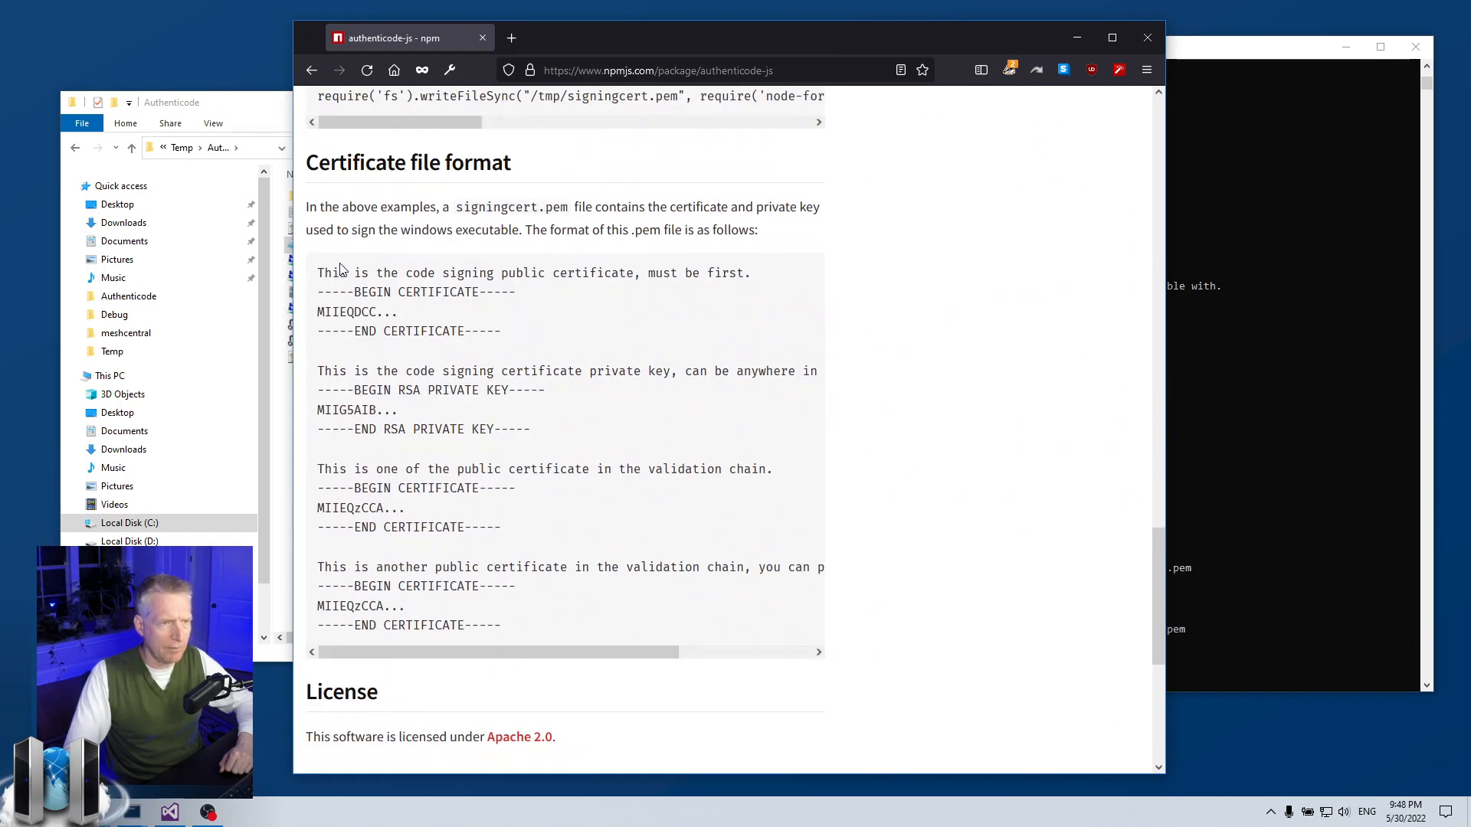
mouse_move(558, 530)
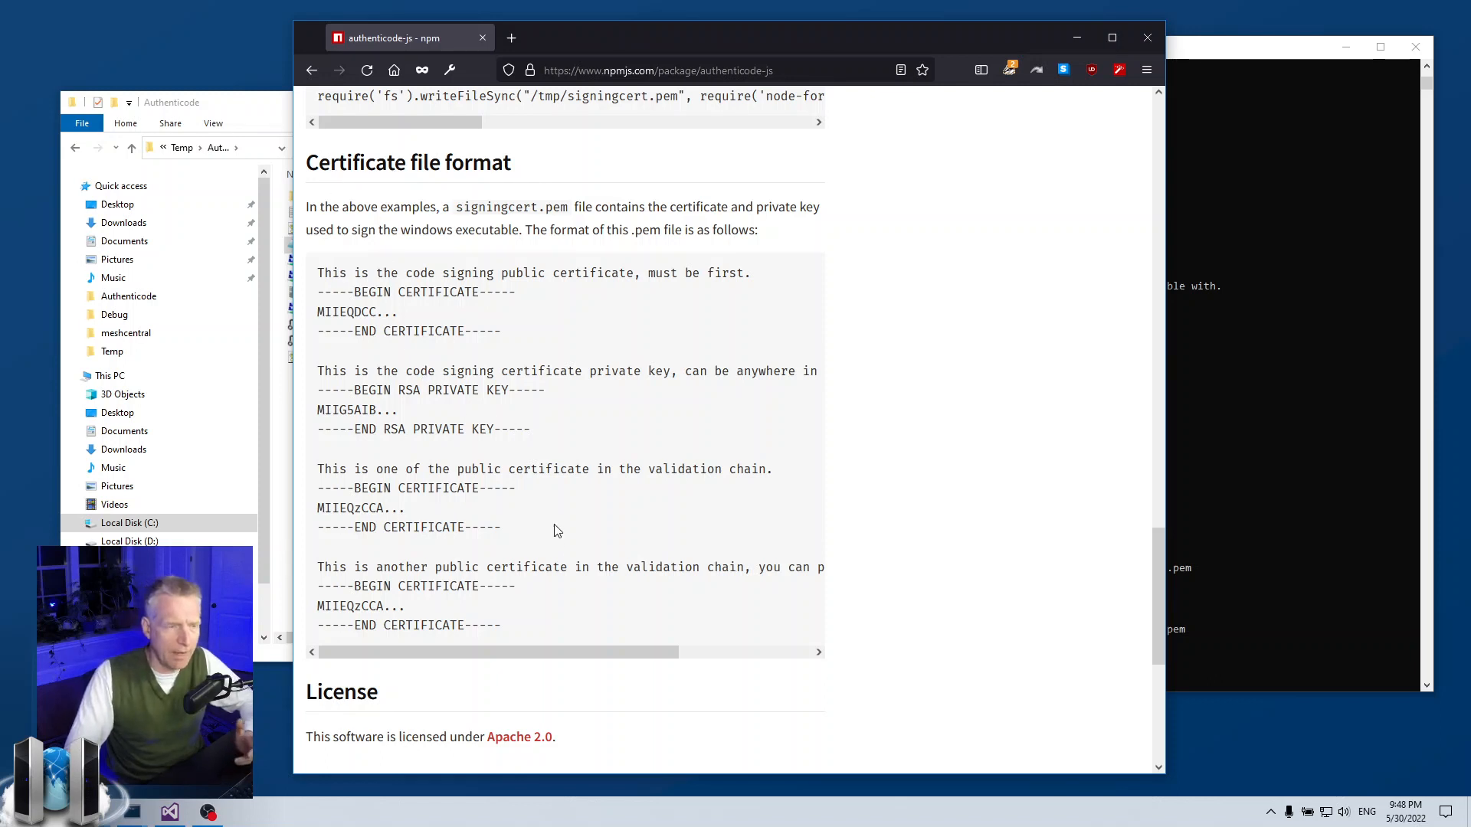
left_click_drag(348, 273, 529, 429)
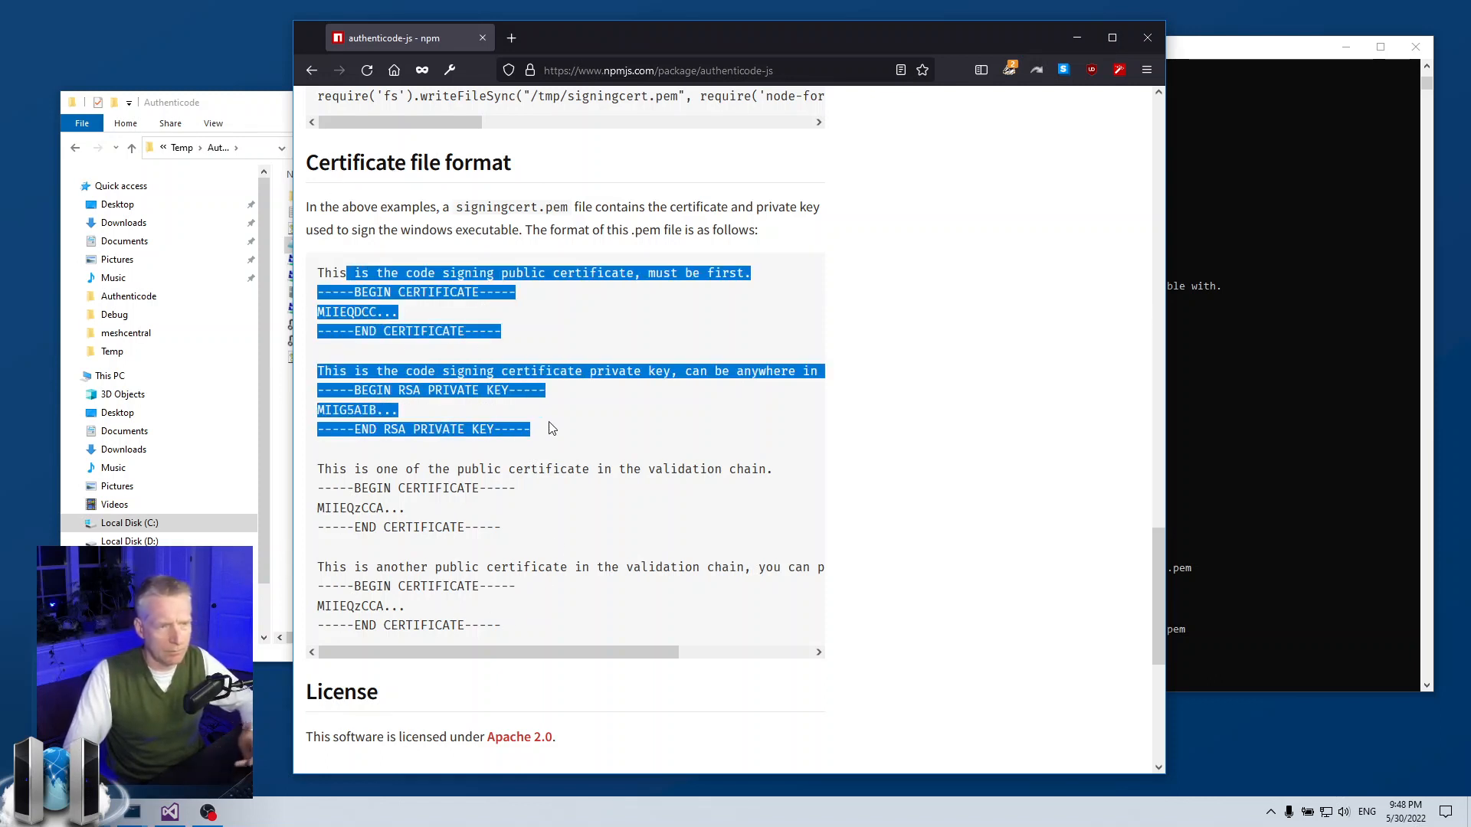
left_click(679, 324)
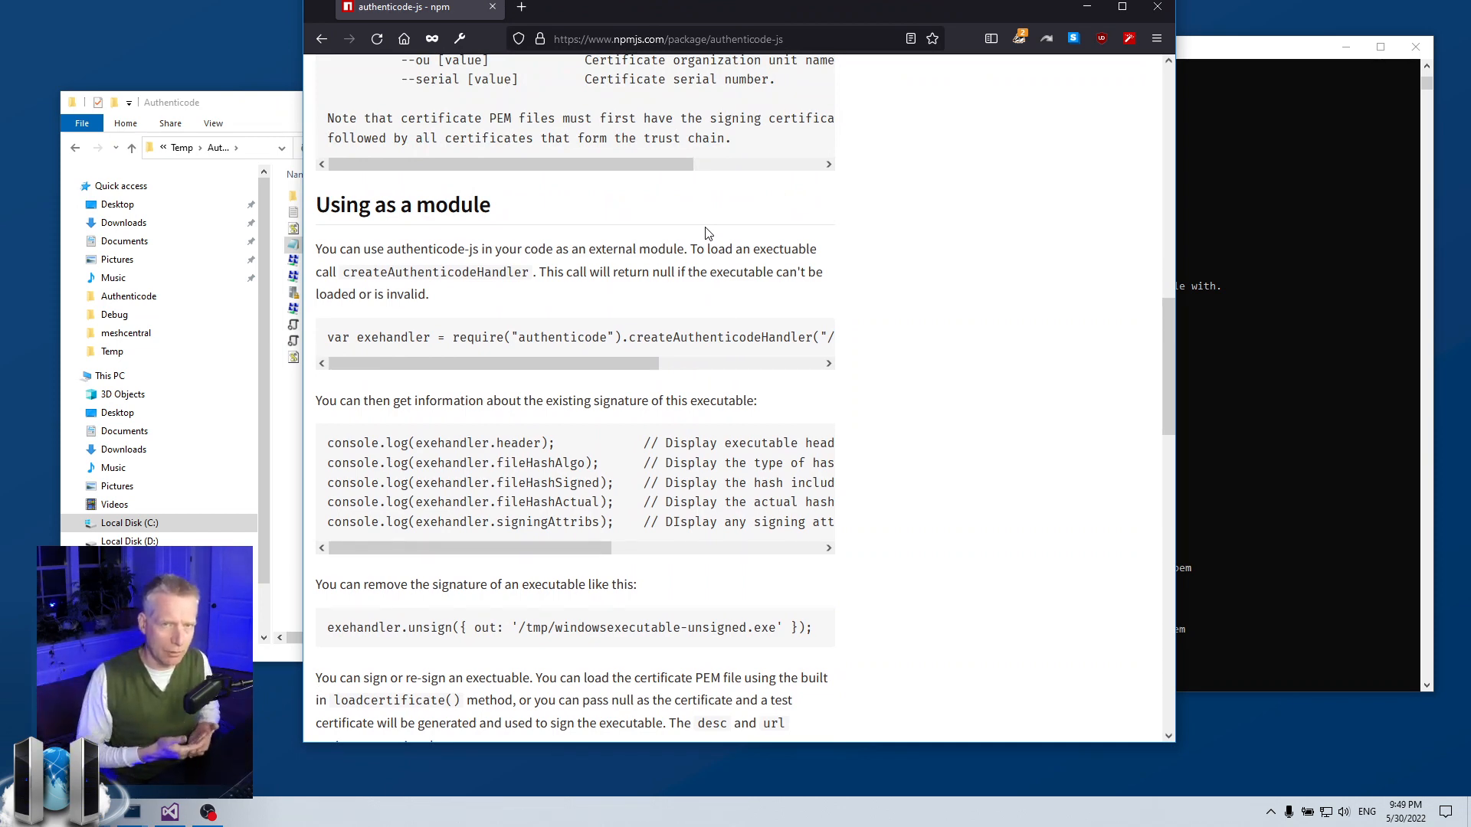
mouse_move(729, 230)
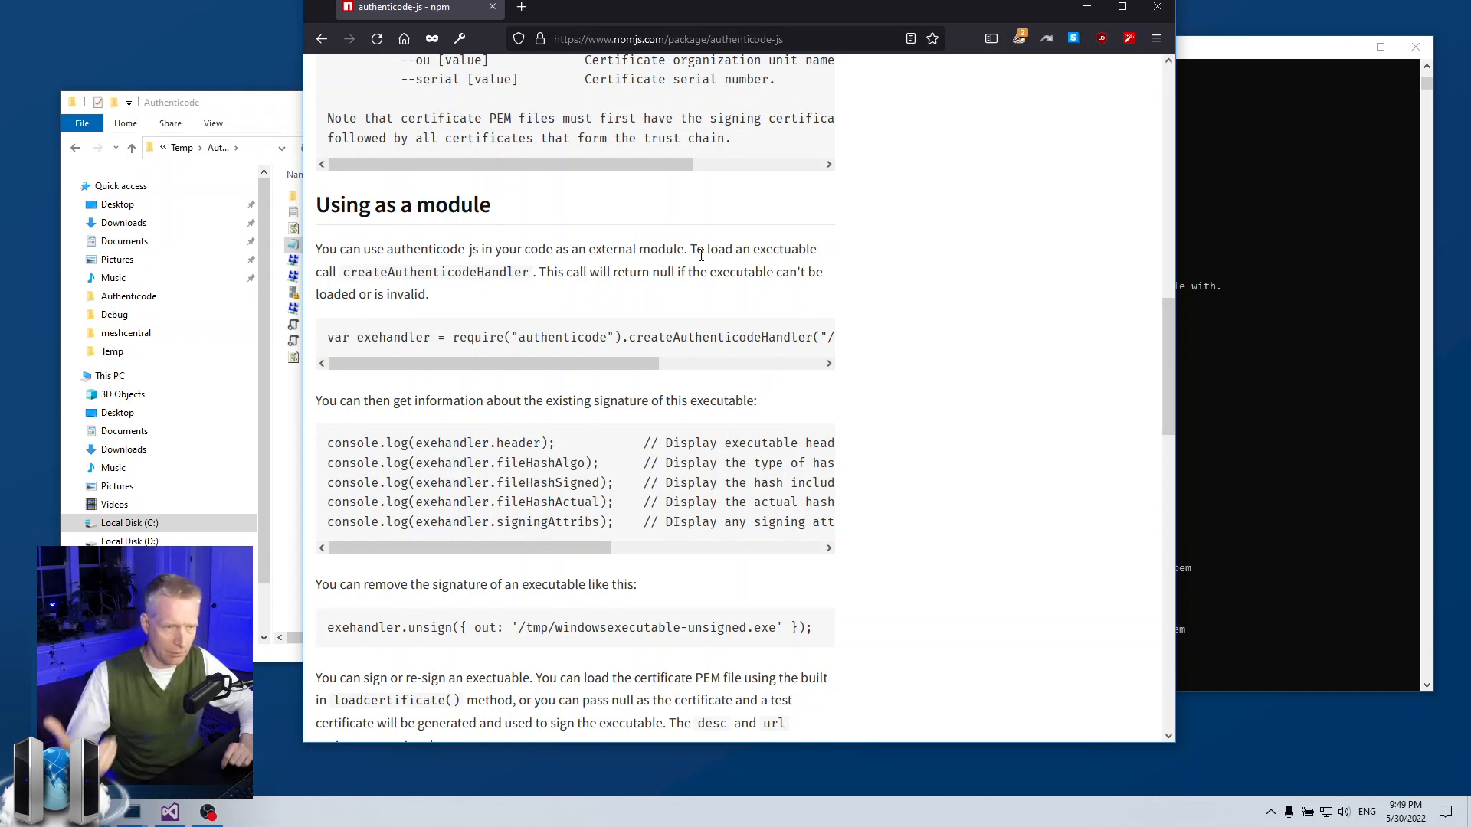
mouse_move(394, 231)
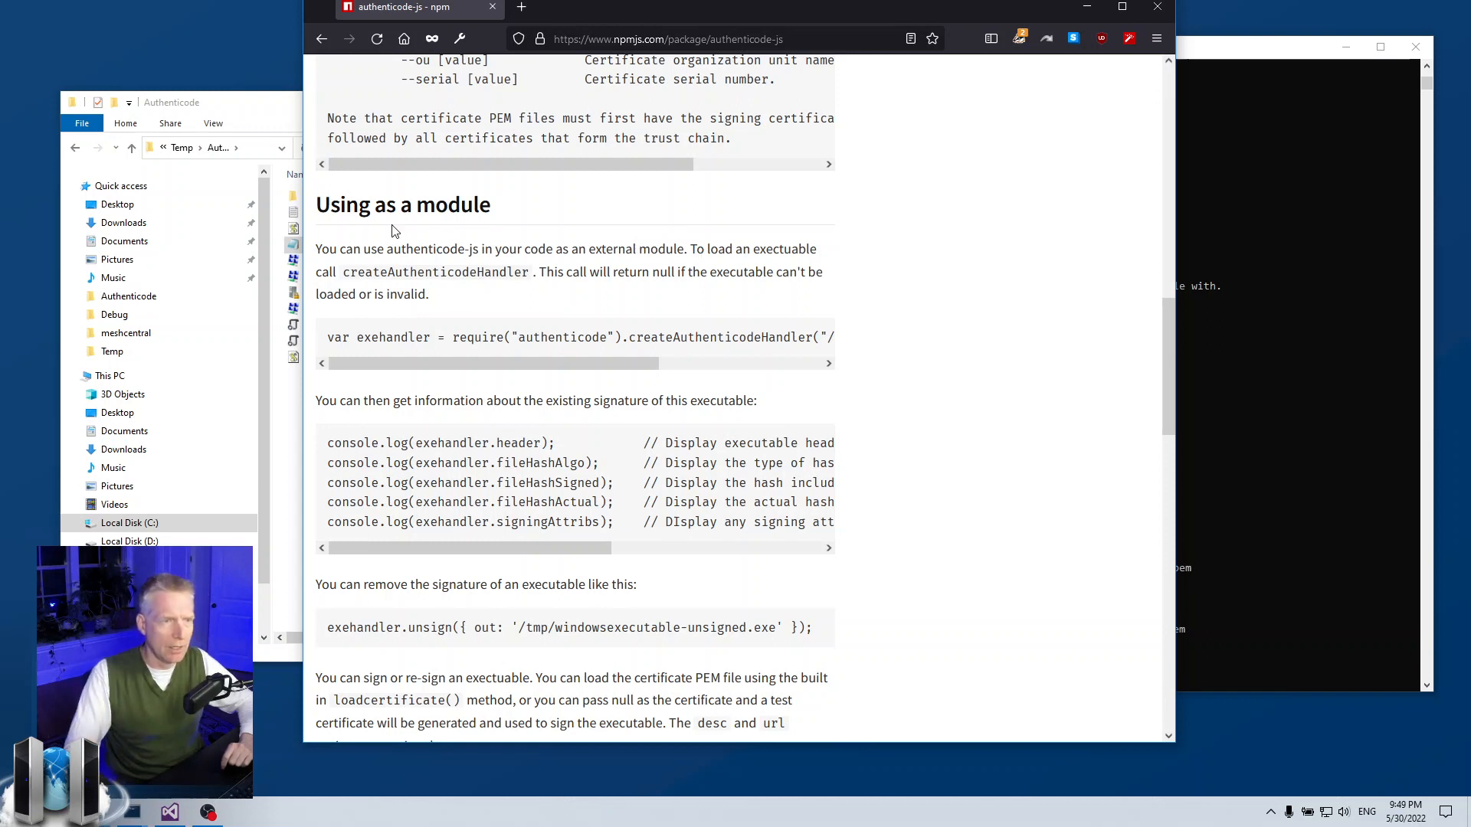
mouse_move(459, 337)
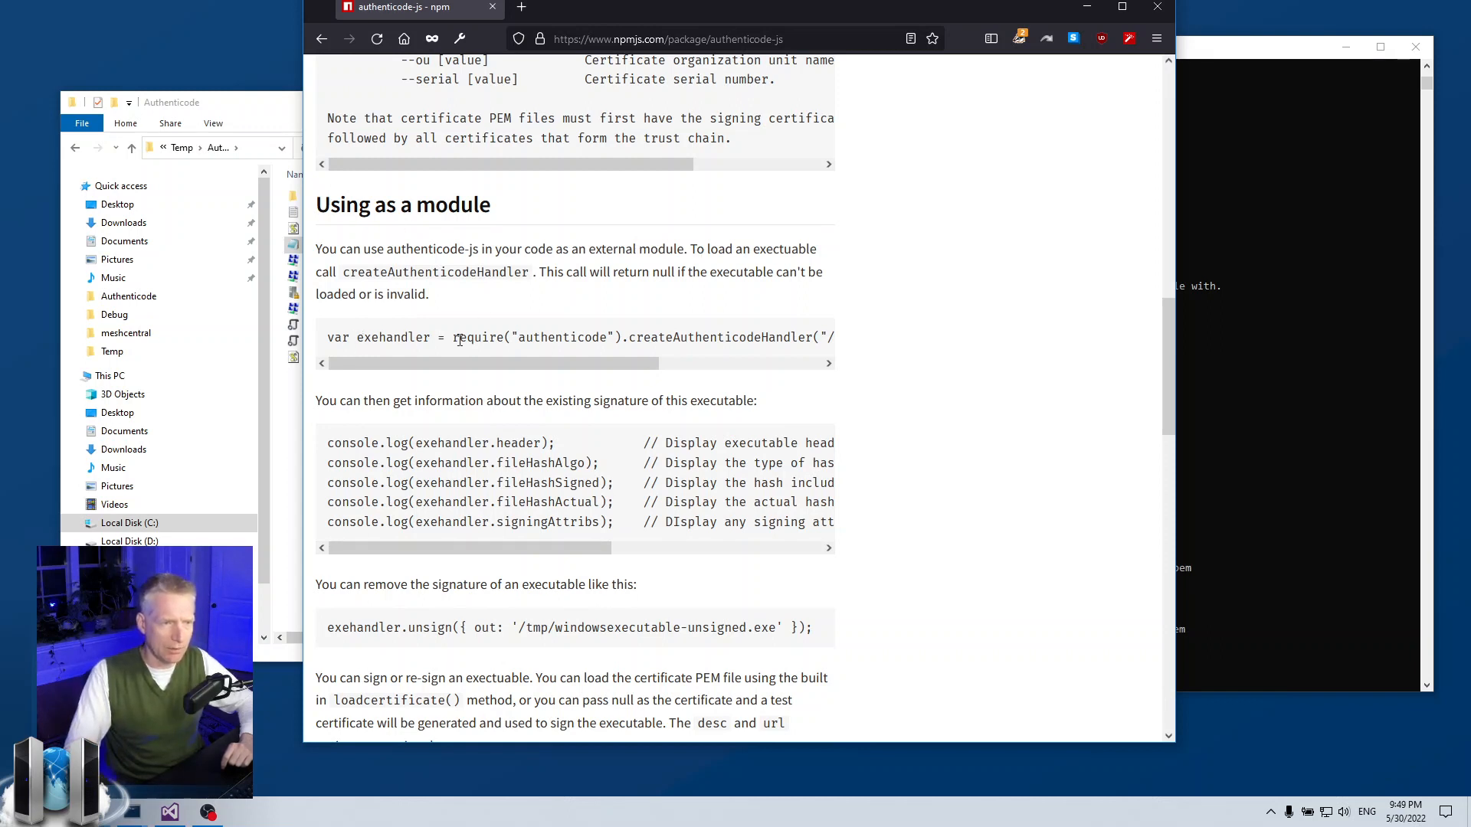
left_click_drag(454, 338, 807, 337)
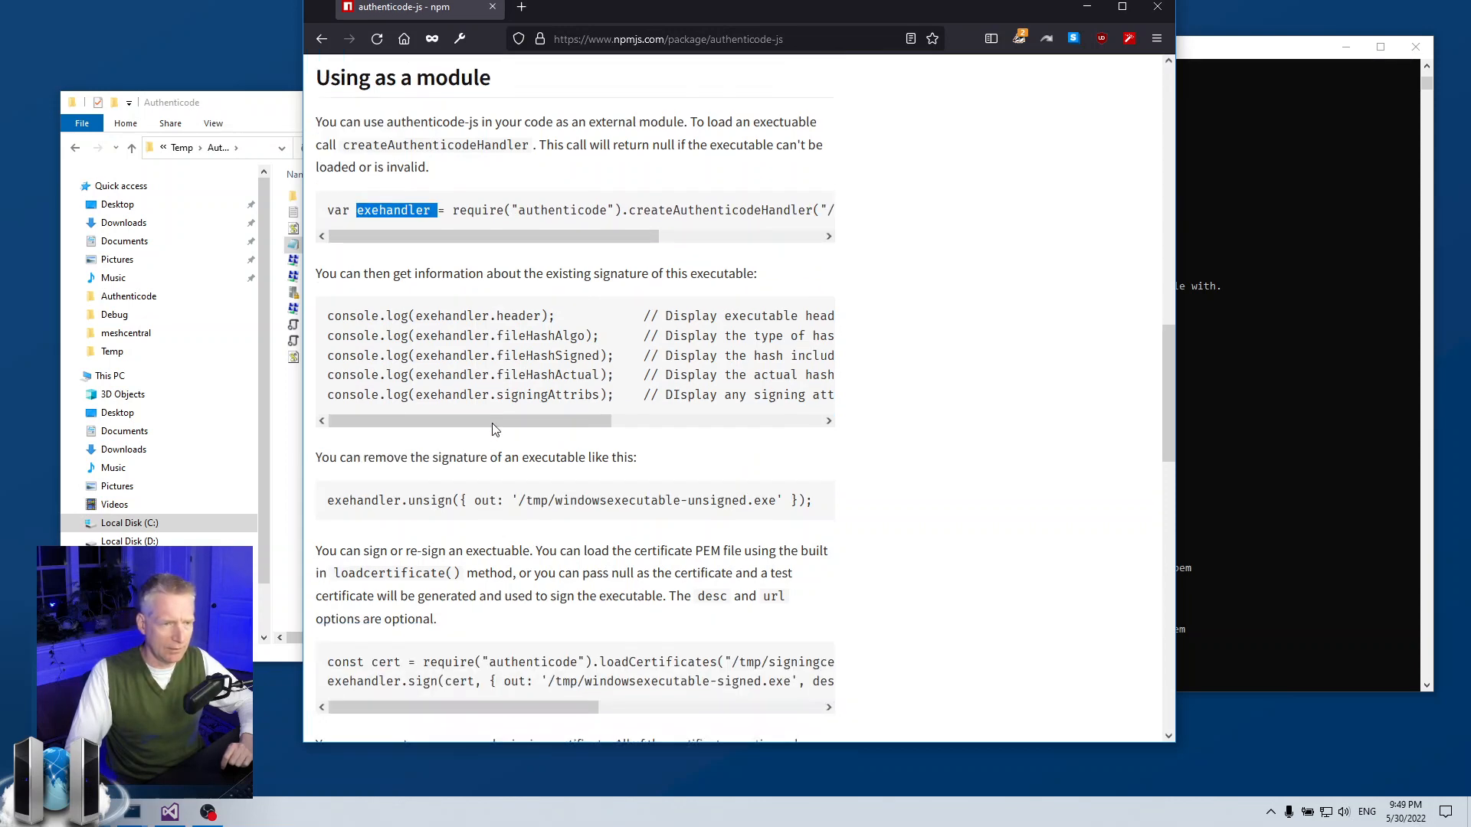
scroll("down", 3)
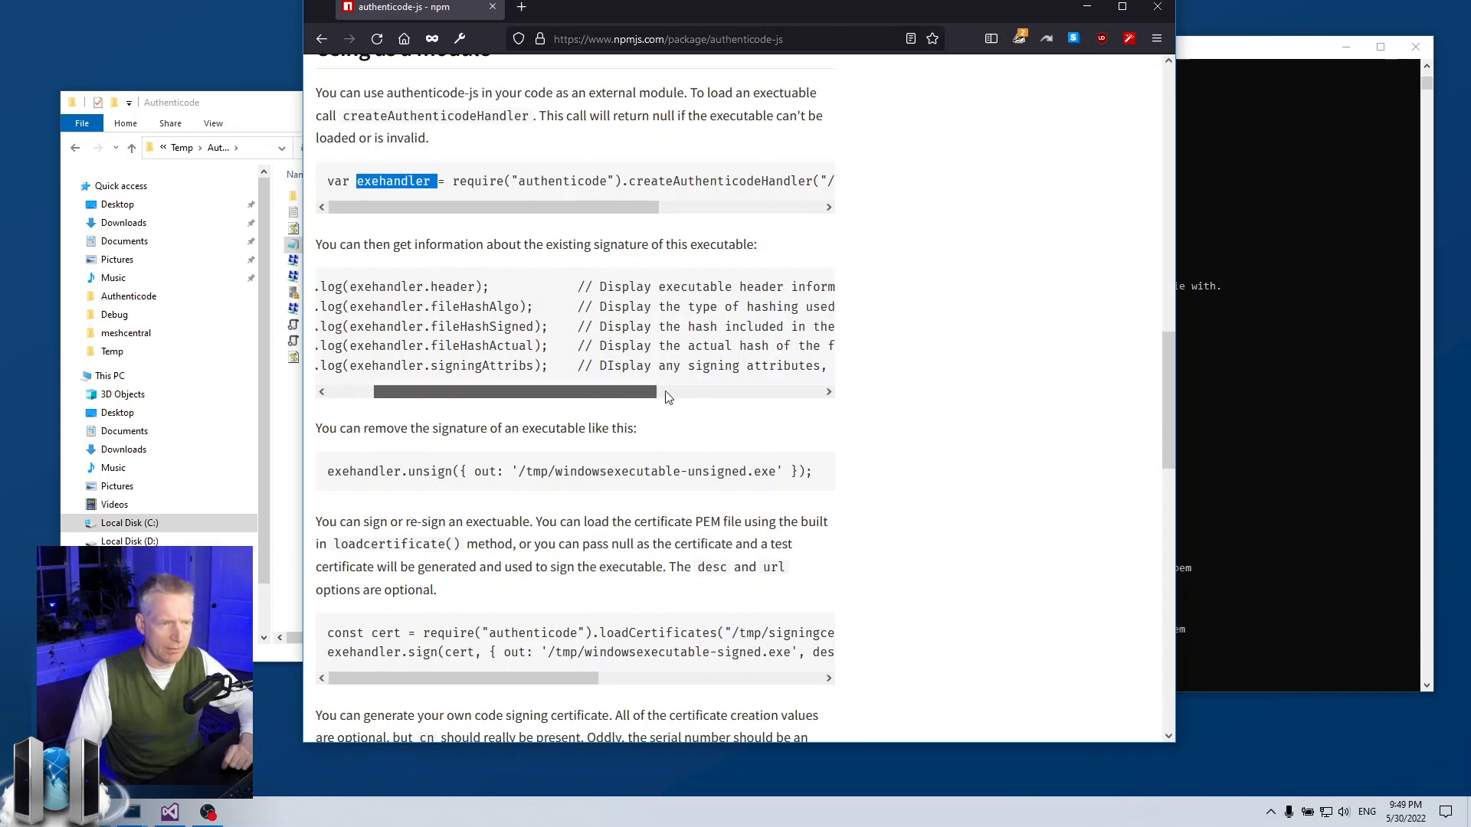
scroll("down", 3)
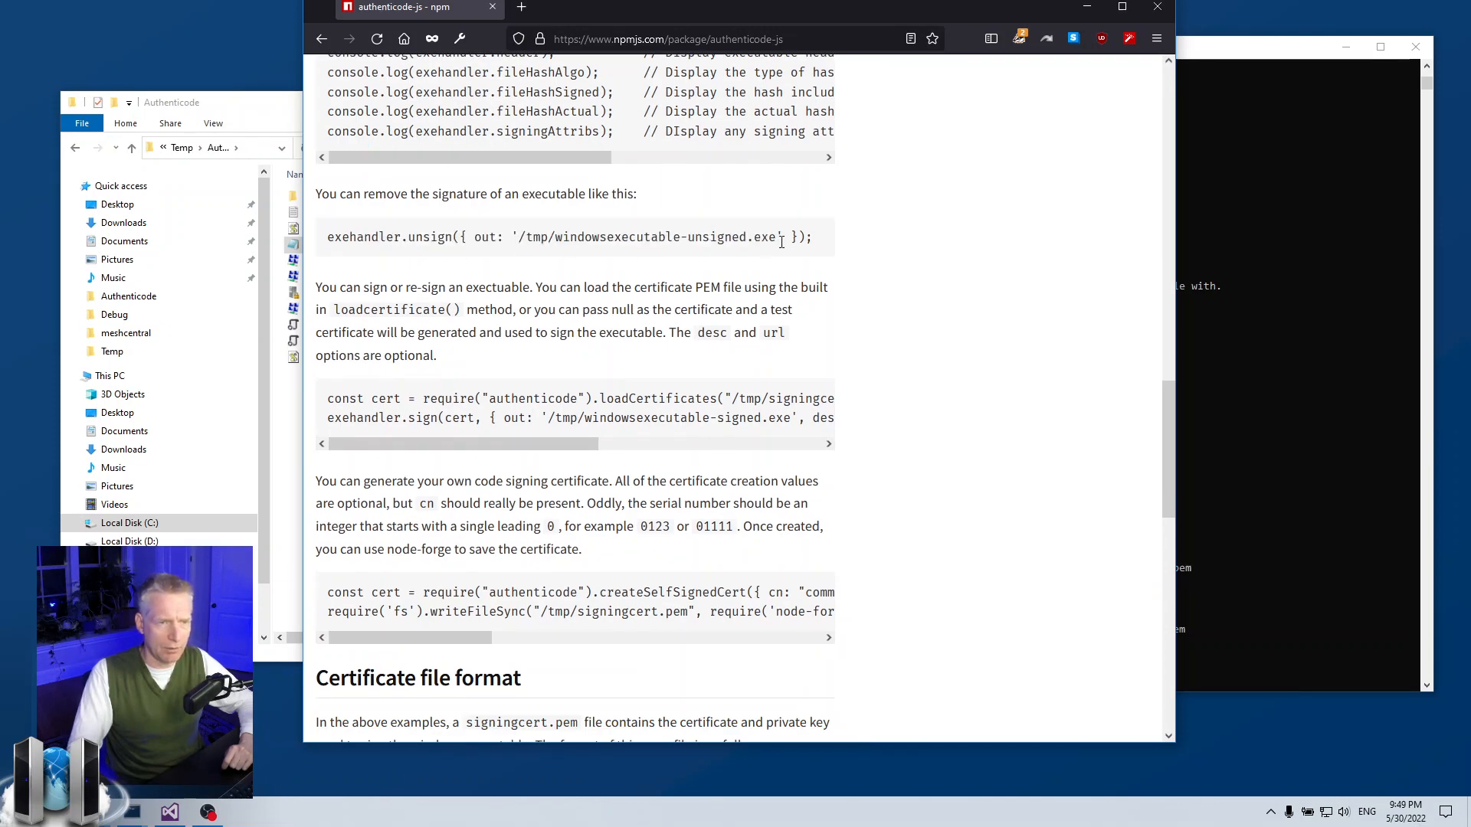
scroll("down", 3)
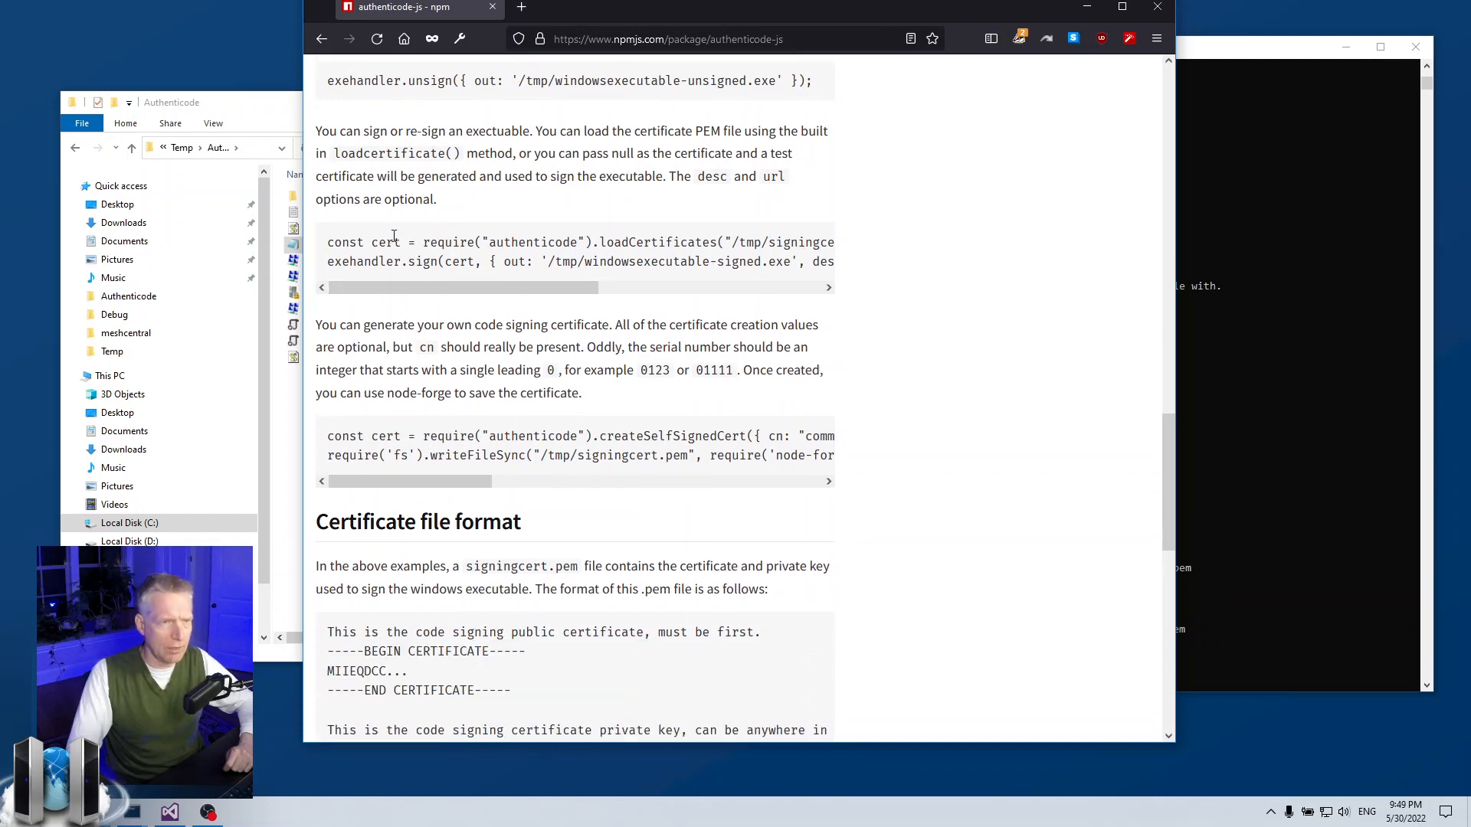
left_click_drag(394, 242, 804, 242)
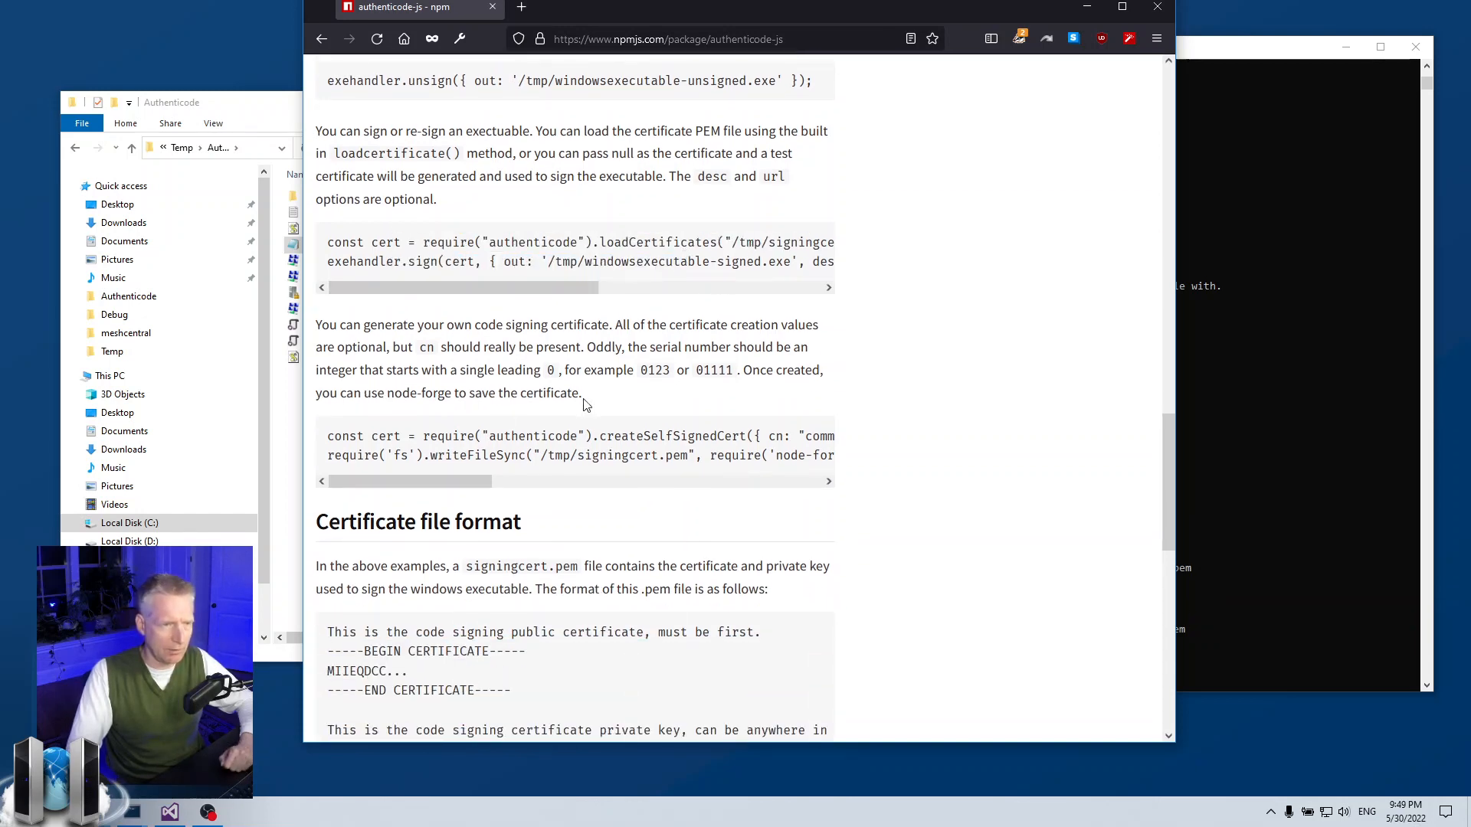
left_click_drag(423, 435, 797, 435)
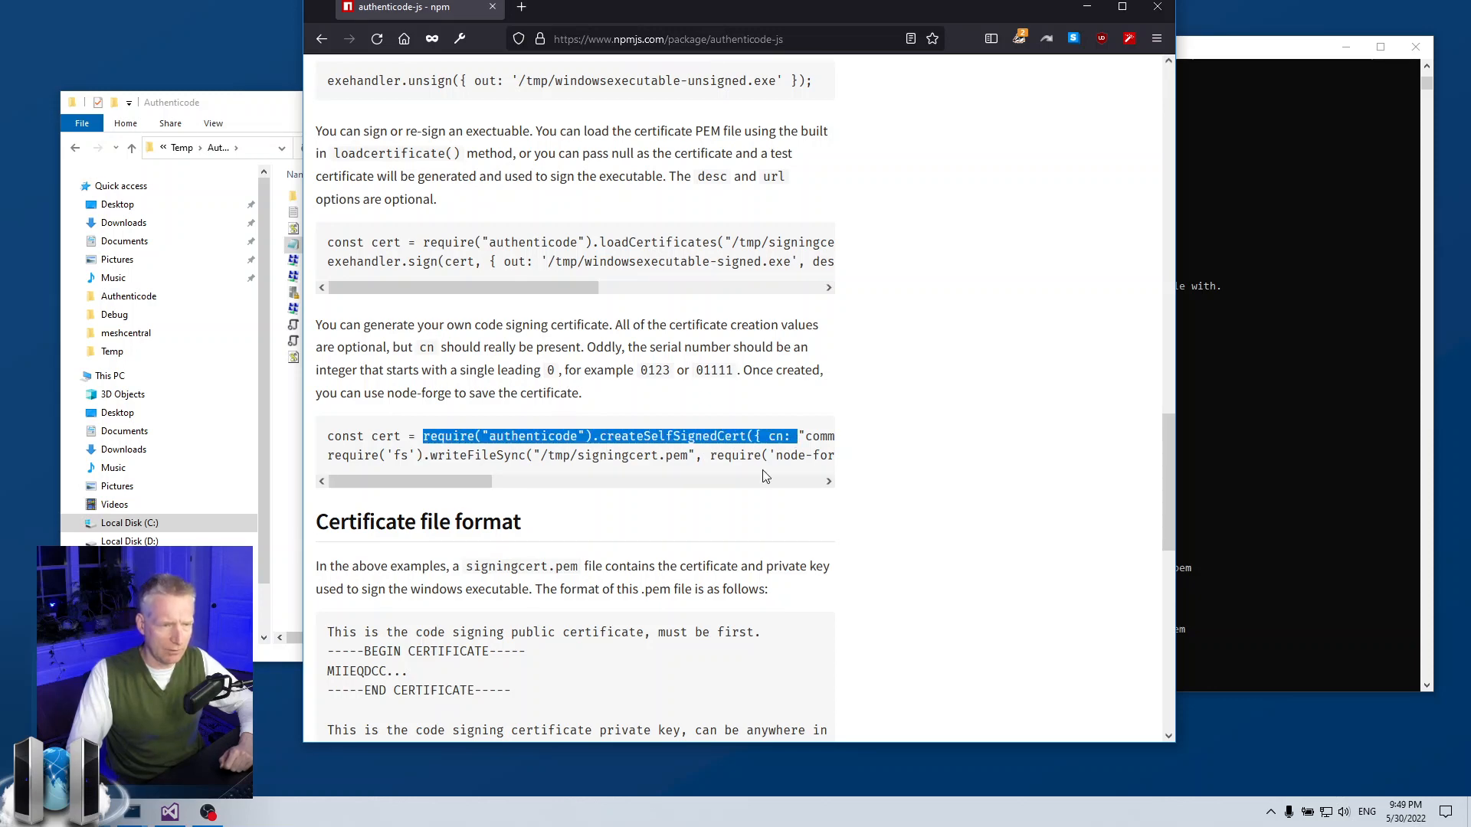